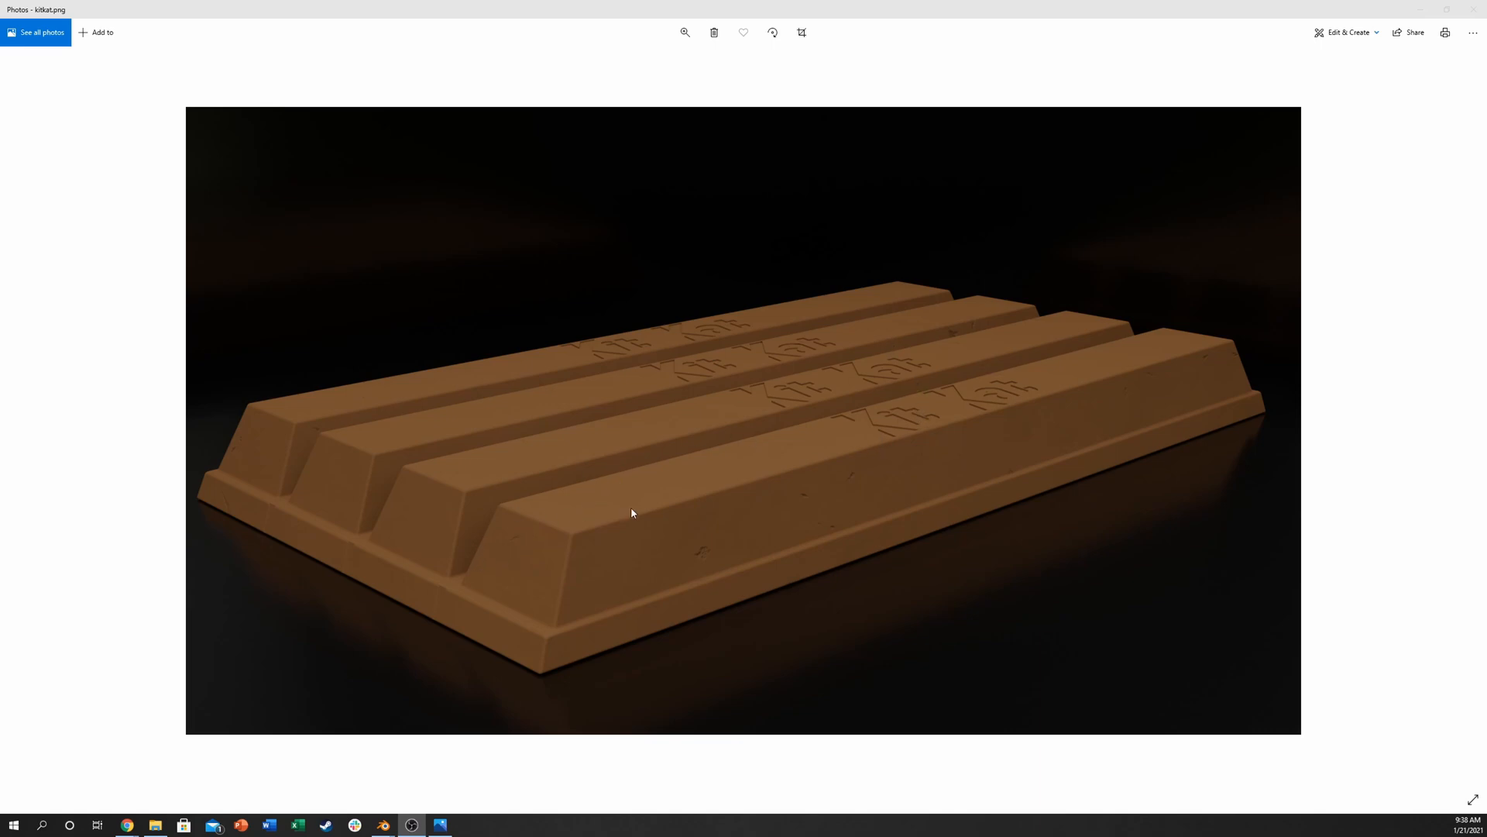
pyautogui.moveTo(713, 557)
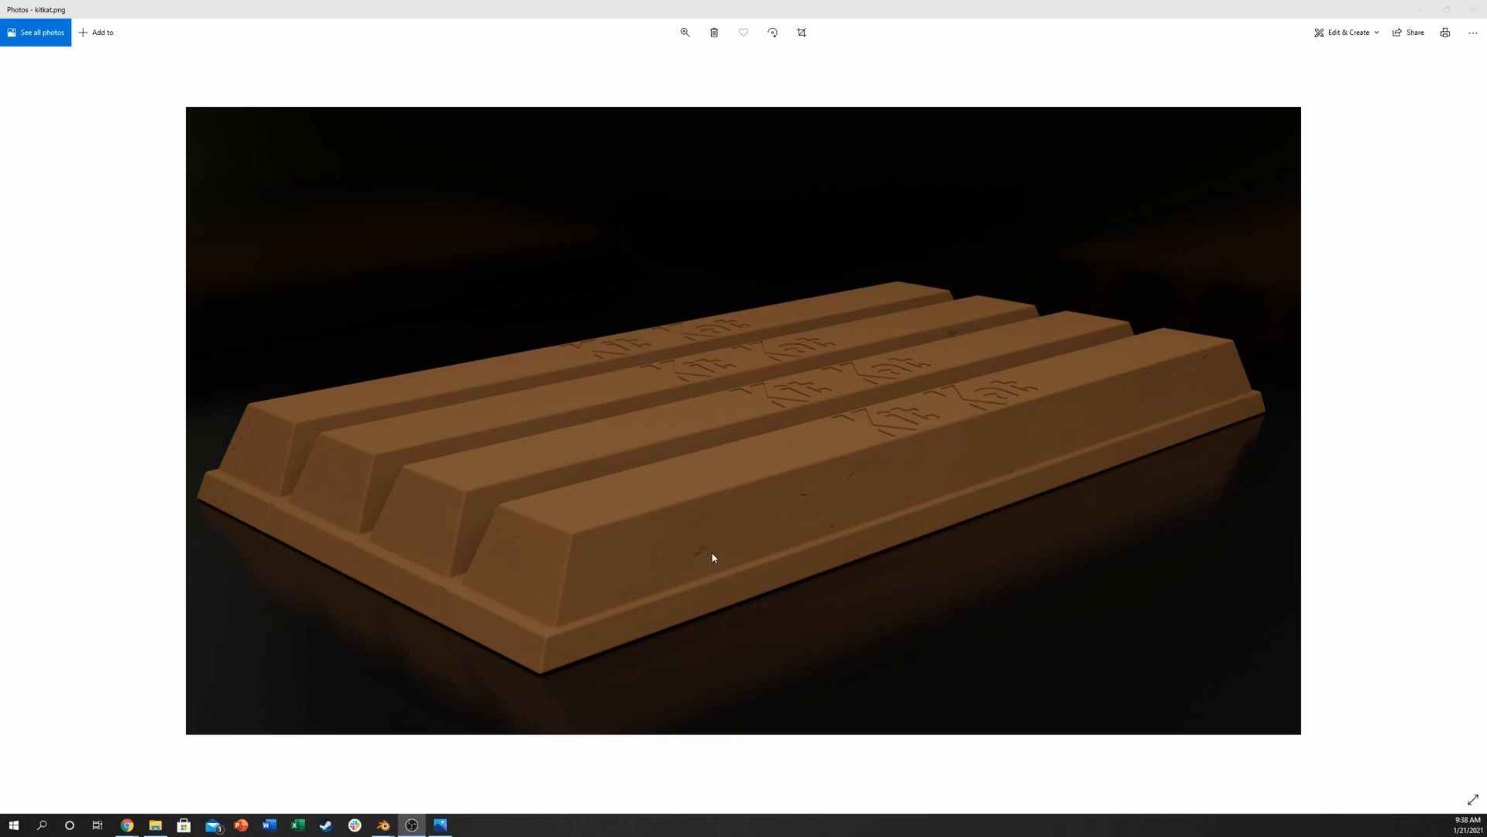
pyautogui.moveTo(815, 463)
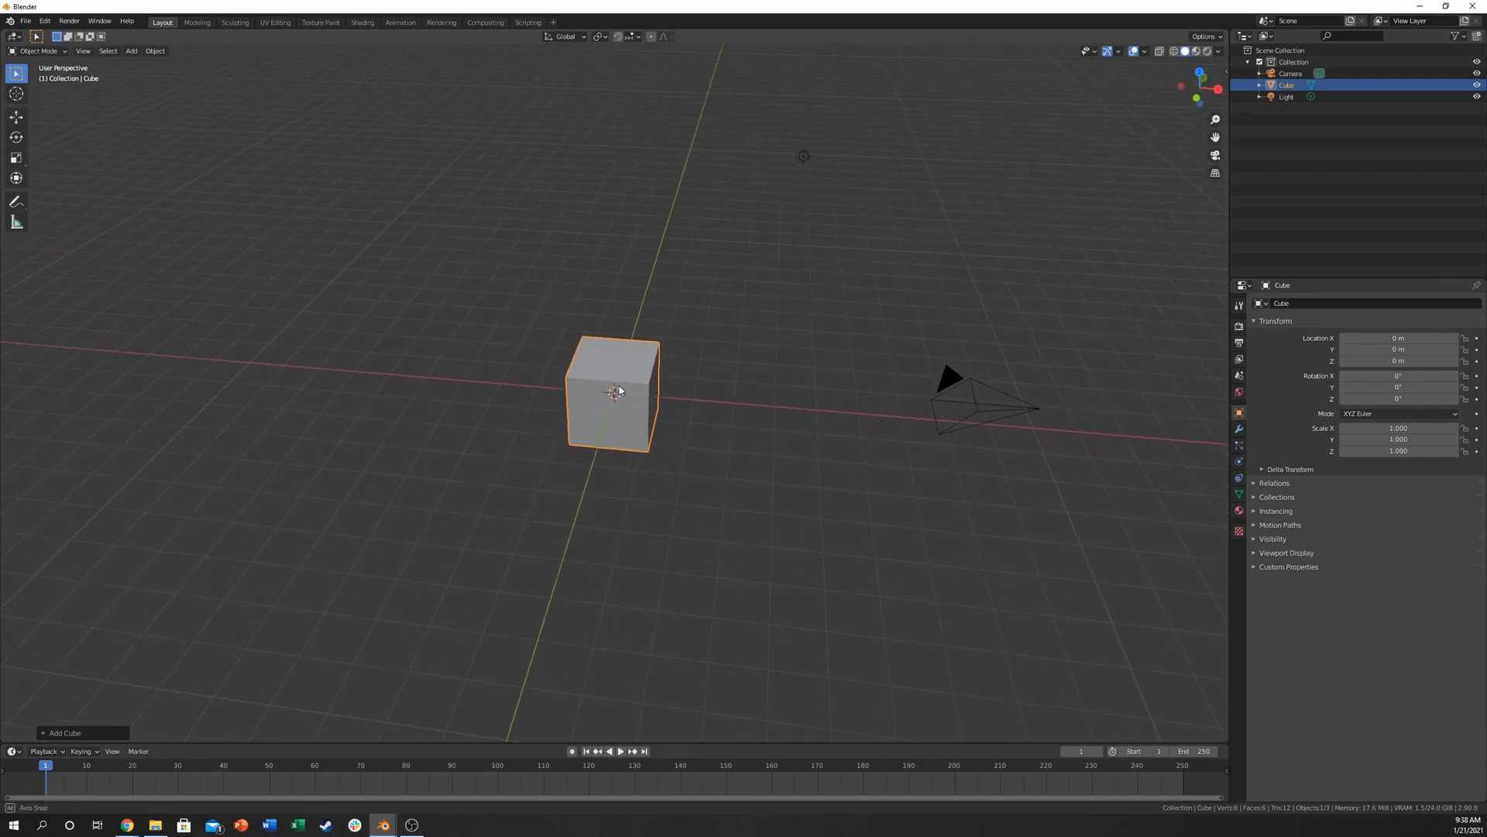
# Step: From the front view, scale the default cube in Edit Mode into a long, flat slab
pyautogui.press('KP_1')
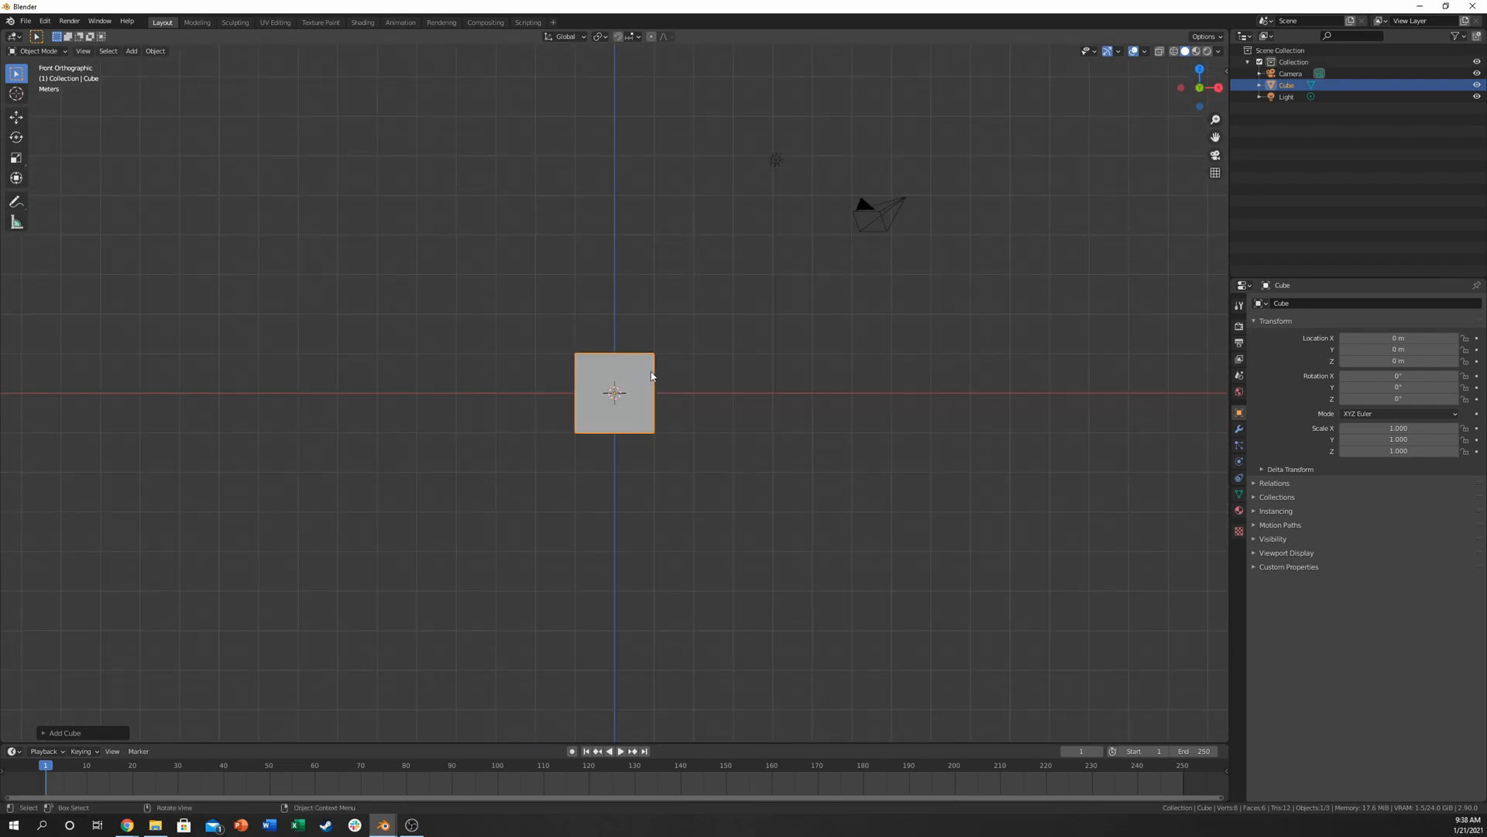
pyautogui.press('Tab')
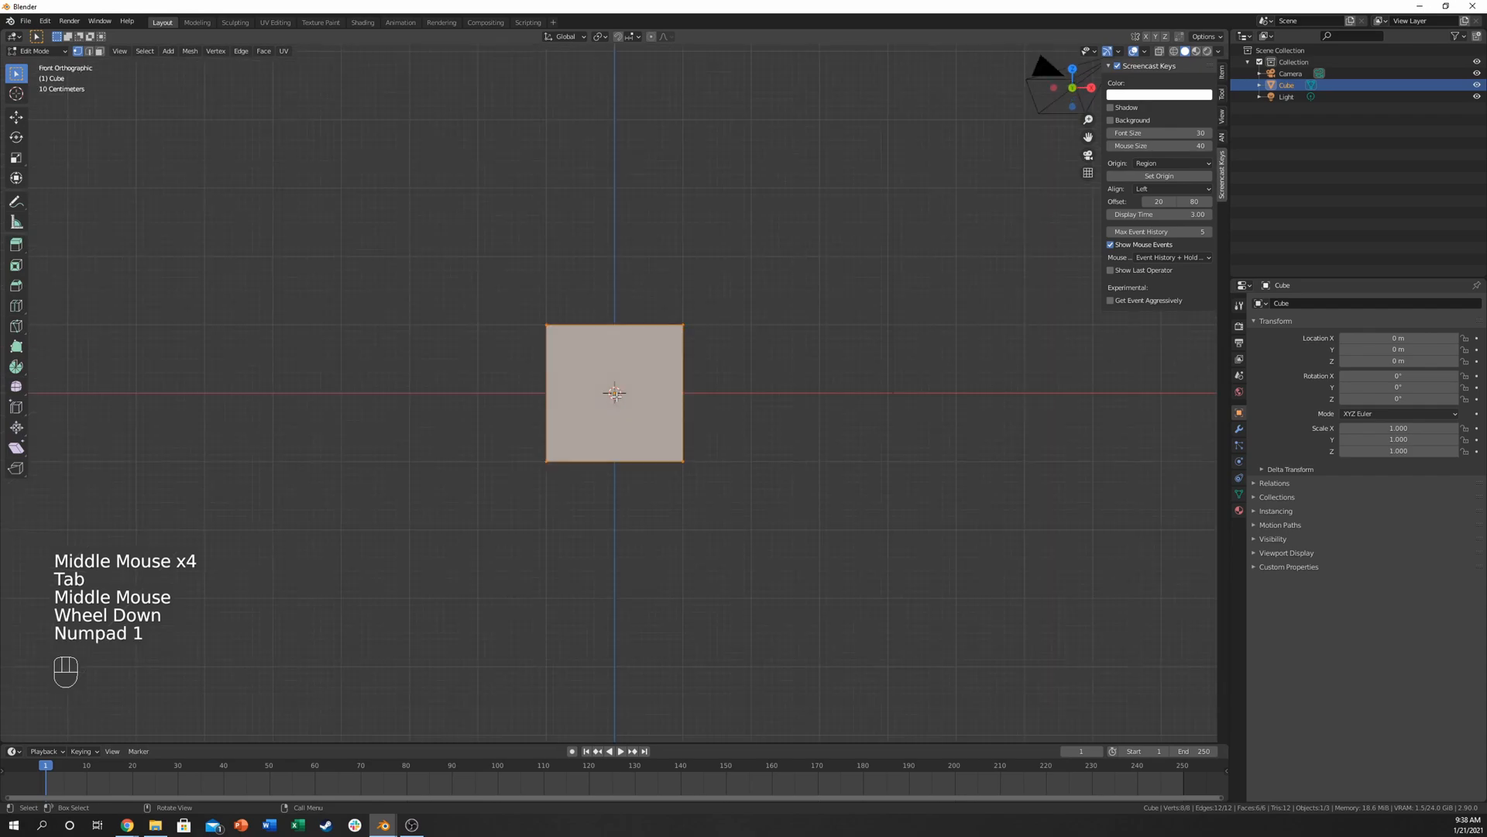
pyautogui.scroll(3)
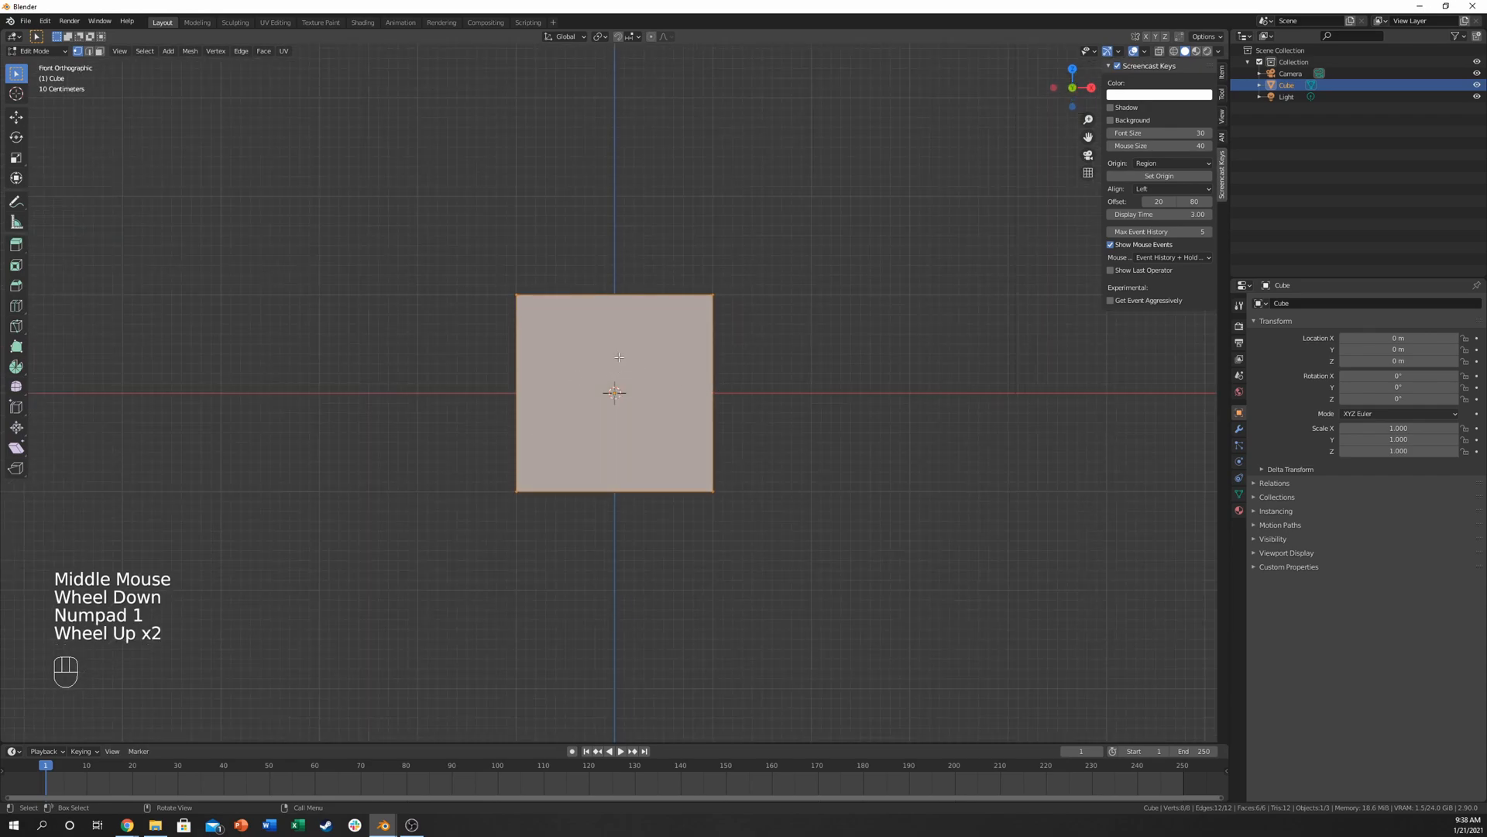
pyautogui.press('s')
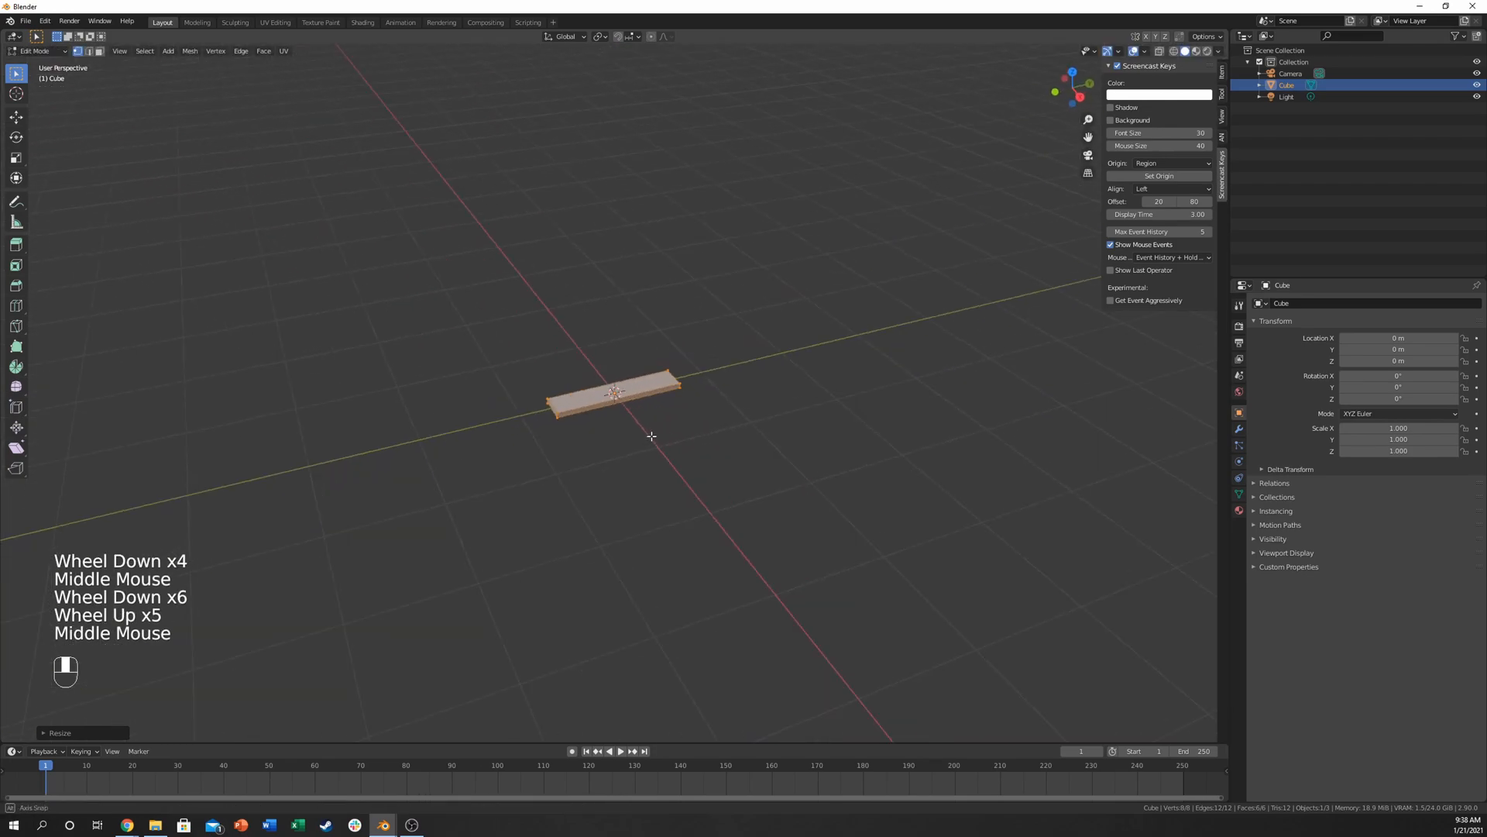
pyautogui.press('s')
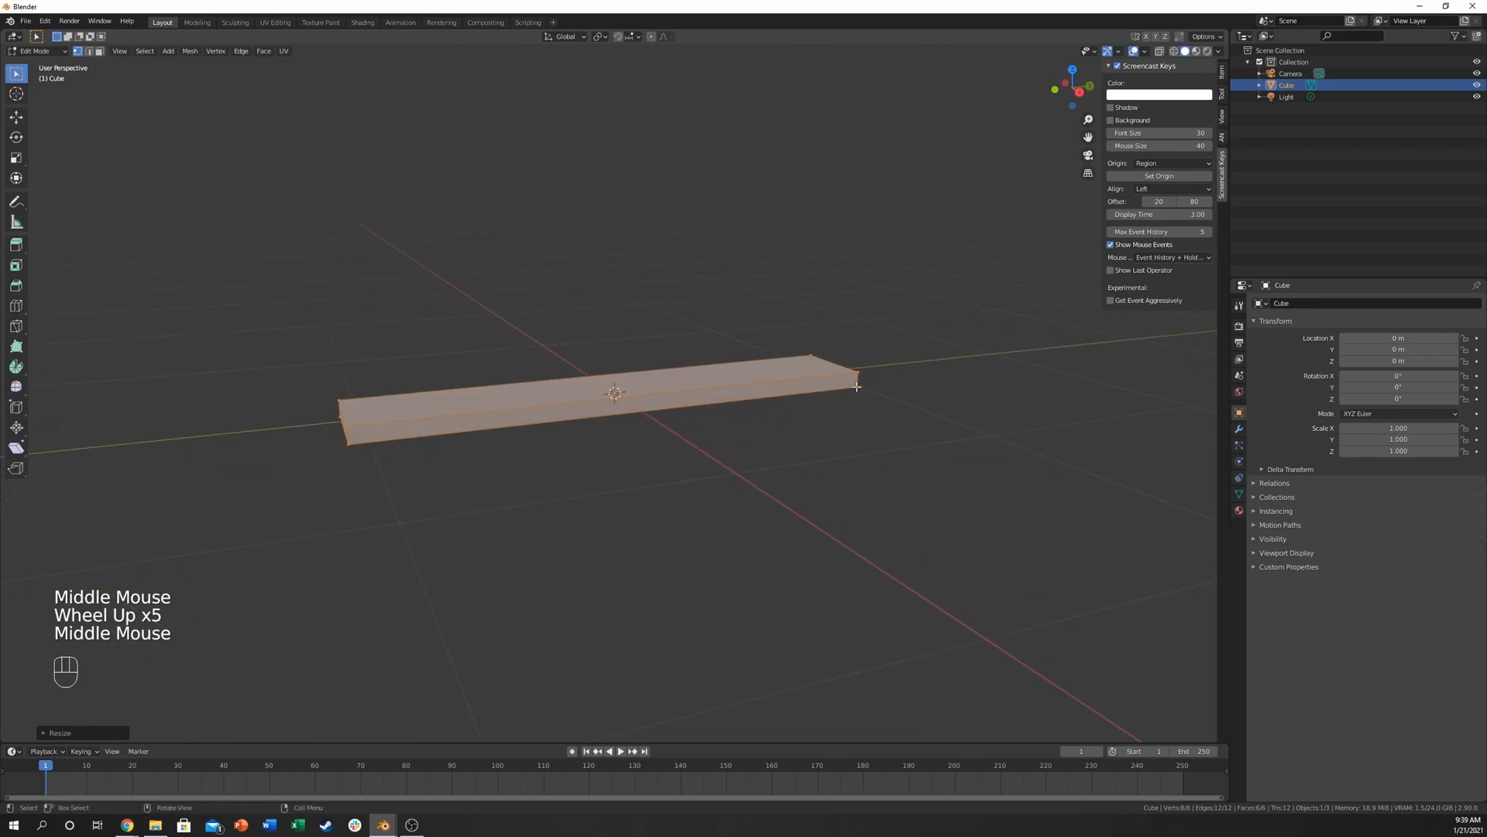
pyautogui.moveTo(854, 387); pyautogui.dragTo(635, 452)
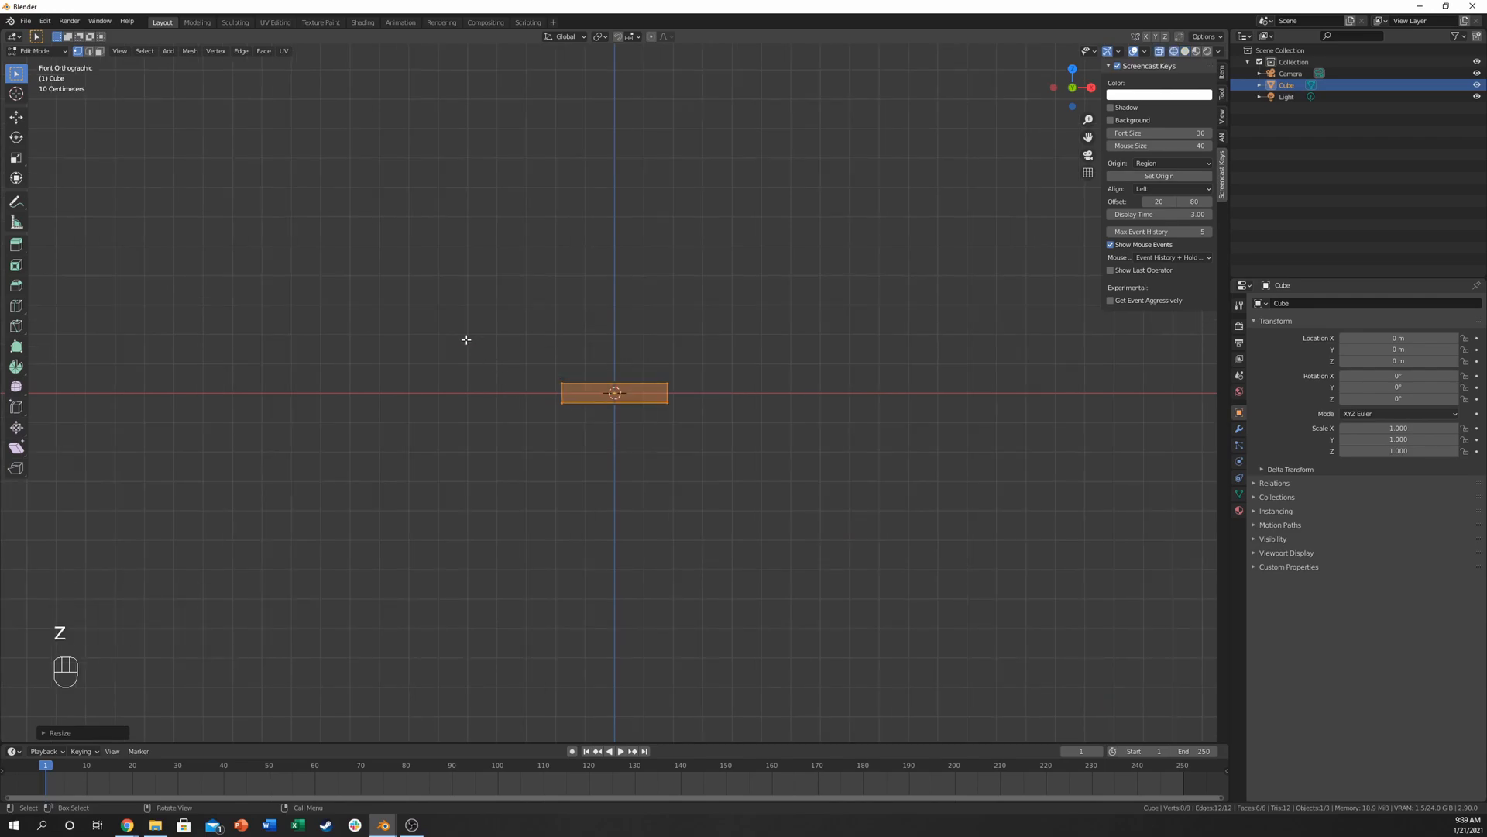
# Step: Thin the slab, then extrude its top face upward, shortening and tapering it inward
pyautogui.click(715, 386)
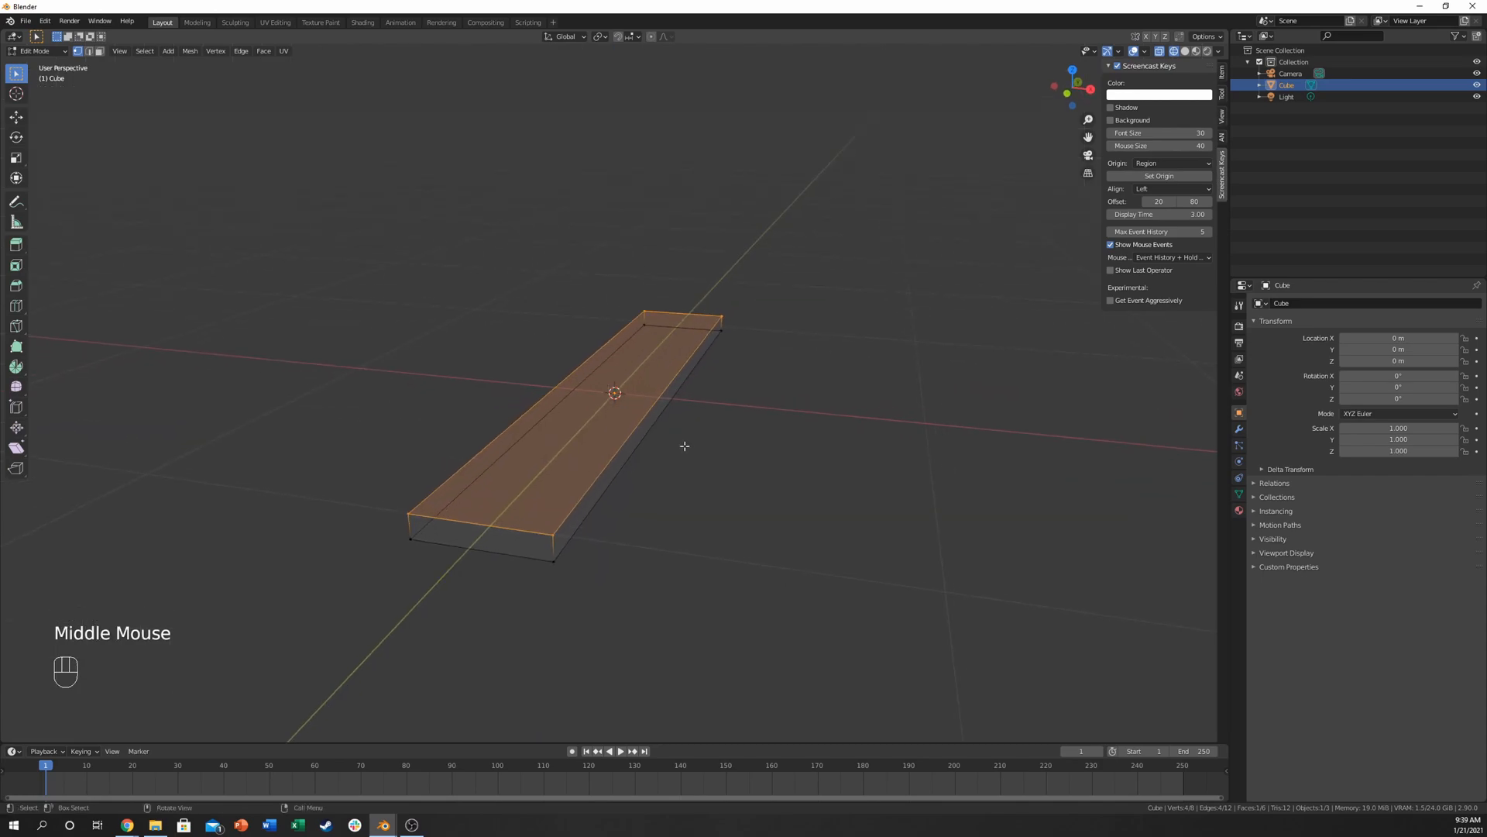
pyautogui.moveTo(683, 446); pyautogui.dragTo(714, 435)
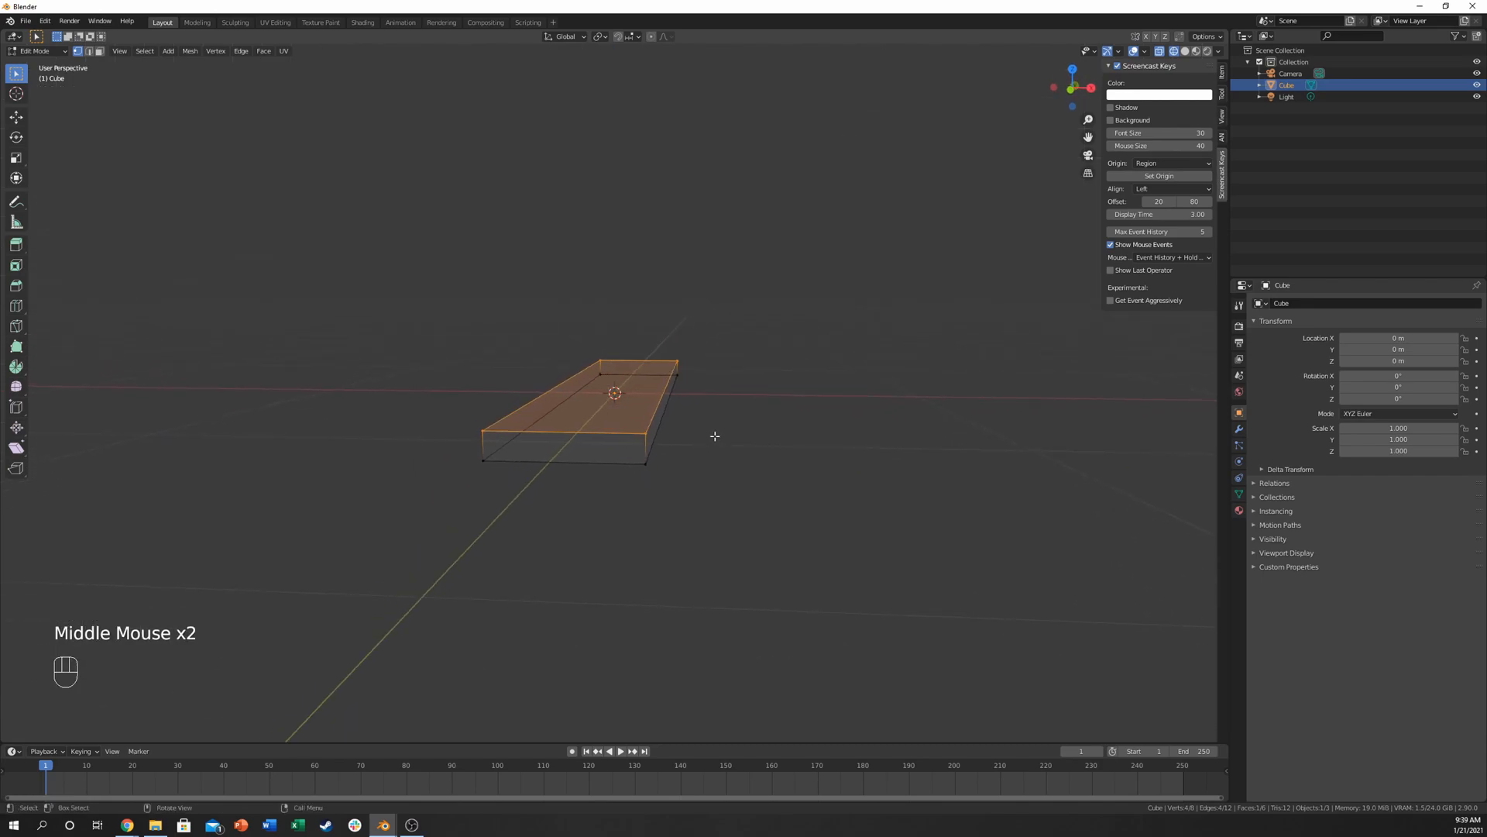
pyautogui.press('e')
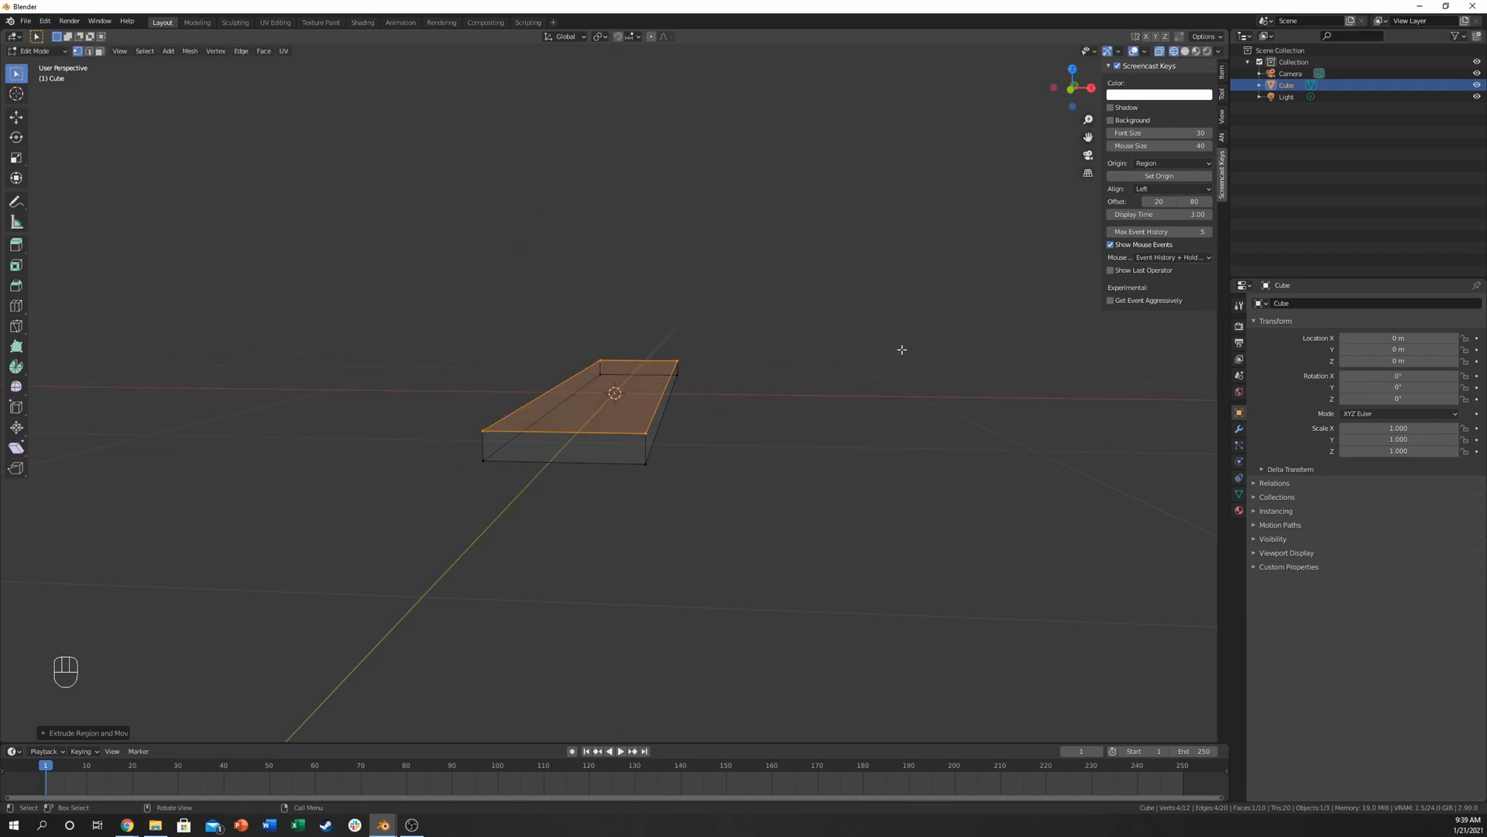
pyautogui.press('s')
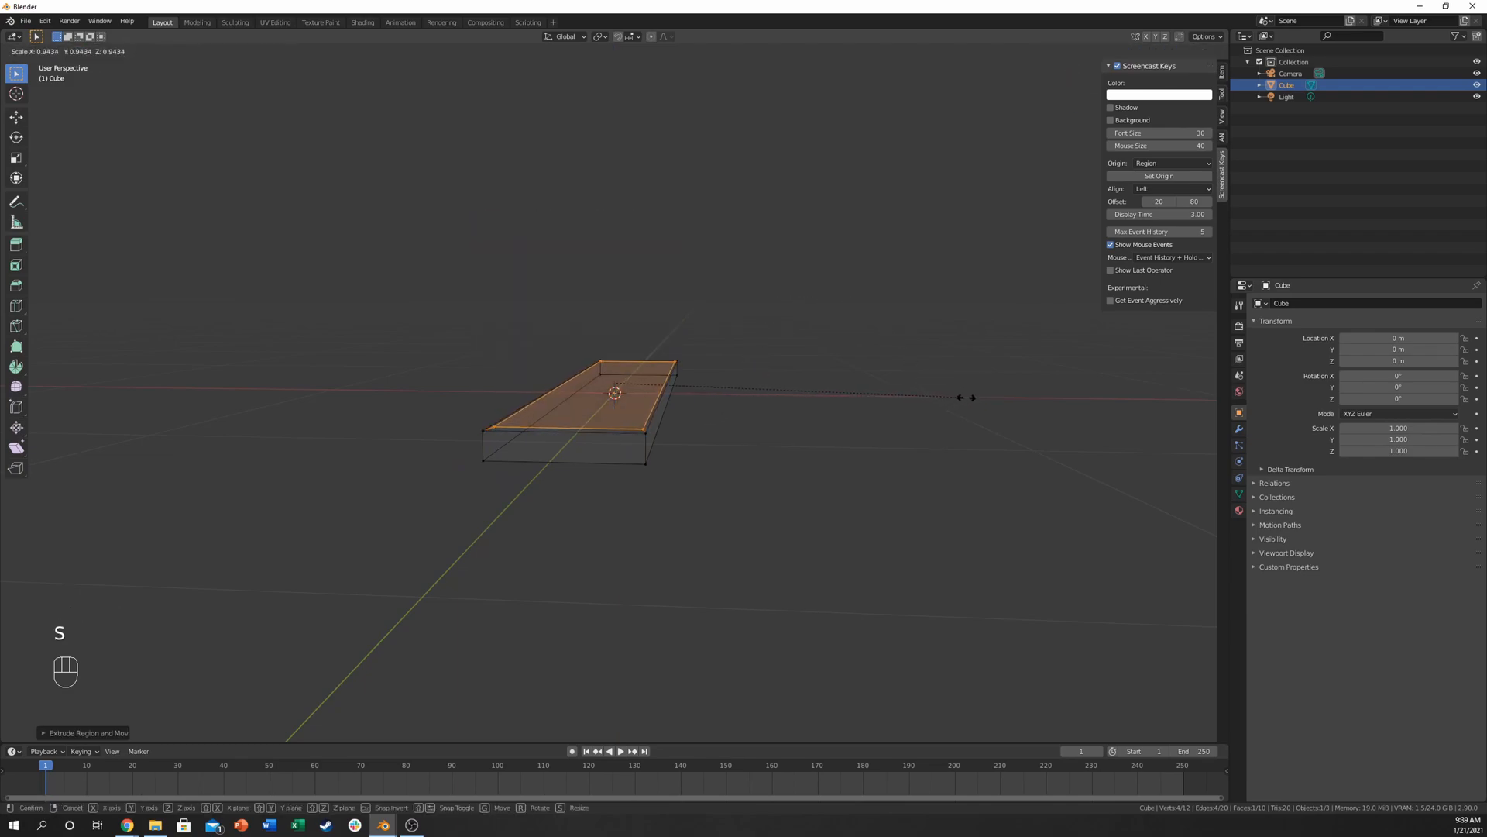
pyautogui.press('KP_7')
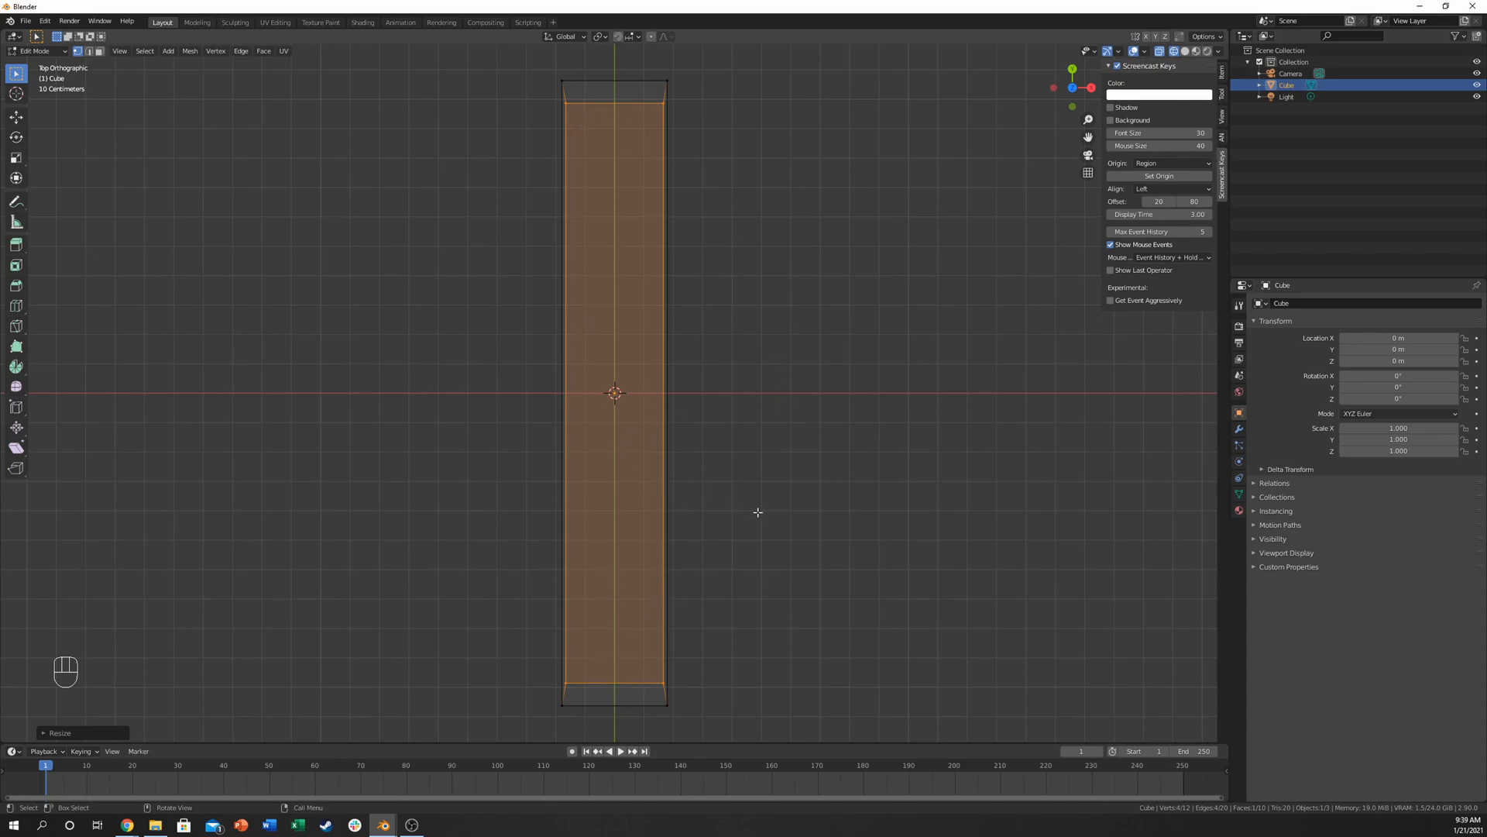
pyautogui.press('s')
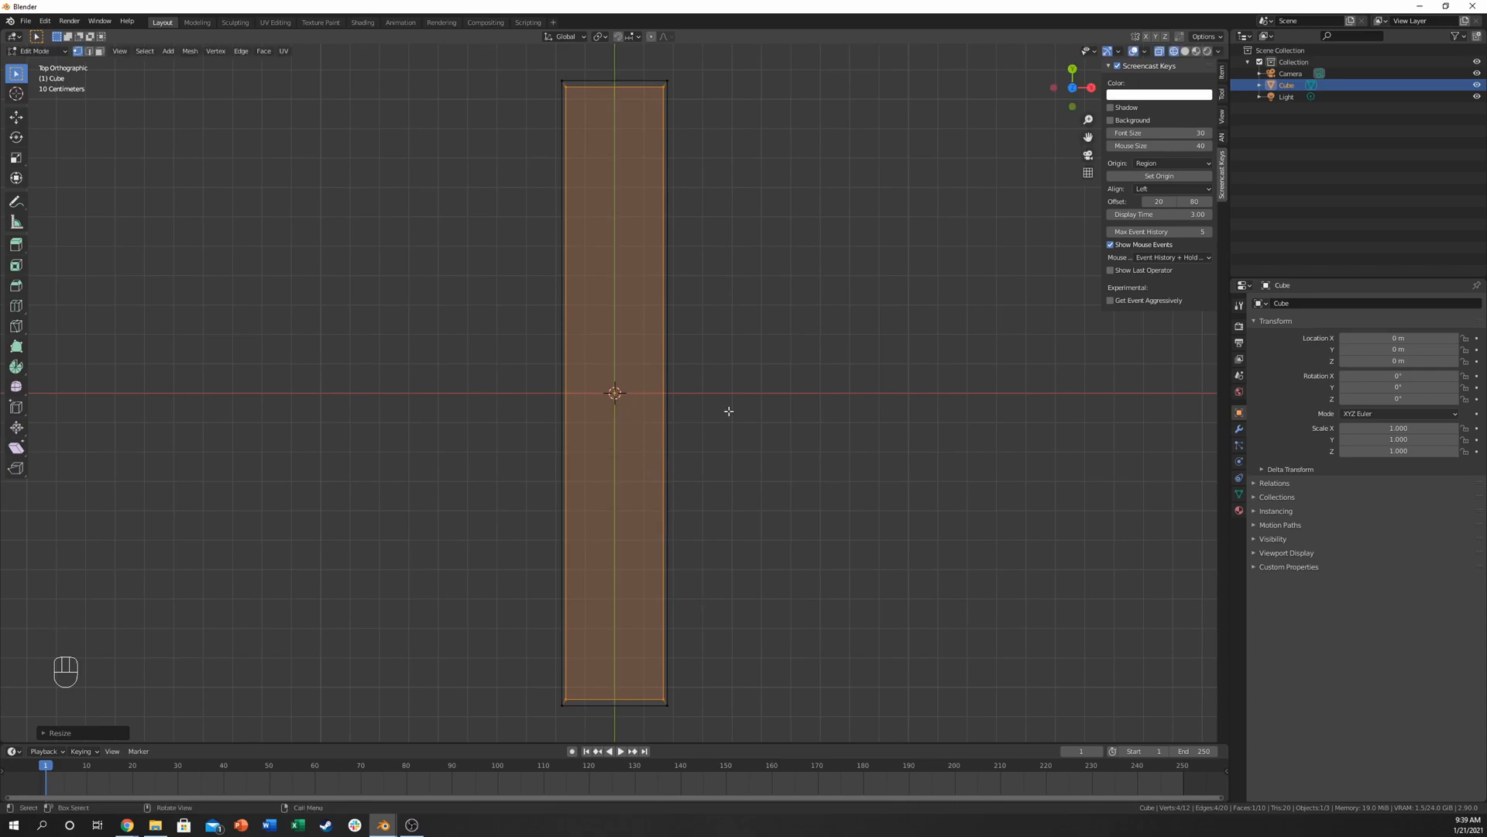
pyautogui.press('s')
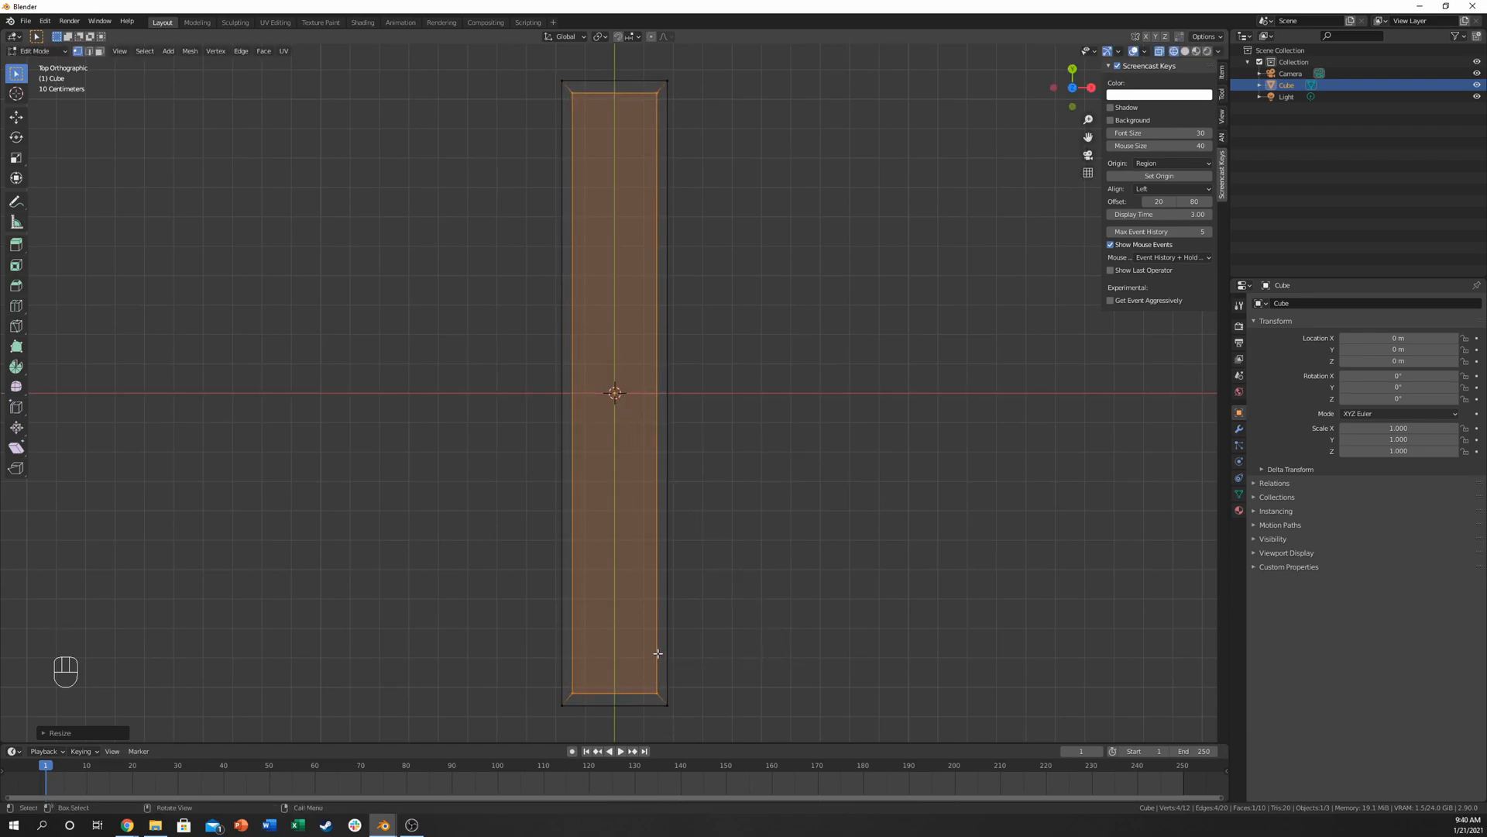
pyautogui.scroll(3)
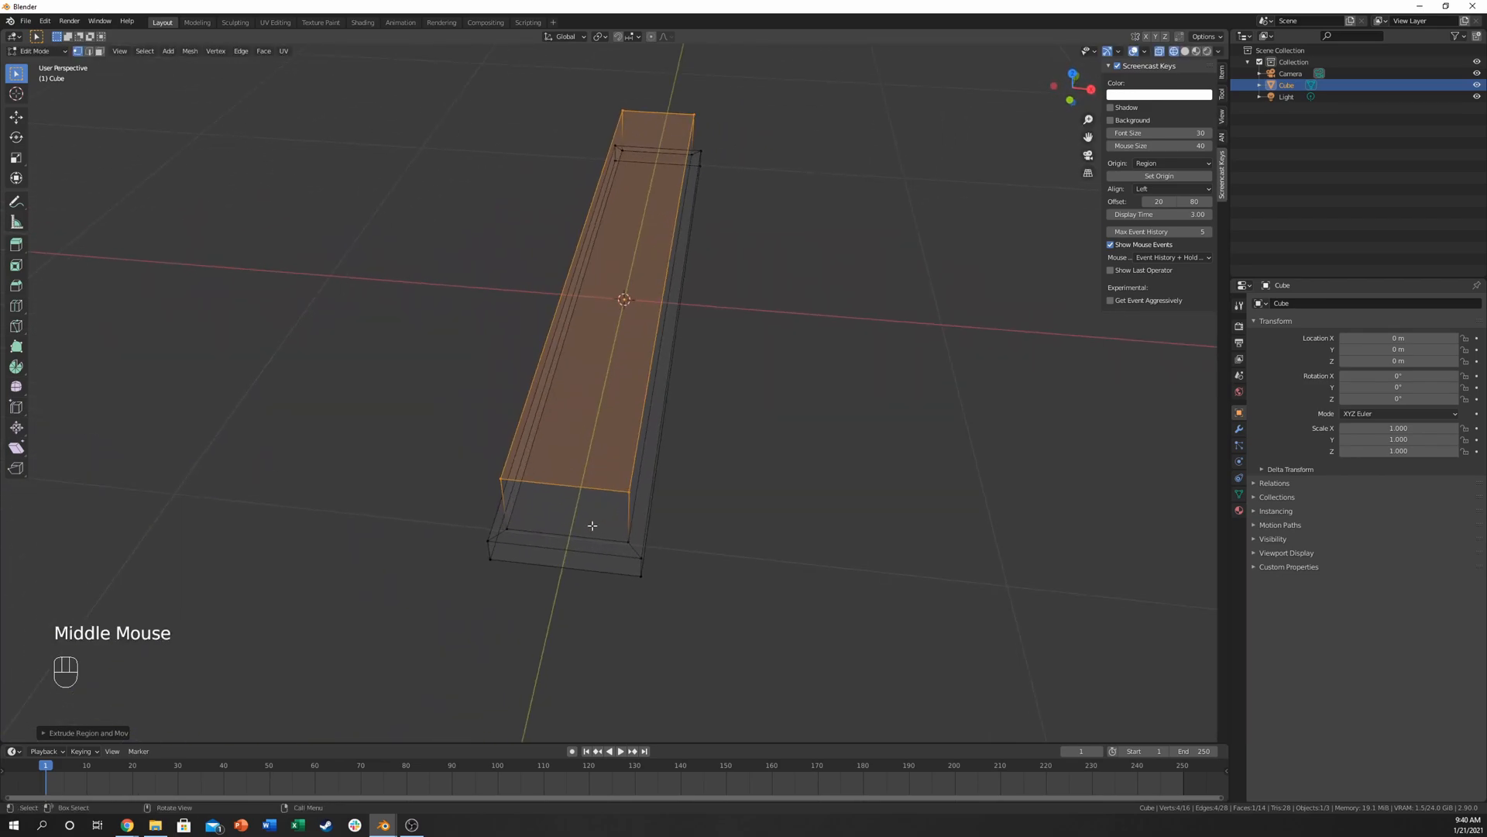
# Step: In Object Mode, add a Subdivision Surface modifier and an Array with Count 3
pyautogui.press('Tab')
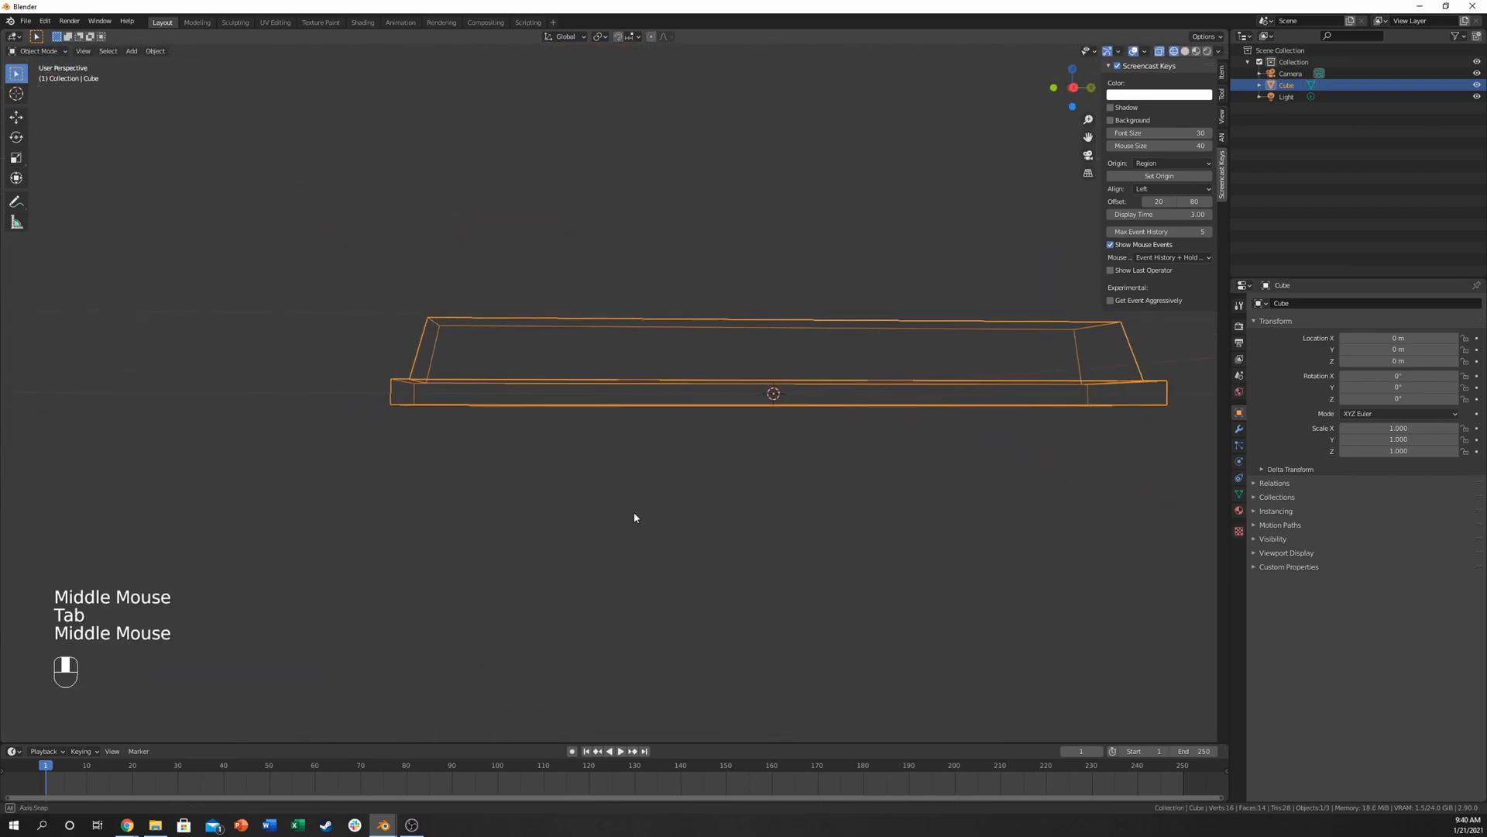
pyautogui.moveTo(634, 517); pyautogui.dragTo(790, 537)
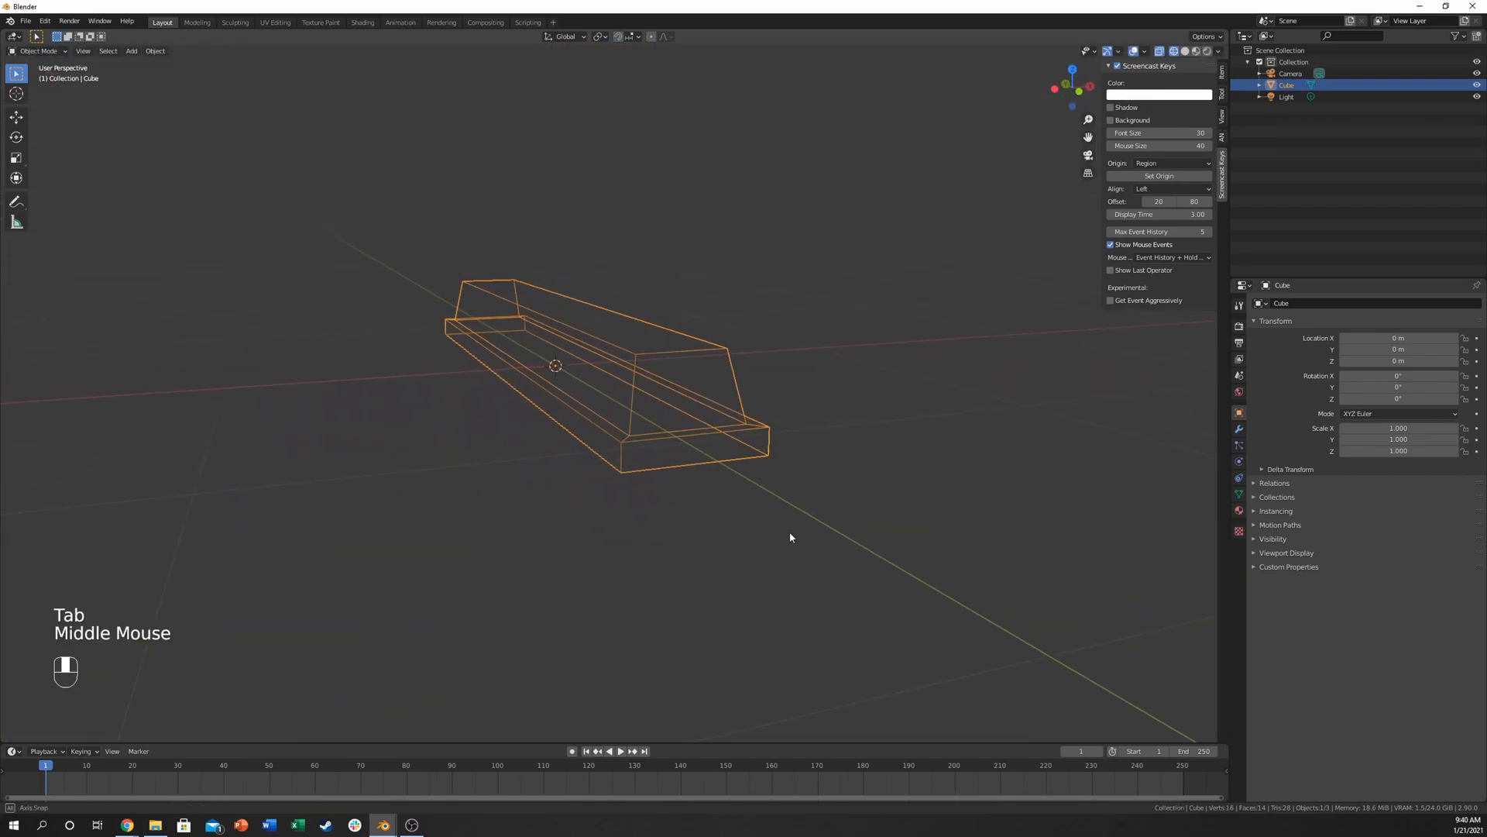
pyautogui.moveTo(787, 532); pyautogui.dragTo(593, 507)
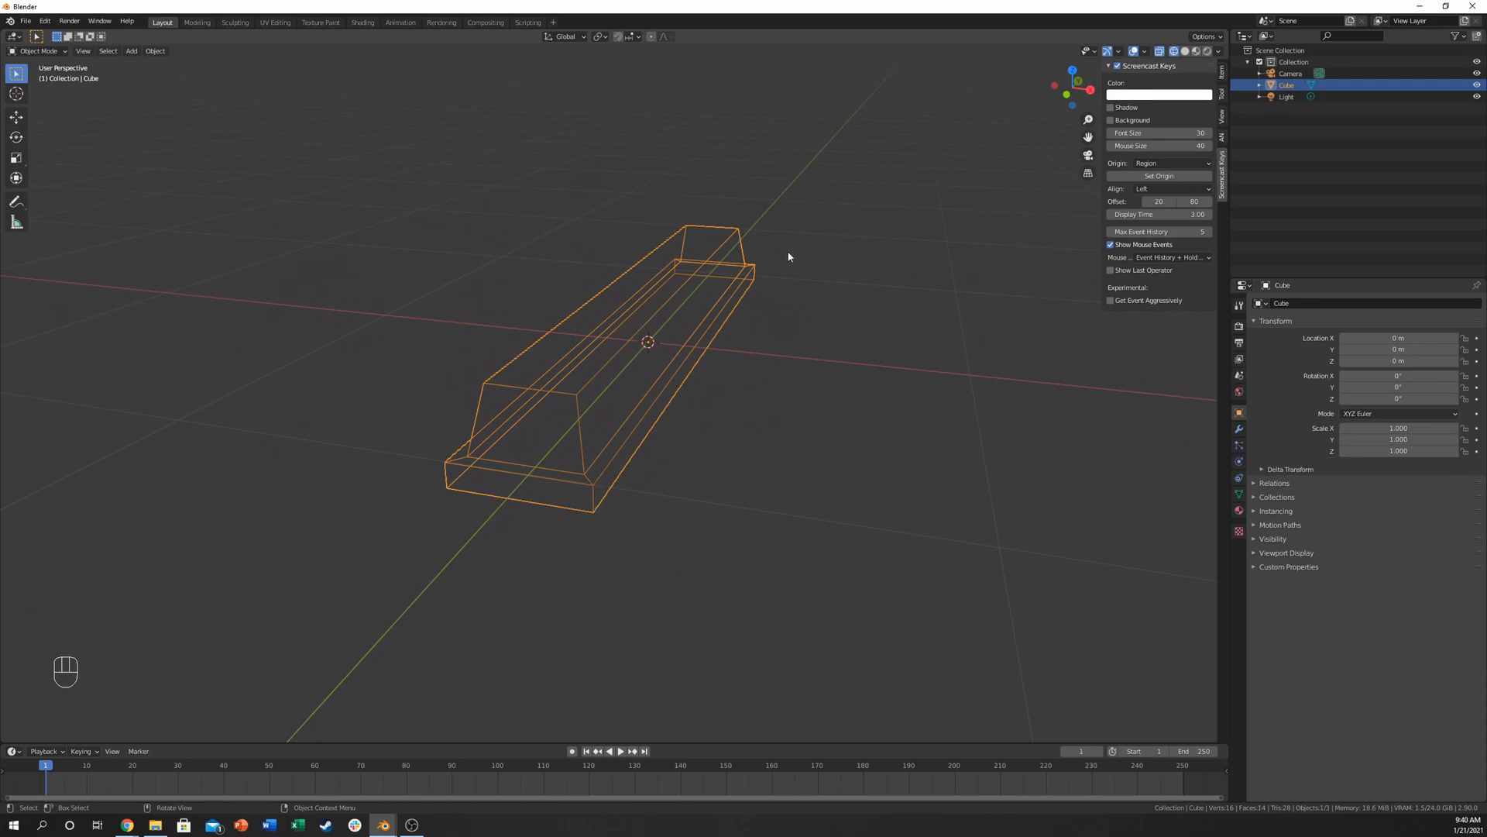
pyautogui.moveTo(574, 470)
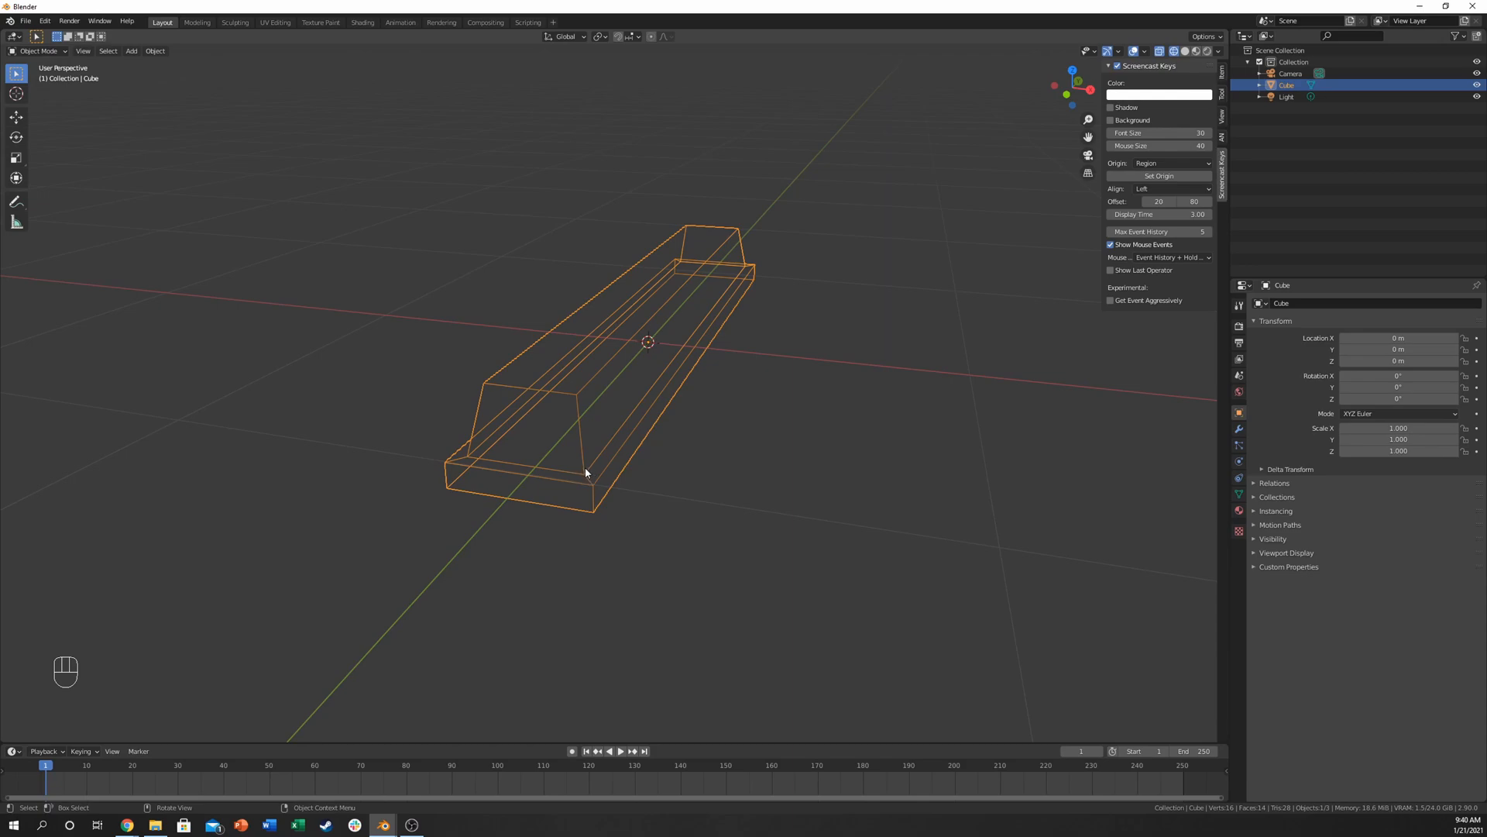
pyautogui.moveTo(579, 408)
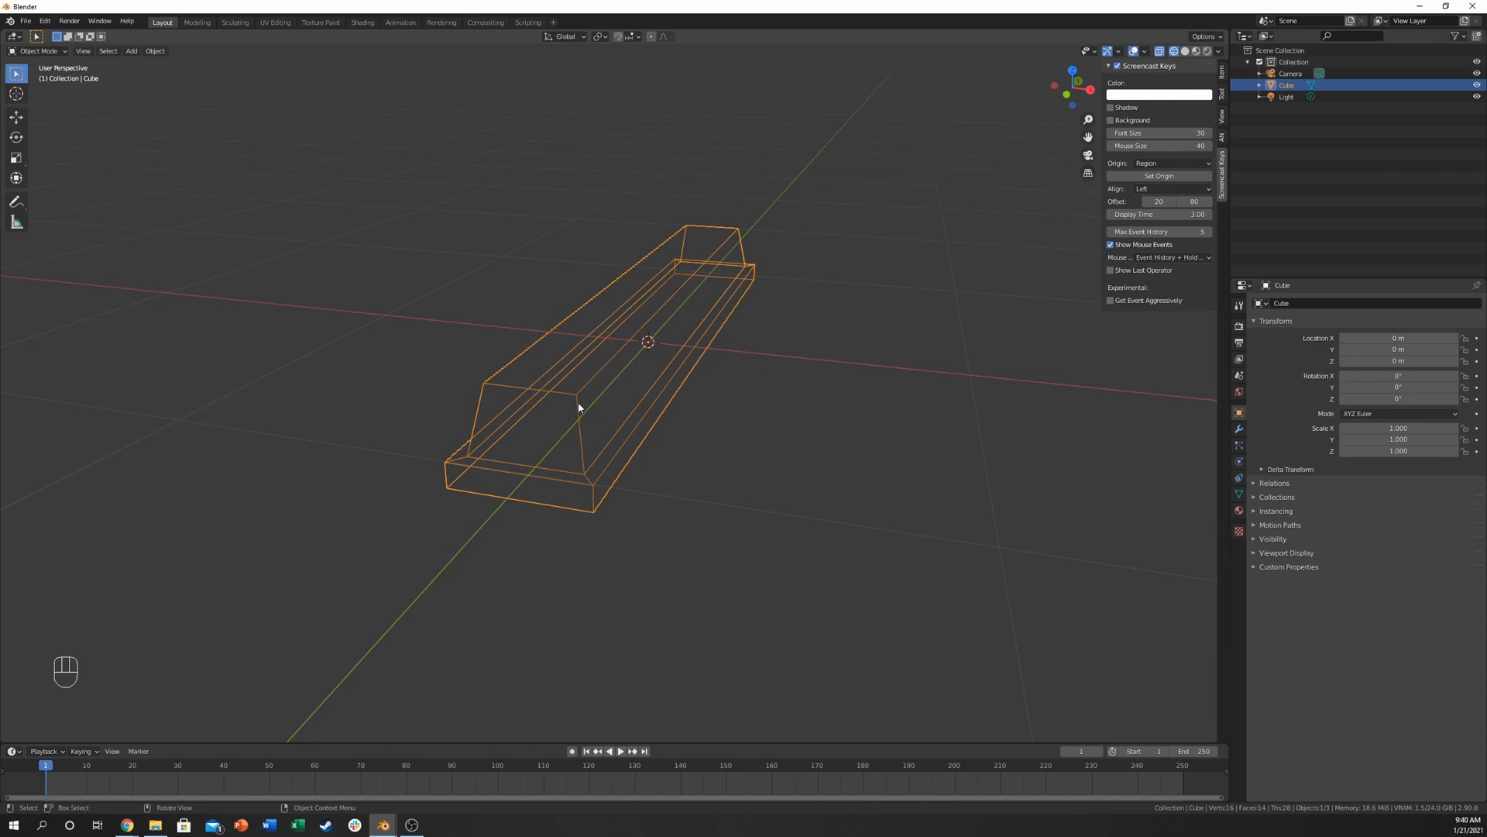
pyautogui.scroll(-3)
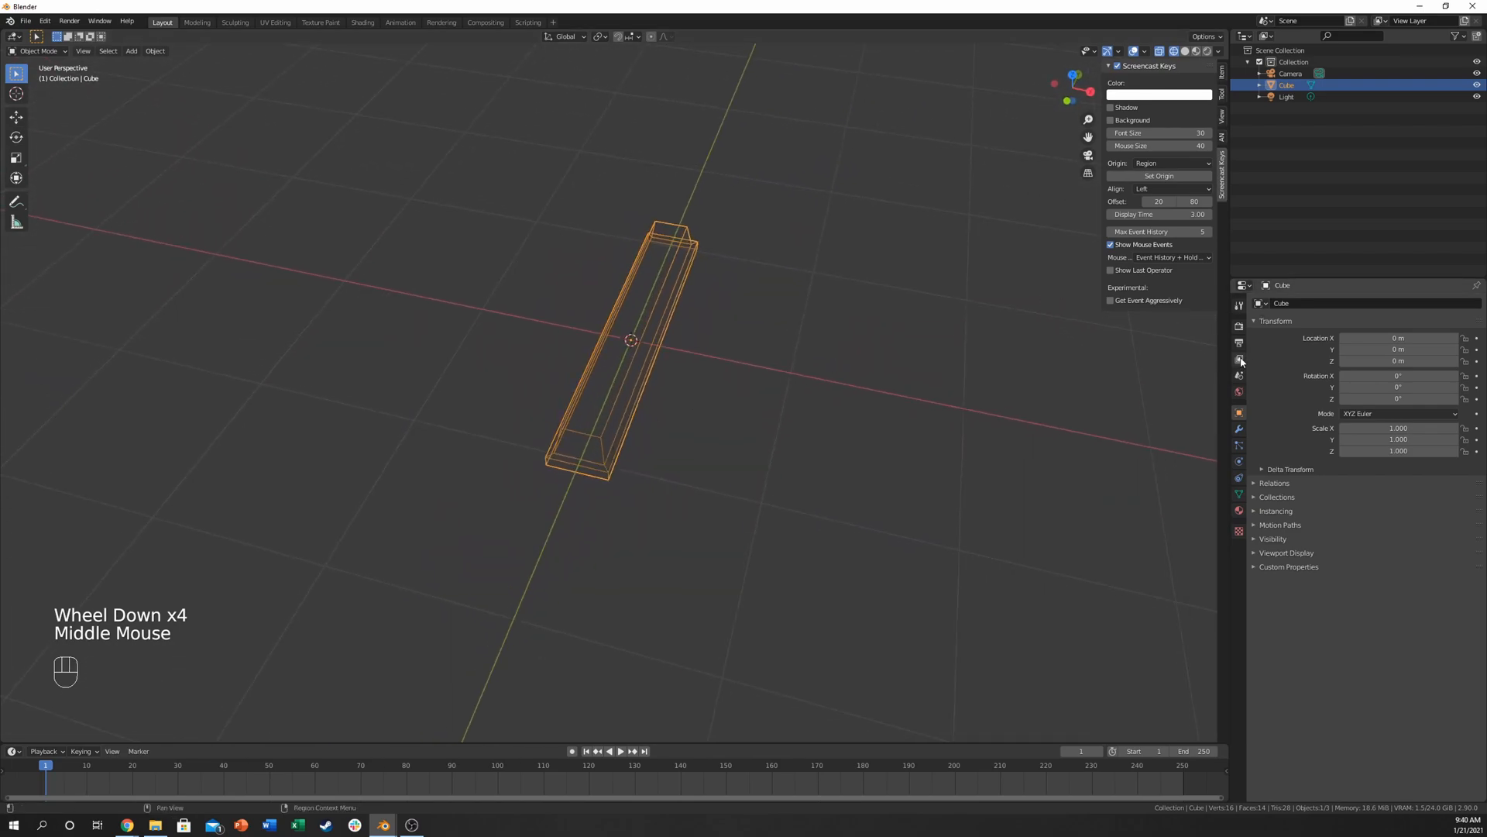
pyautogui.click(1238, 428)
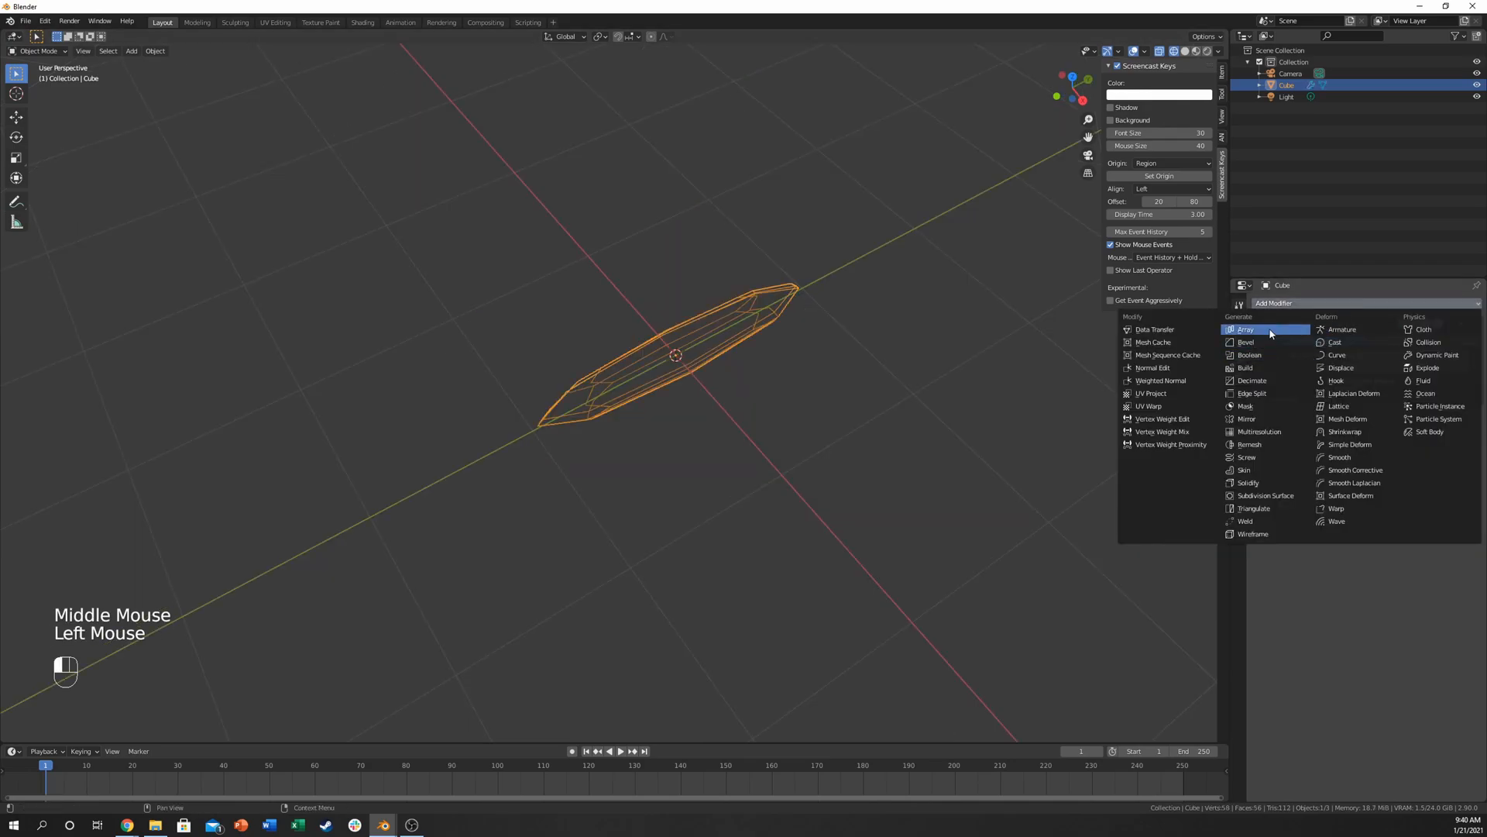
pyautogui.click(1246, 329)
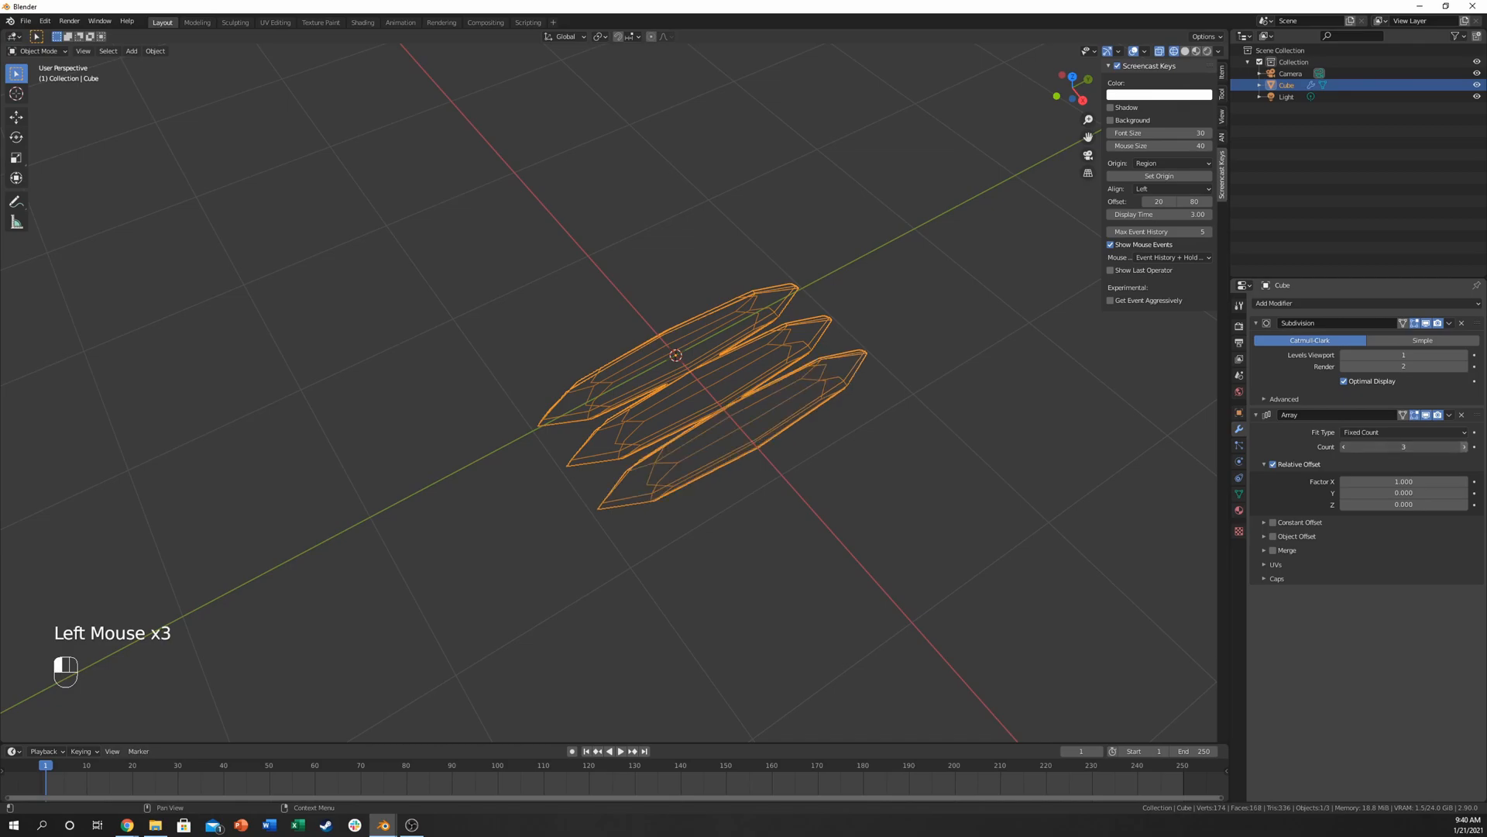
pyautogui.press('Tab')
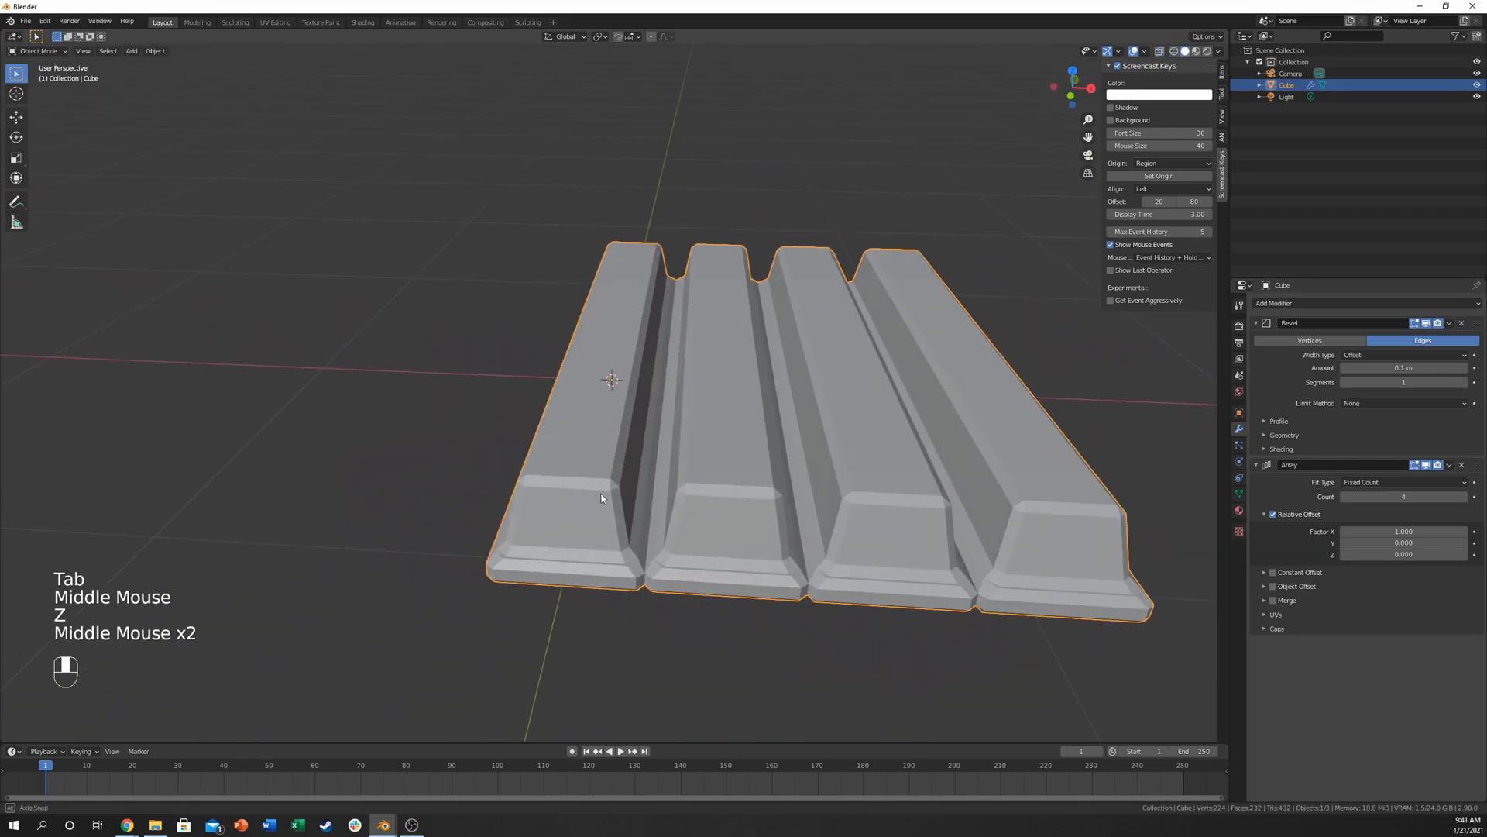
# Step: Set the Bevel modifier Amount to 0.015 m with 4 segments
pyautogui.moveTo(612, 379); pyautogui.dragTo(607, 385)
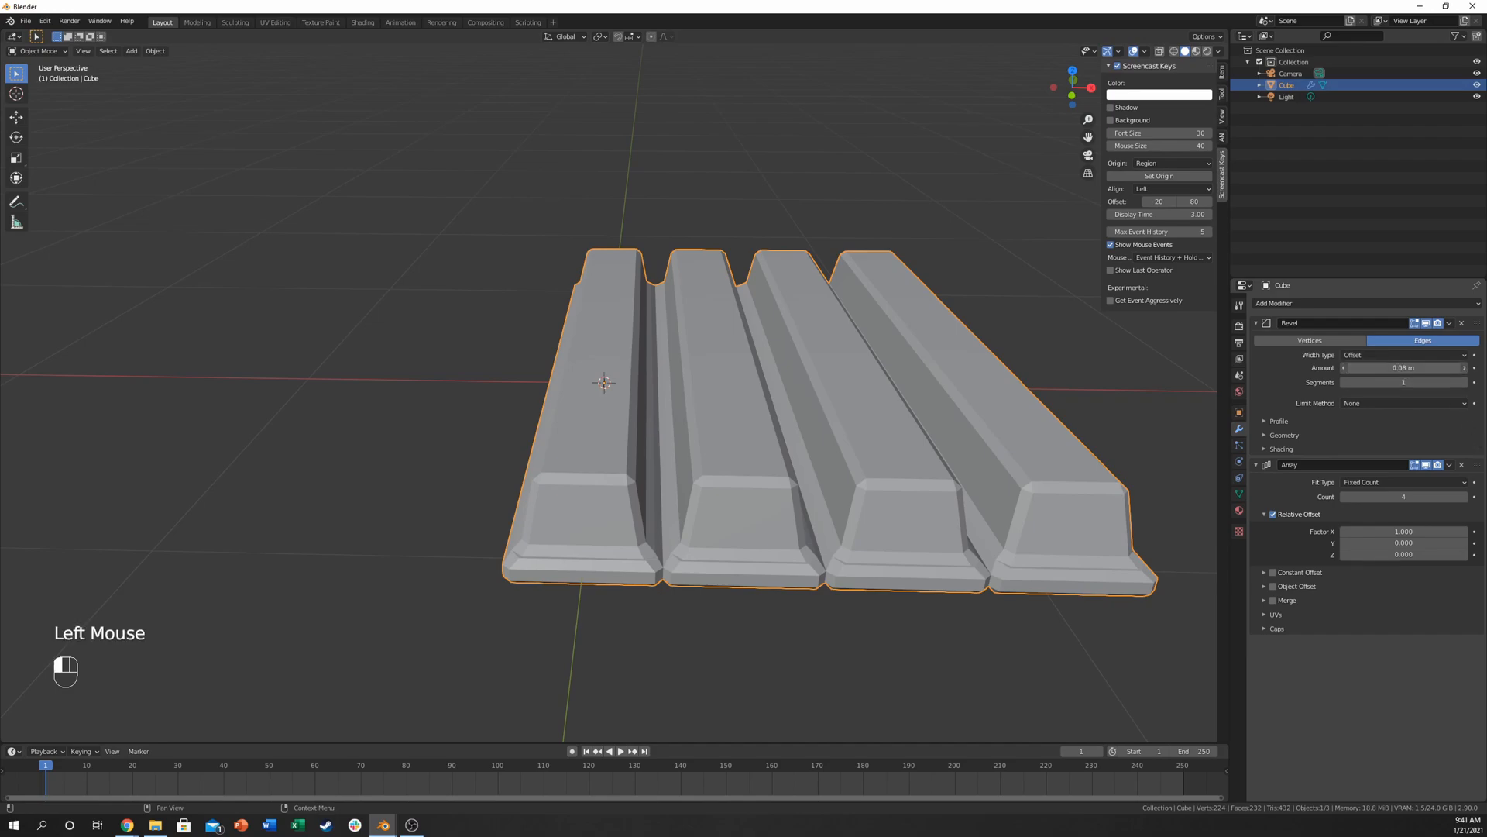
pyautogui.doubleClick(1403, 368)
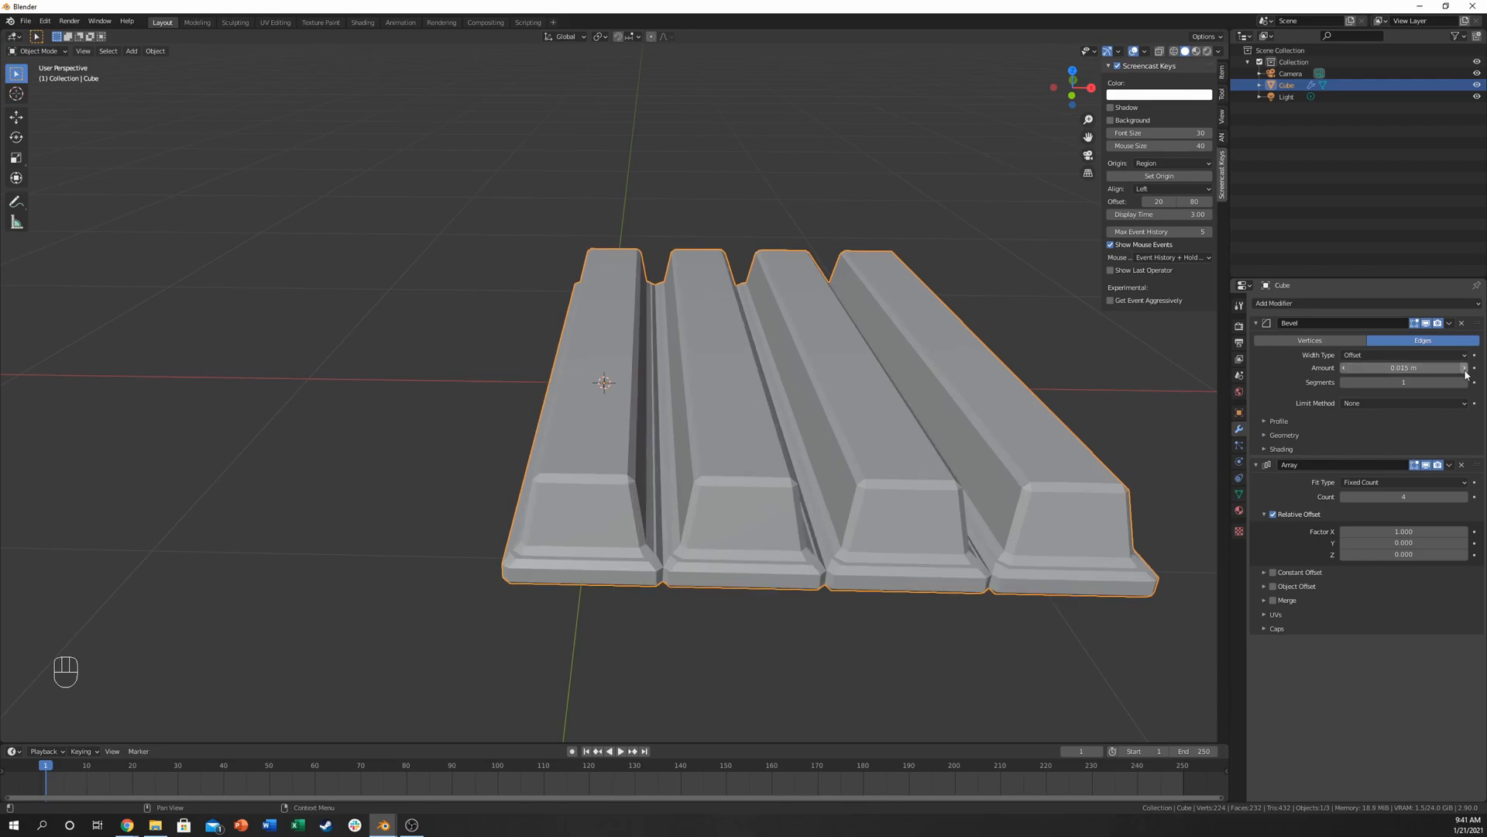
pyautogui.click(1464, 381)
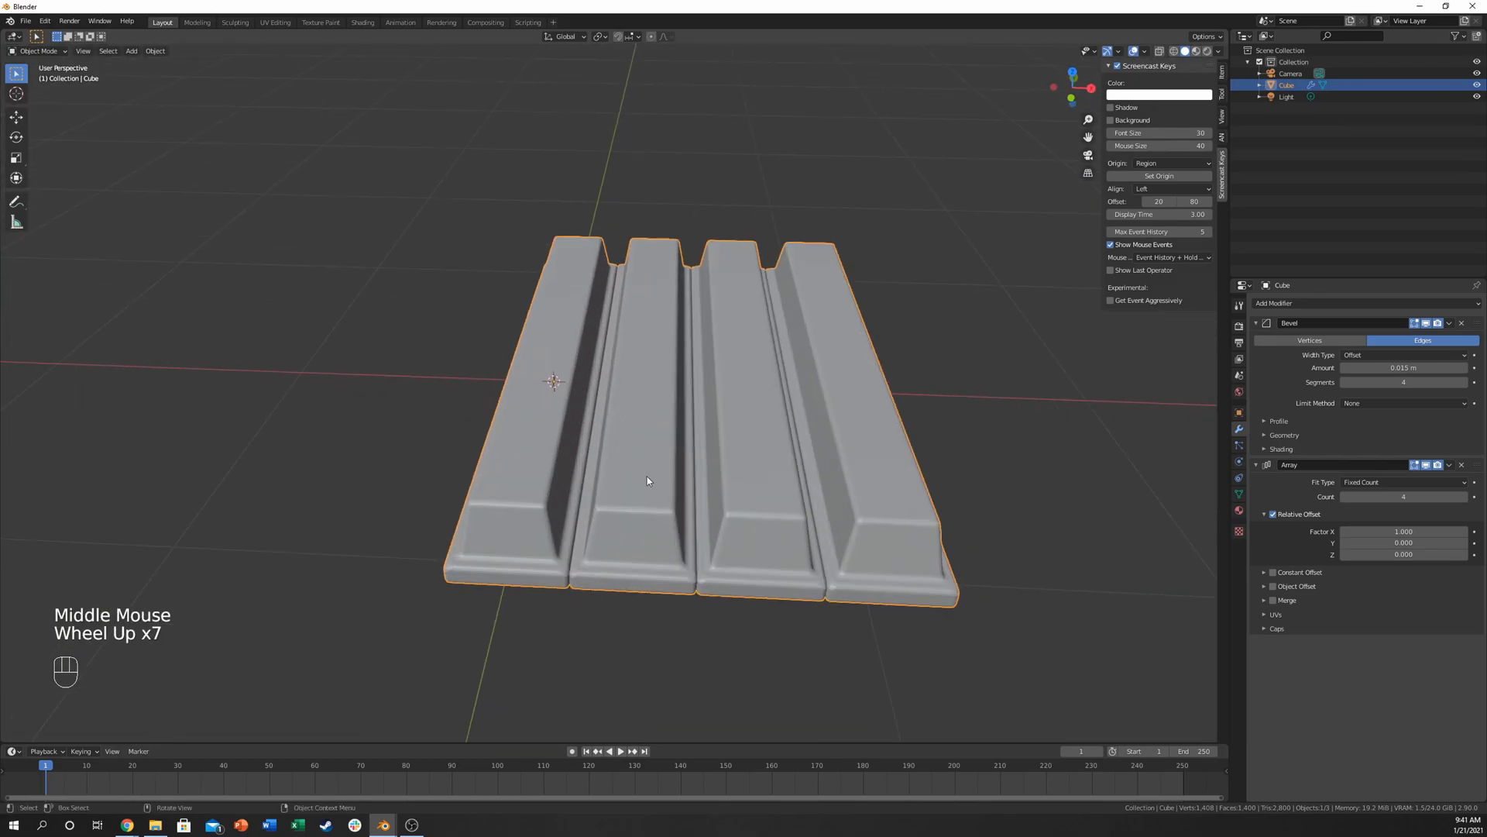
# Step: Enter Edit Mode on the finger mesh and select all of it
pyautogui.press('Tab')
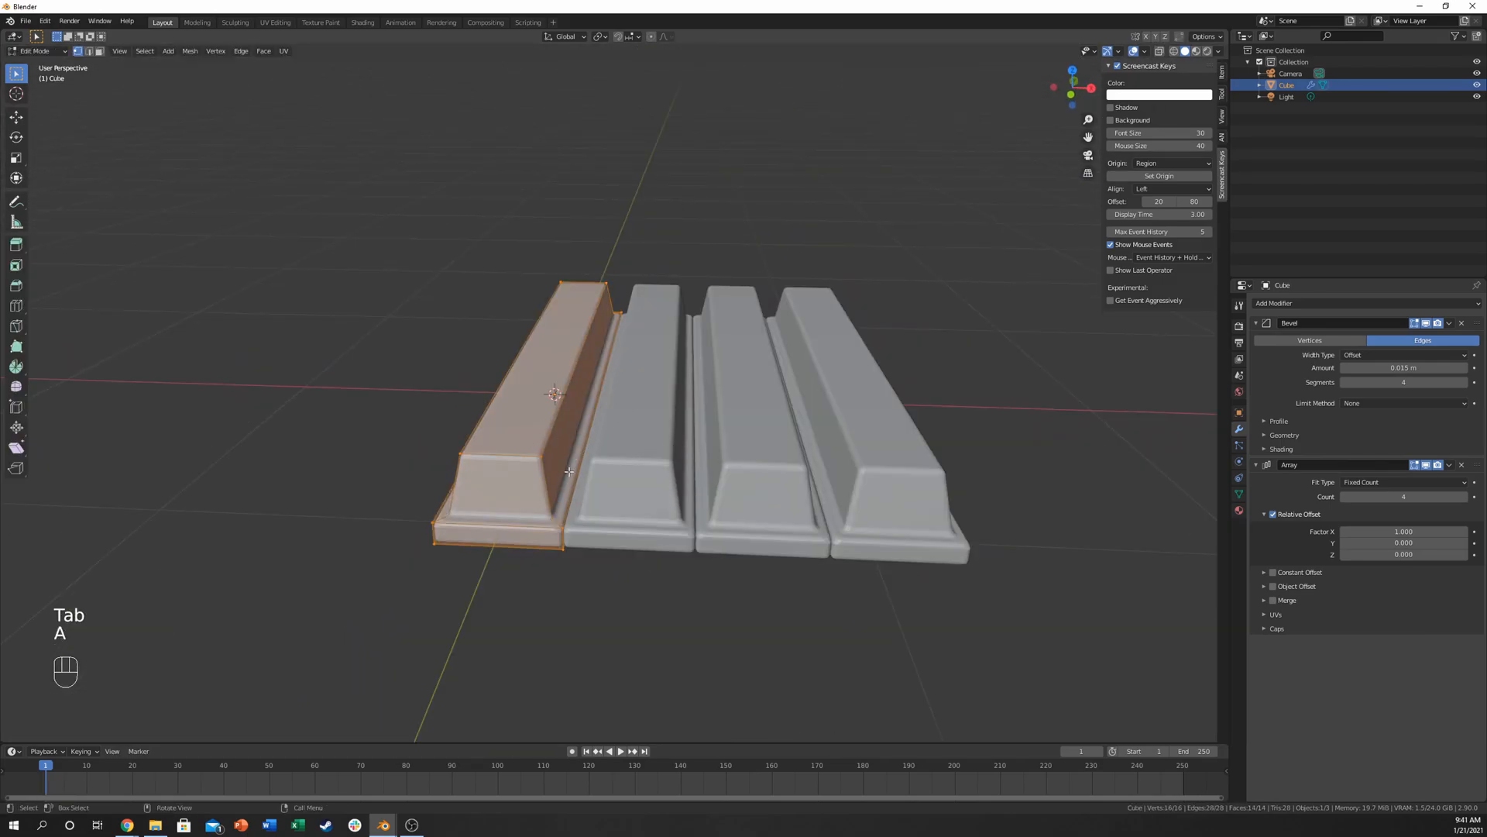
pyautogui.press('s')
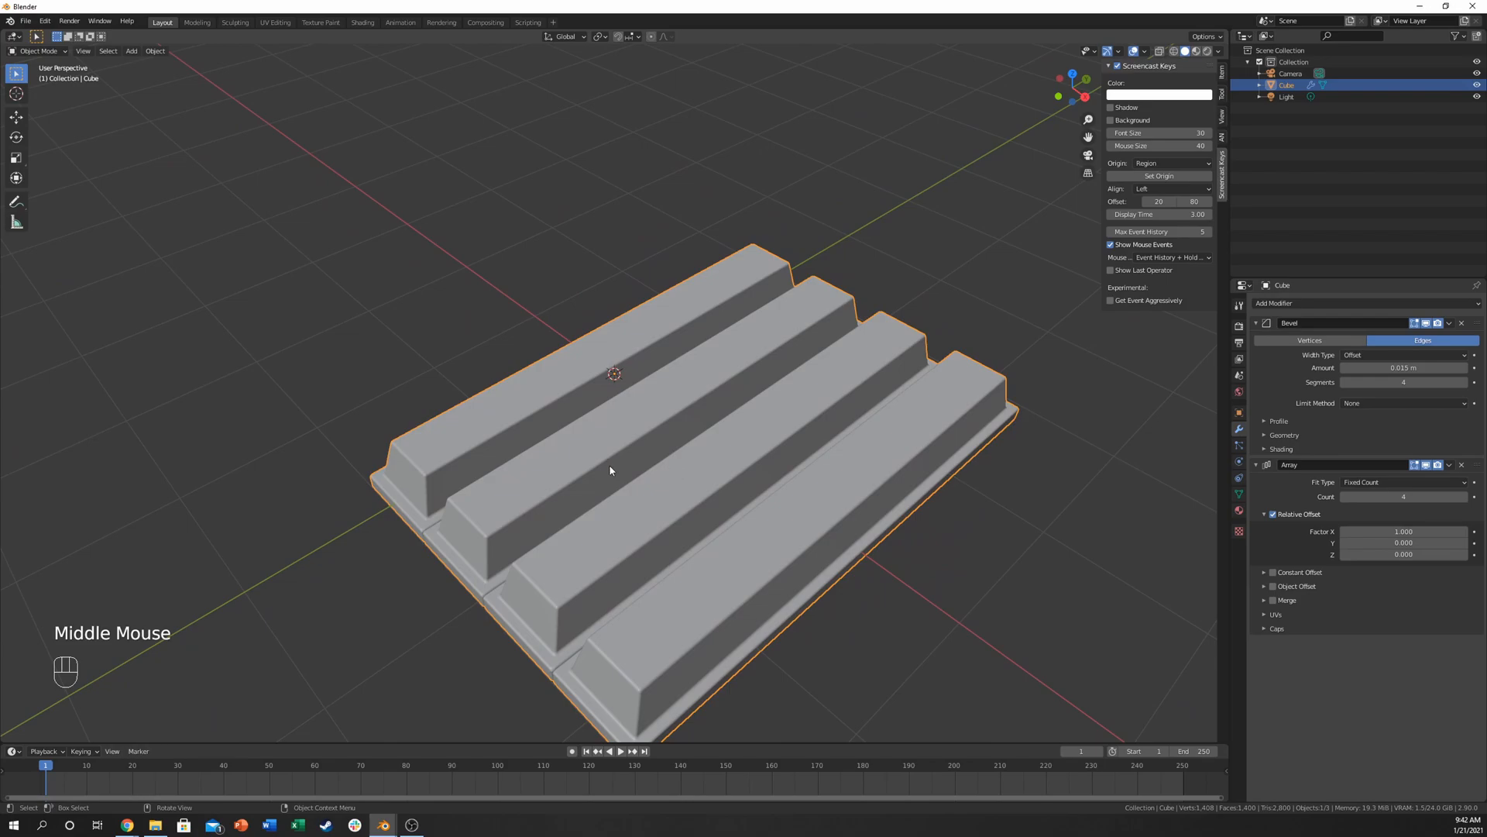
pyautogui.moveTo(607, 470)
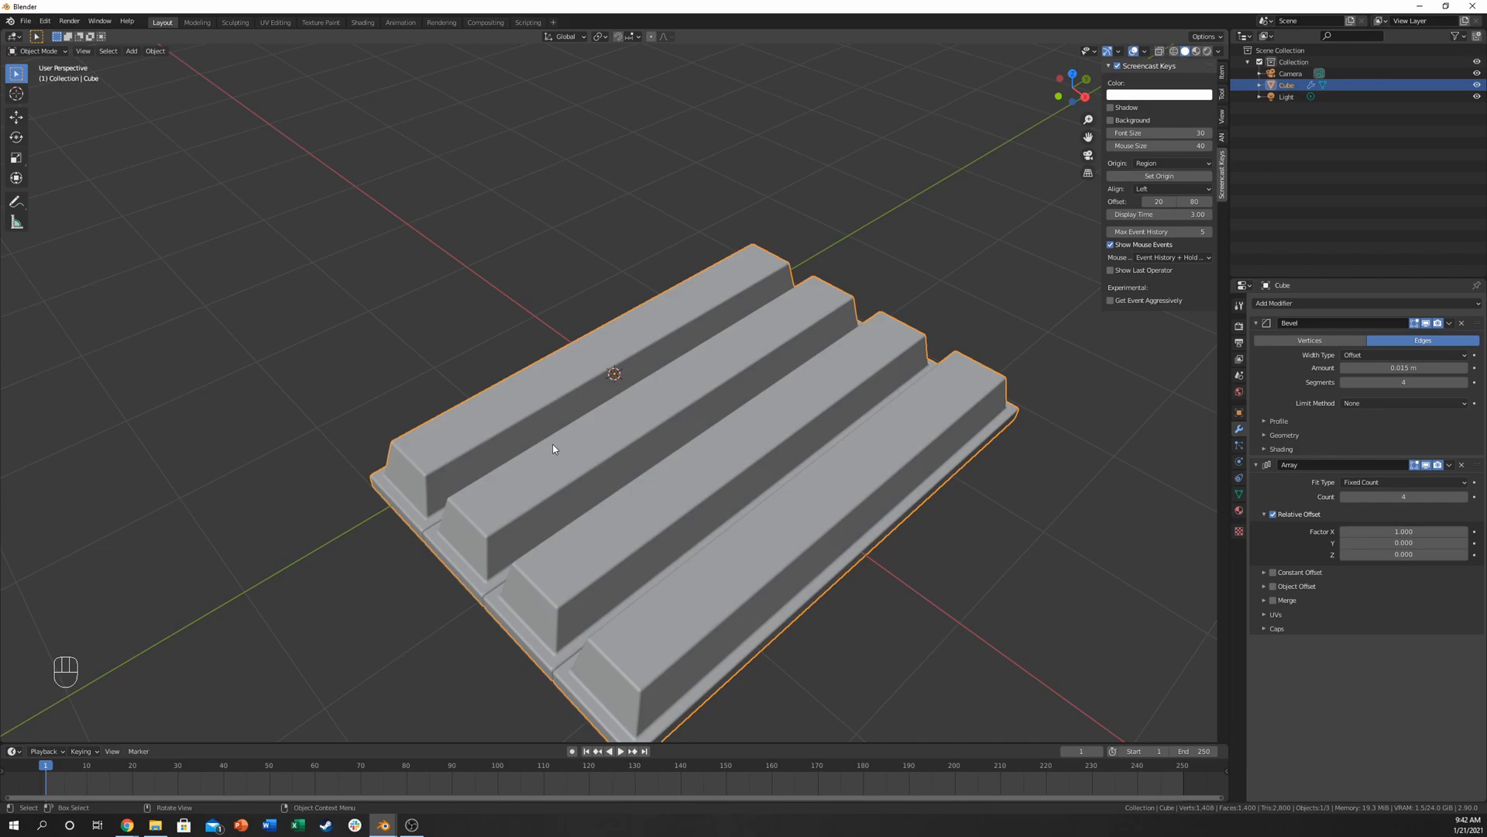
pyautogui.moveTo(580, 409)
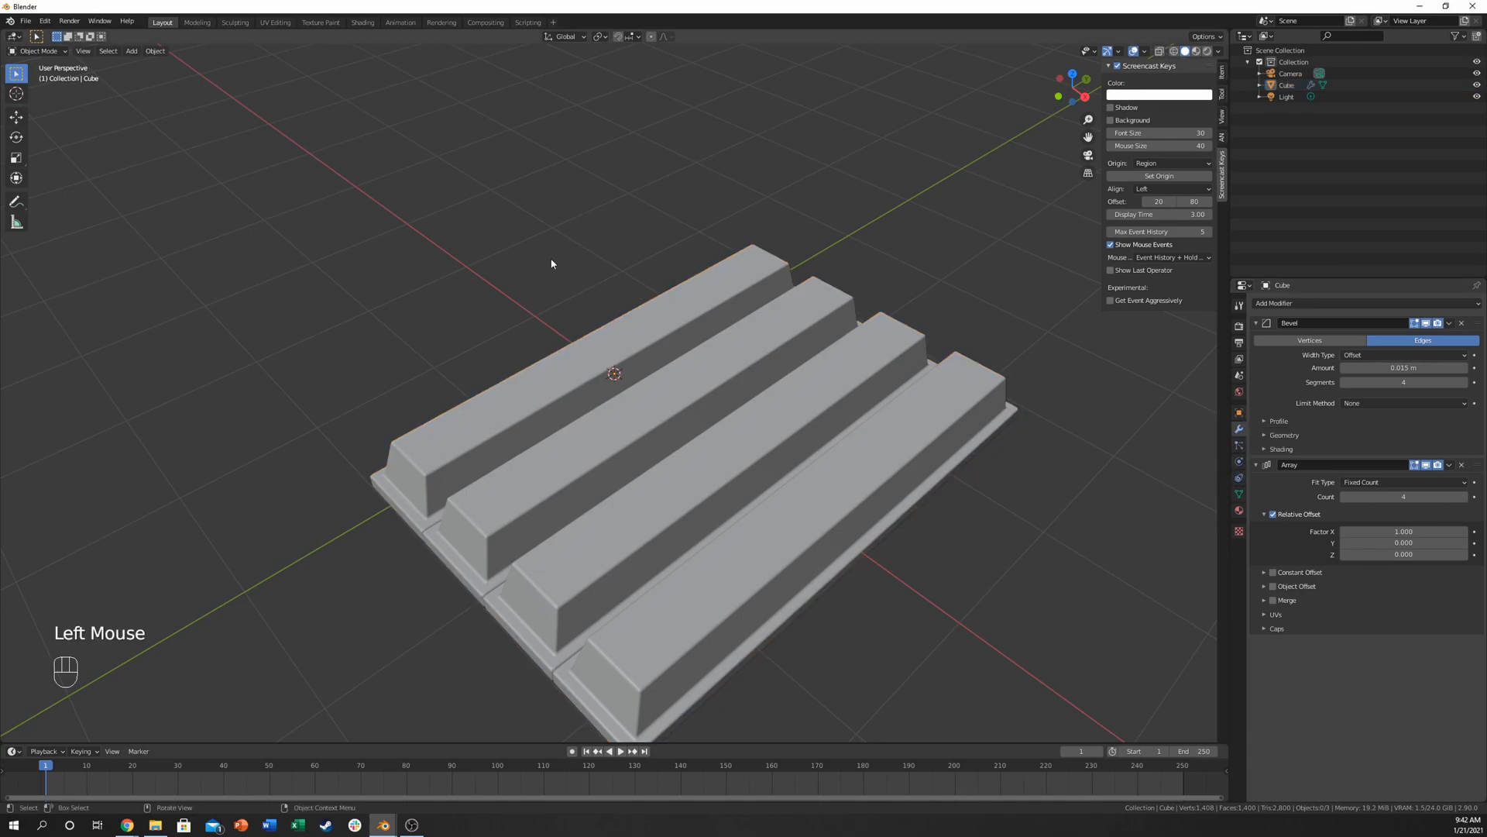
# Step: Add a text object and rotate it -90° to run along the finger
pyautogui.press('shift+a')
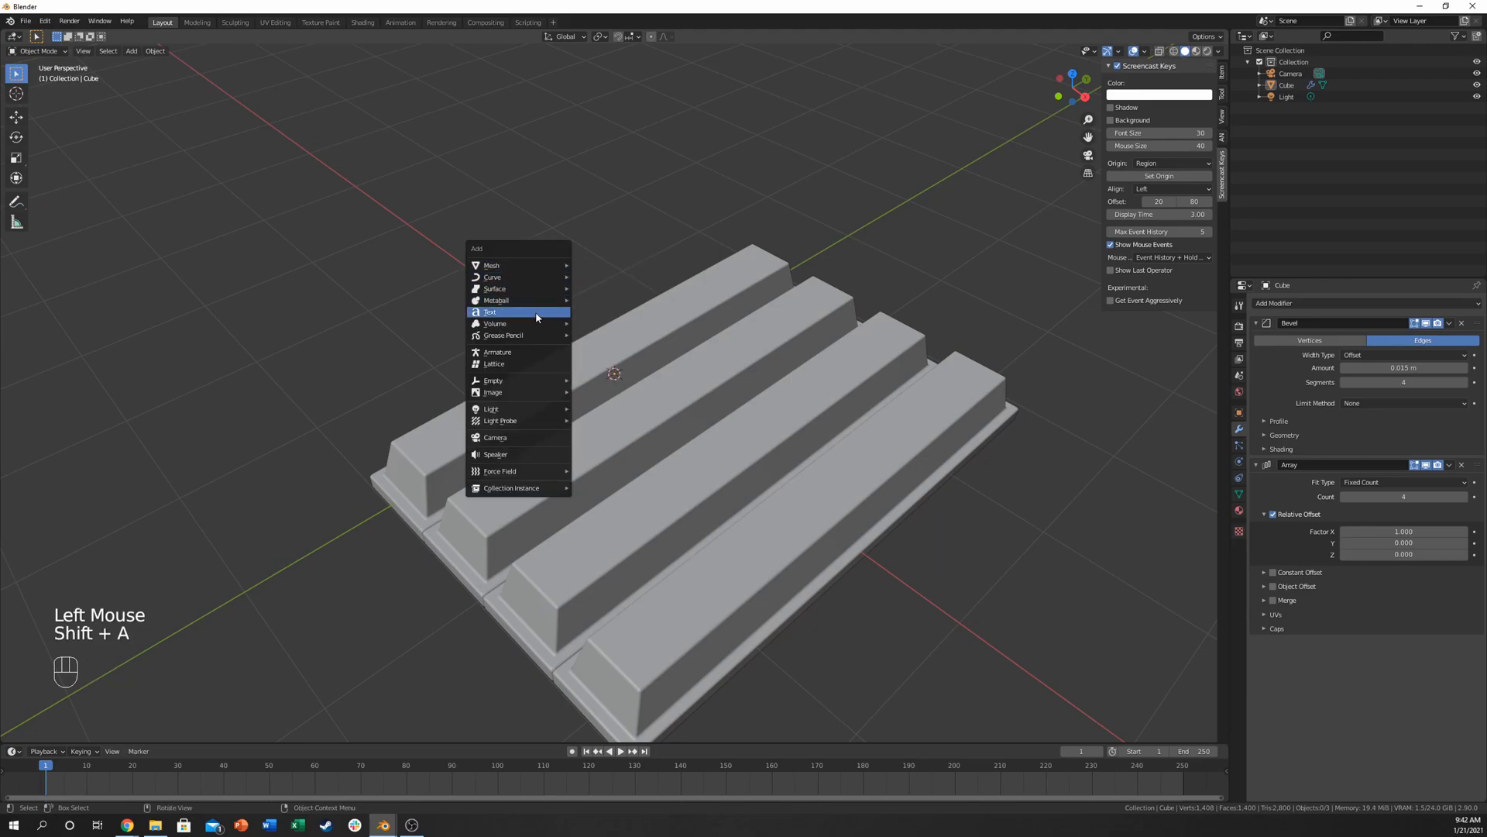
pyautogui.click(491, 311)
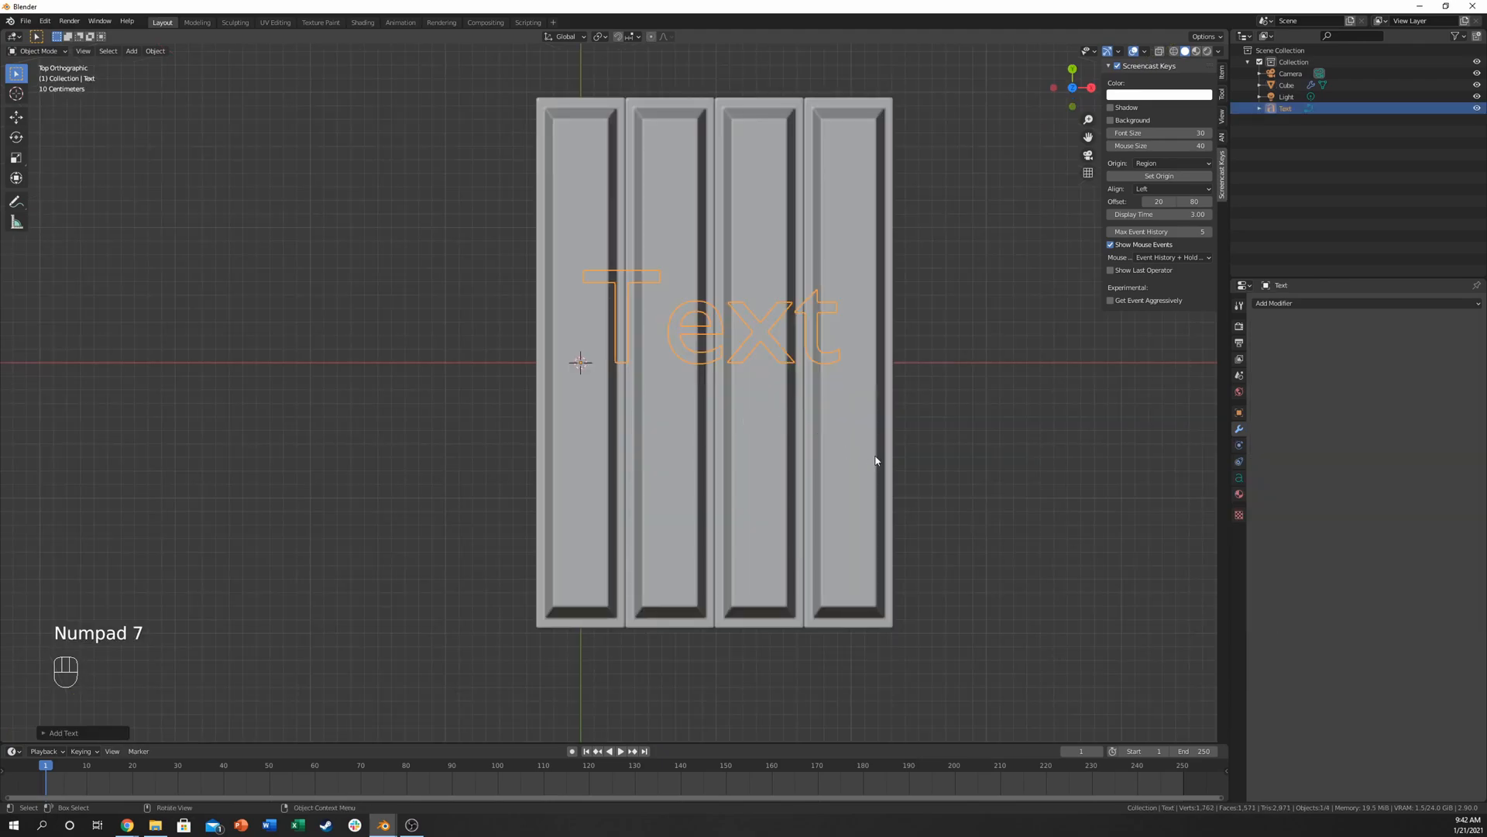
pyautogui.press('r')
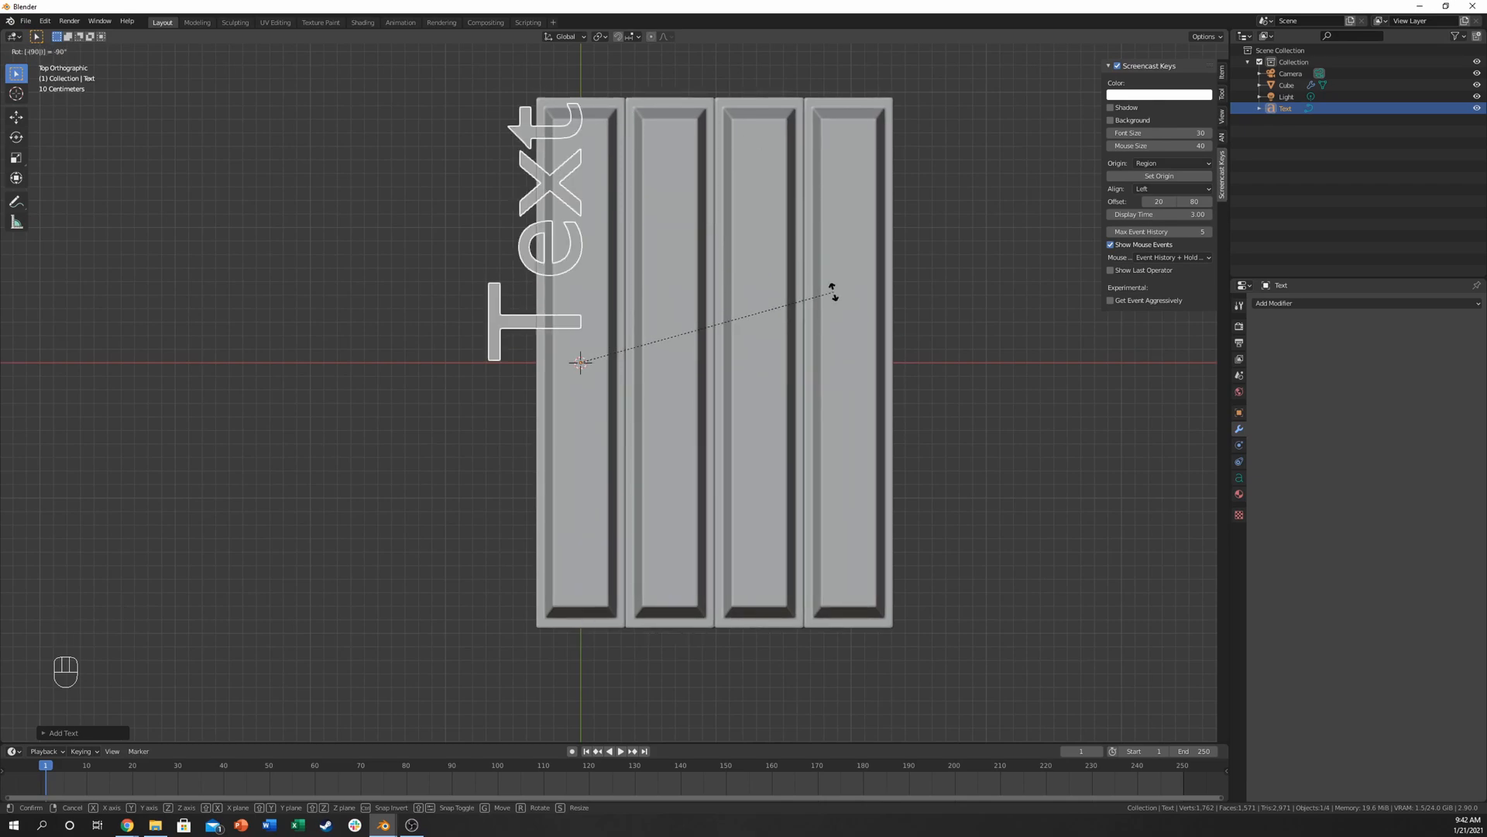
pyautogui.press('g')
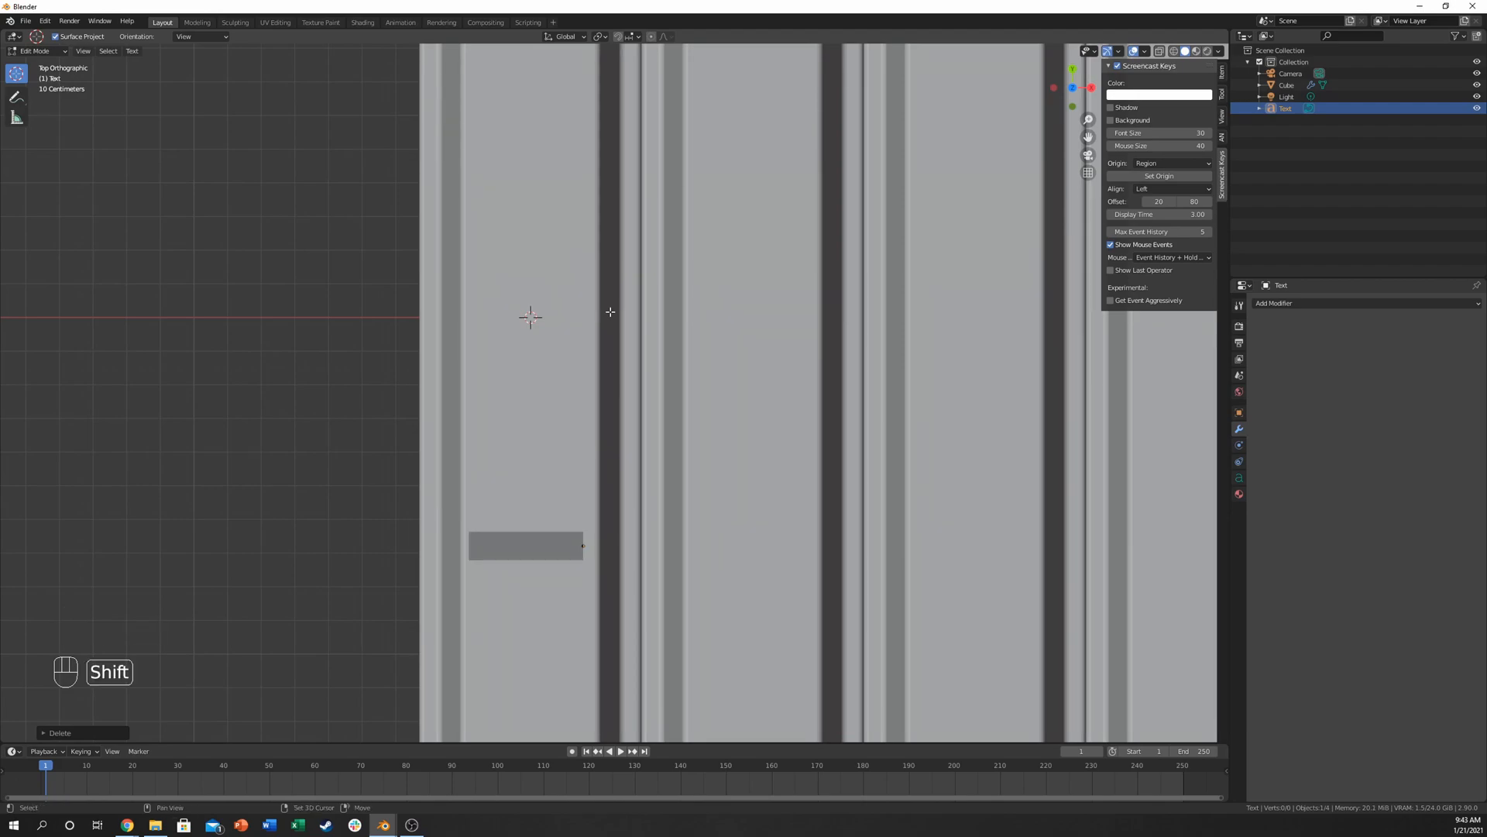
# Step: Change the text to 'Kit Kat' and move it onto the first finger
pyautogui.press('Tab')
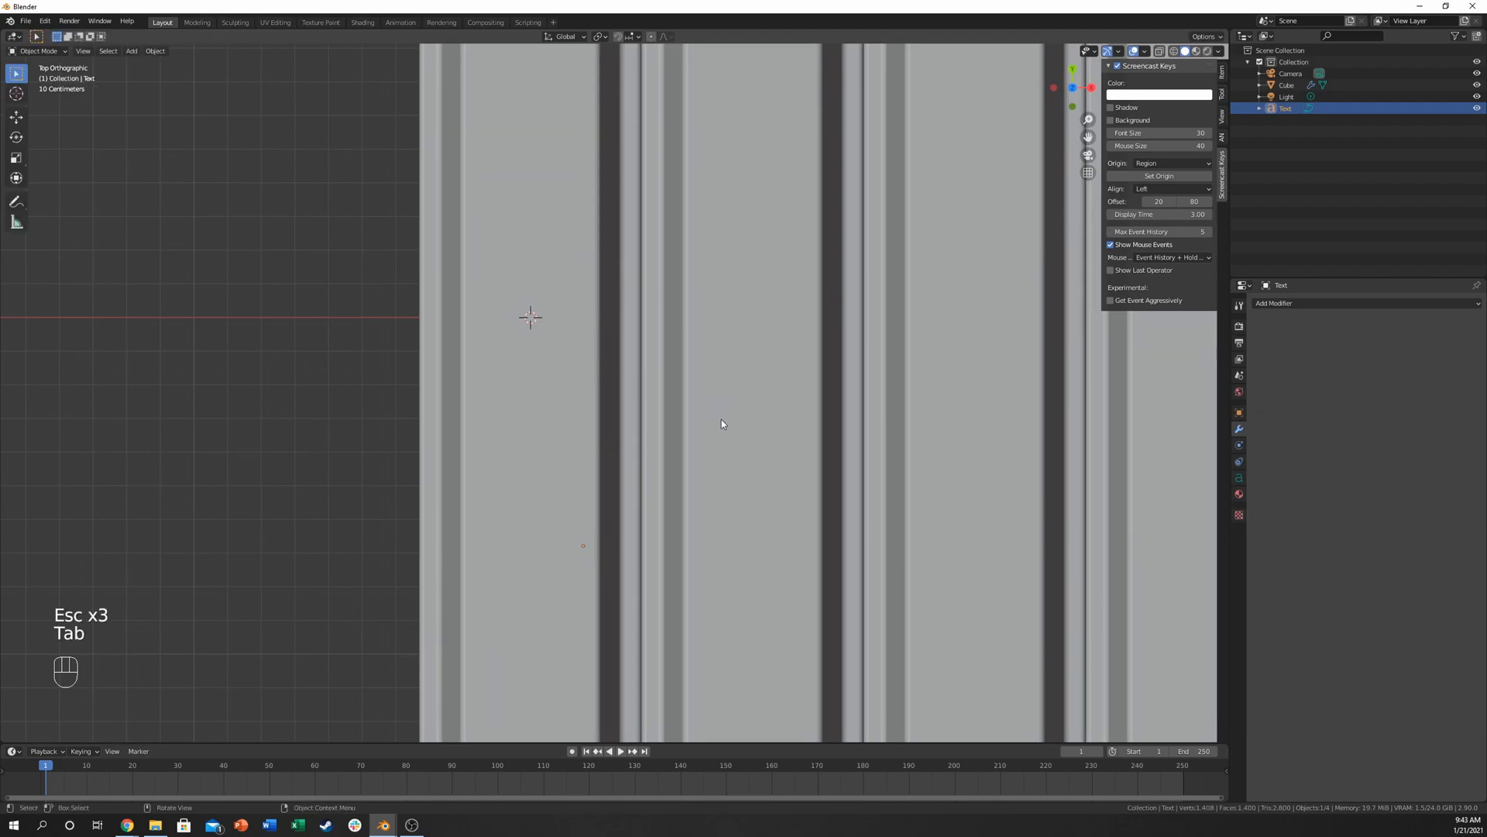
pyautogui.press('g')
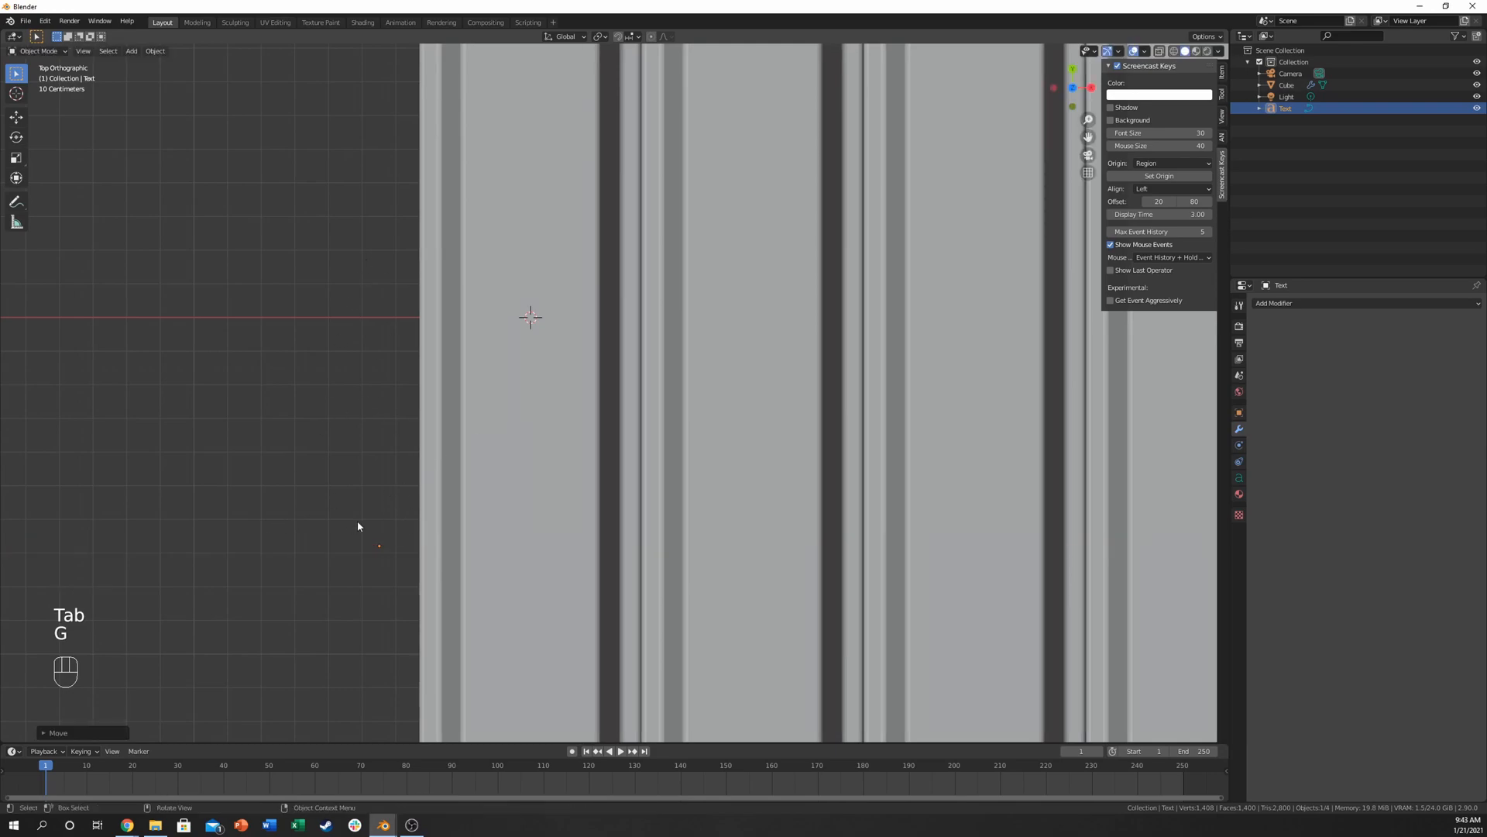
pyautogui.press('Tab')
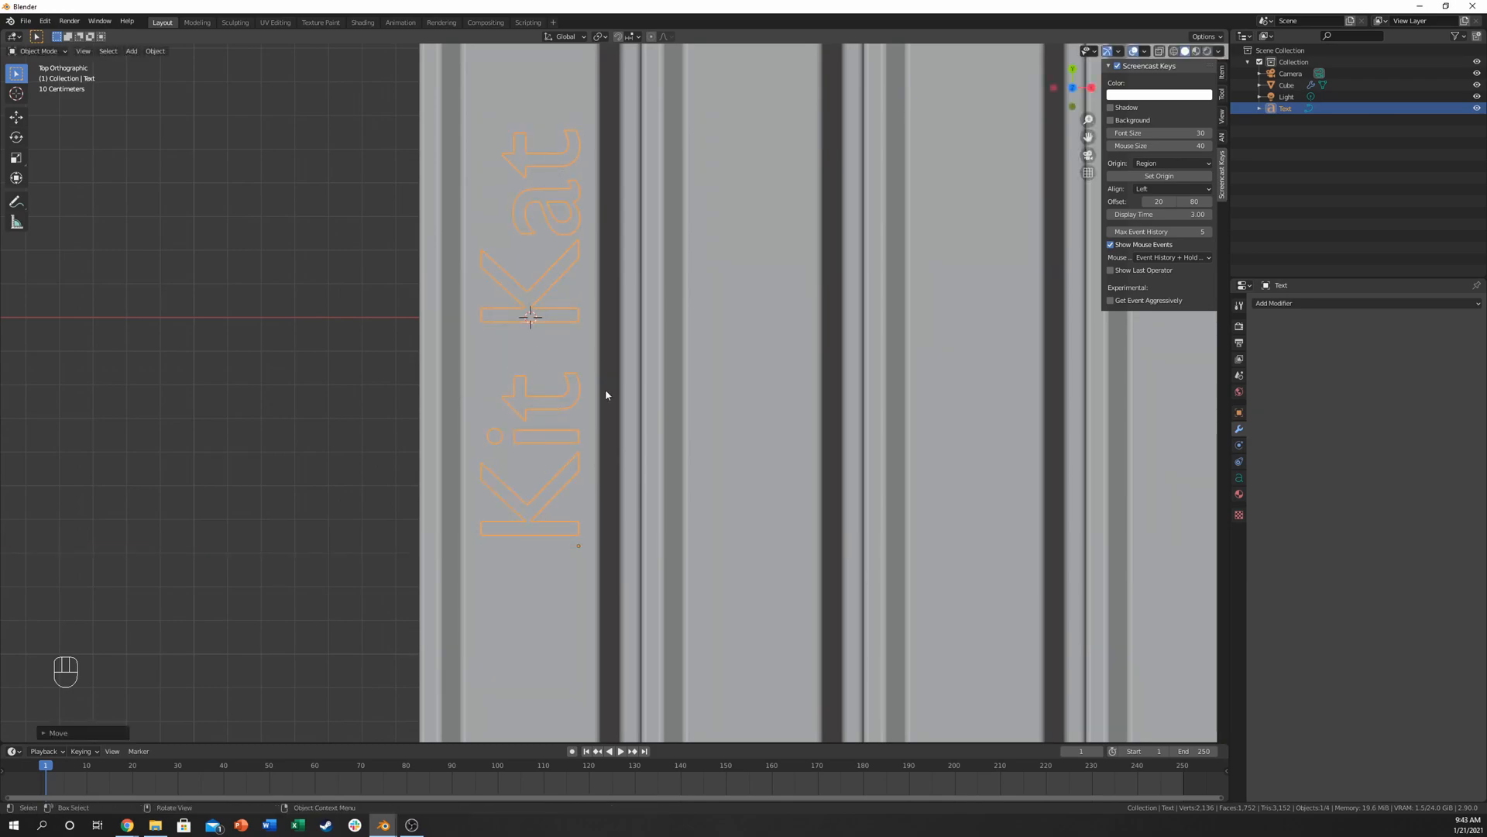
pyautogui.scroll(-3)
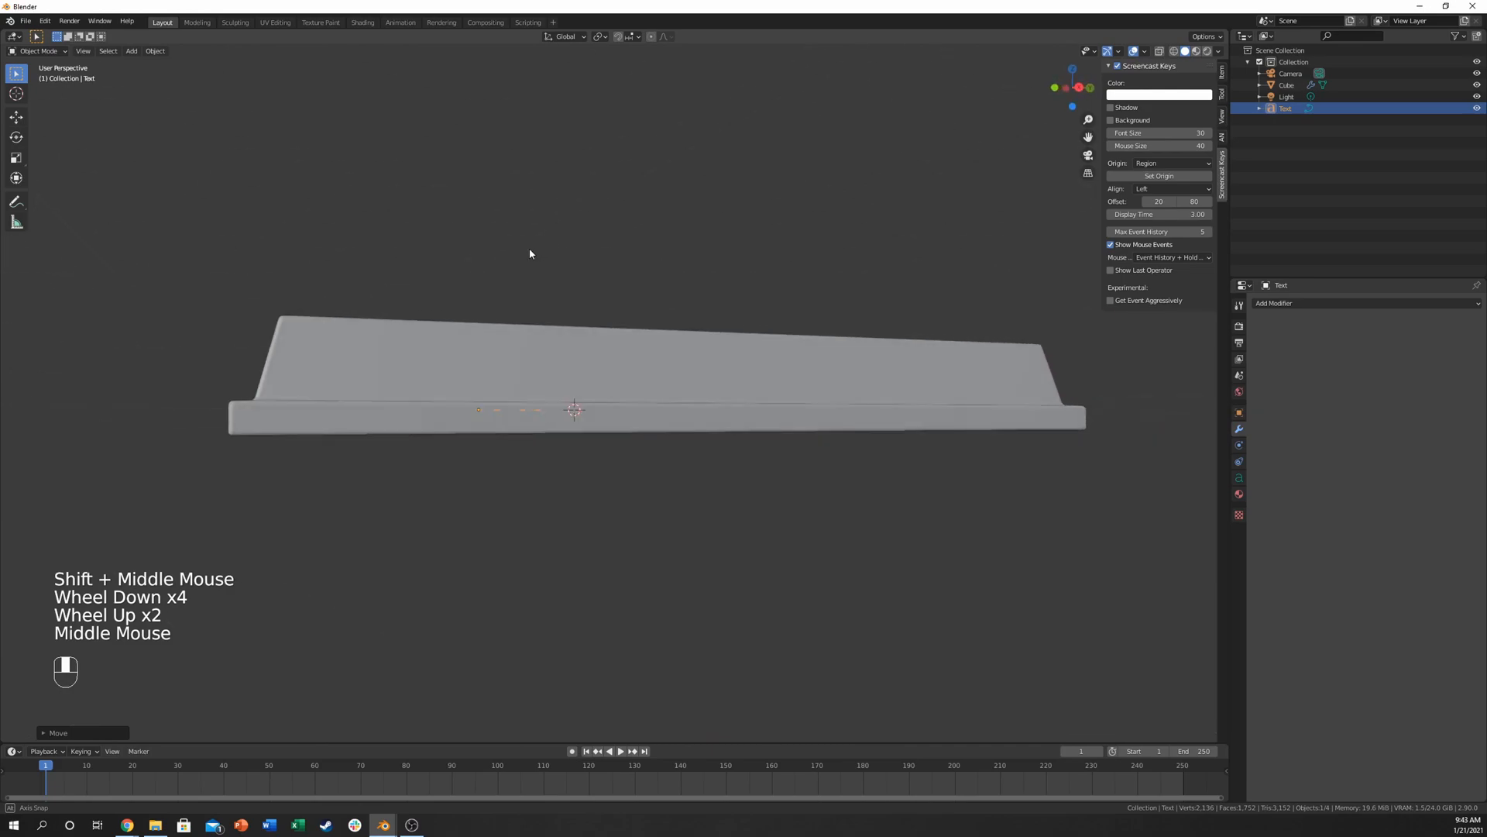
# Step: Set the text's Geometry Extrude to 0.05 m and orbit to check the raised letters
pyautogui.press('KP_1')
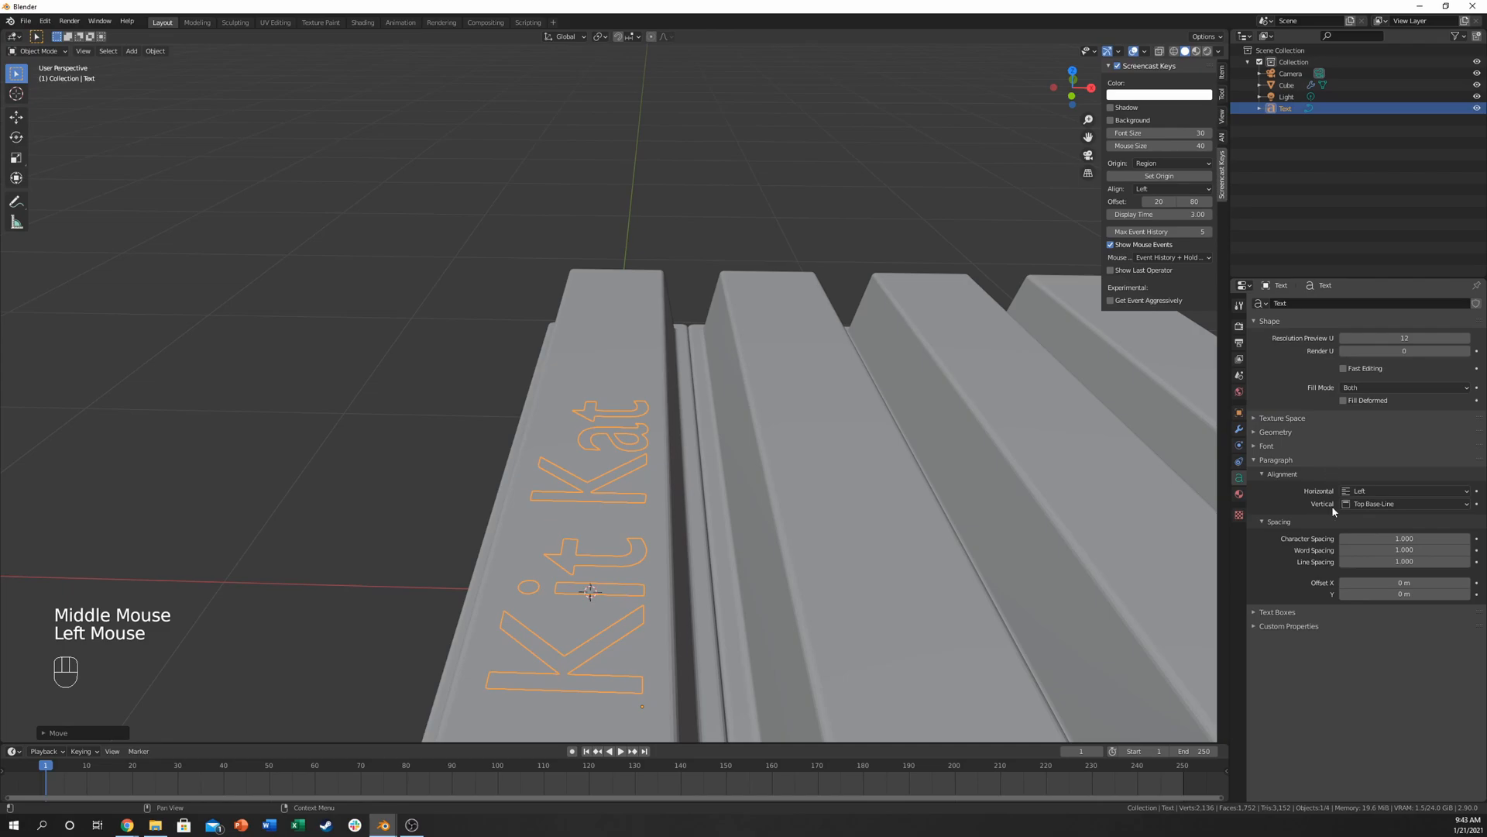
pyautogui.moveTo(1287, 437)
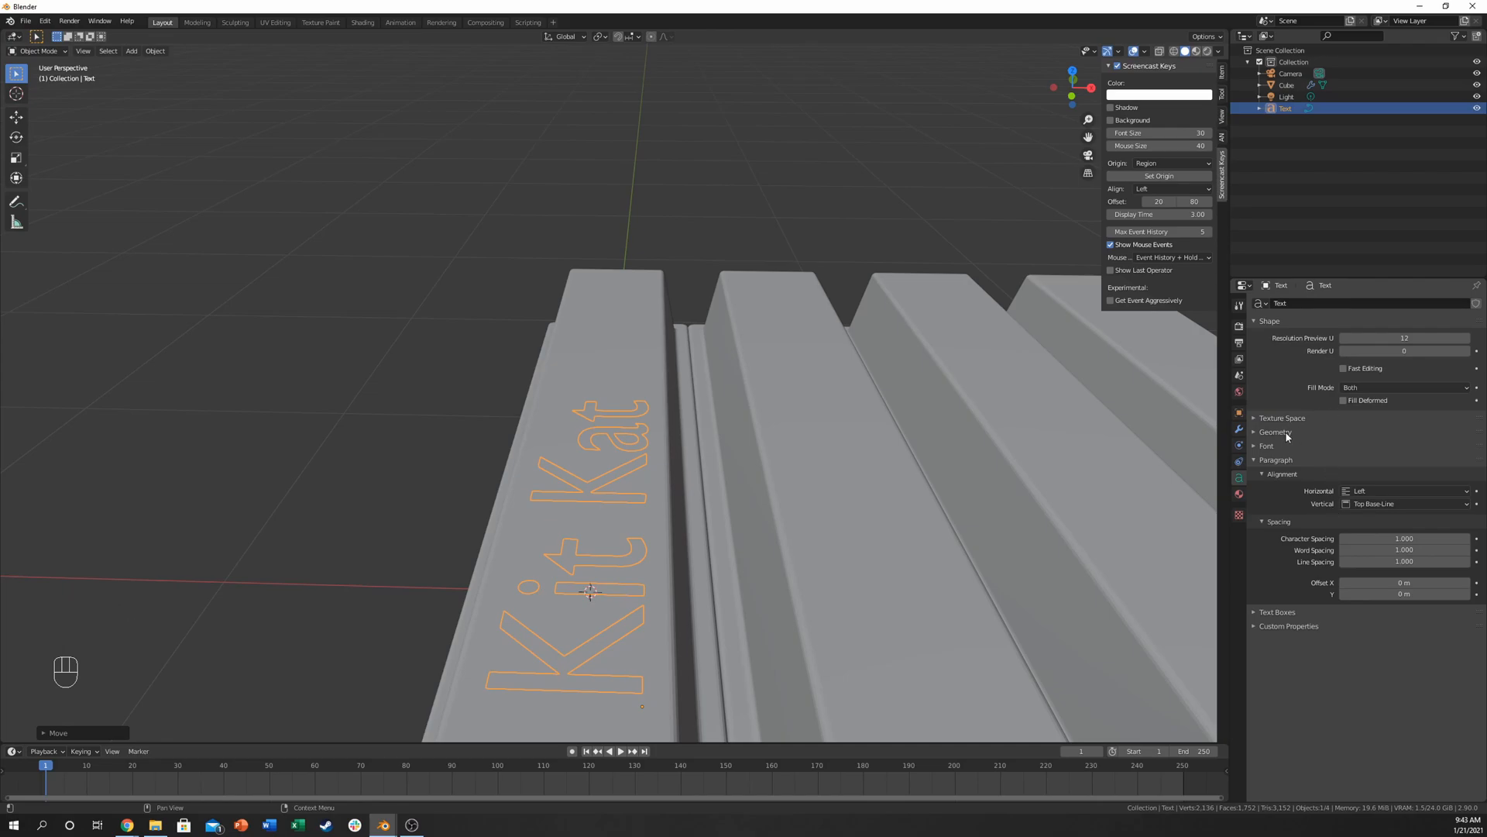
pyautogui.click(1276, 431)
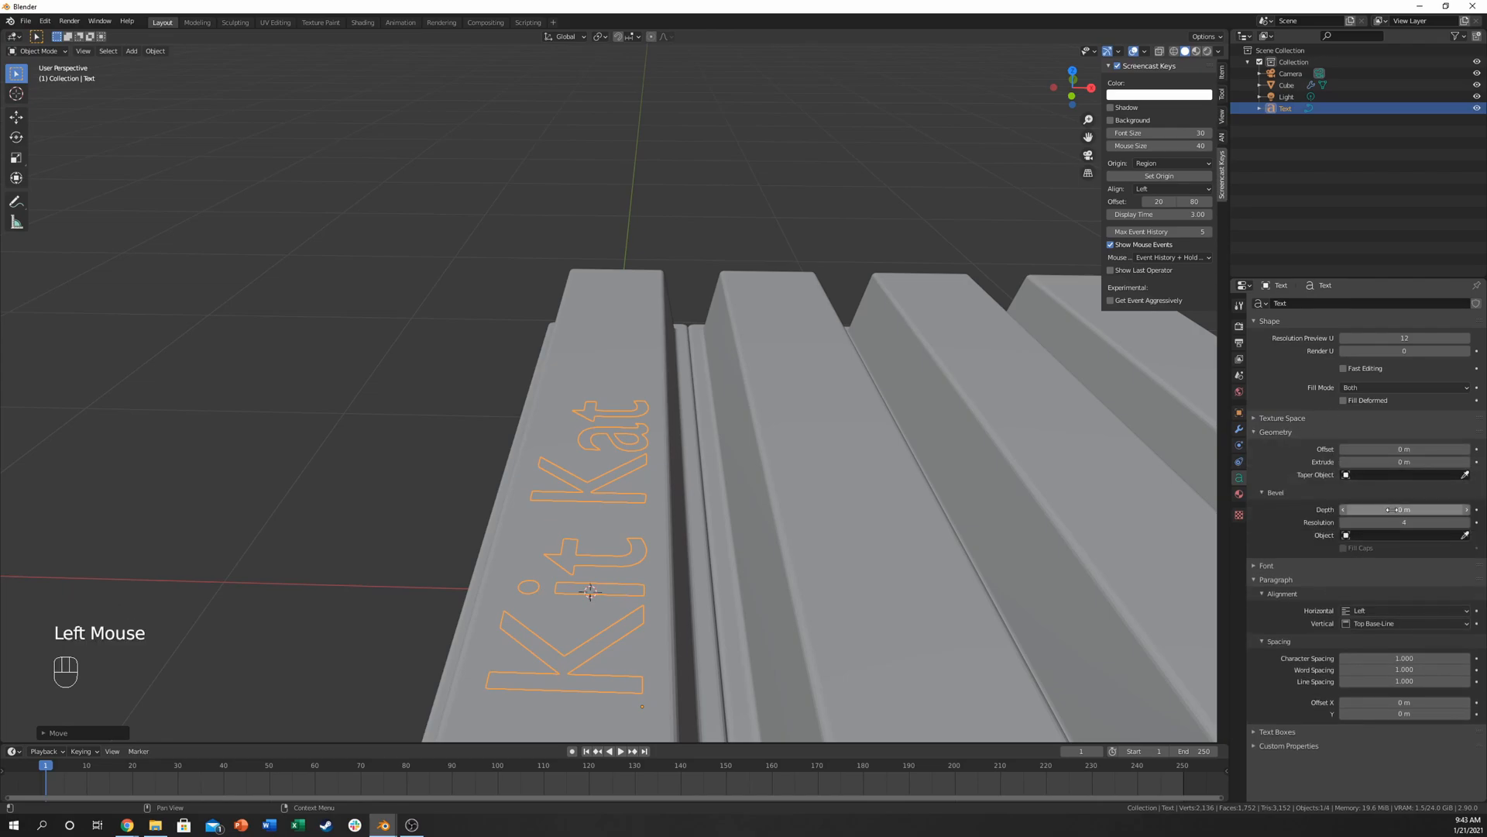
pyautogui.press('ctrl+z')
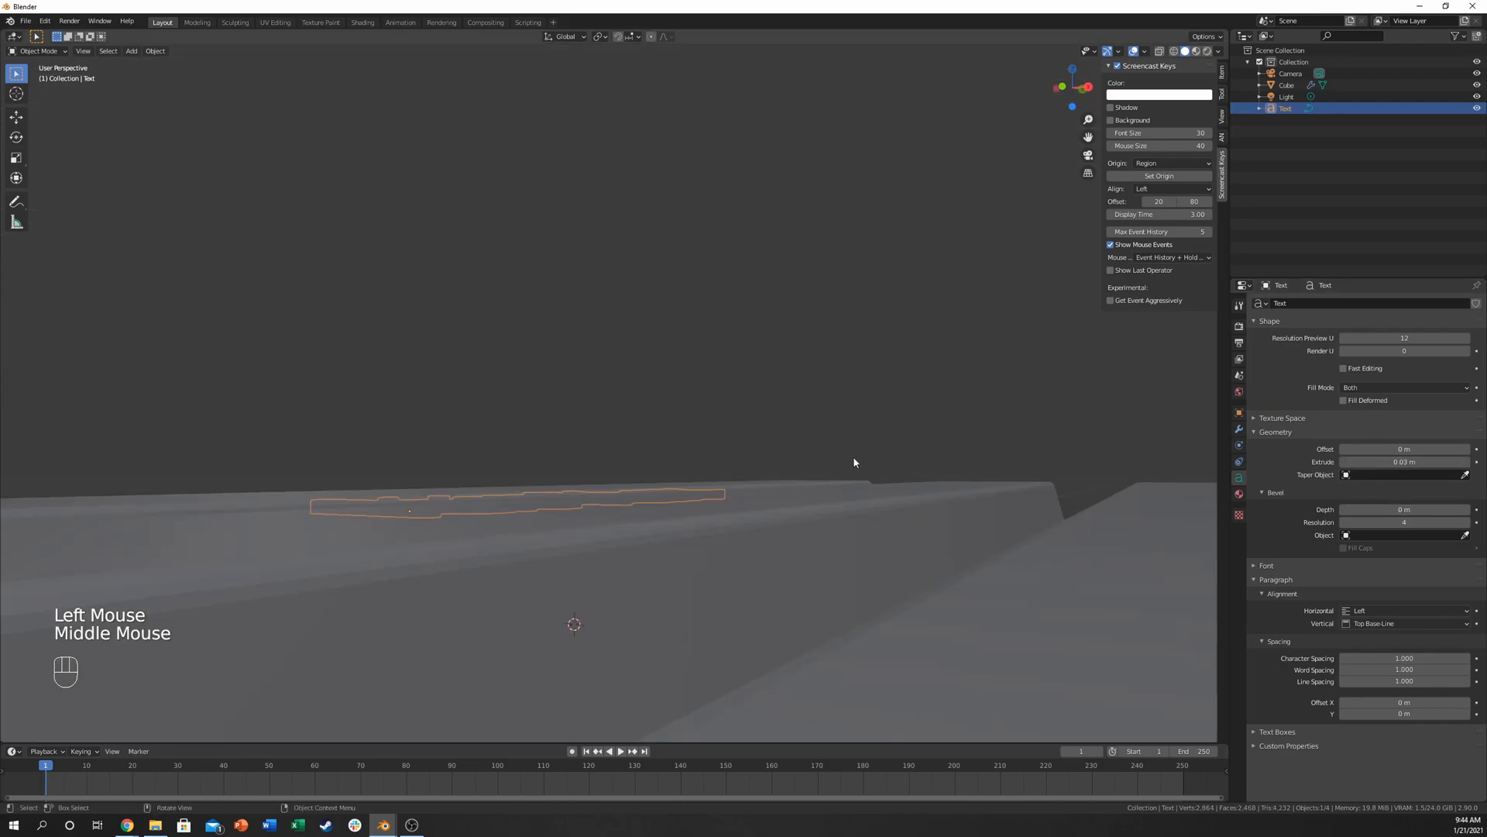
pyautogui.press('KP_1')
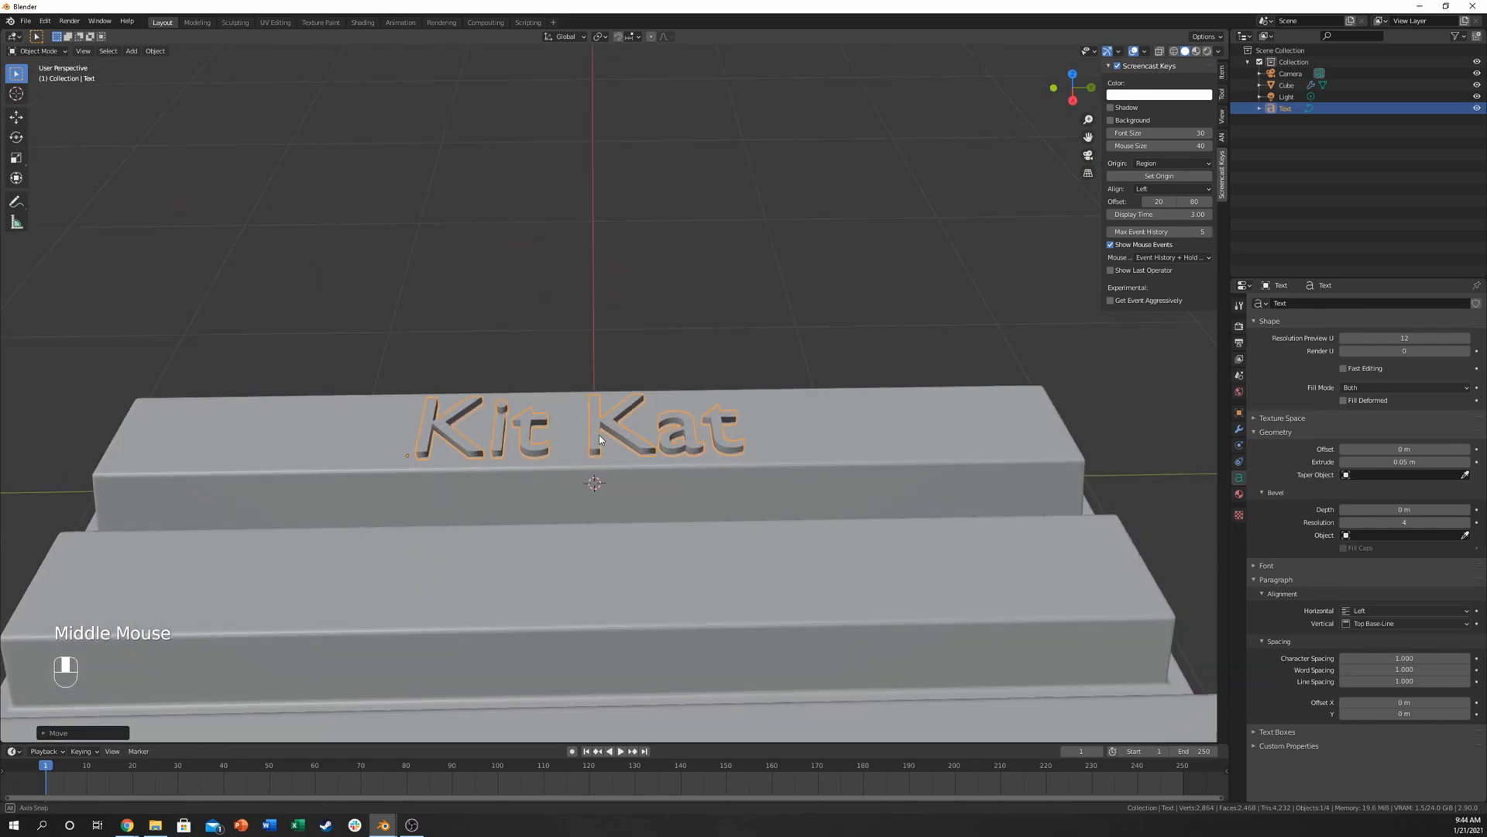
pyautogui.moveTo(600, 439); pyautogui.dragTo(764, 499)
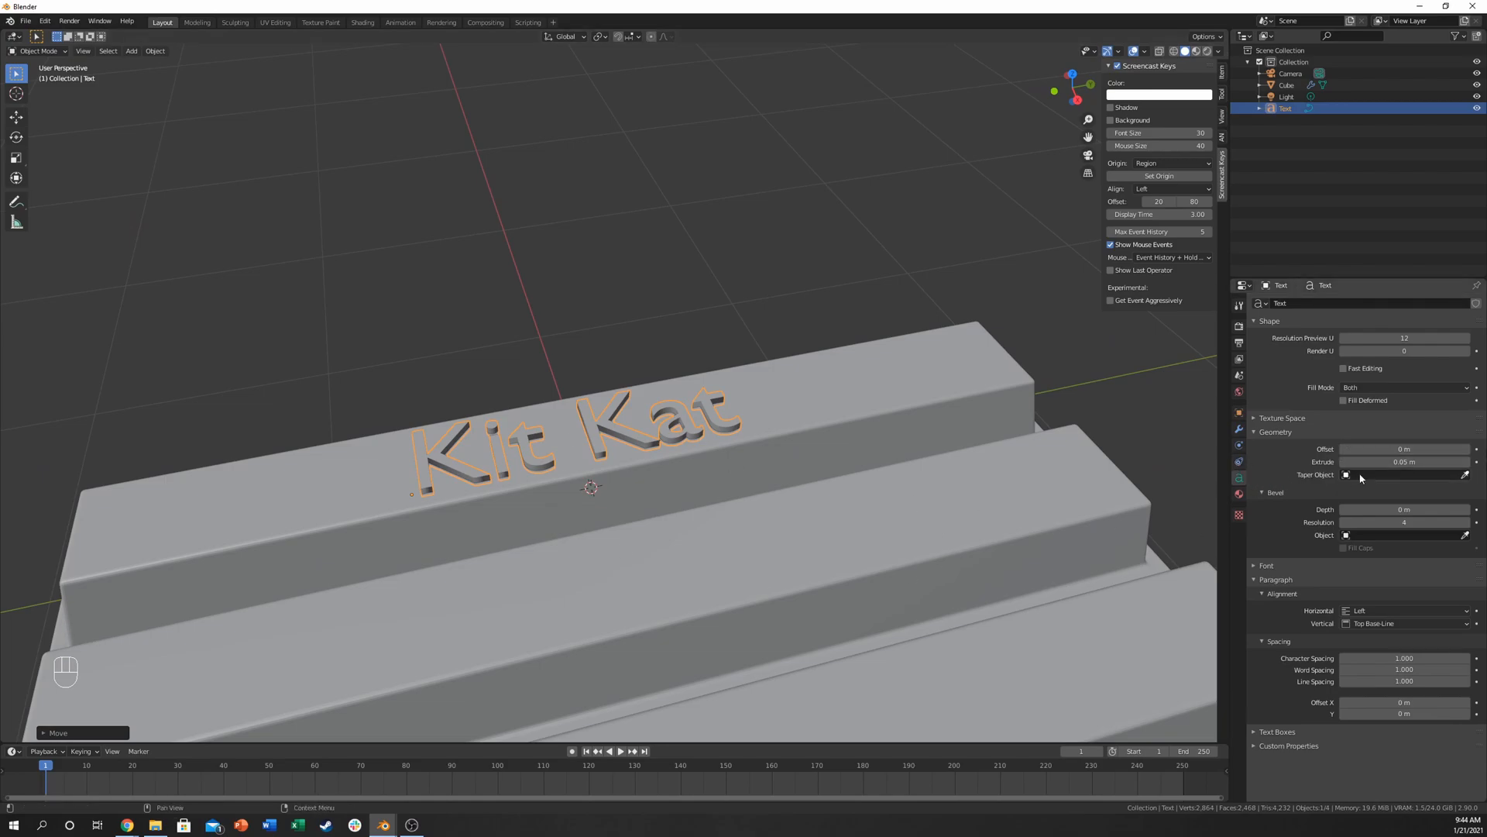
# Step: Load the KittyKatt font file as the text's Regular font
pyautogui.scroll(3)
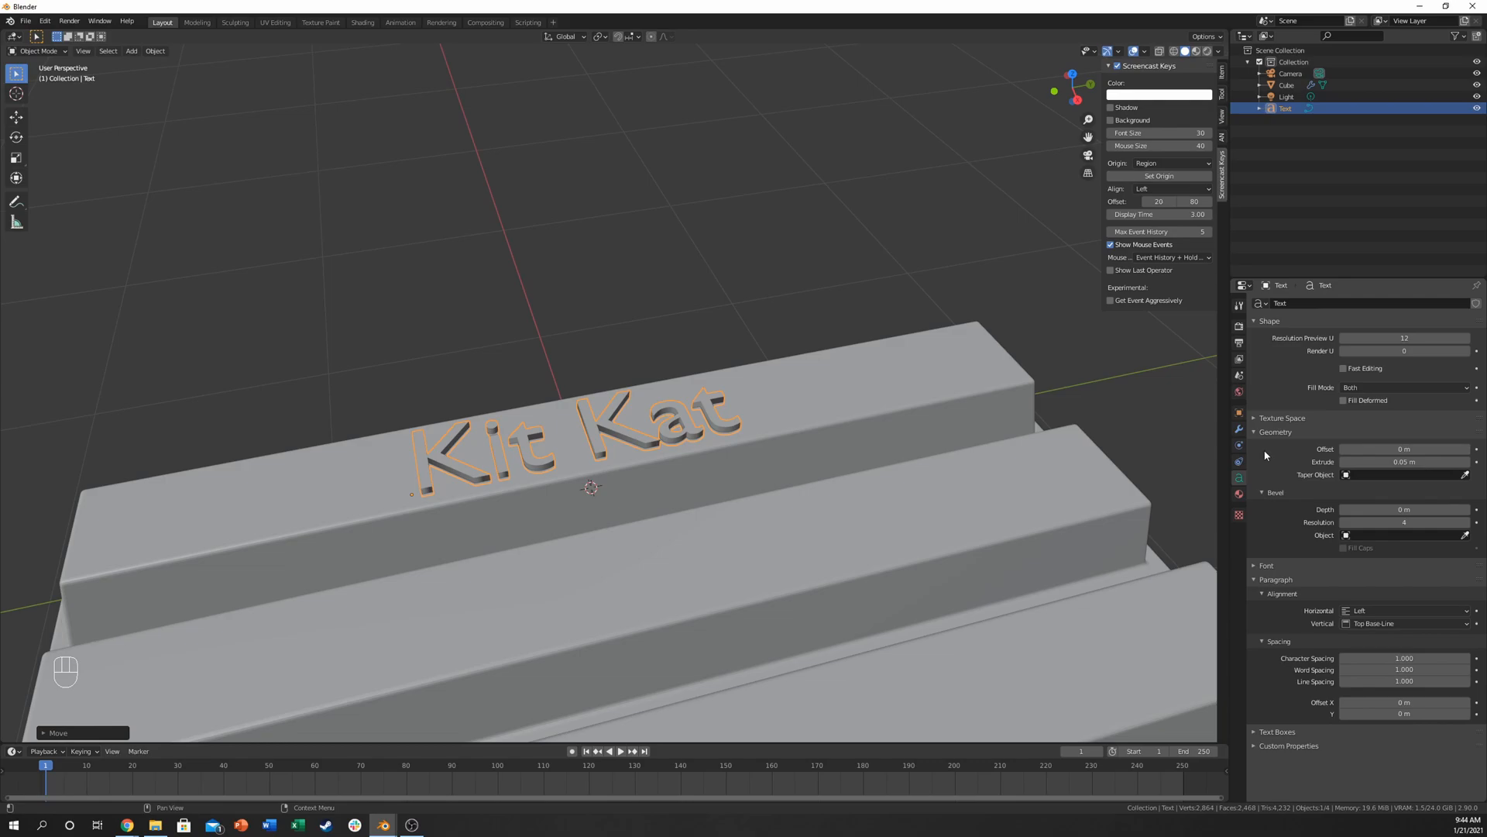
pyautogui.click(1266, 566)
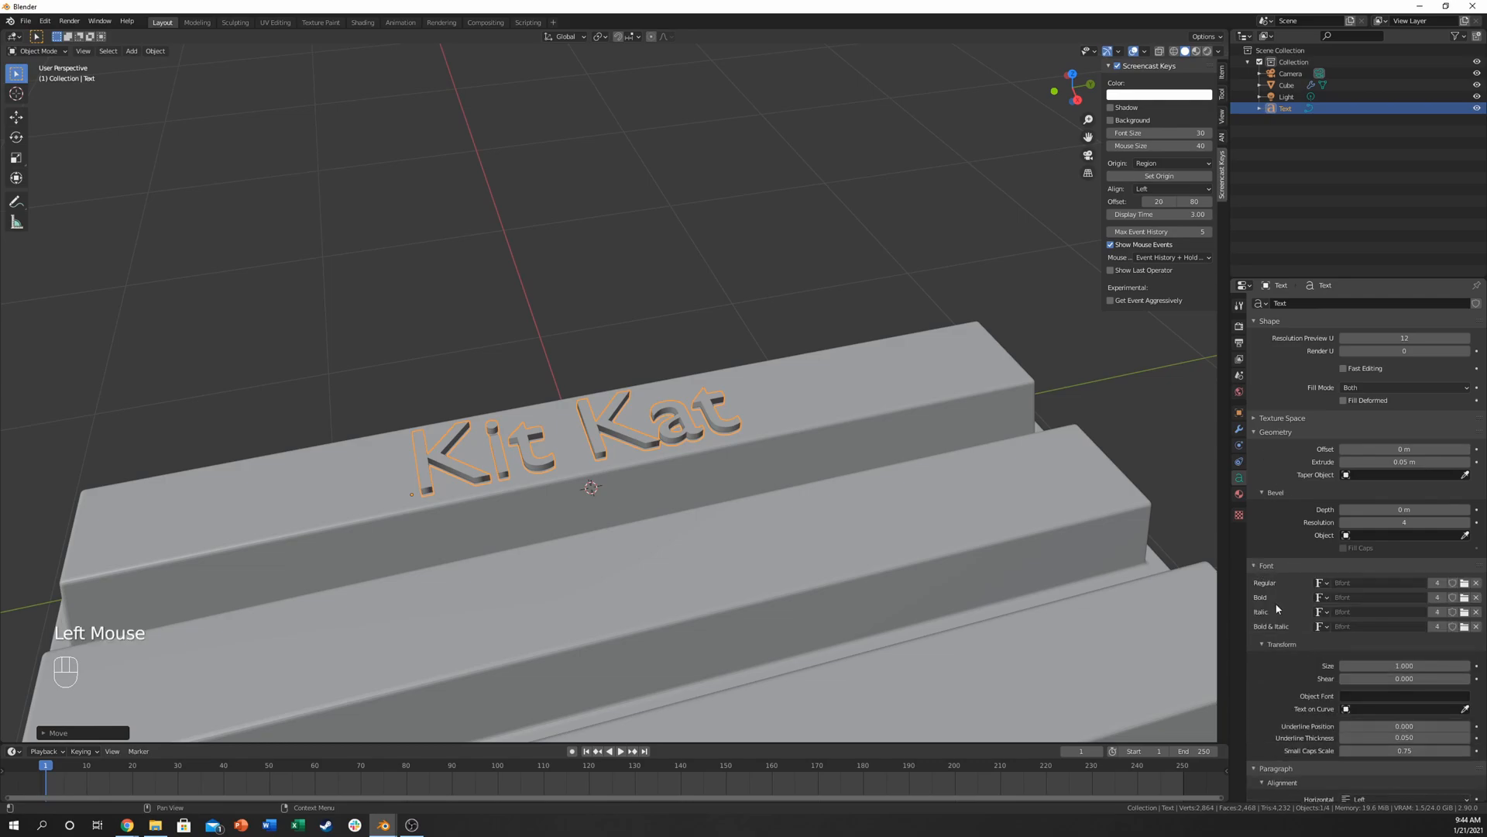
pyautogui.scroll(-3)
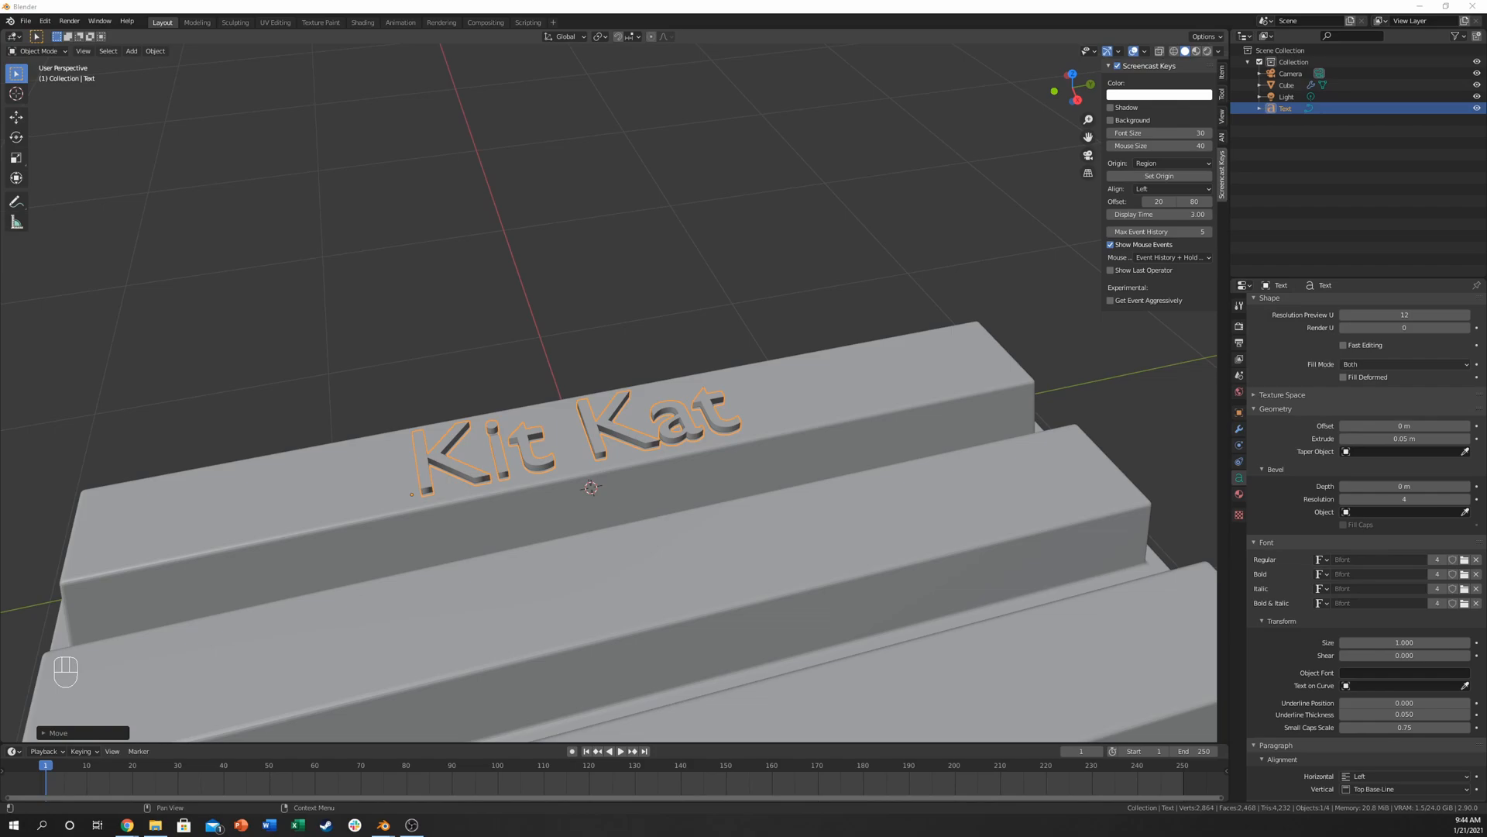
pyautogui.click(1390, 558)
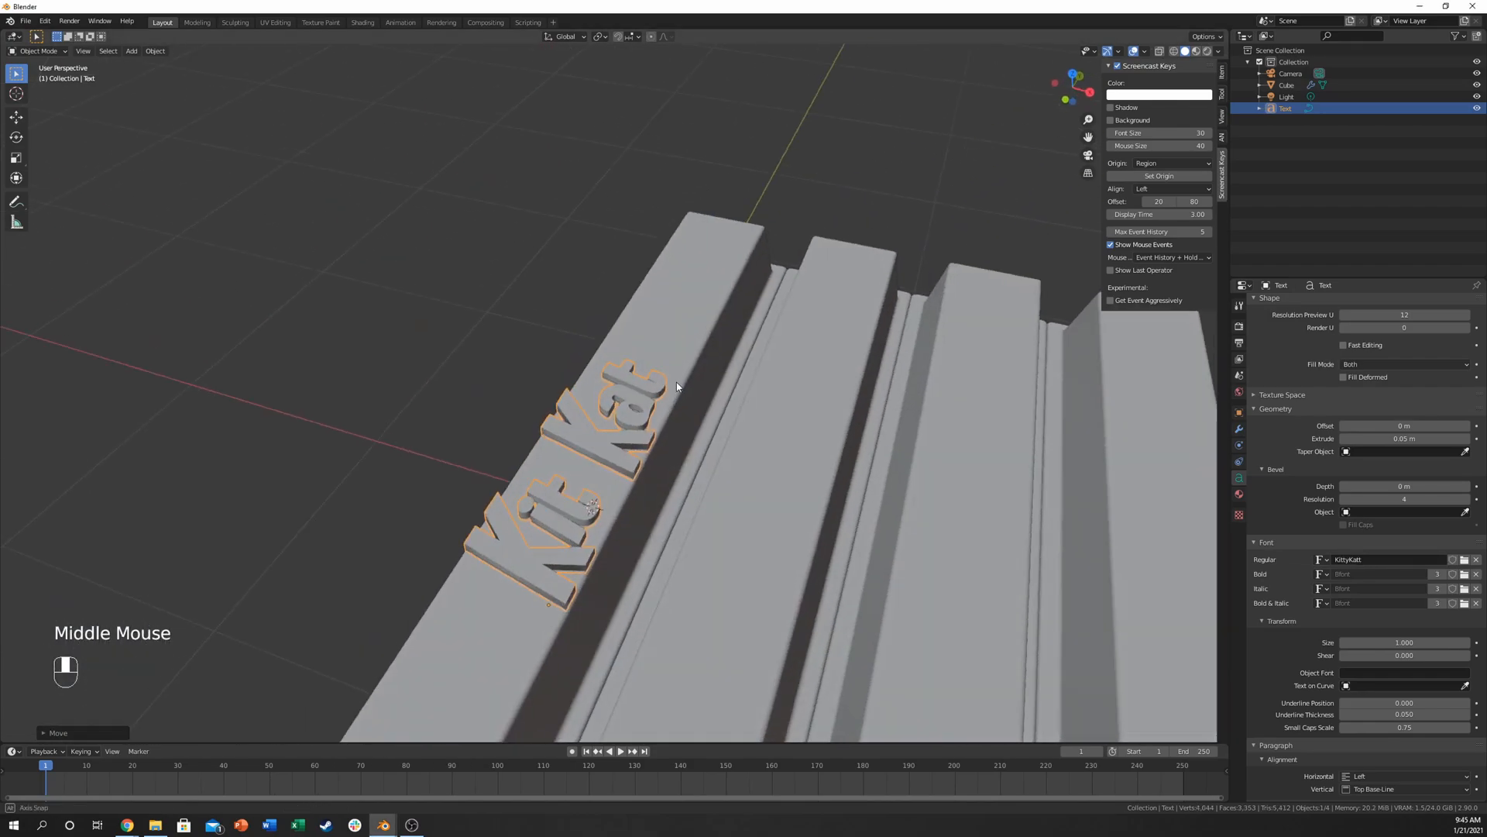
pyautogui.moveTo(677, 386); pyautogui.dragTo(723, 329)
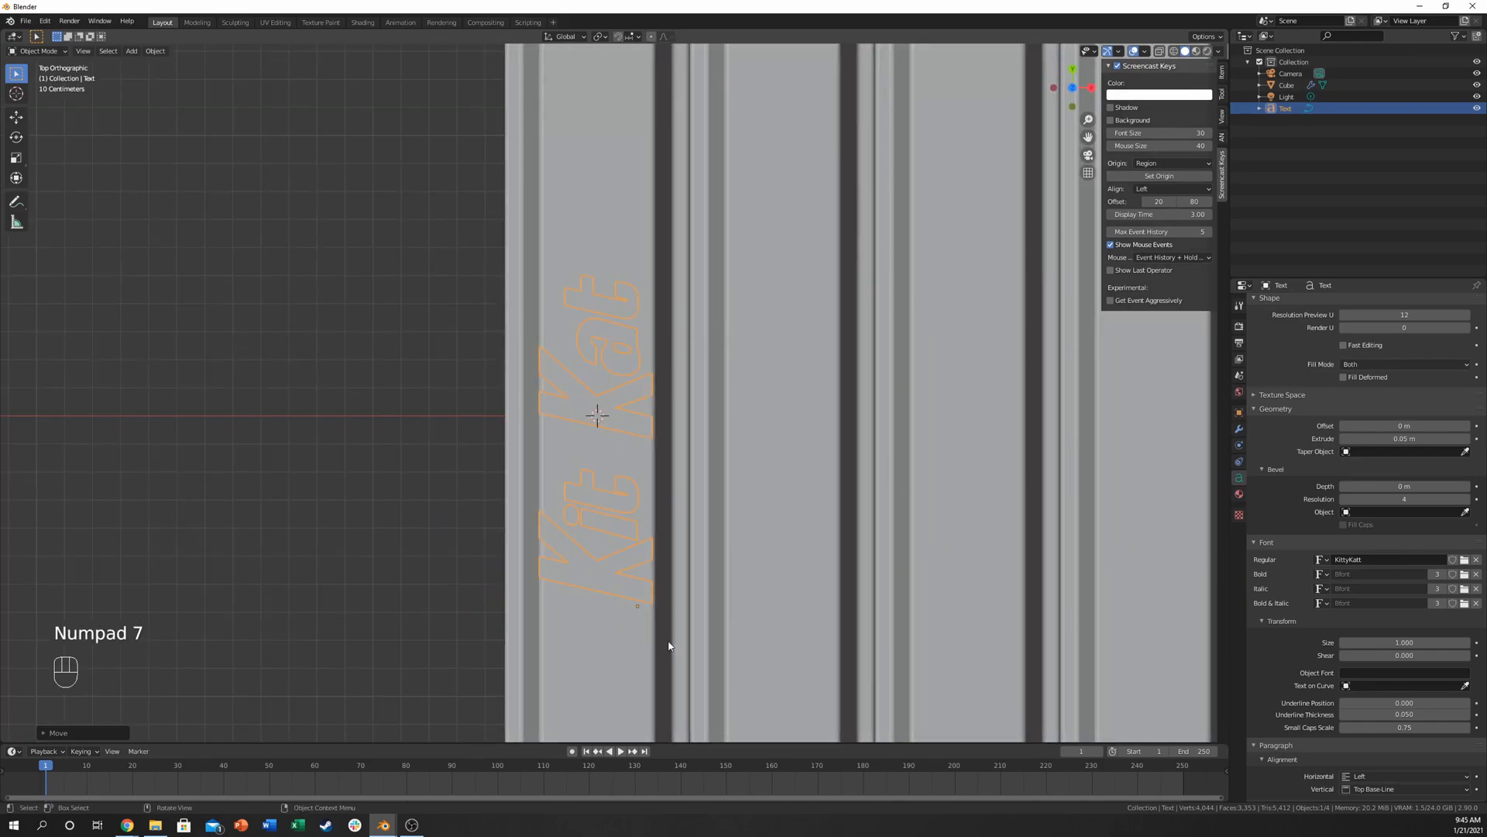
# Step: Move the KittyKatt lettering lengthwise to centre it on the first finger
pyautogui.press('g')
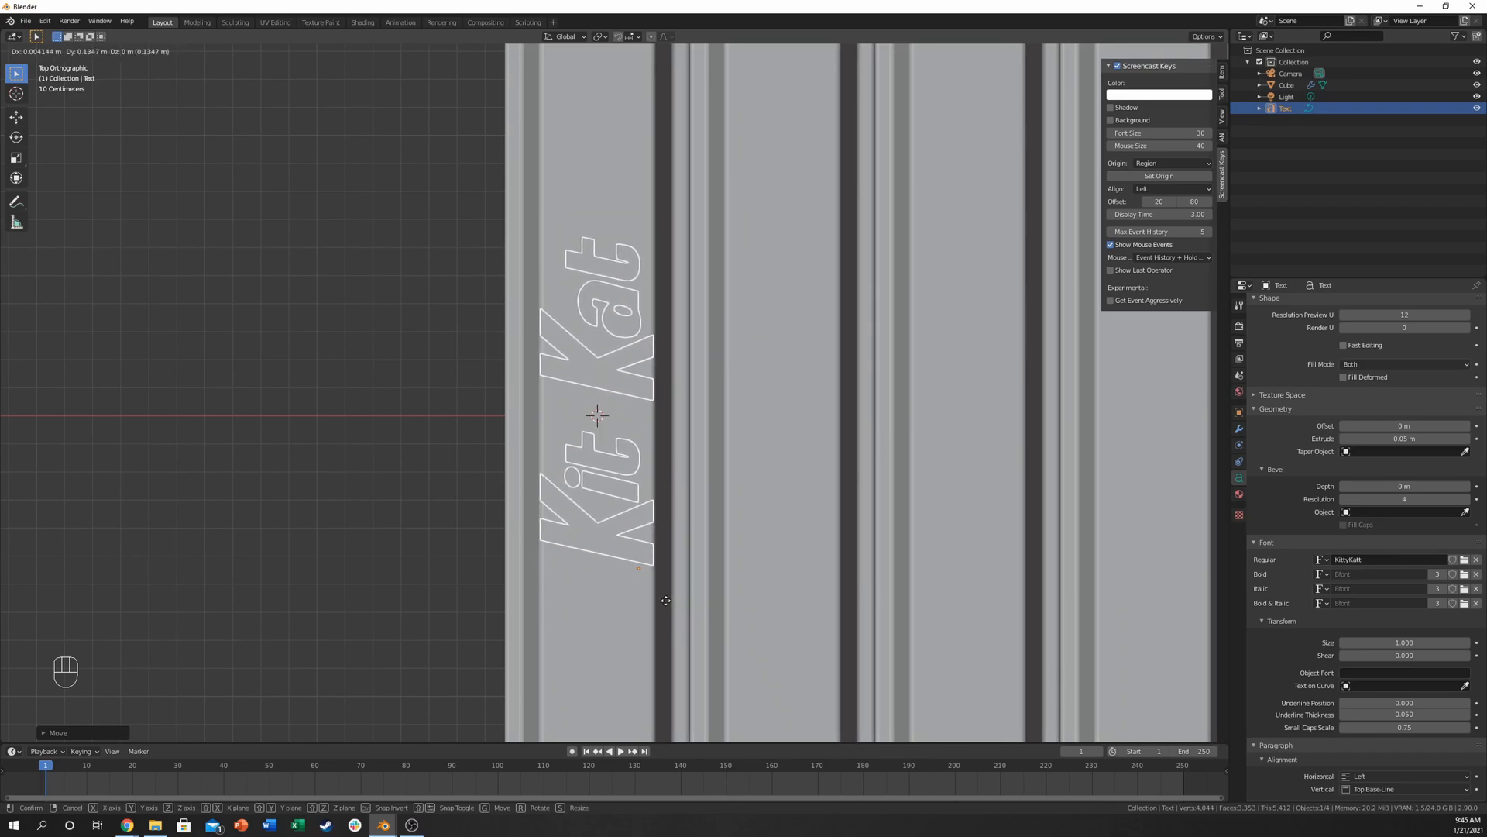
pyautogui.press('s')
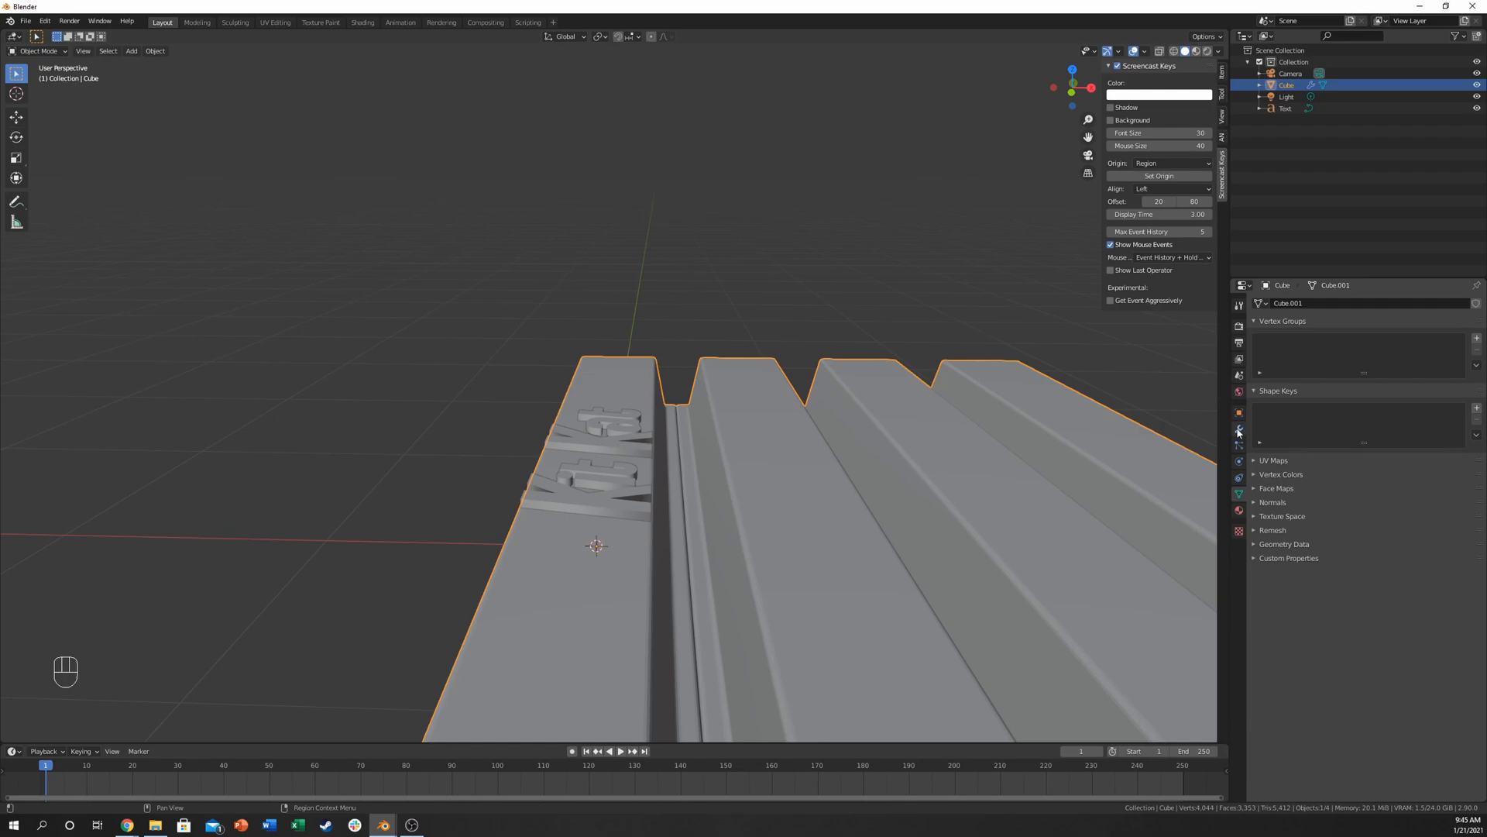
# Step: Add a Boolean modifier to the Cube bar, then reselect the Kit Kat text
pyautogui.click(1273, 303)
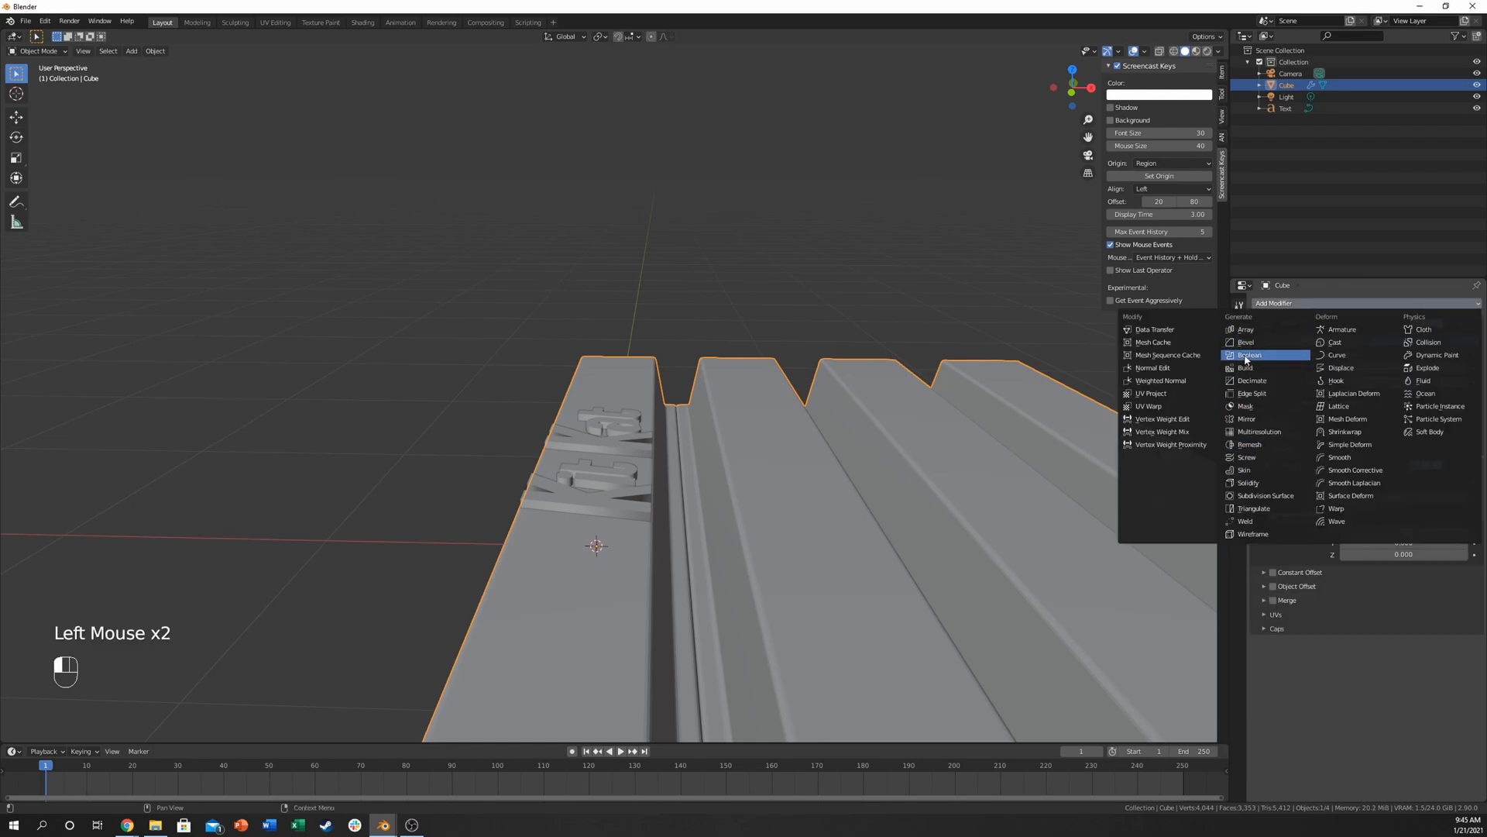
pyautogui.click(1249, 354)
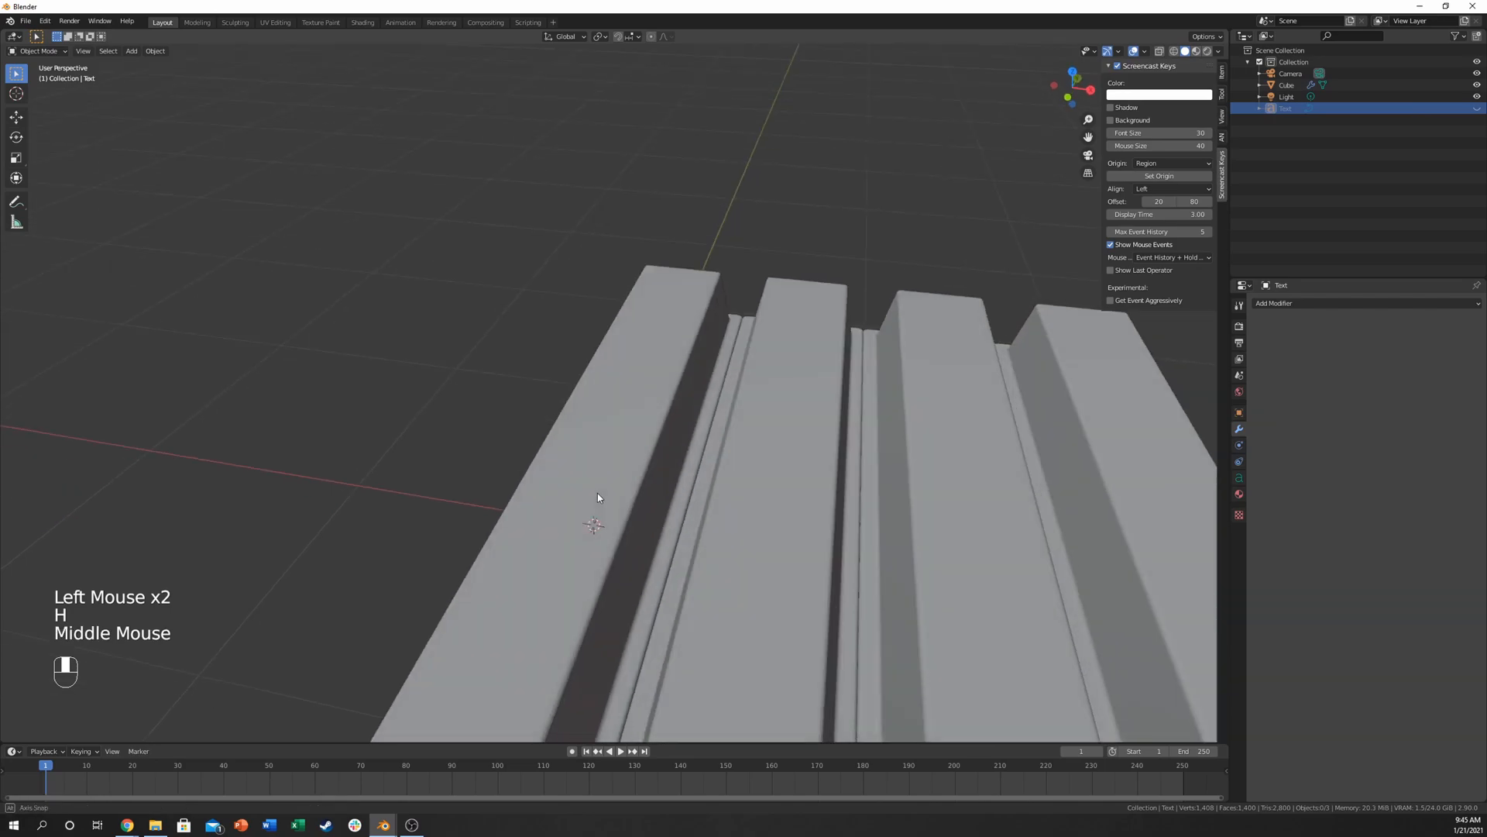
pyautogui.click(1286, 85)
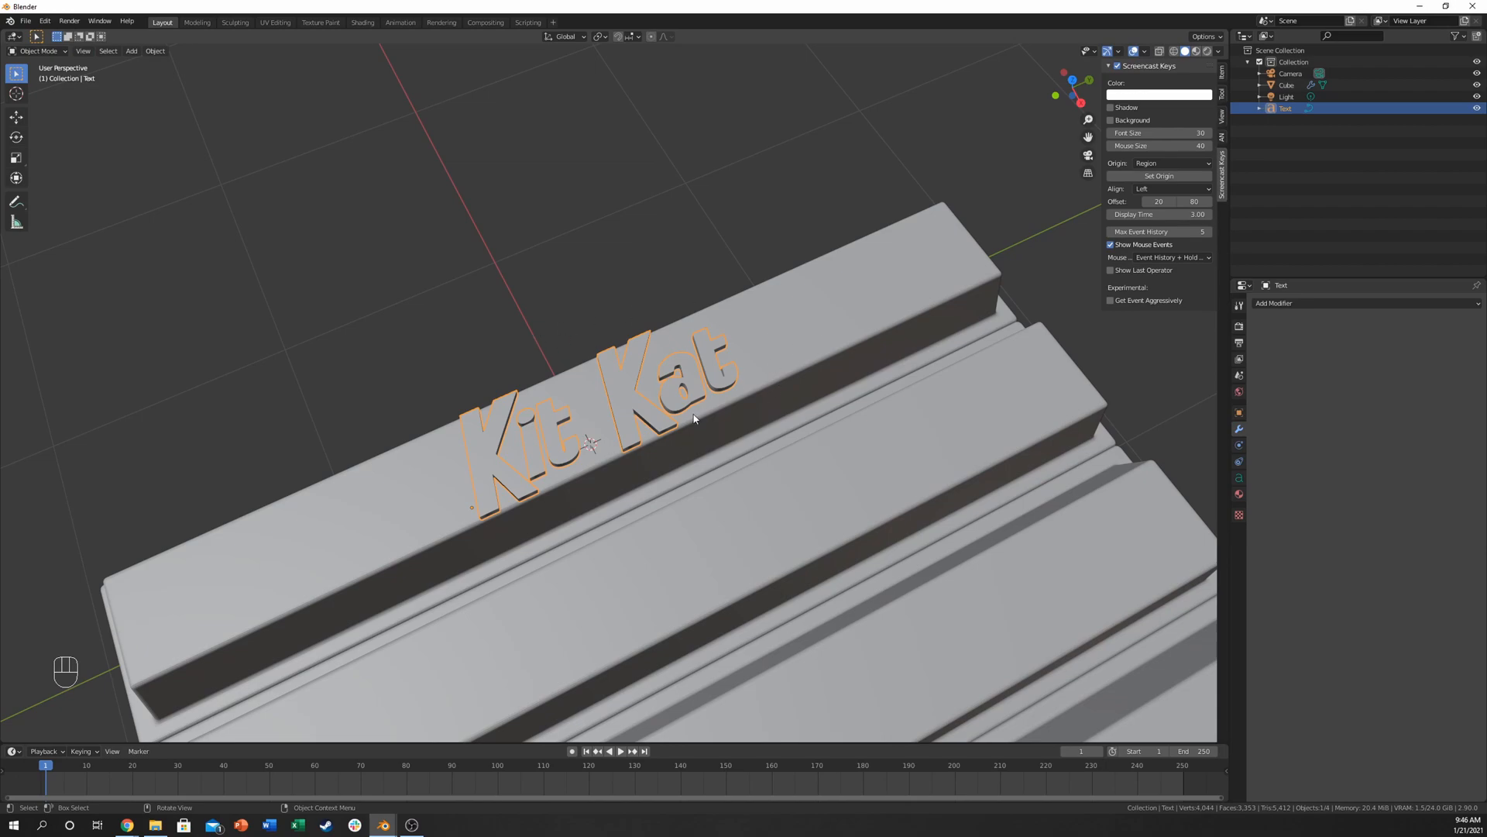
pyautogui.moveTo(541, 334)
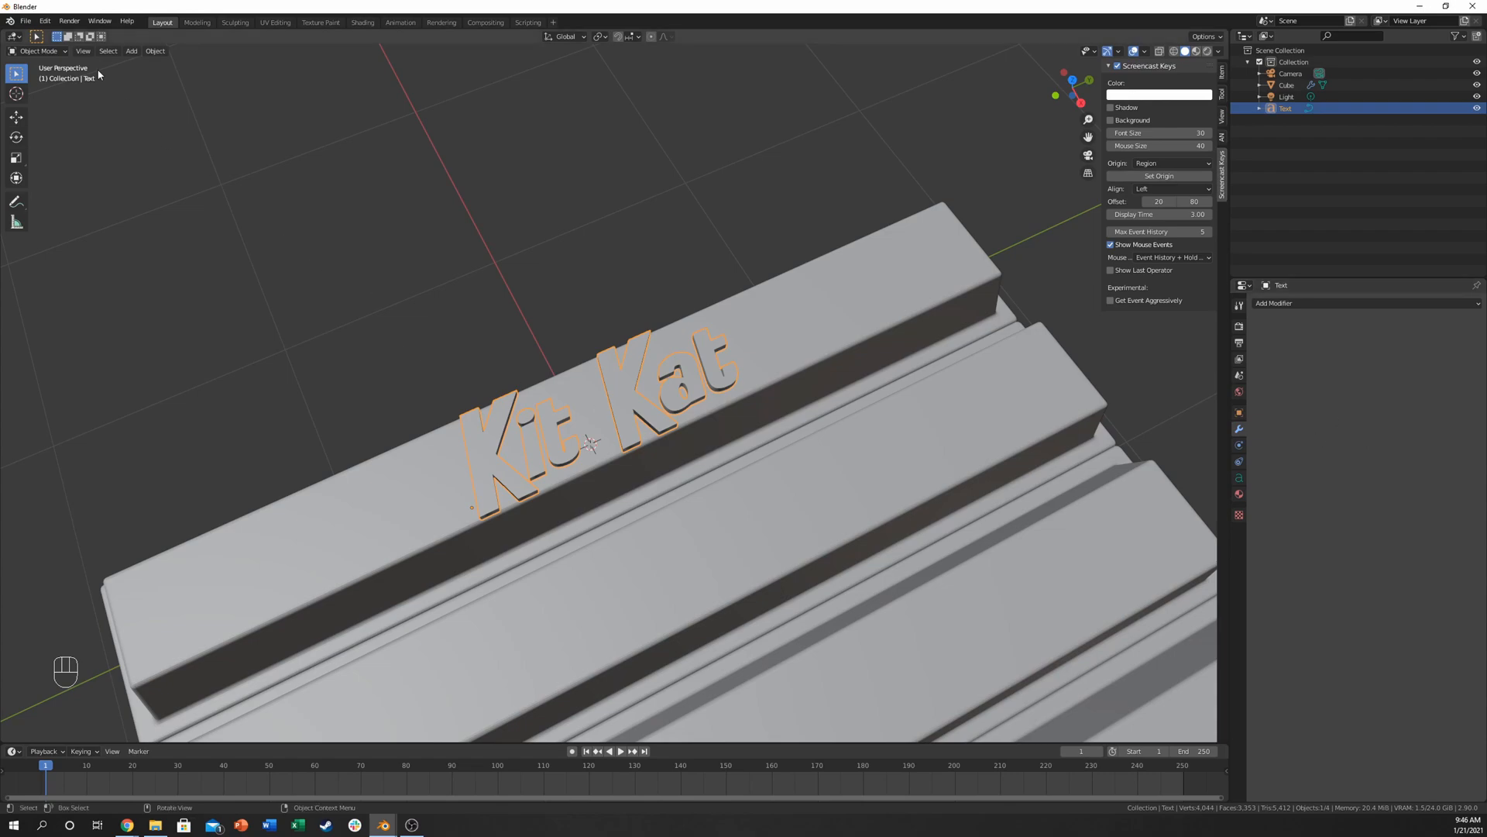
# Step: Convert the Kit Kat text object to a mesh, then check its geometry in Edit Mode
pyautogui.click(37, 50)
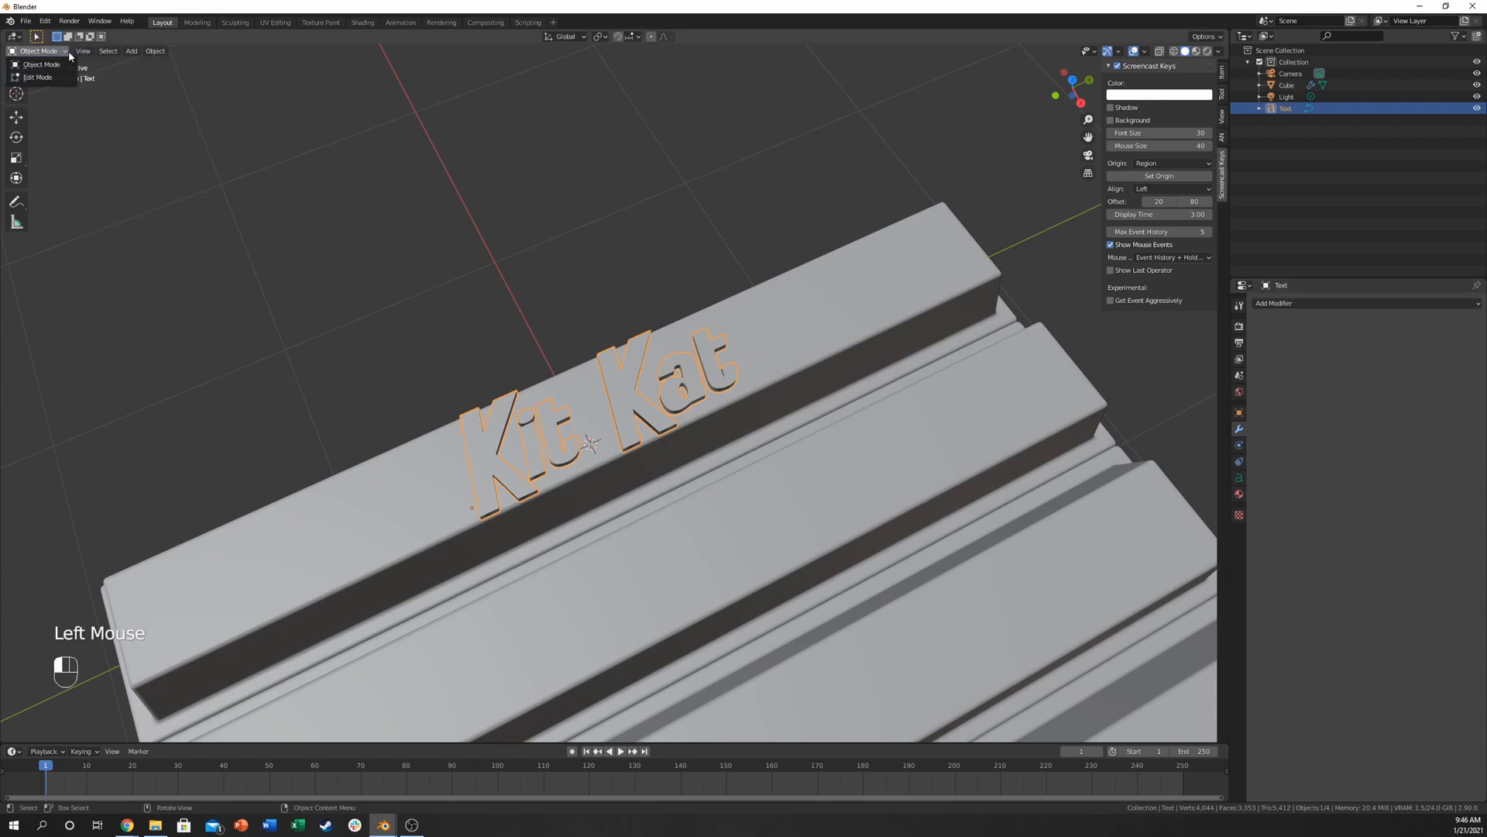
pyautogui.click(83, 50)
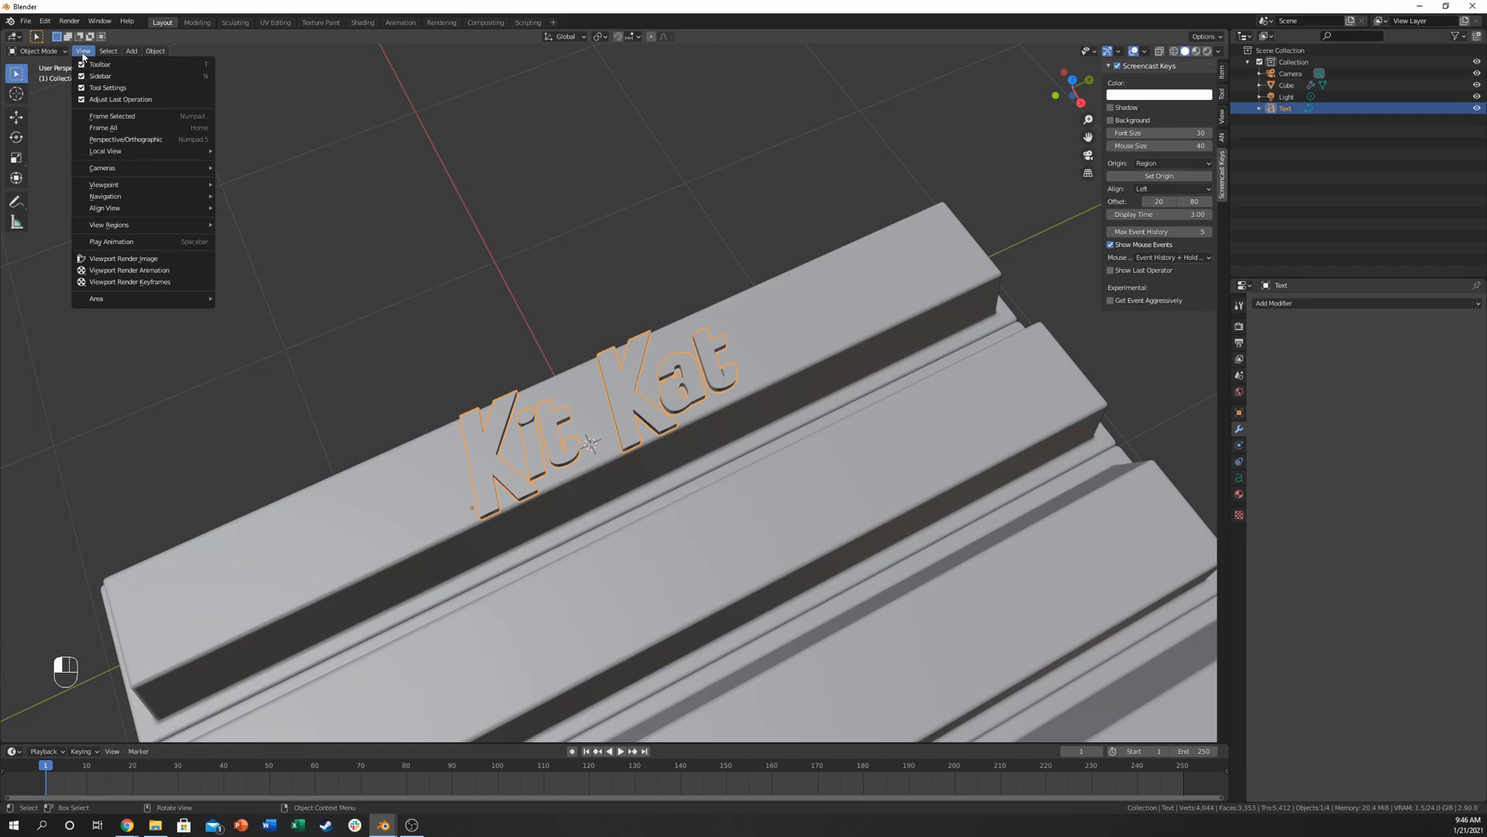
pyautogui.moveTo(100, 63)
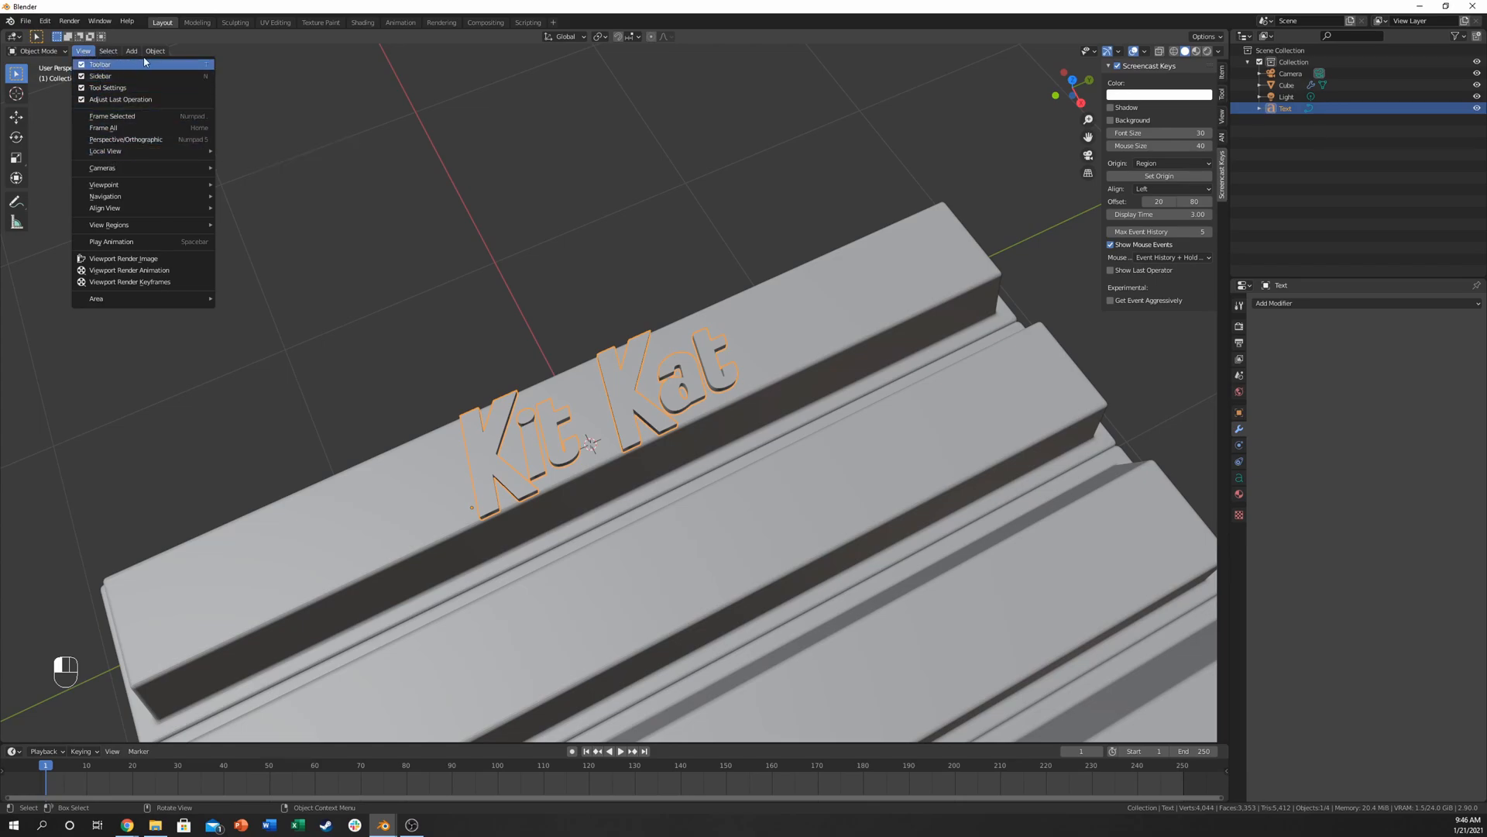
pyautogui.click(155, 51)
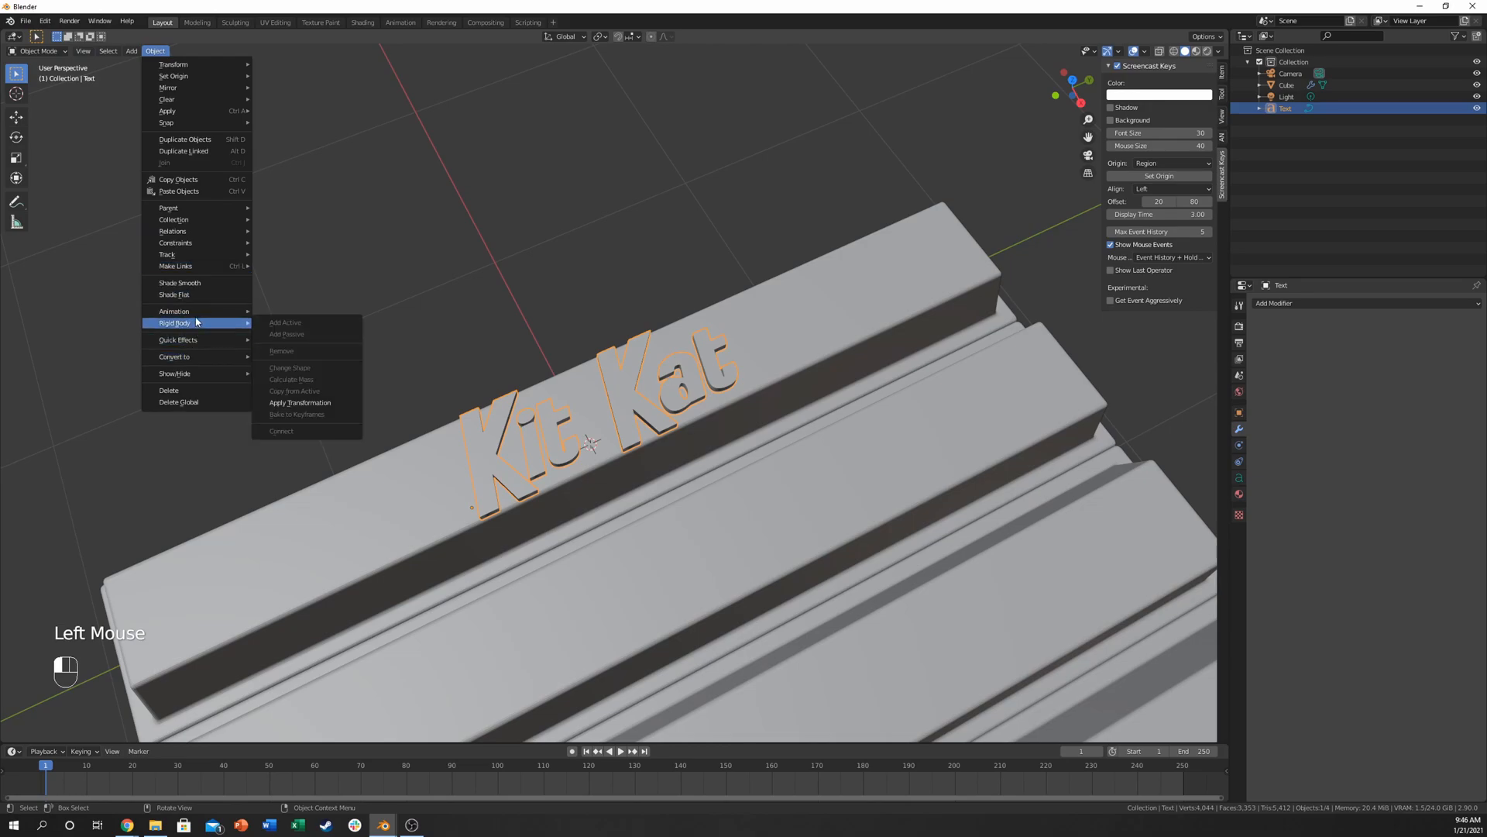
pyautogui.moveTo(175, 356)
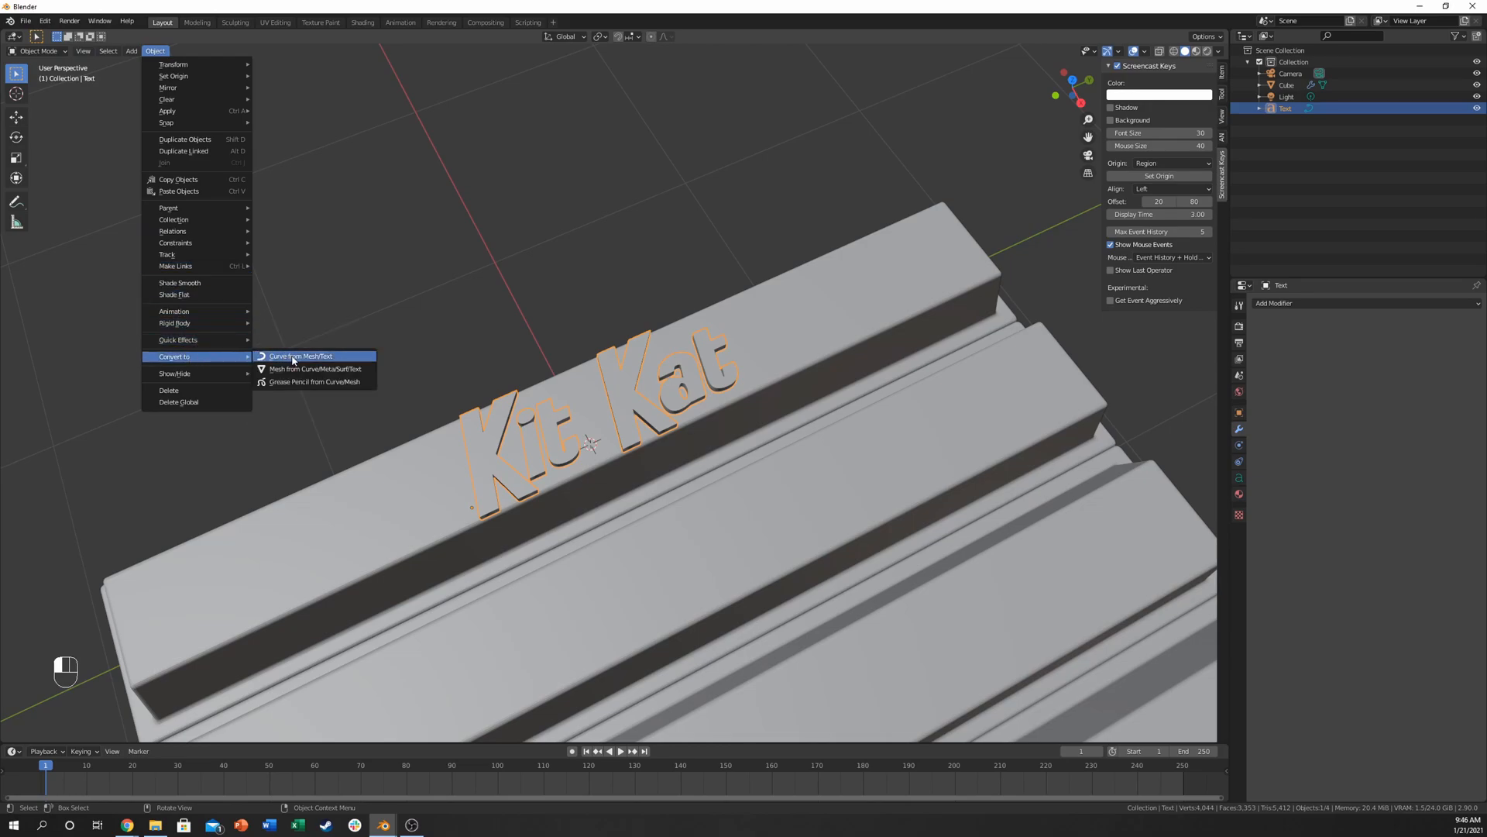
pyautogui.click(300, 356)
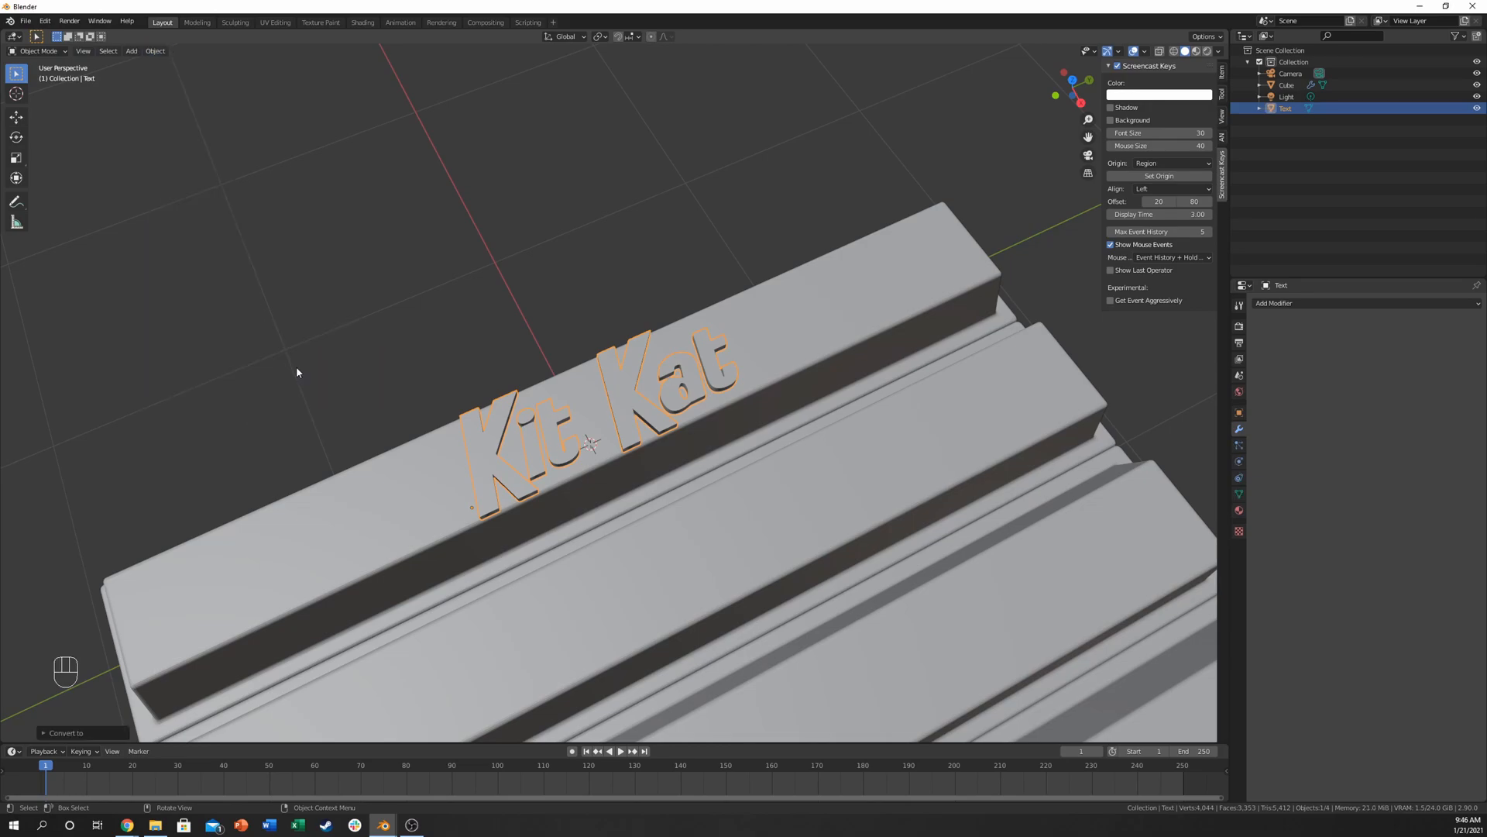
pyautogui.doubleClick(593, 405)
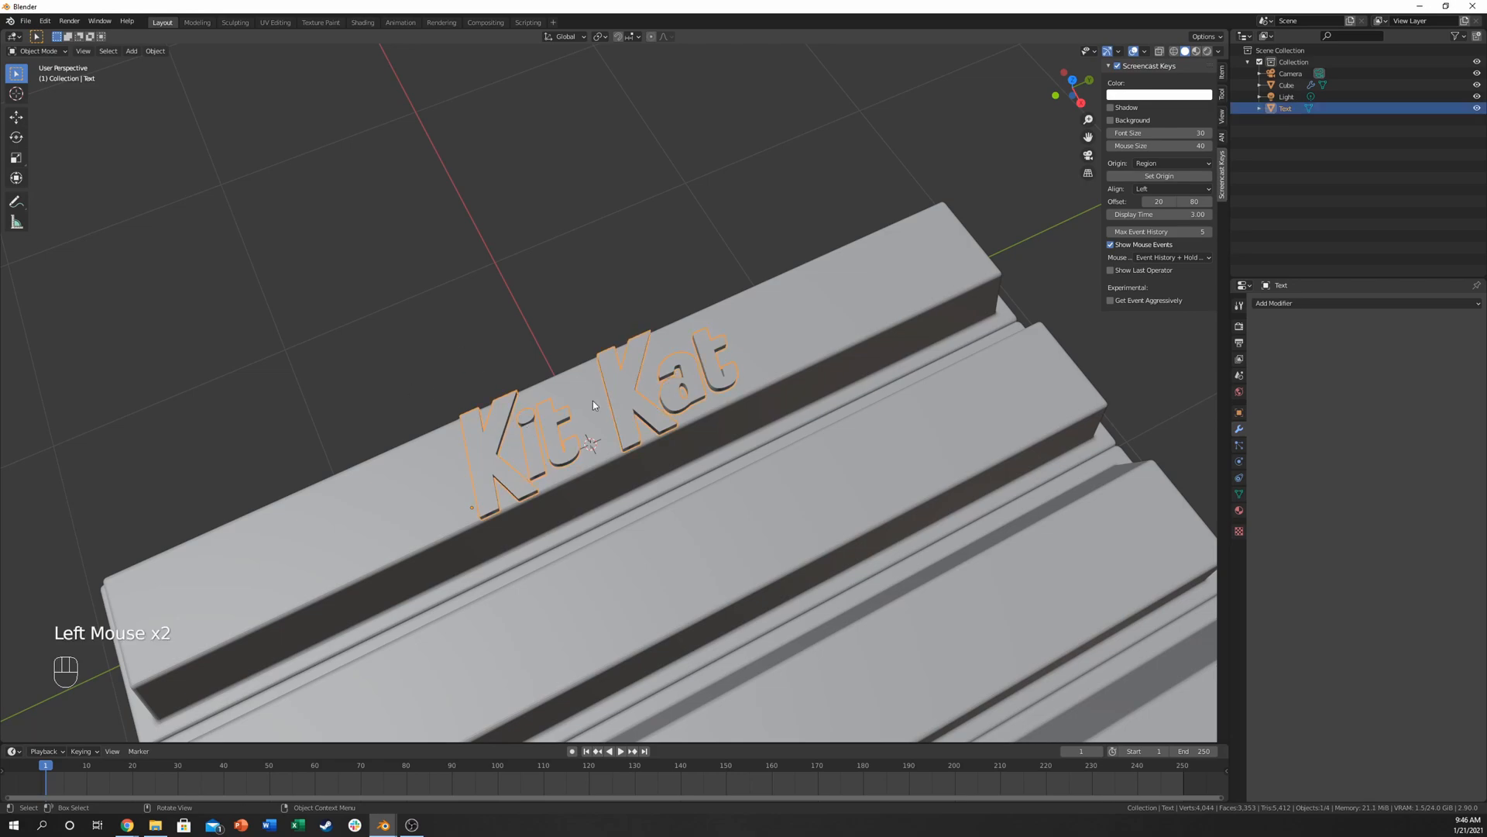
pyautogui.press('Tab')
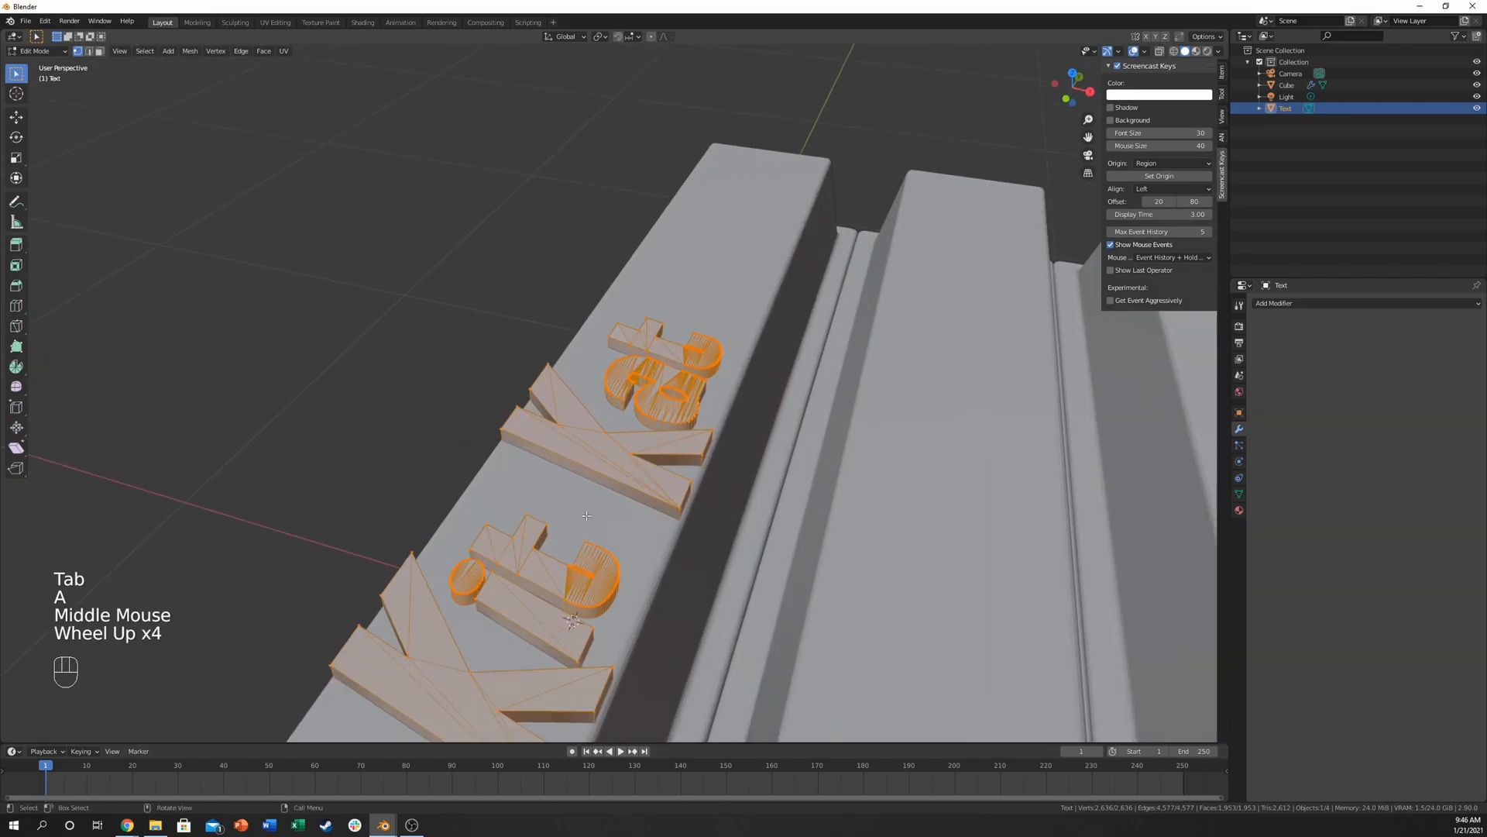
pyautogui.press('Tab')
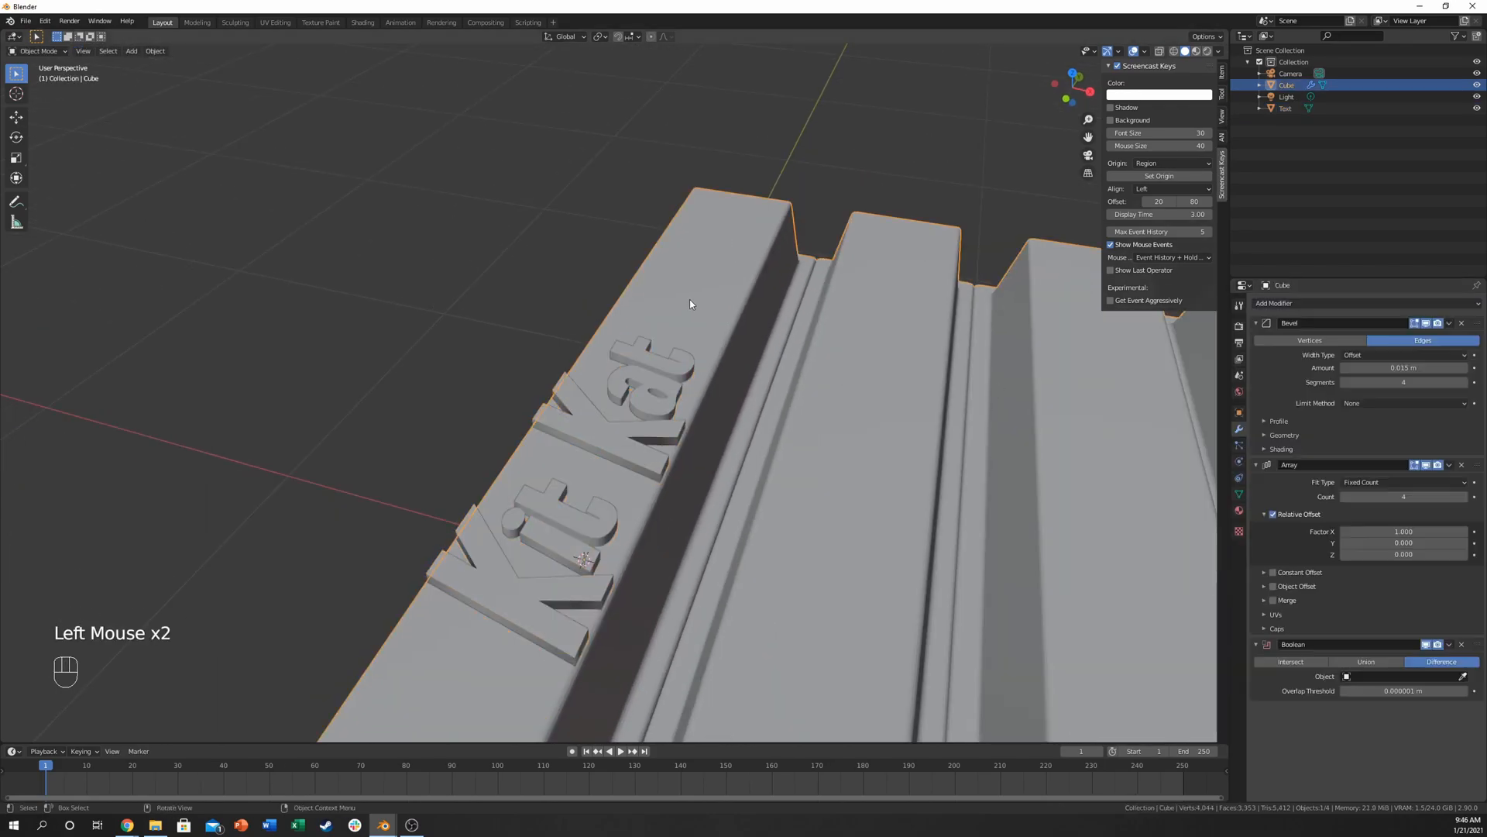
# Step: Set the bar's Boolean cutter to the Text object and add an Edge Split modifier
pyautogui.click(1346, 676)
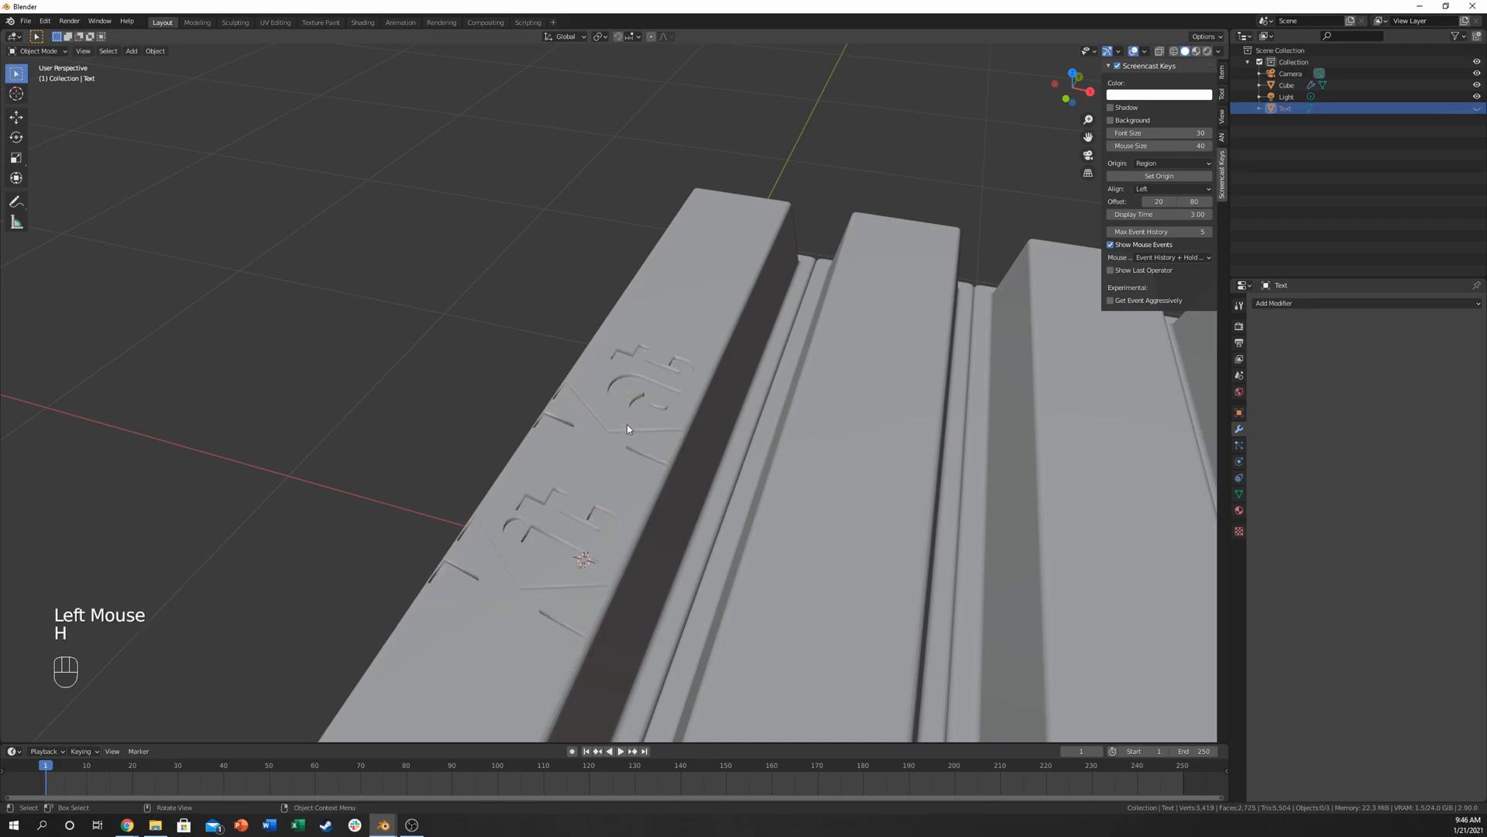
pyautogui.moveTo(626, 428); pyautogui.dragTo(612, 506)
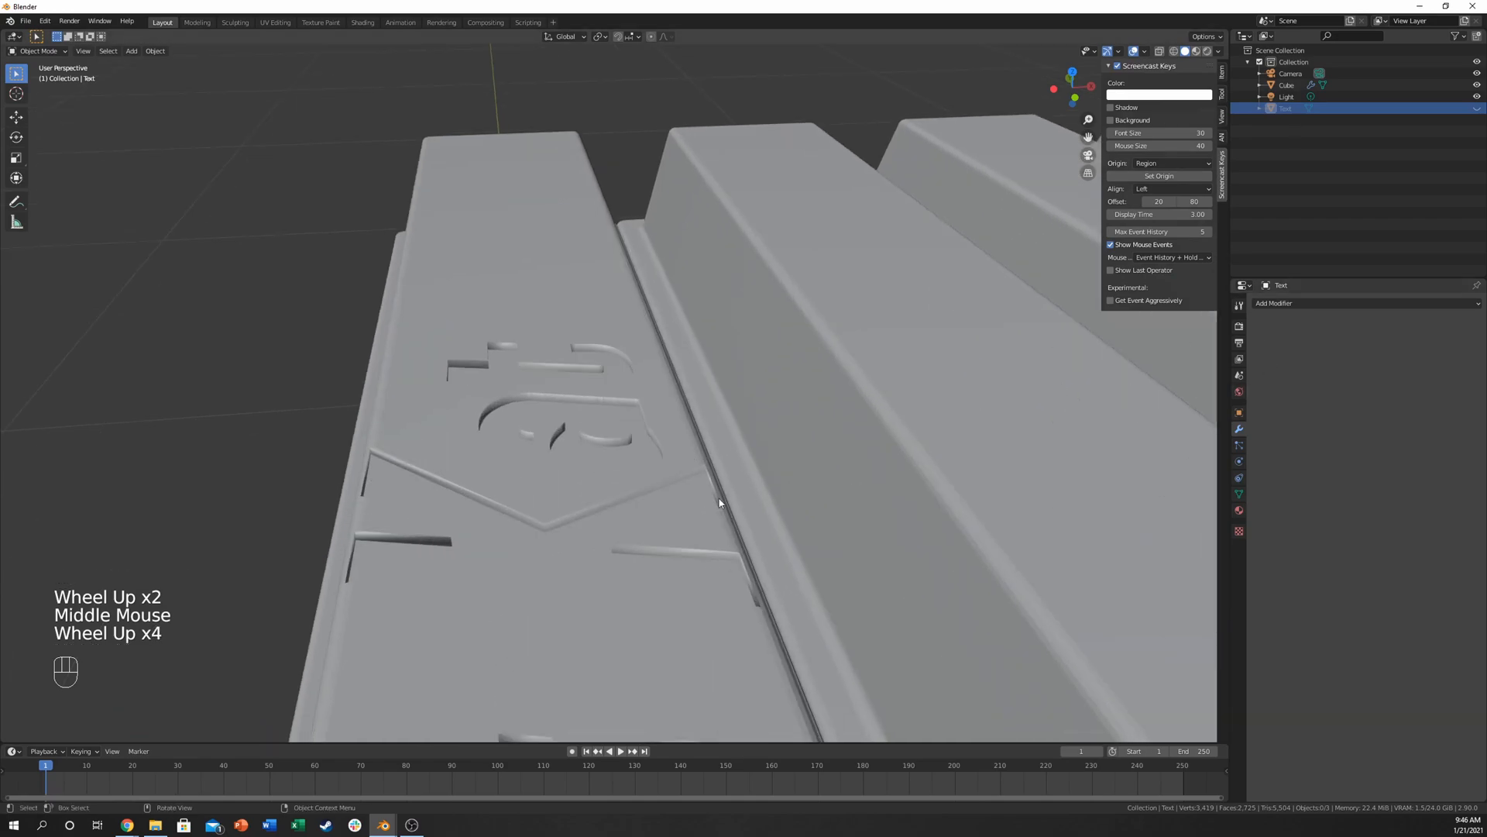
pyautogui.click(1274, 303)
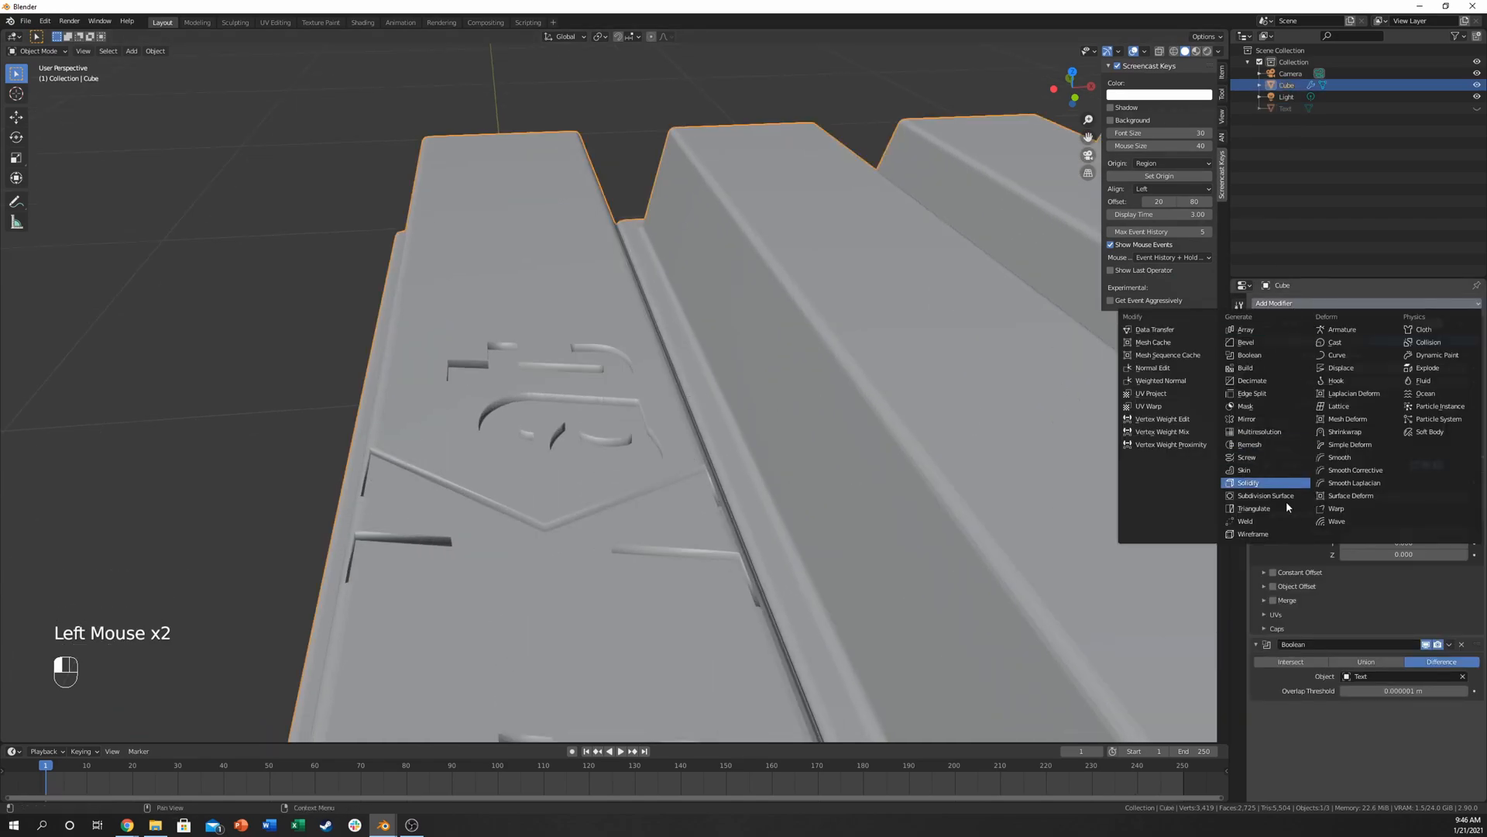
pyautogui.click(1245, 342)
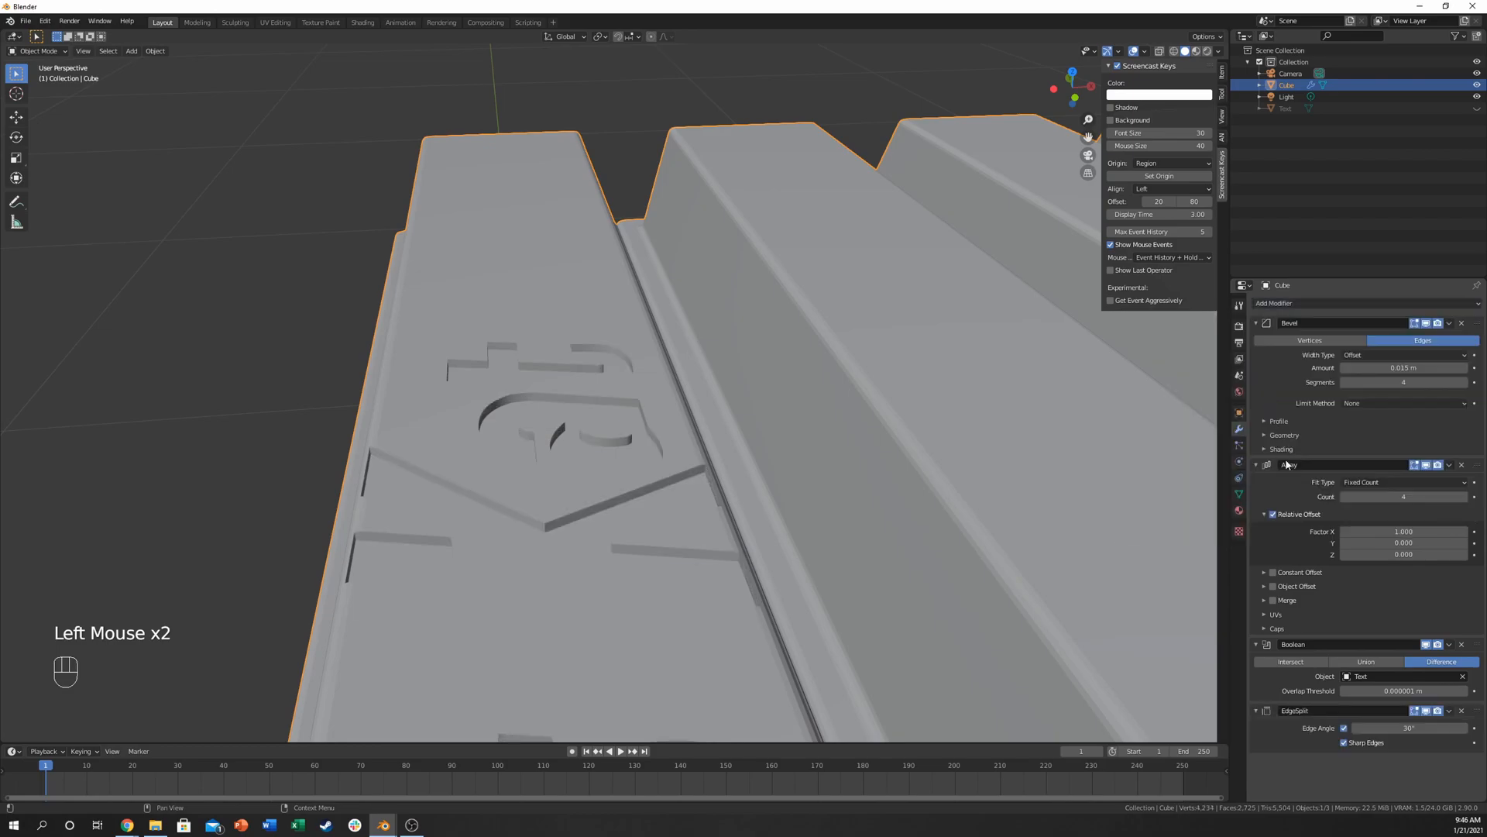
pyautogui.scroll(-3)
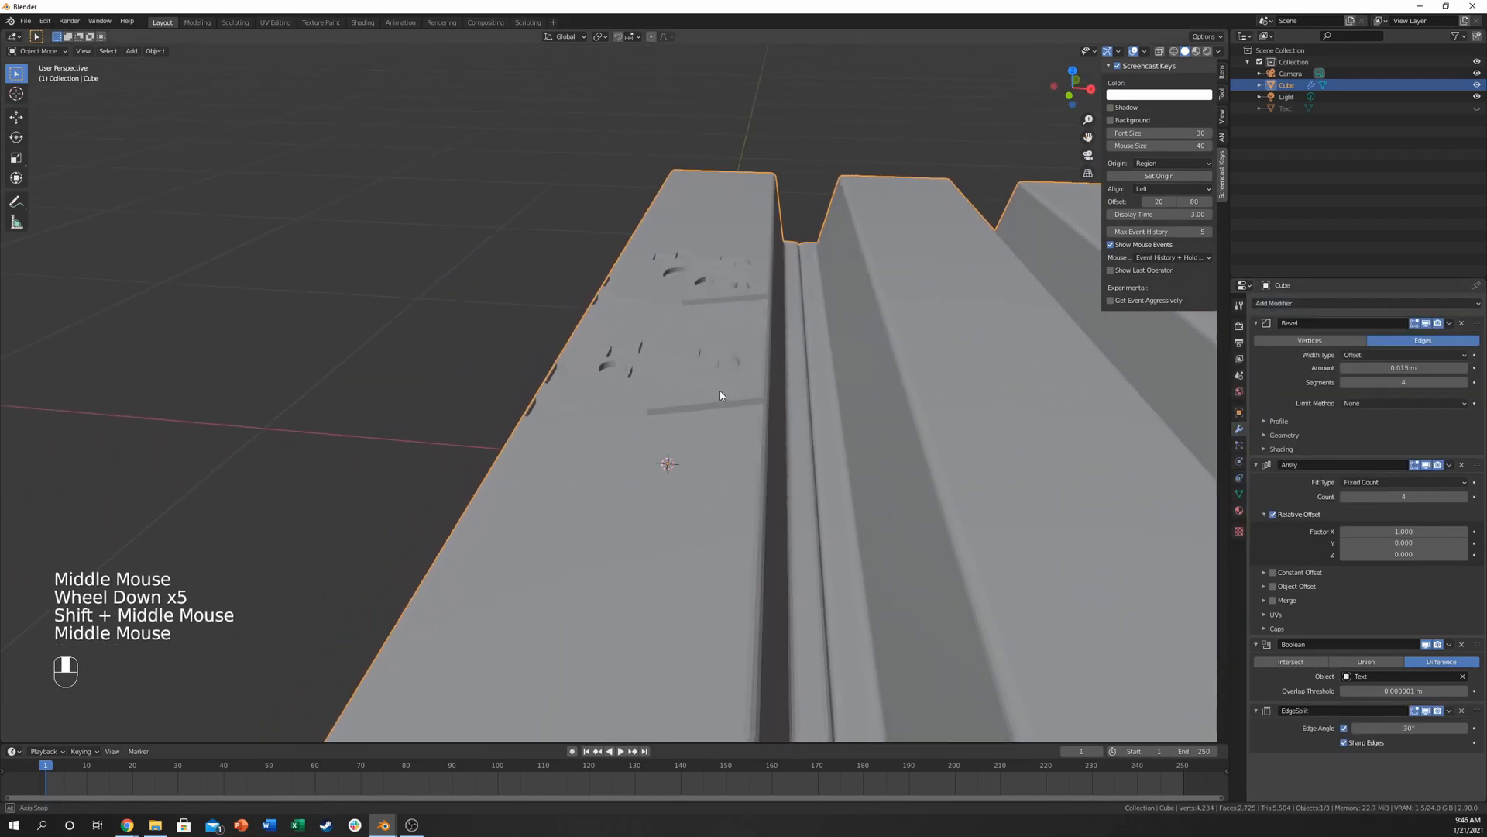
pyautogui.moveTo(720, 396); pyautogui.dragTo(698, 430)
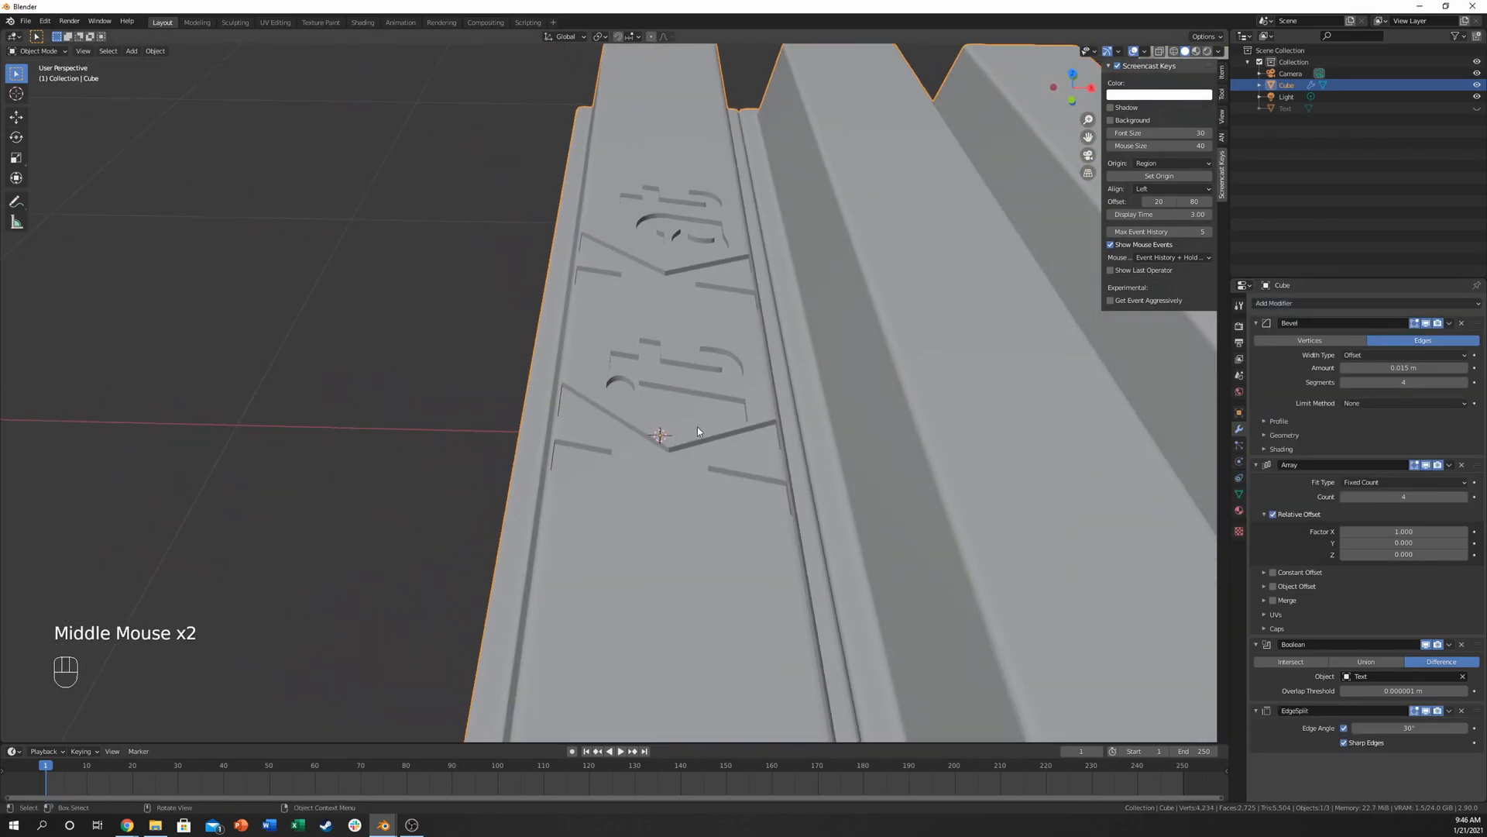
pyautogui.scroll(-3)
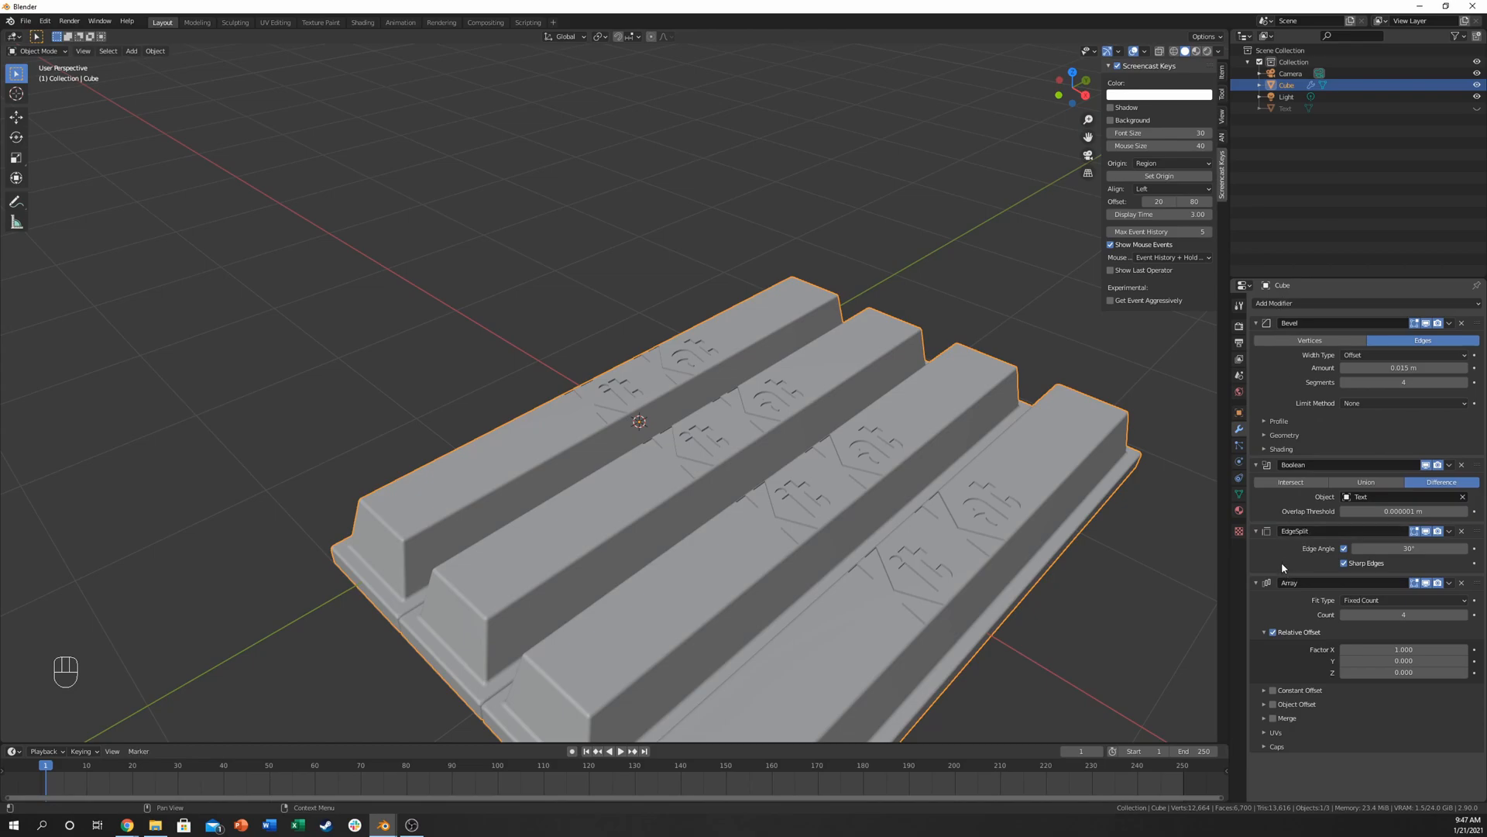
pyautogui.moveTo(1047, 598)
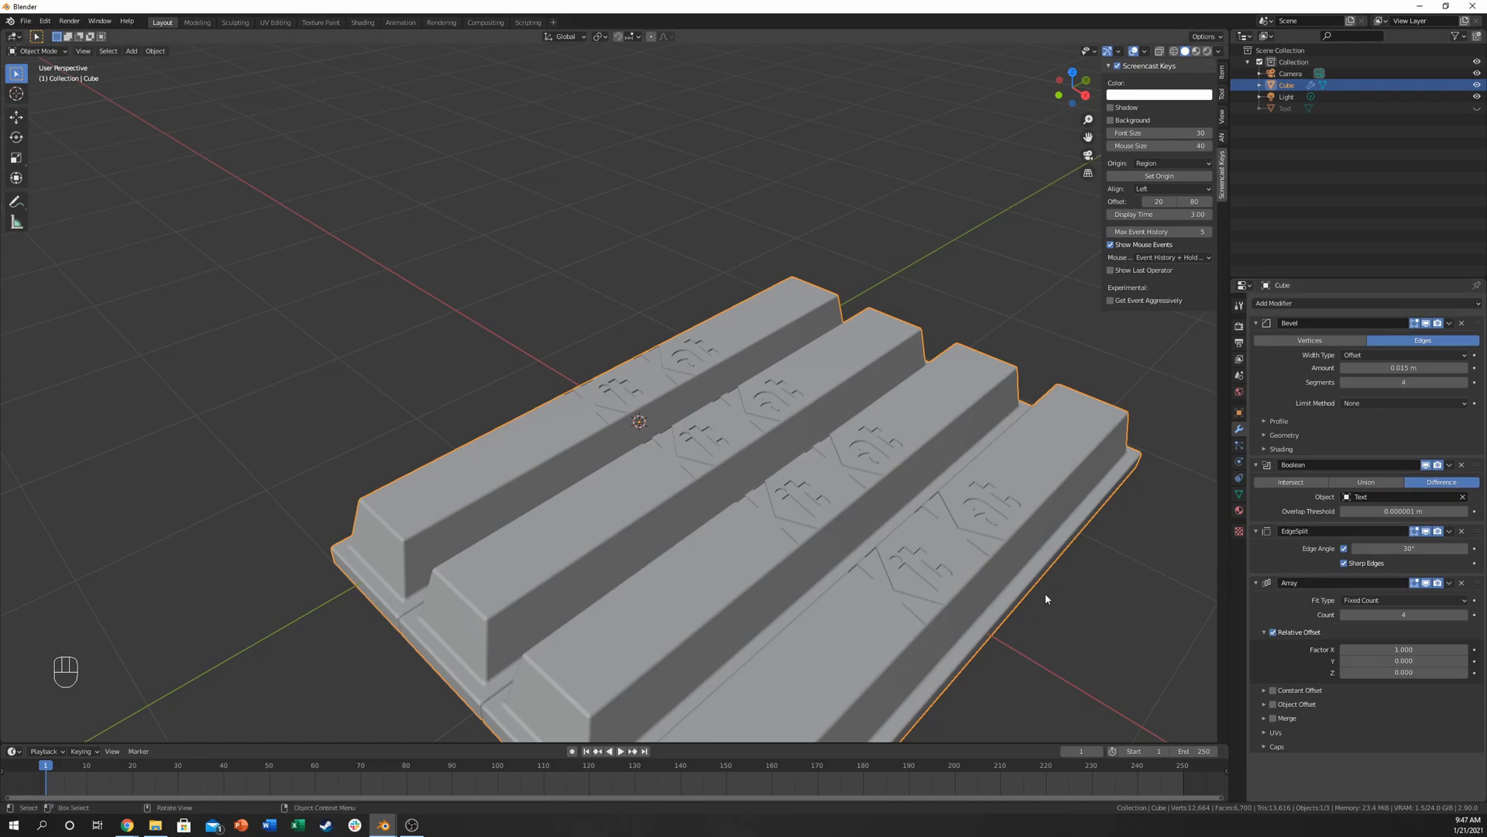
pyautogui.moveTo(1342, 409)
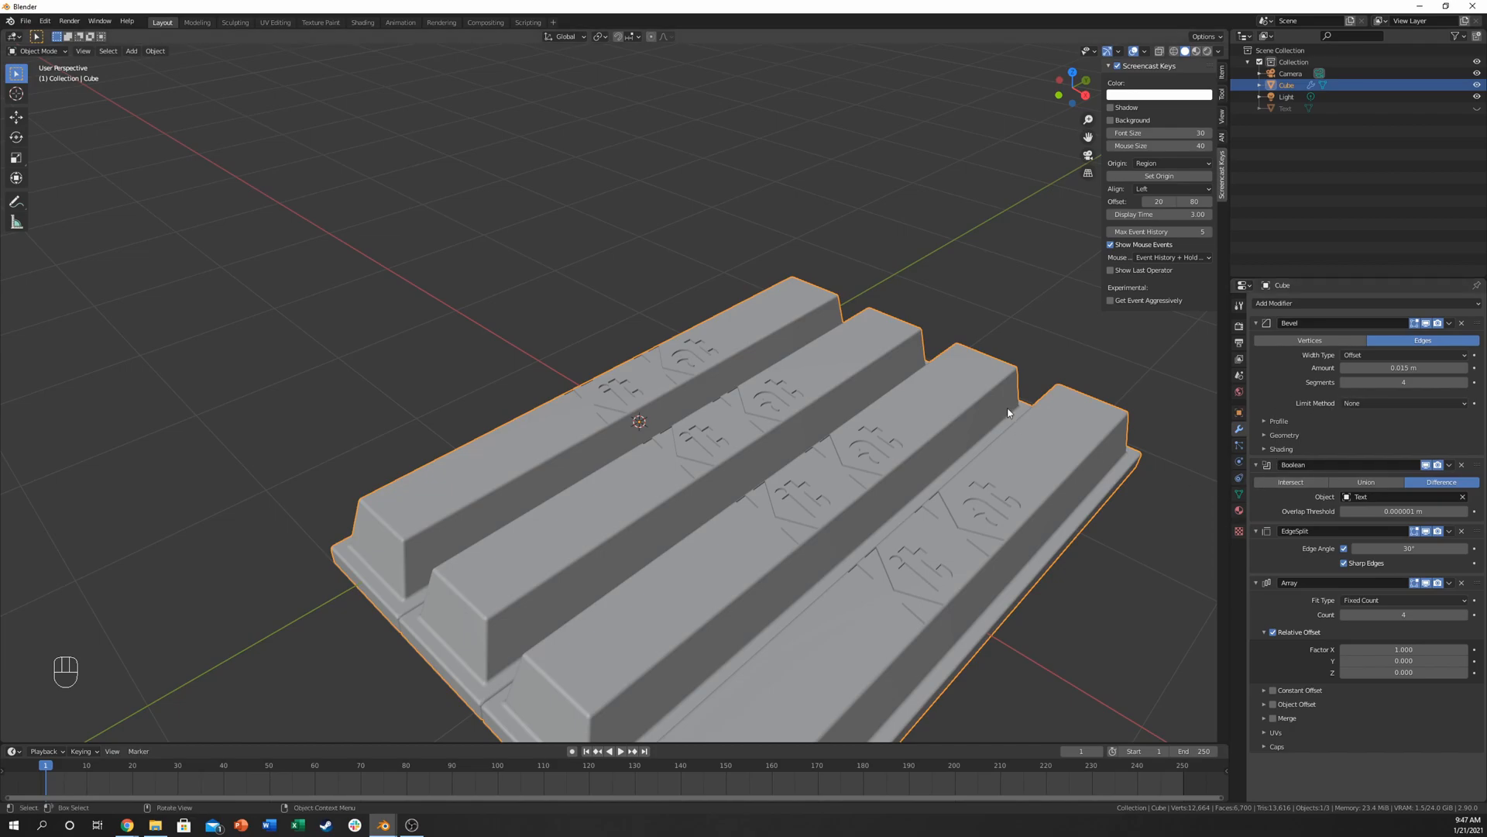
pyautogui.doubleClick(1285, 107)
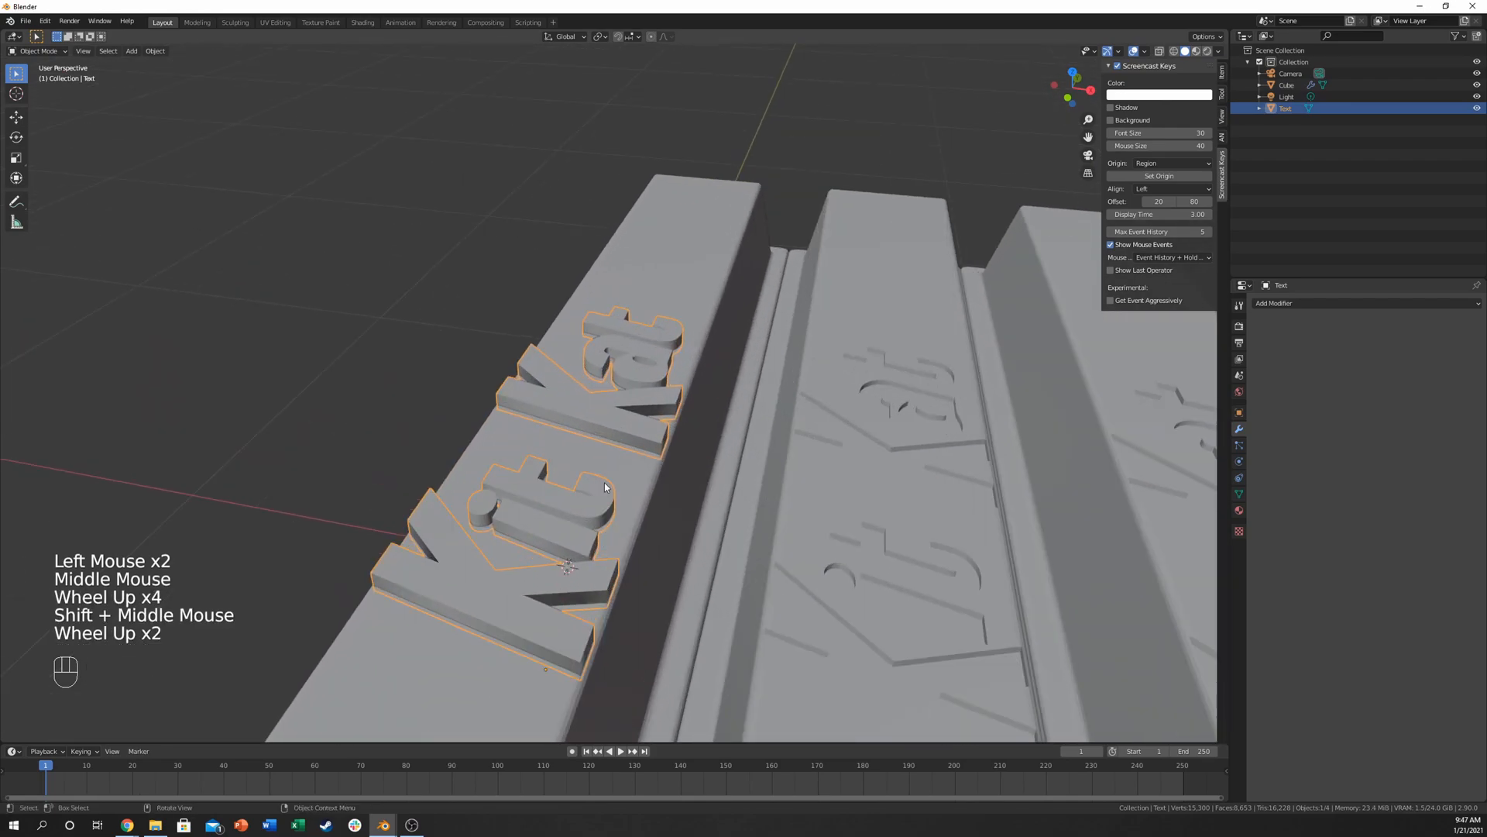
pyautogui.scroll(-3)
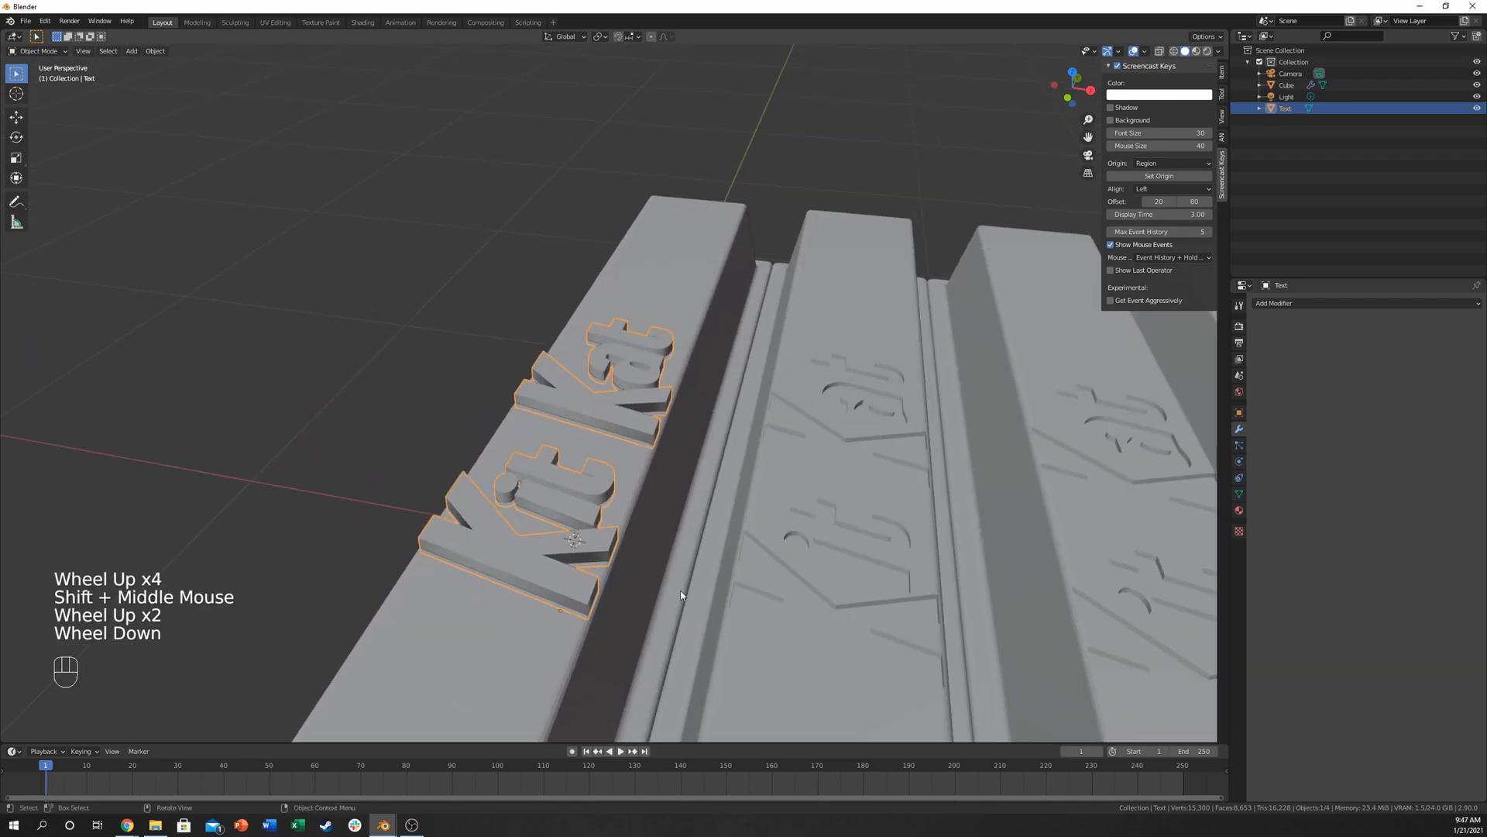
pyautogui.press('s')
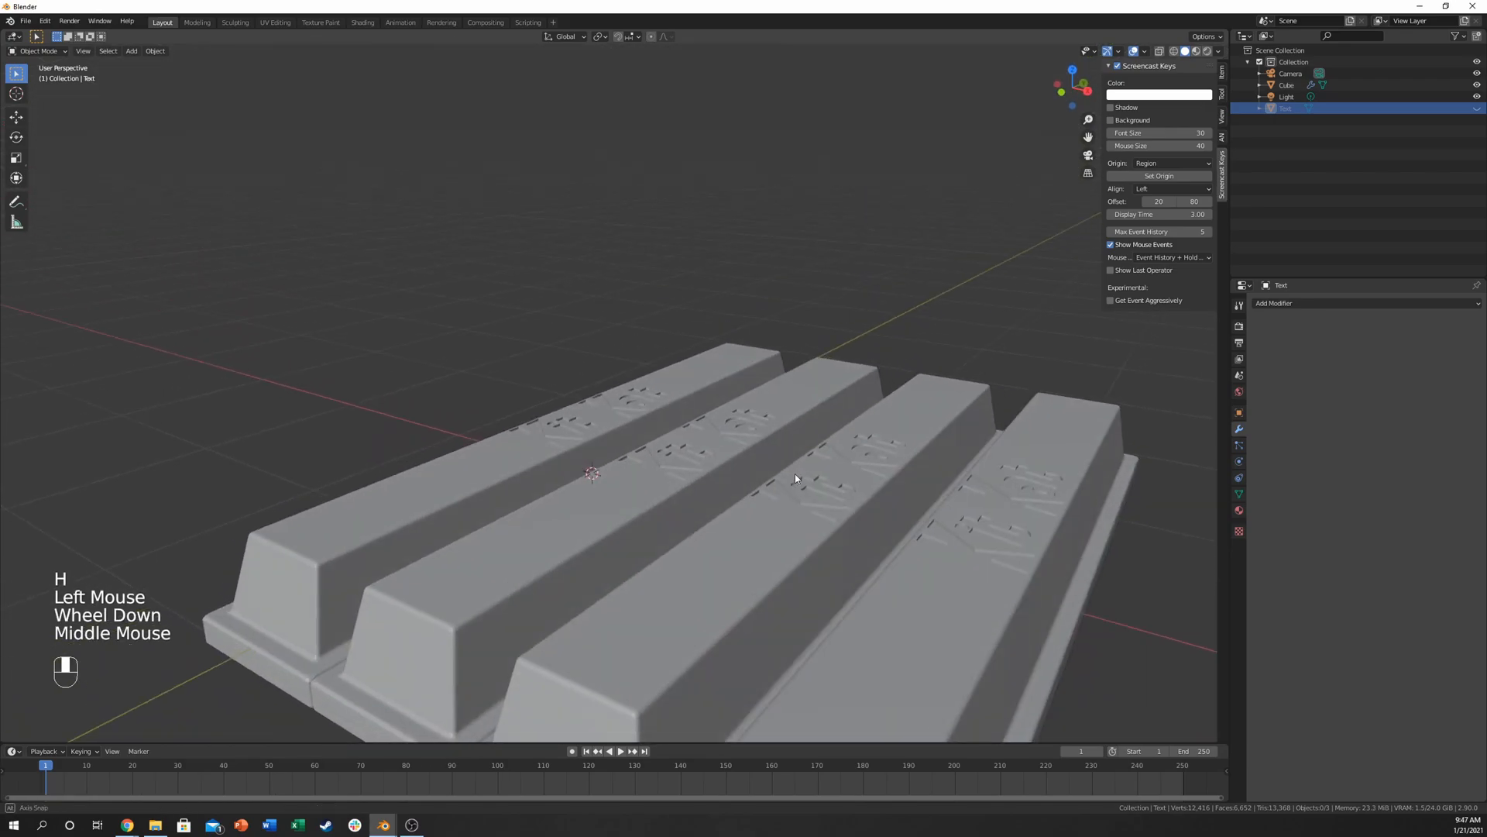
pyautogui.moveTo(797, 474); pyautogui.dragTo(816, 408)
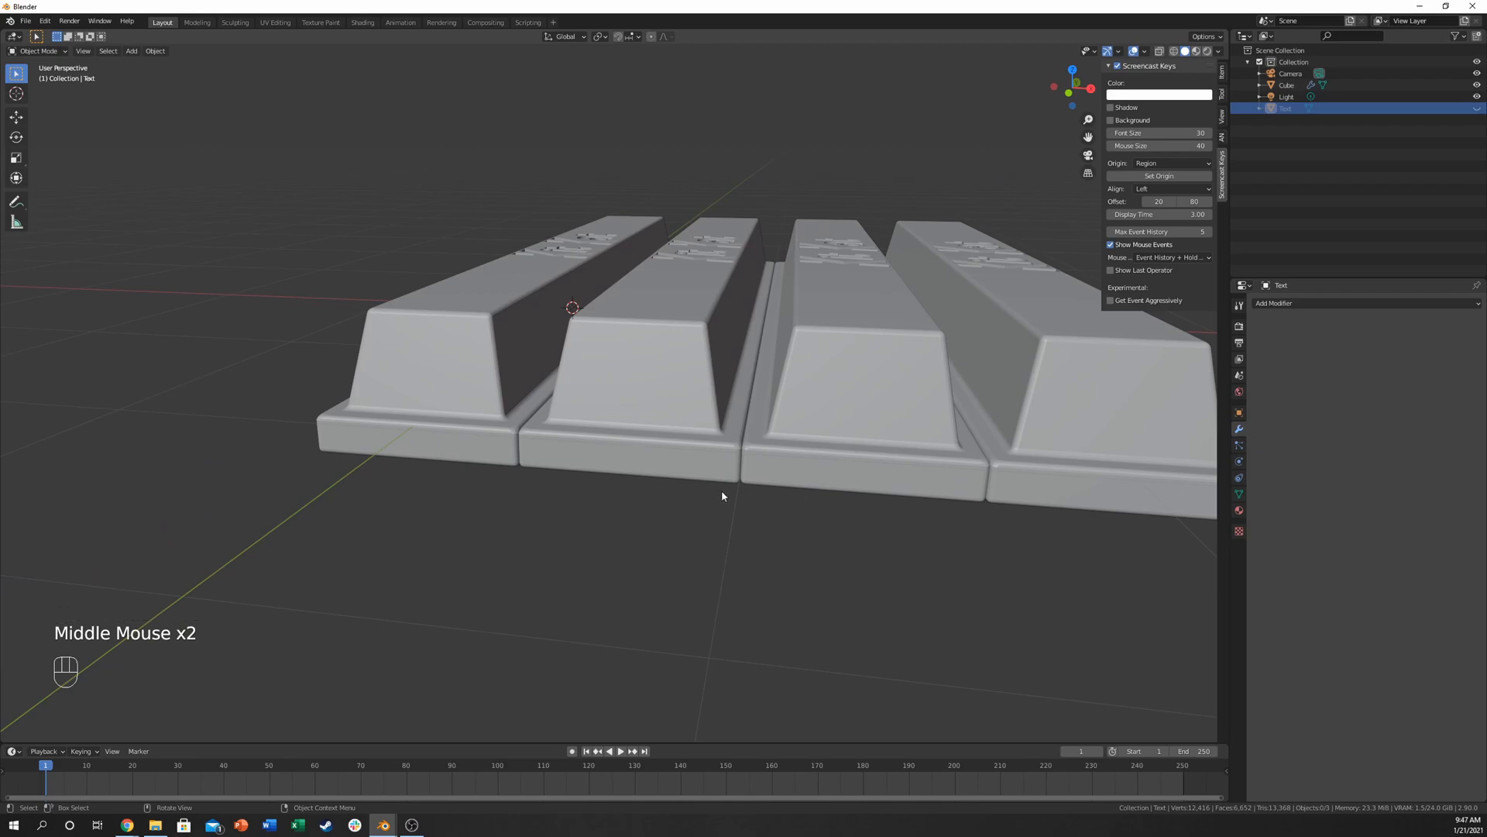
# Step: In Edit Mode, scale down the finger top and its top edges to taper each finger
pyautogui.press('Tab')
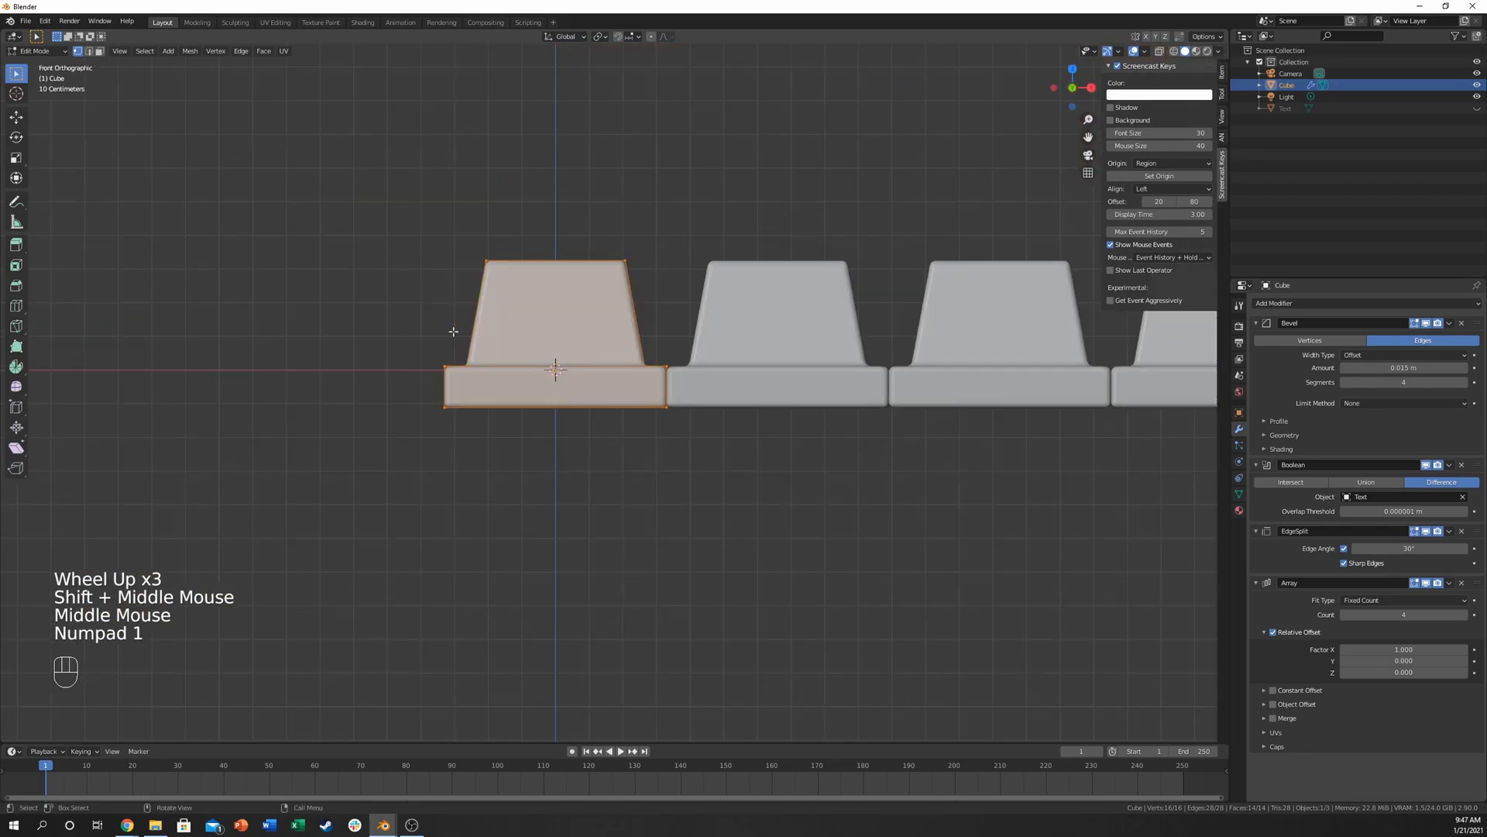
pyautogui.scroll(3)
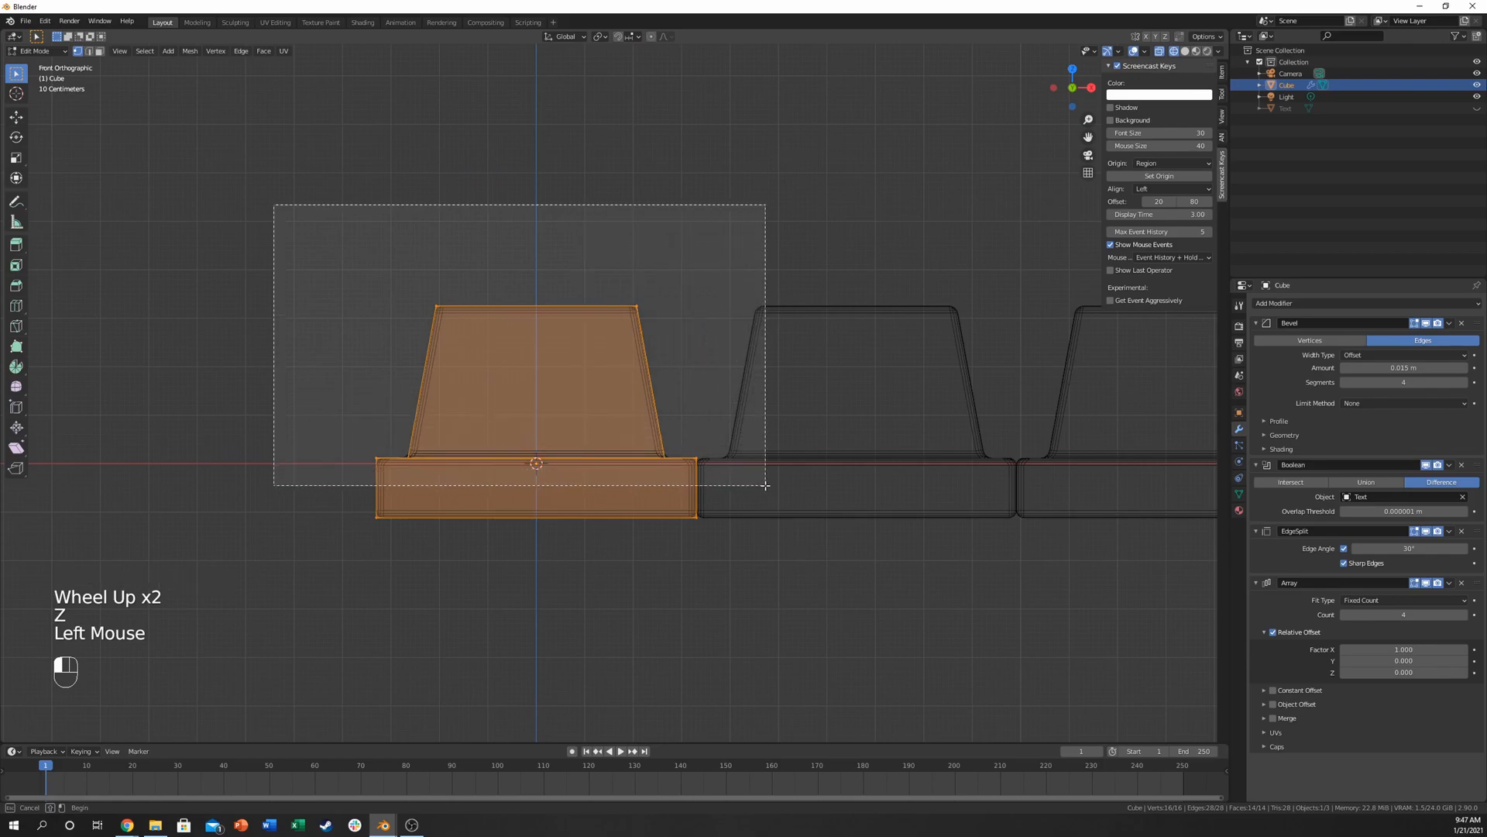
pyautogui.press('s')
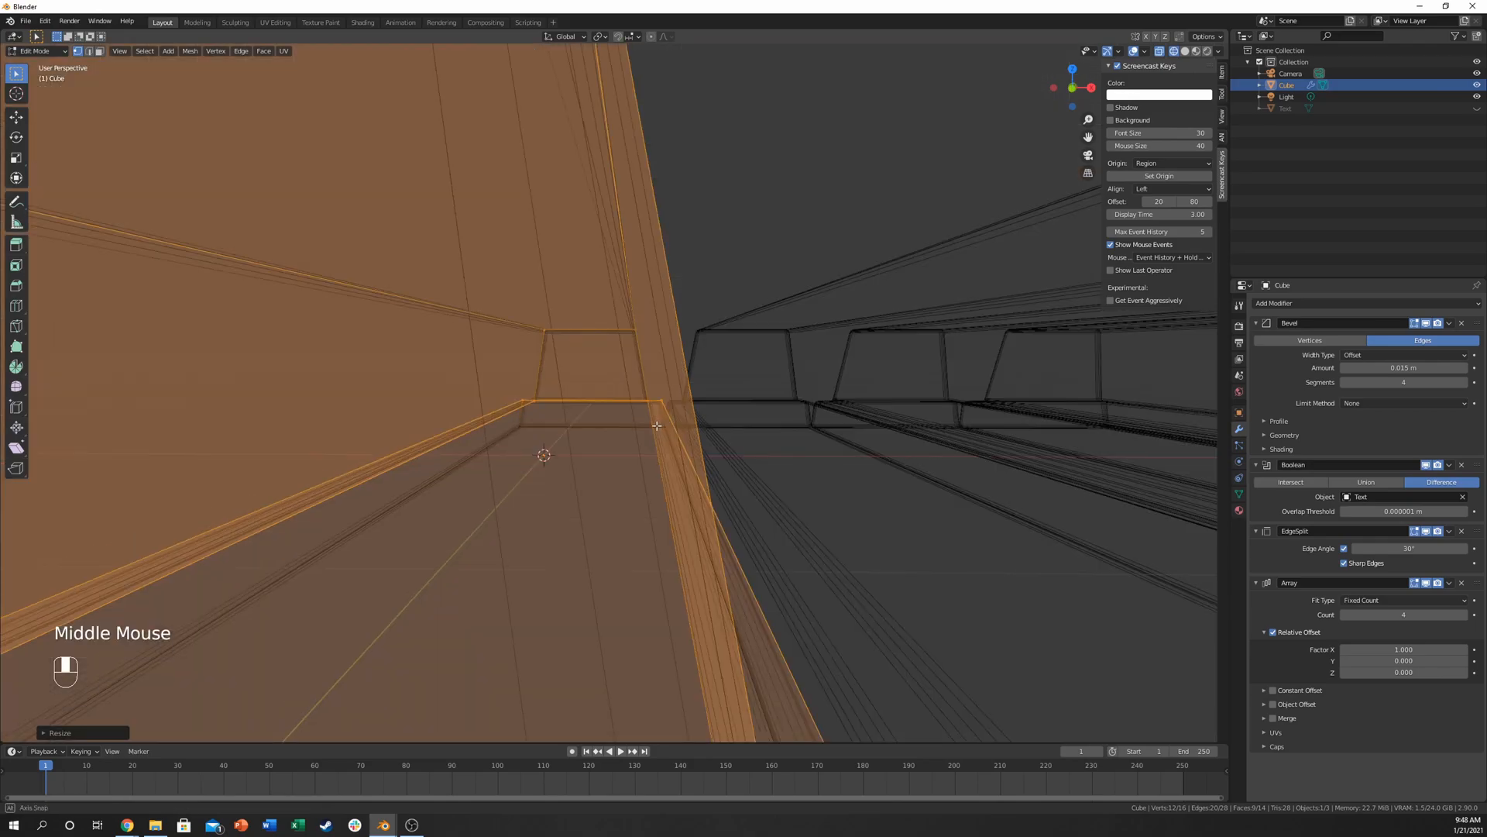
pyautogui.scroll(-3)
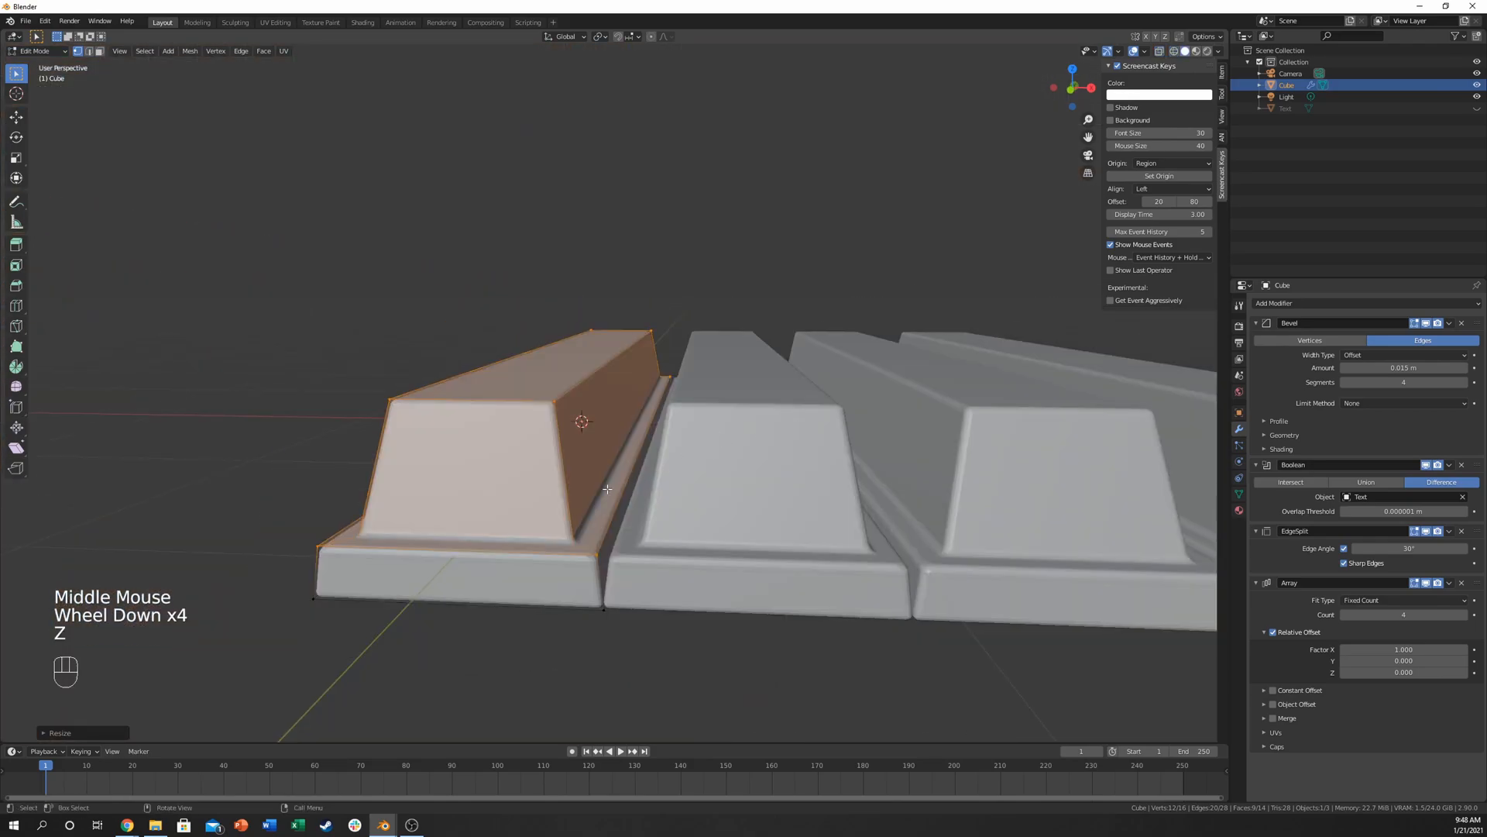
pyautogui.moveTo(607, 417); pyautogui.dragTo(170, 424)
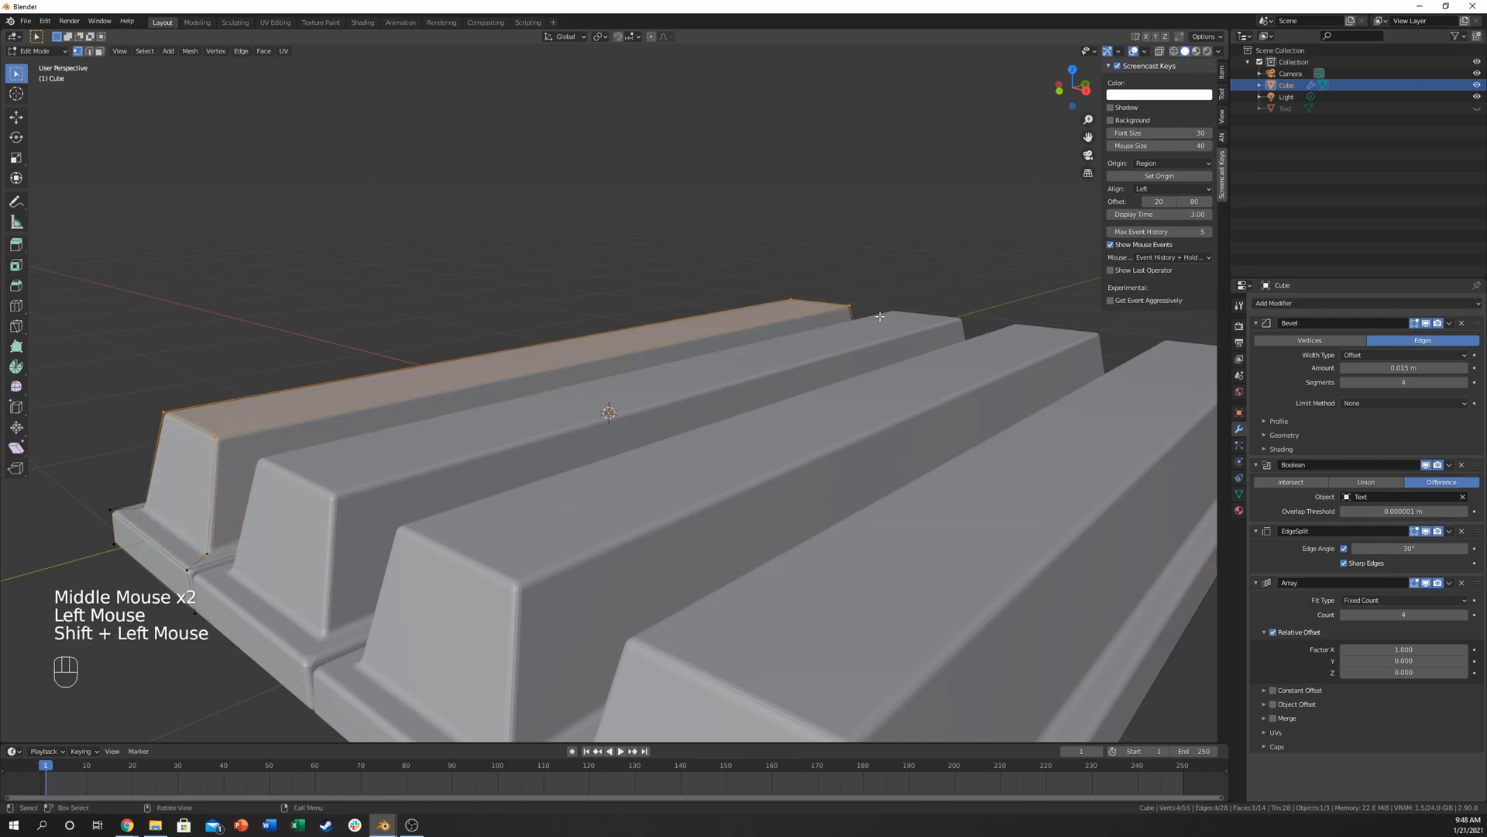
pyautogui.press('s')
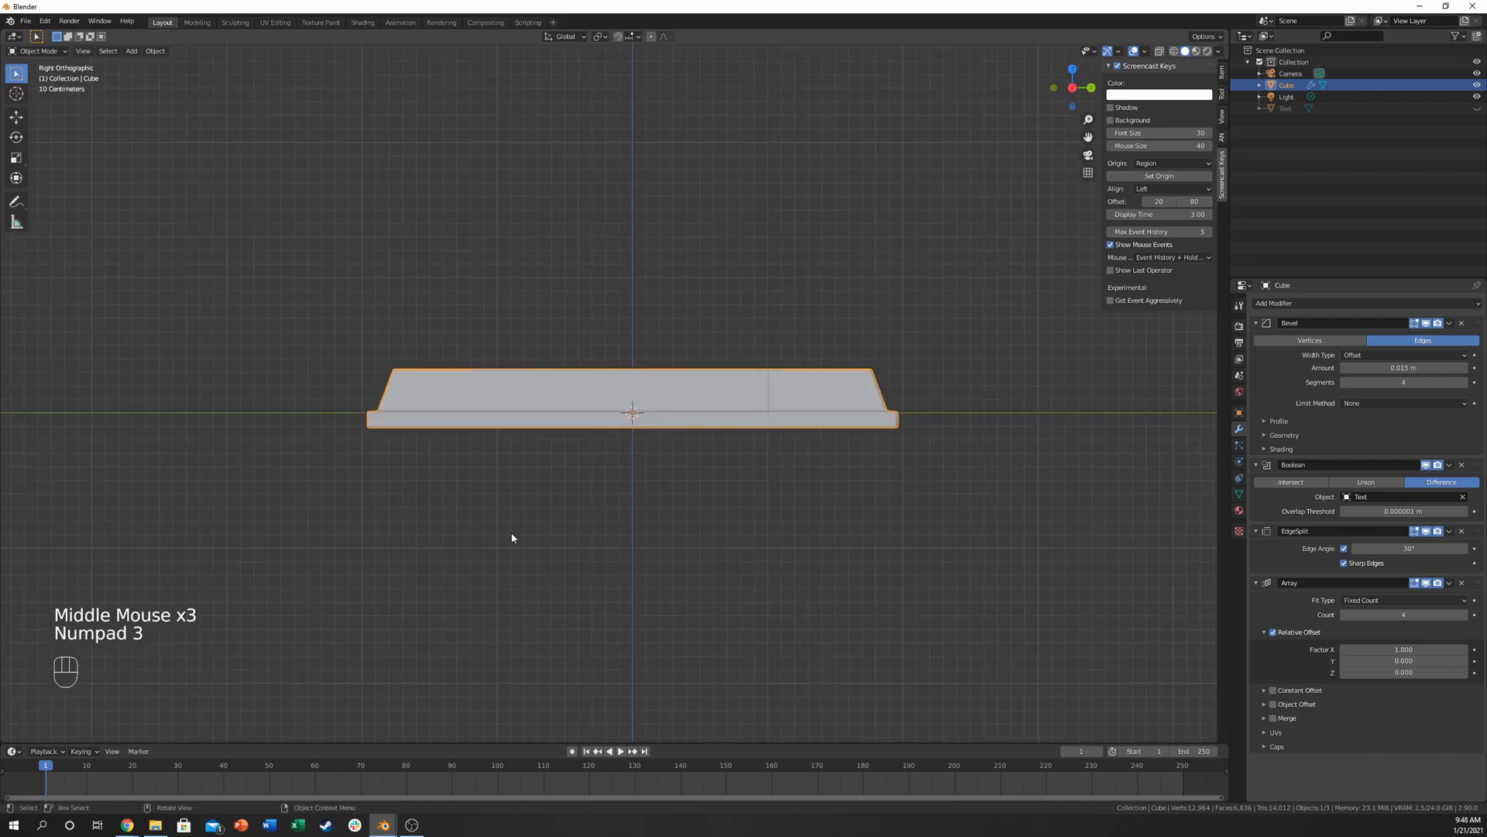
# Step: Scale the finger tops lengthwise again in Edit Mode, then return to Object Mode
pyautogui.press('Tab')
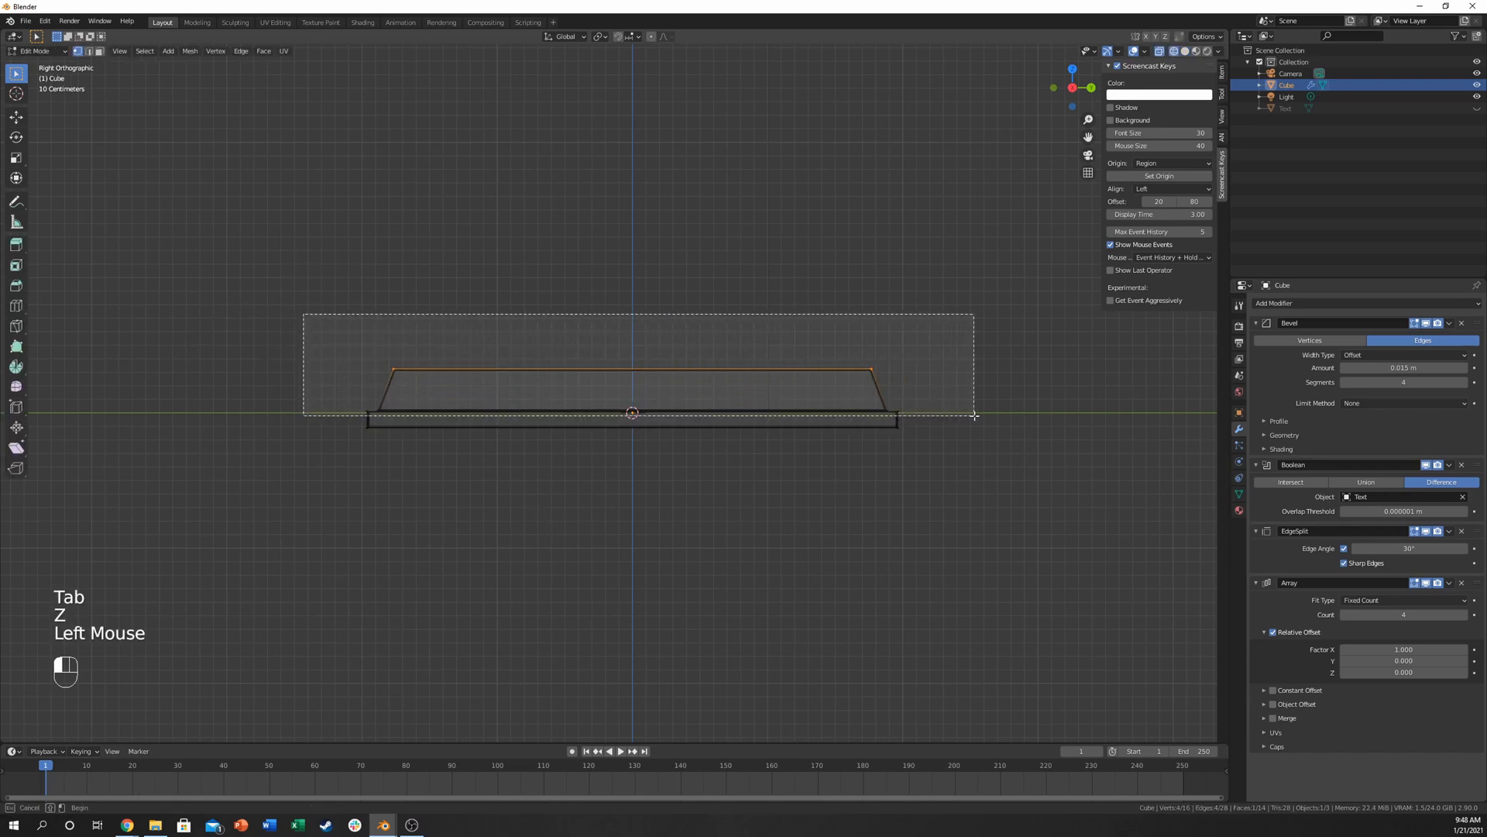
pyautogui.press('s')
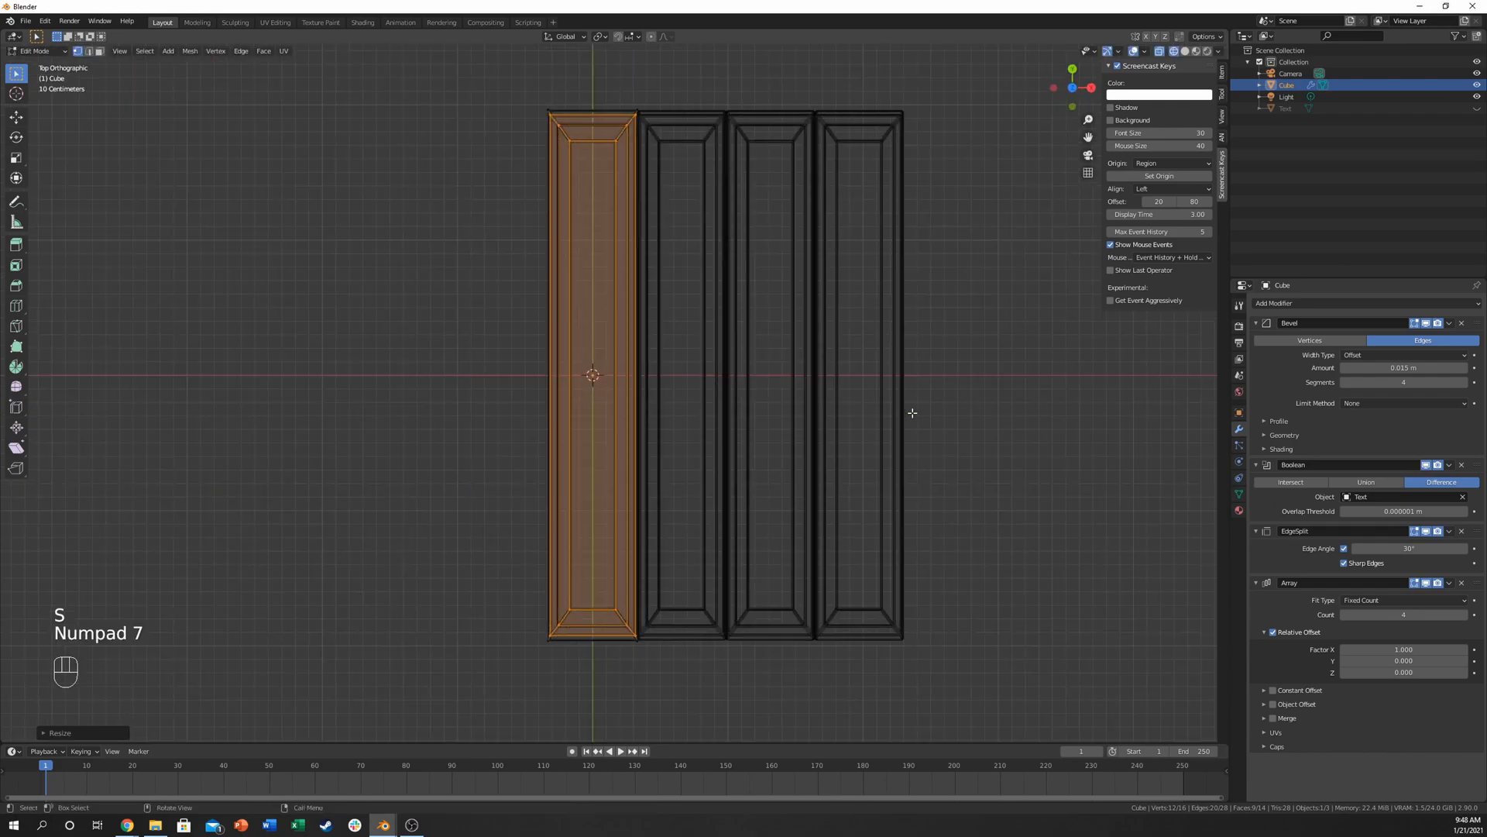
pyautogui.scroll(3)
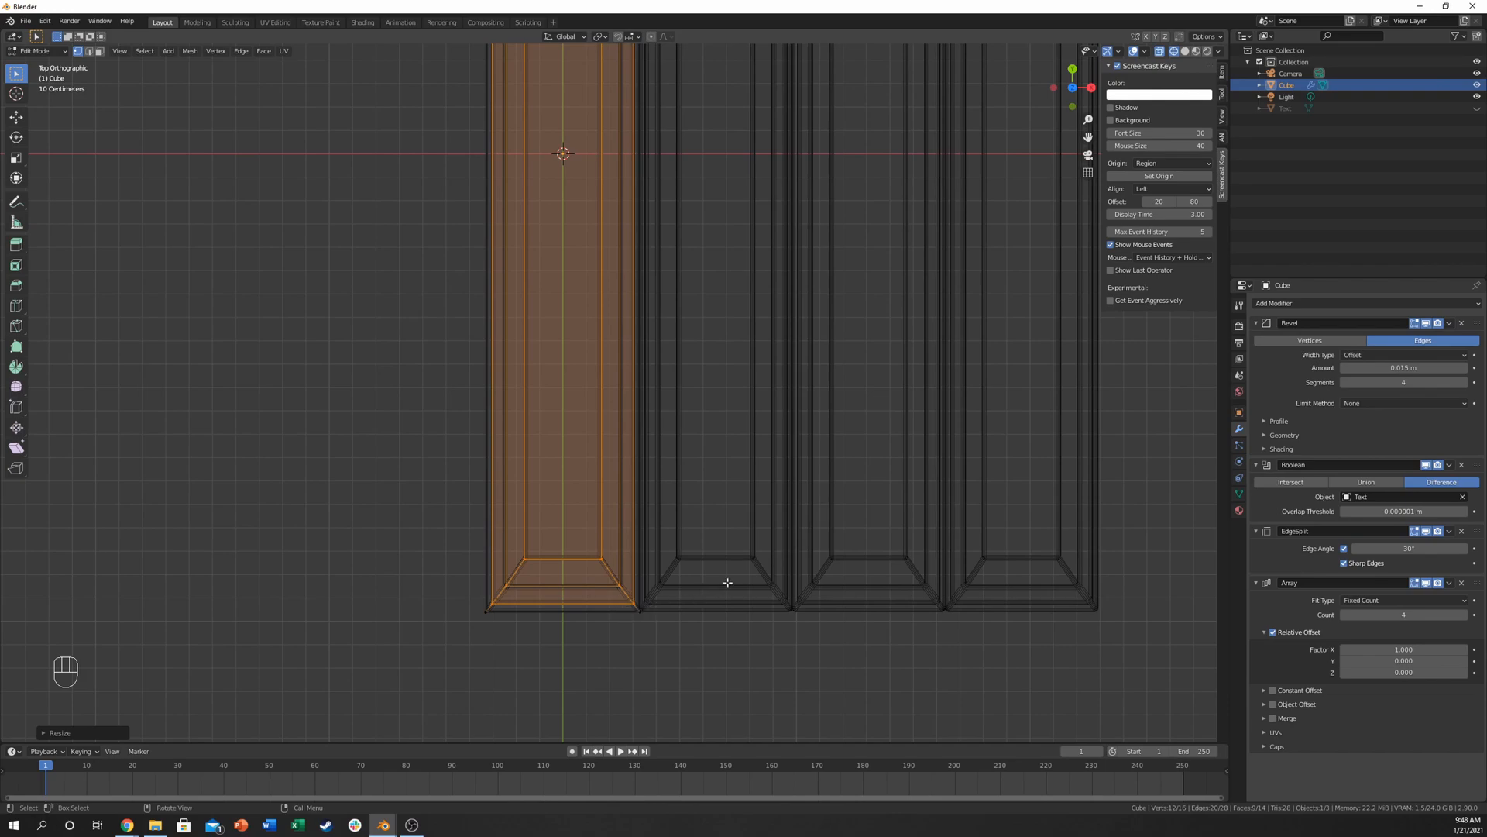
pyautogui.press('Tab')
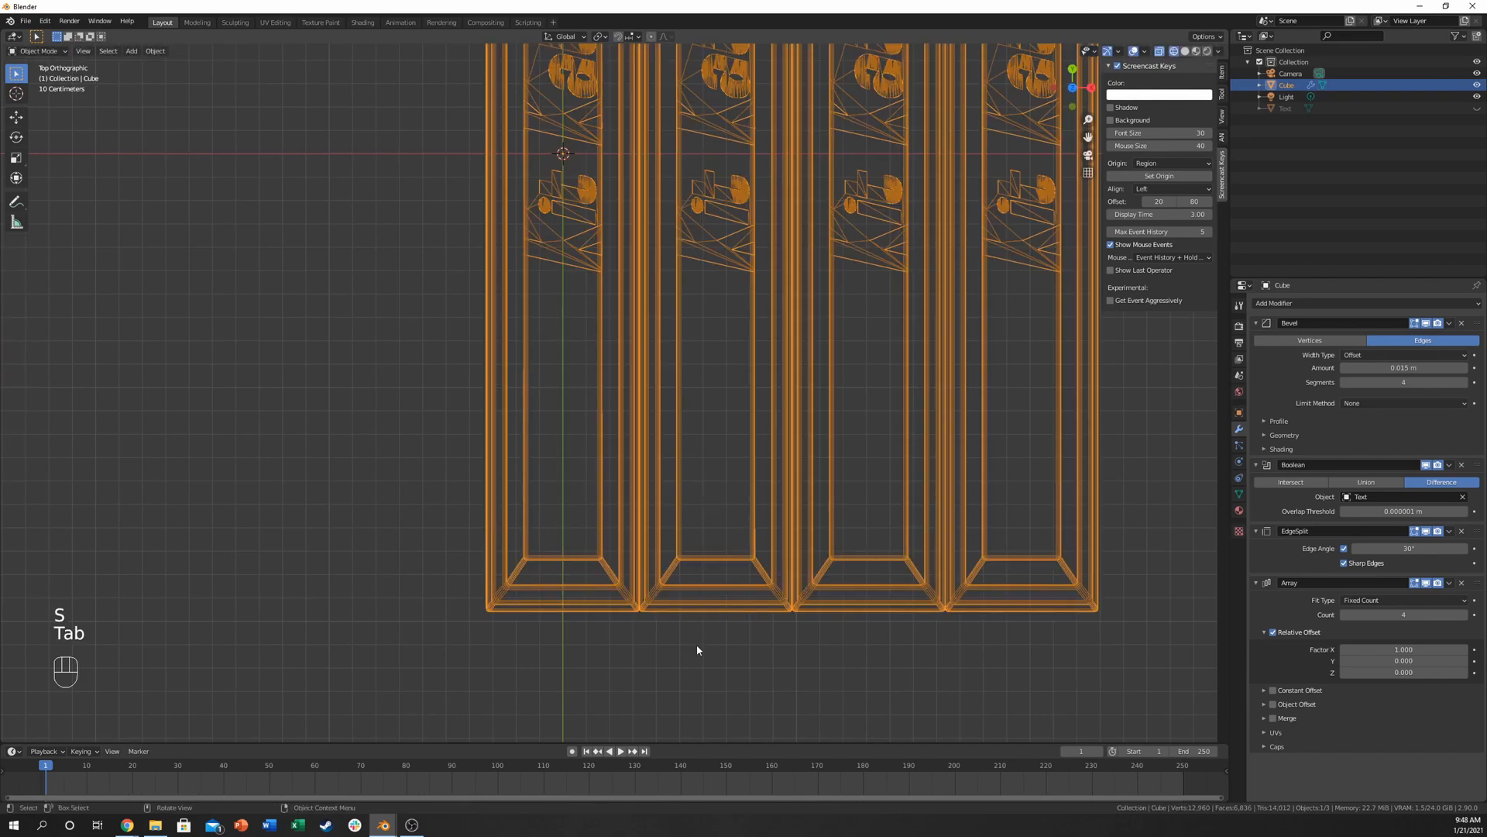
pyautogui.press('z')
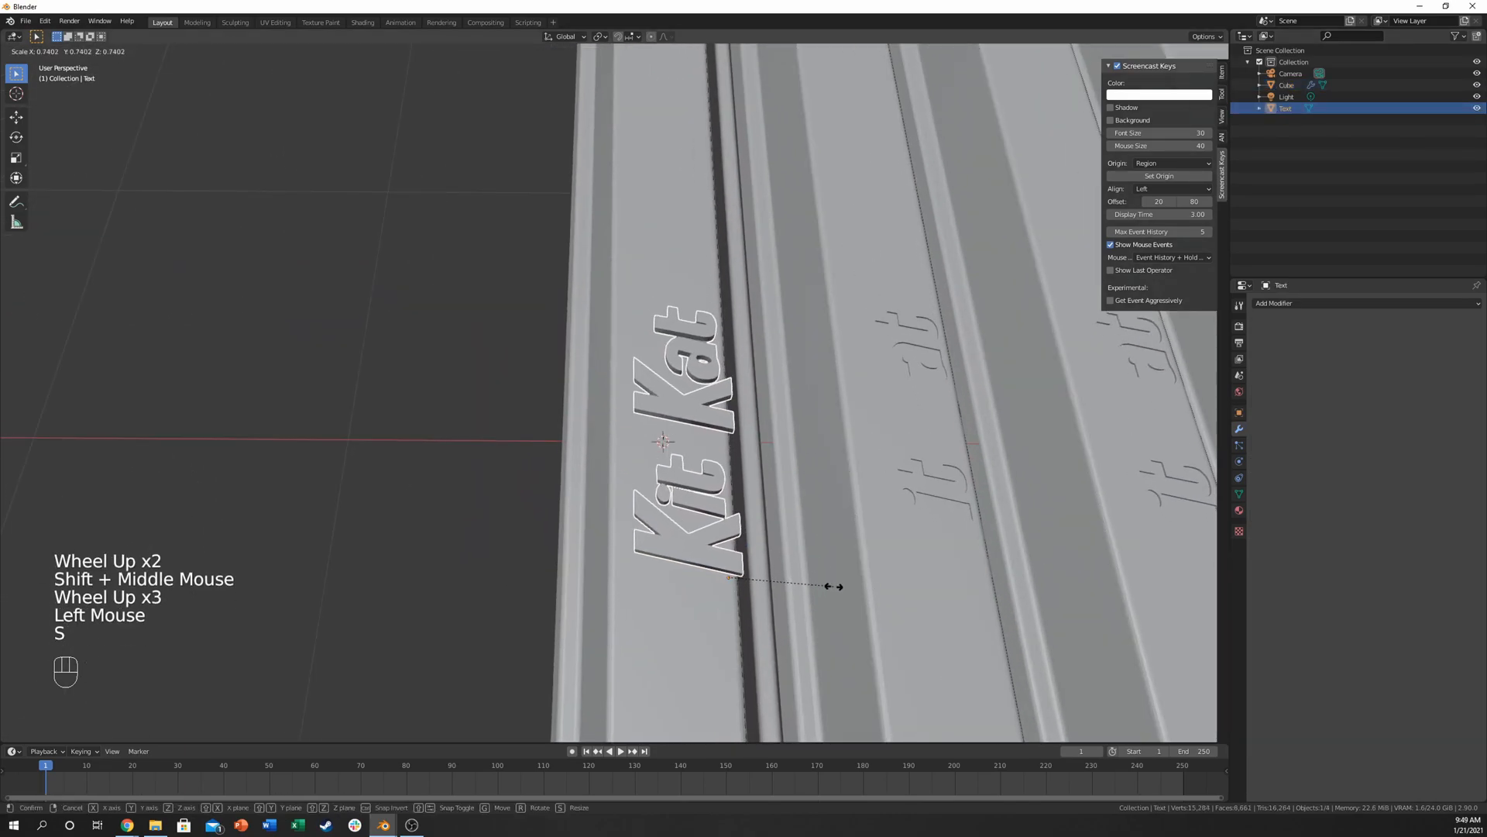
# Step: Switch to top view and scale the Kit Kat text down to fit the first finger
pyautogui.press('KP_7')
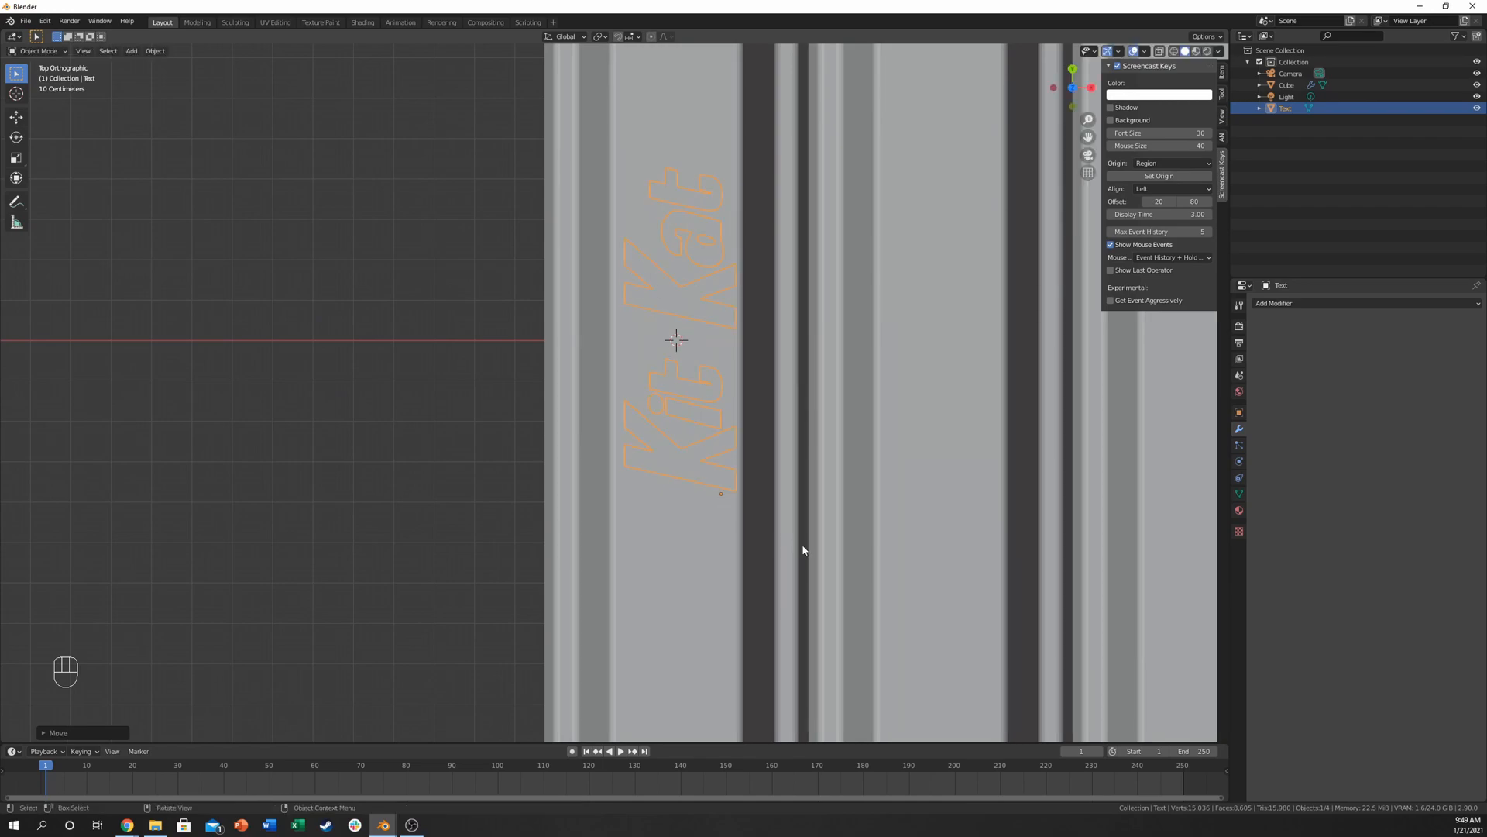
pyautogui.press('s')
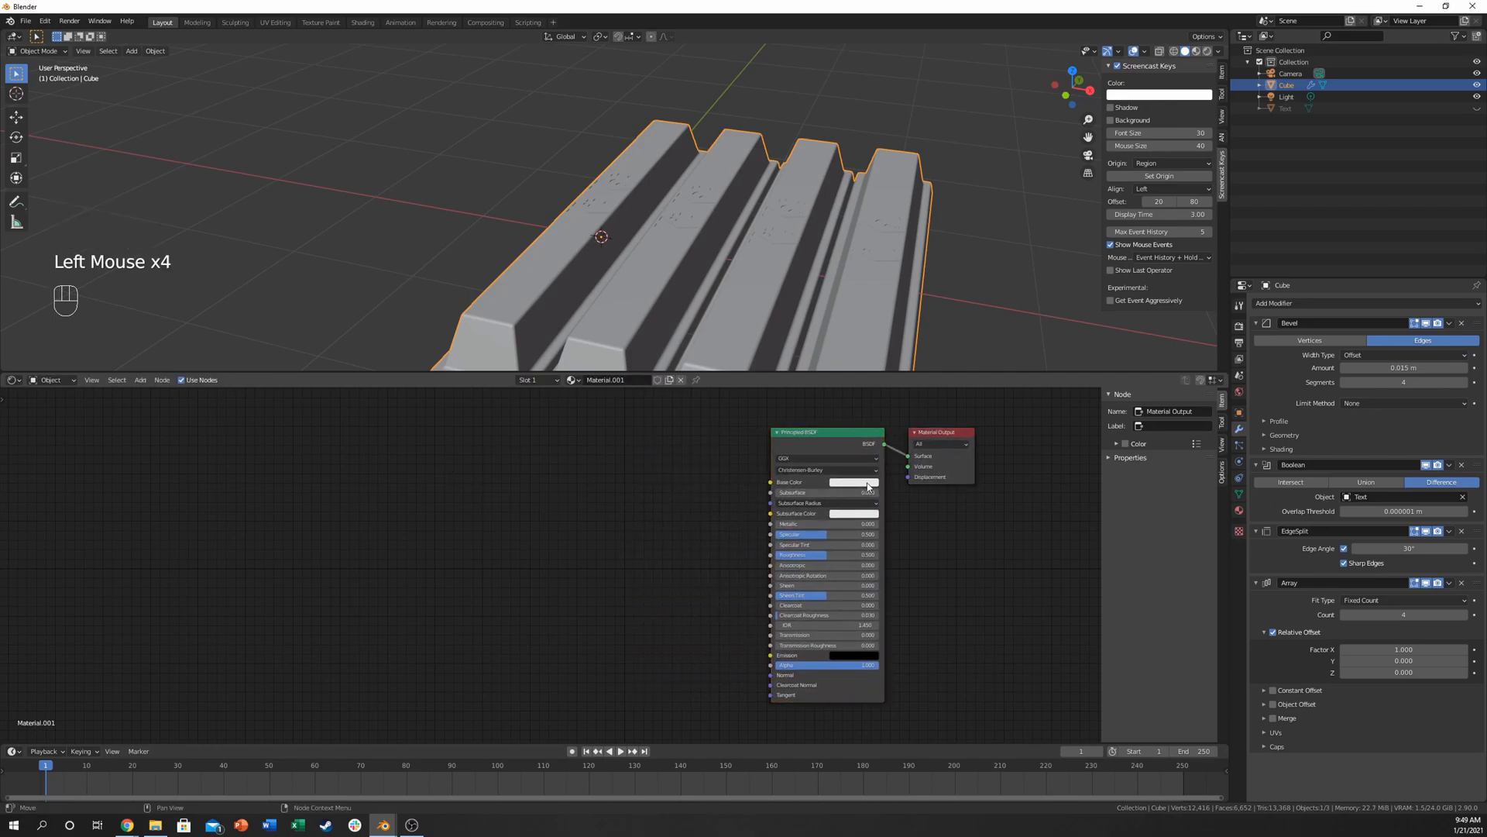
# Step: Set the Principled BSDF base colour to brown and Subsurface to 1.0
pyautogui.click(851, 481)
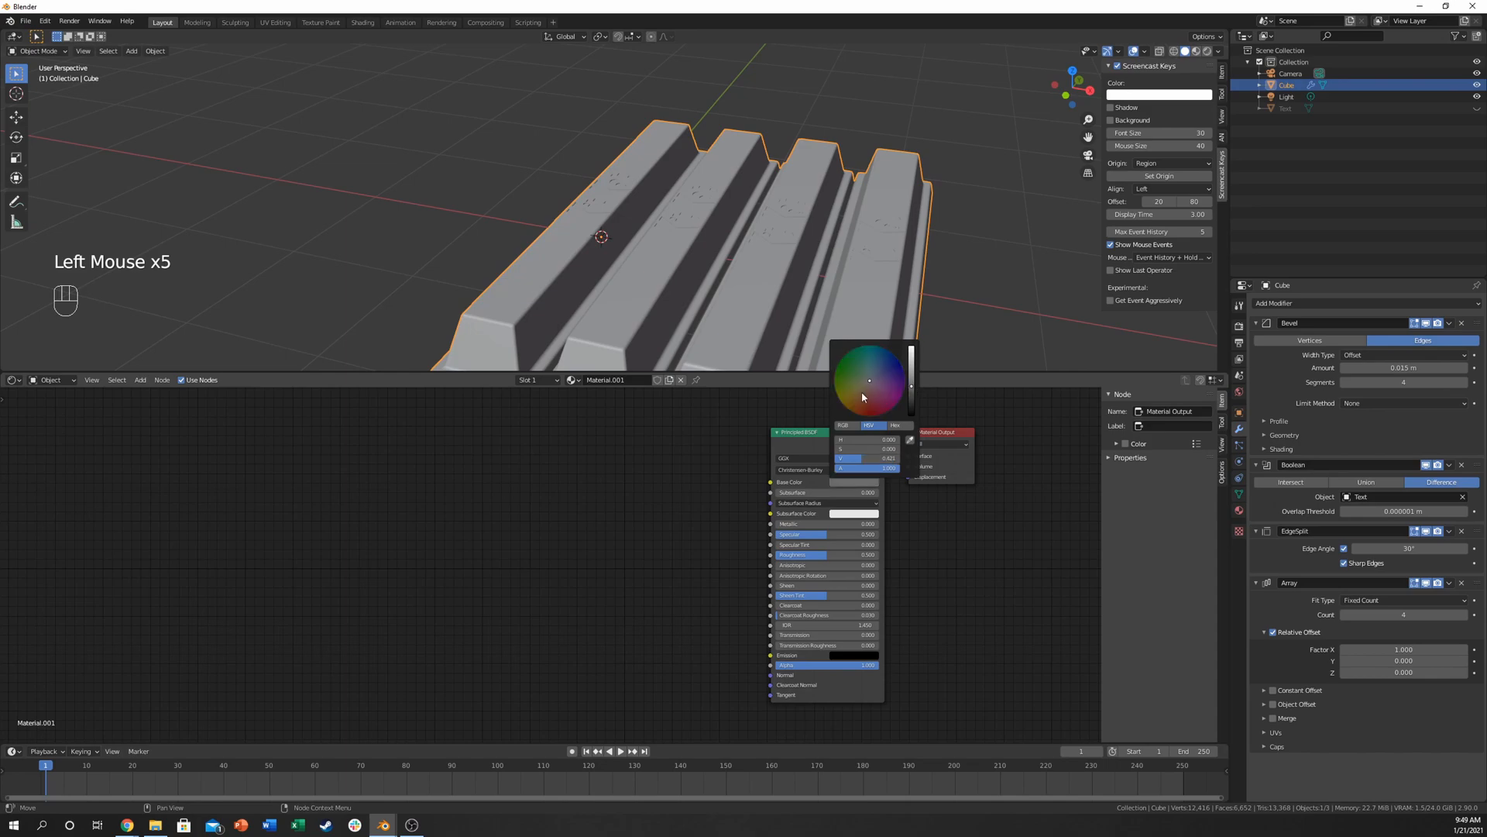
pyautogui.click(866, 384)
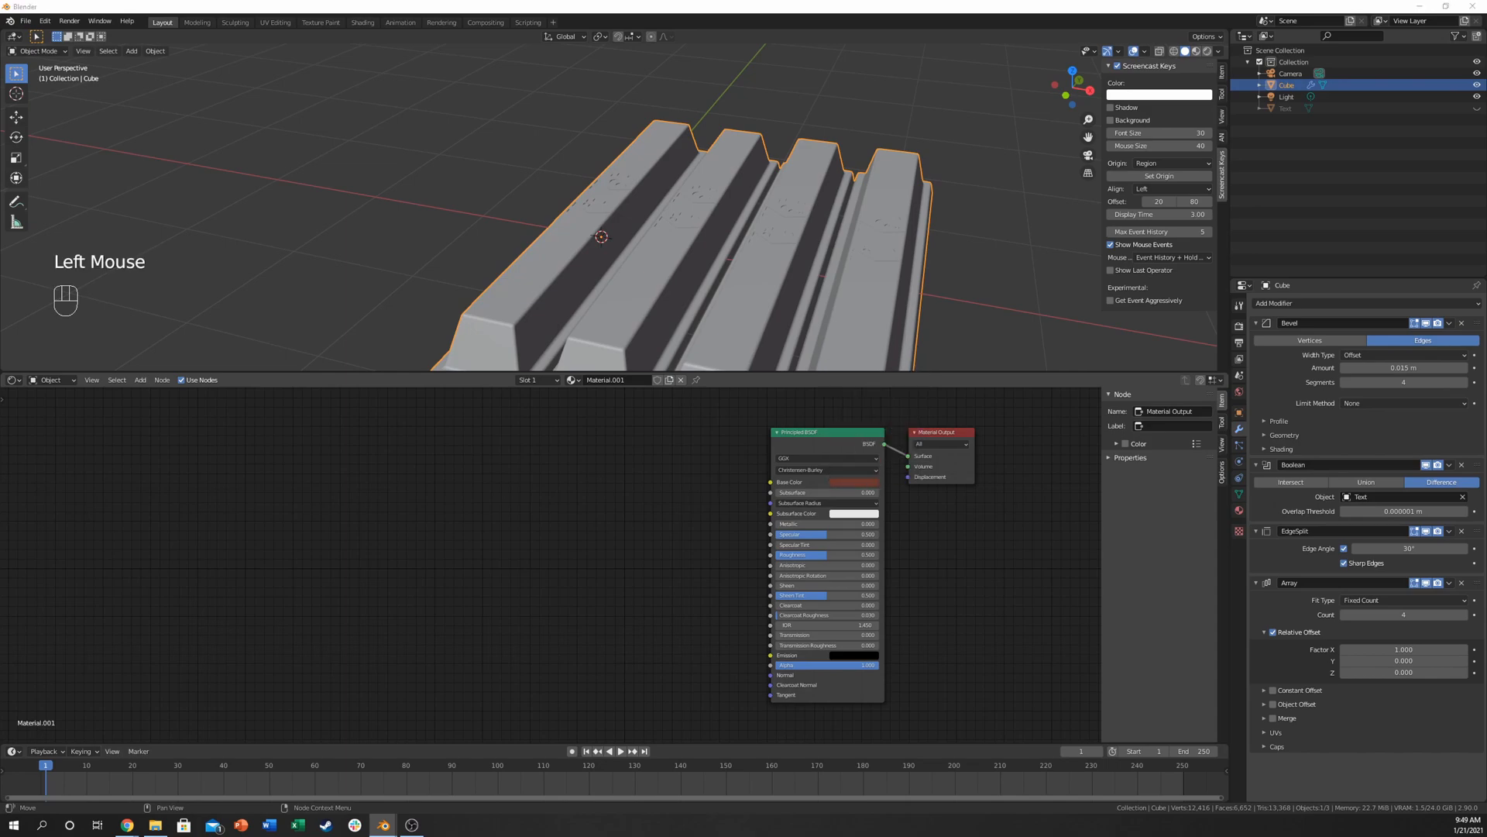
pyautogui.click(853, 482)
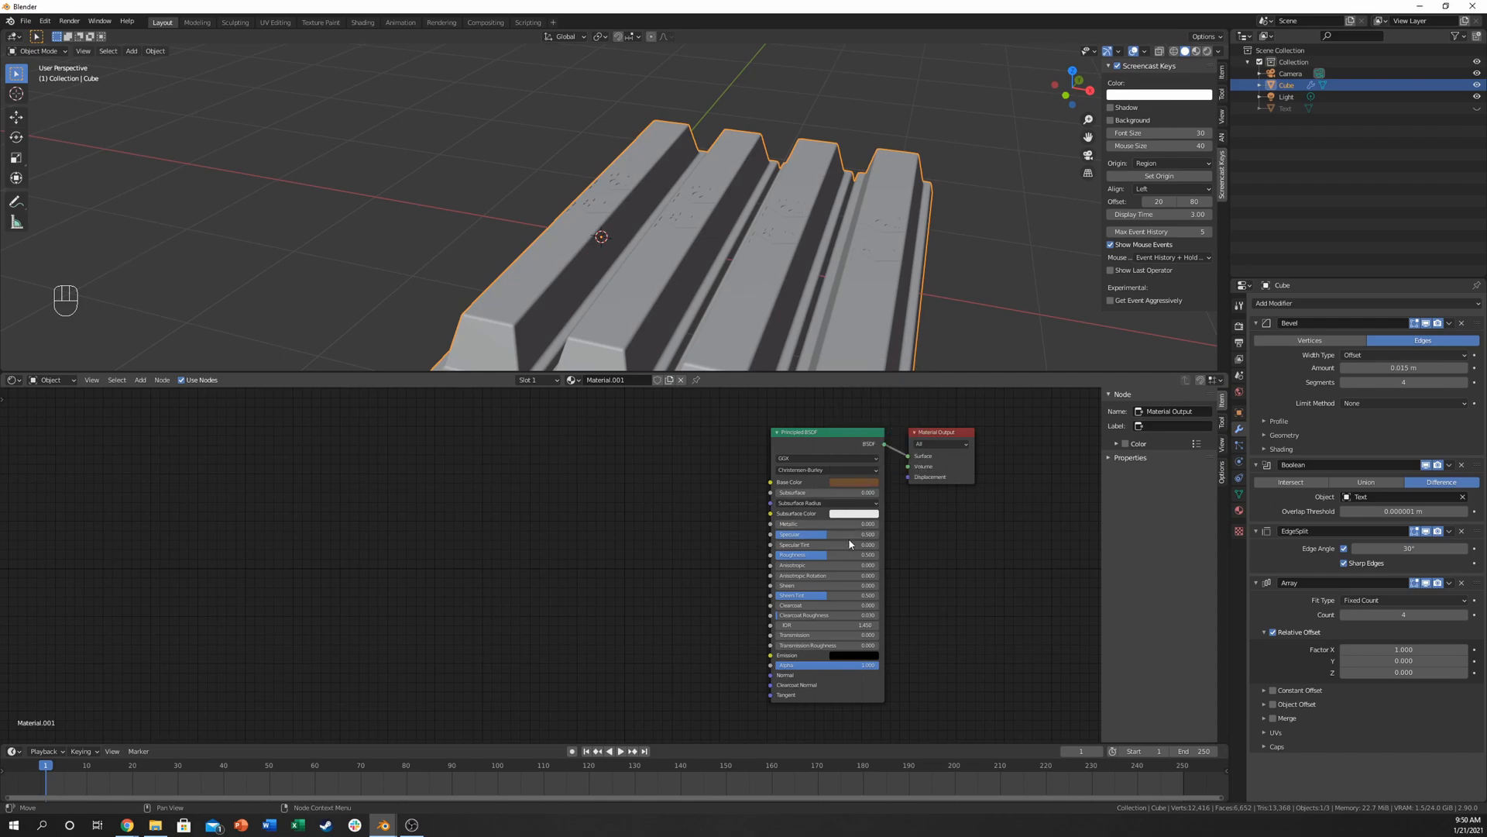
pyautogui.moveTo(858, 514)
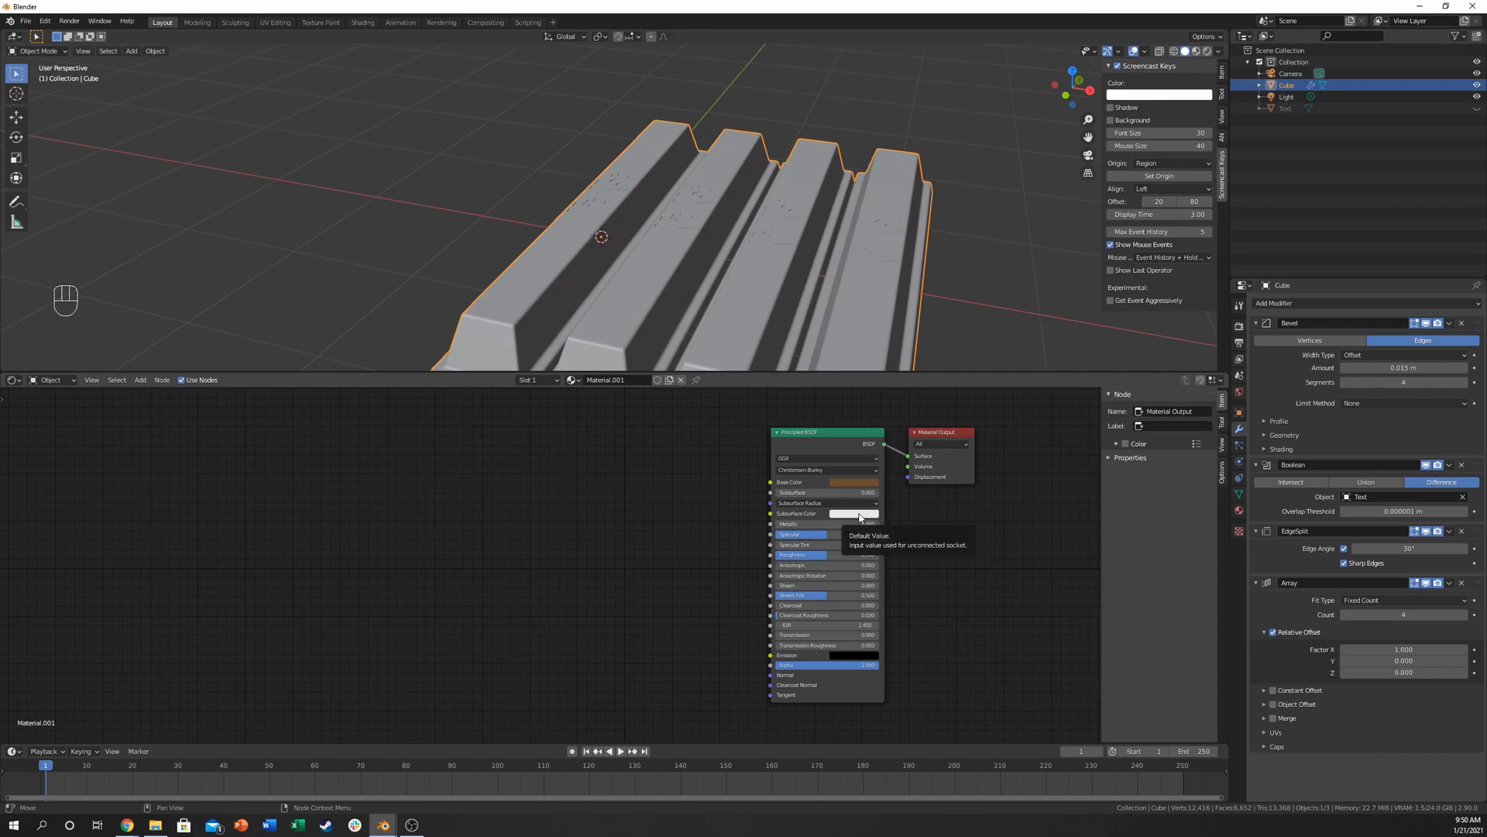
pyautogui.click(853, 513)
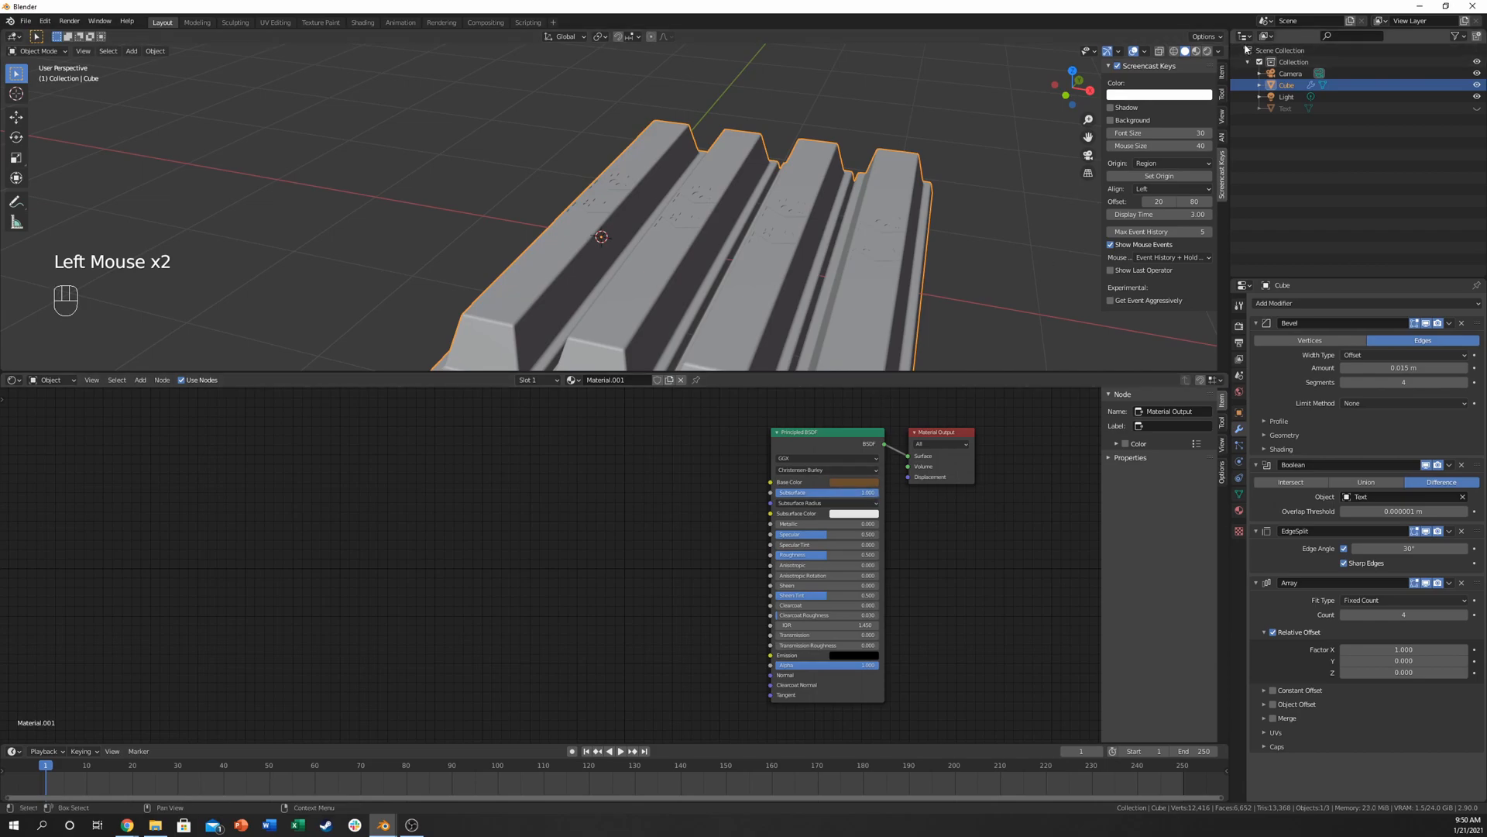
pyautogui.click(1238, 325)
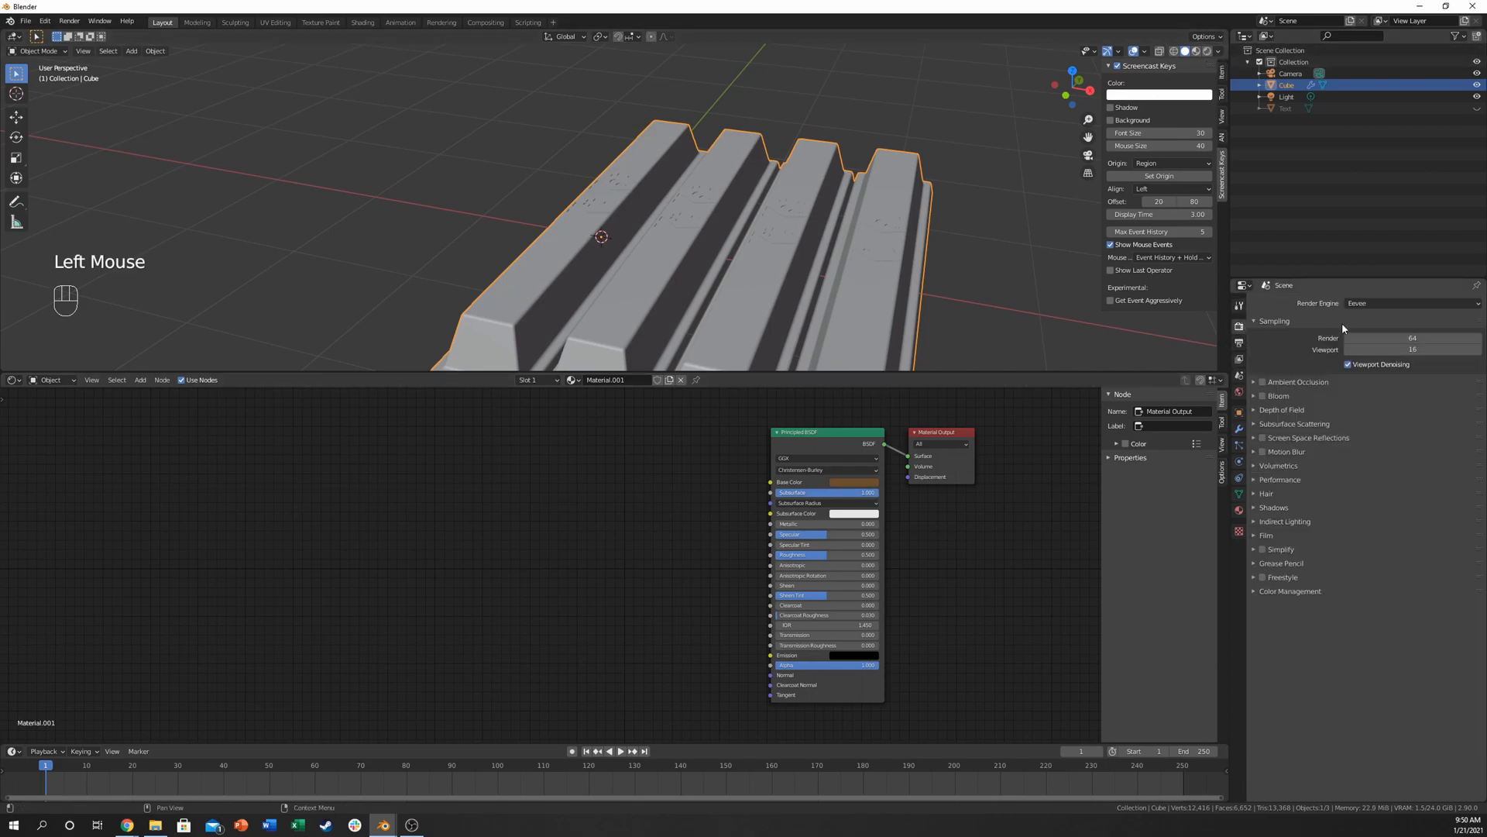
# Step: Switch rendering to Cycles on the GPU and tint the subsurface colour a warm brown
pyautogui.click(1412, 303)
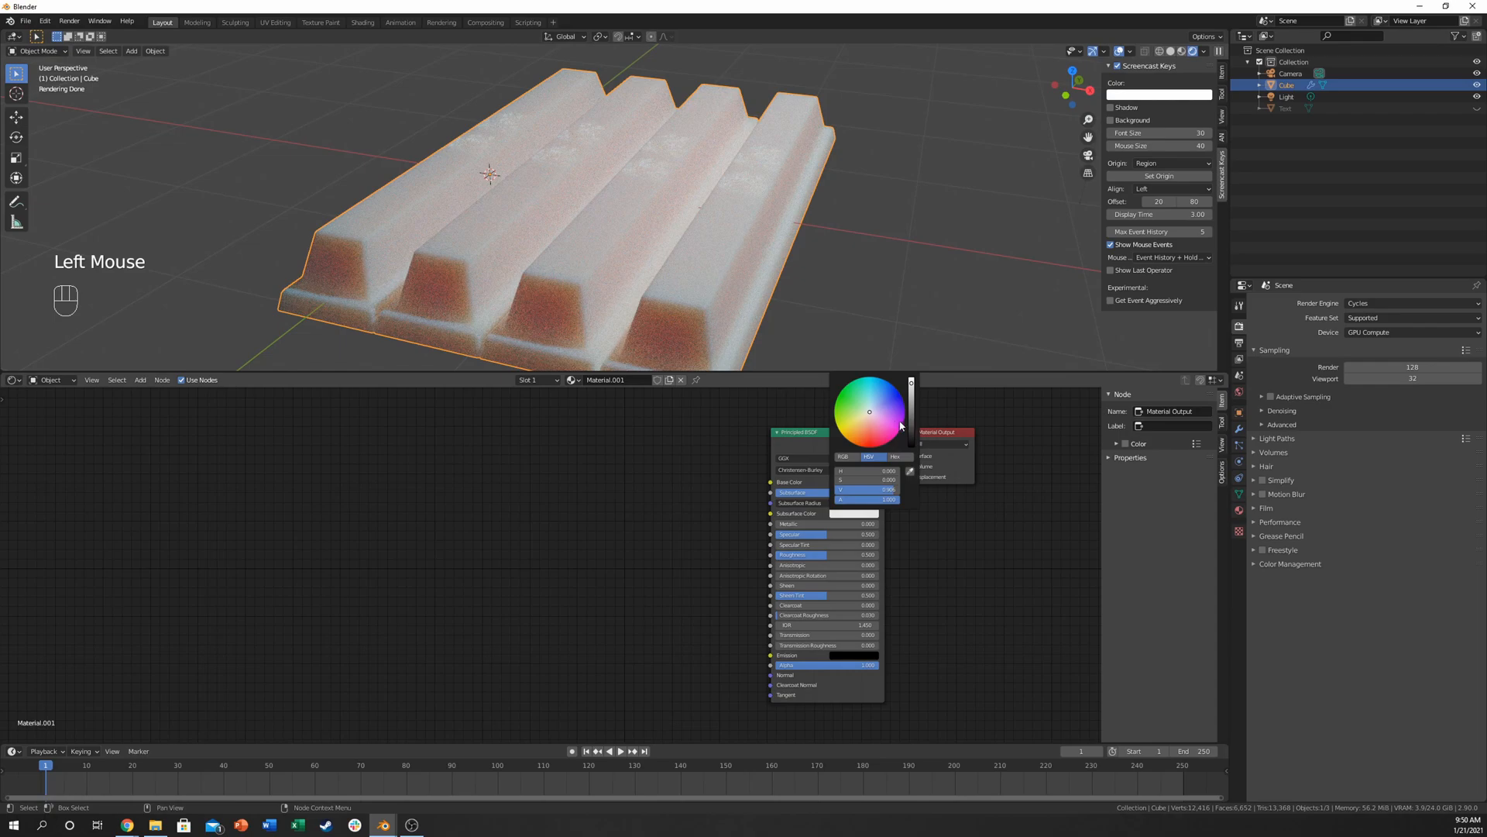
pyautogui.moveTo(863, 427)
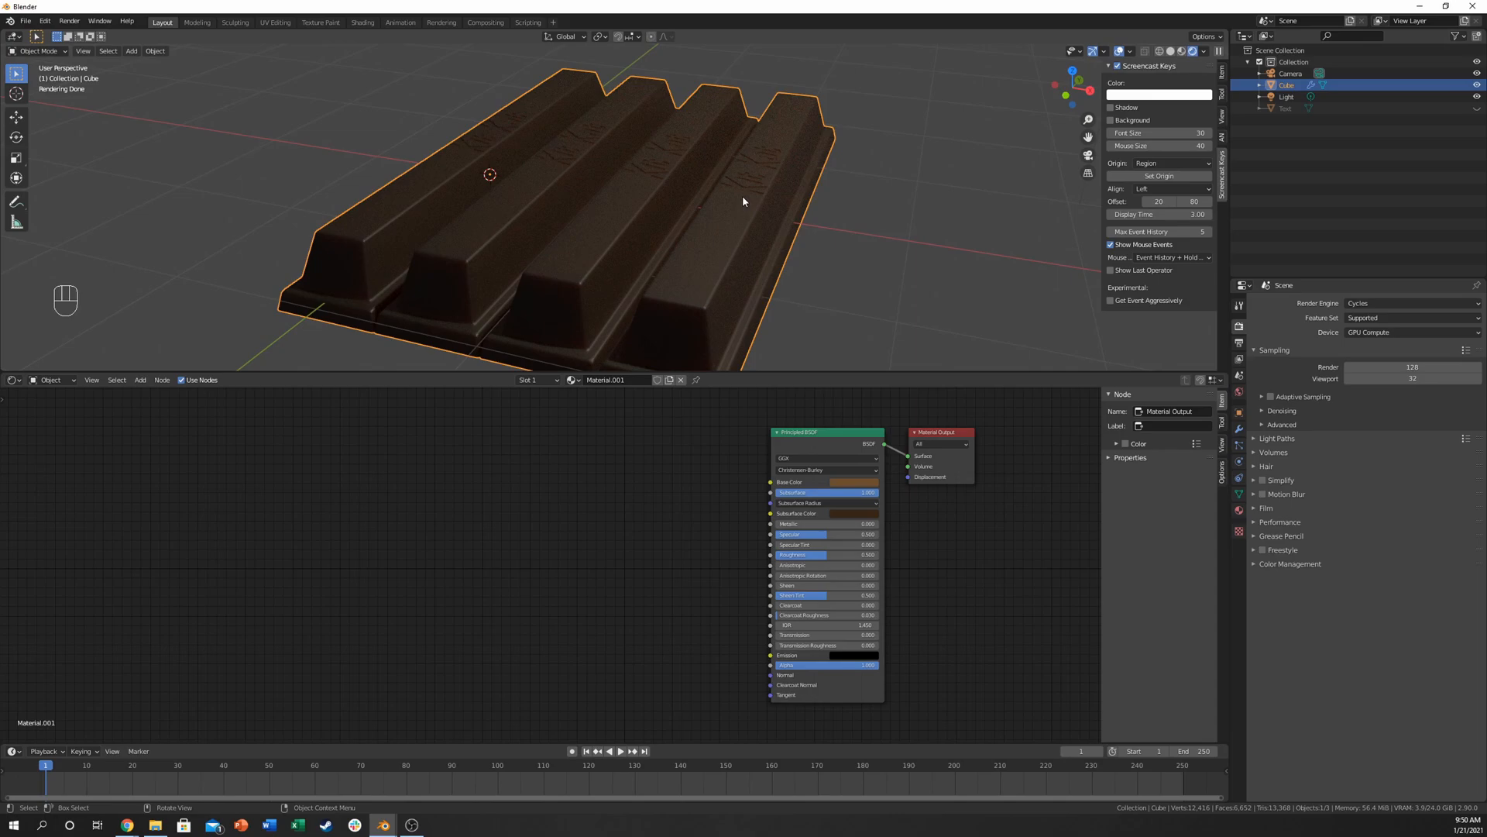
pyautogui.click(850, 482)
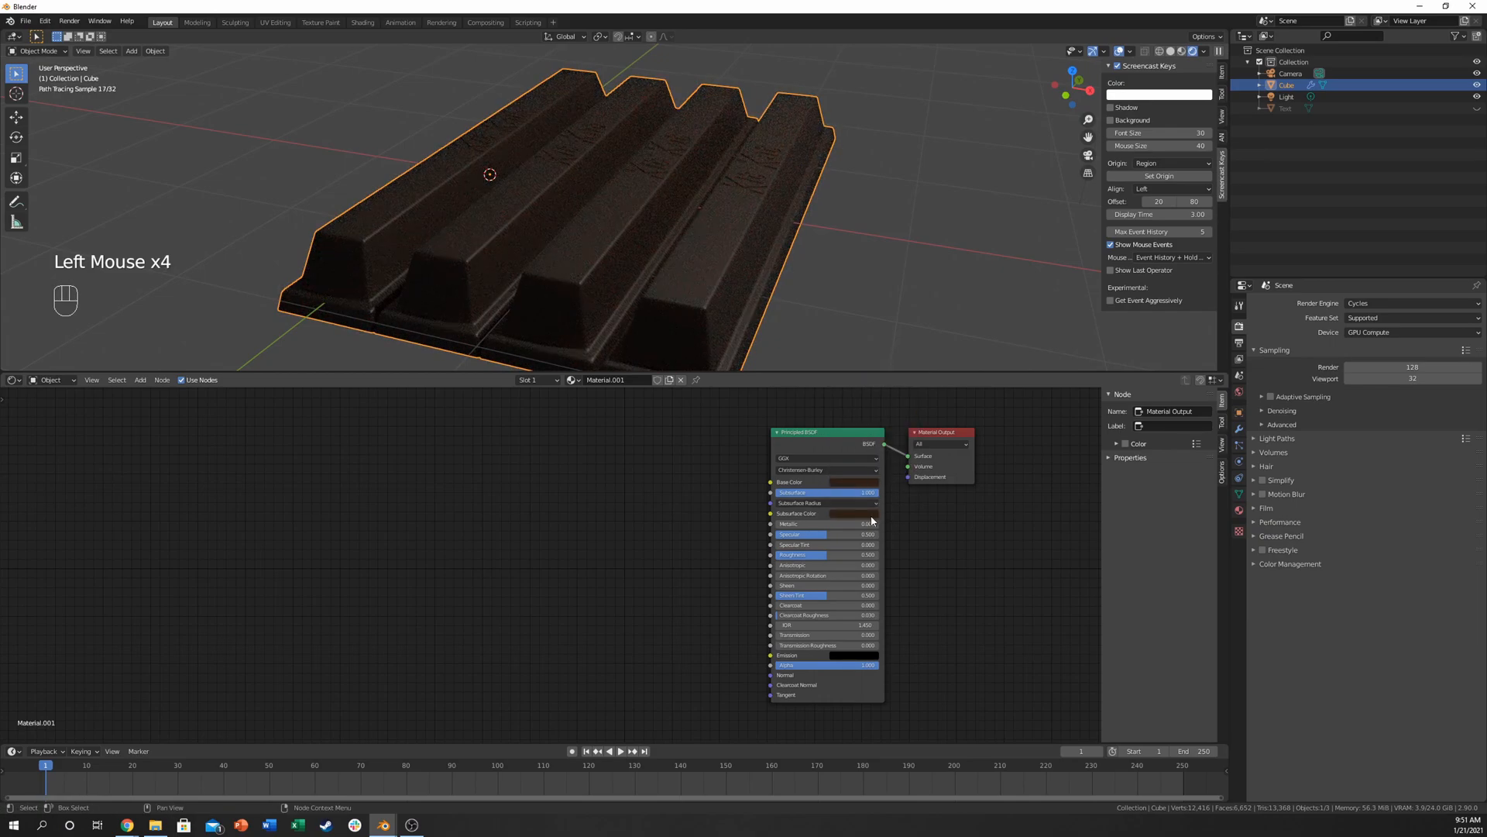
pyautogui.click(865, 481)
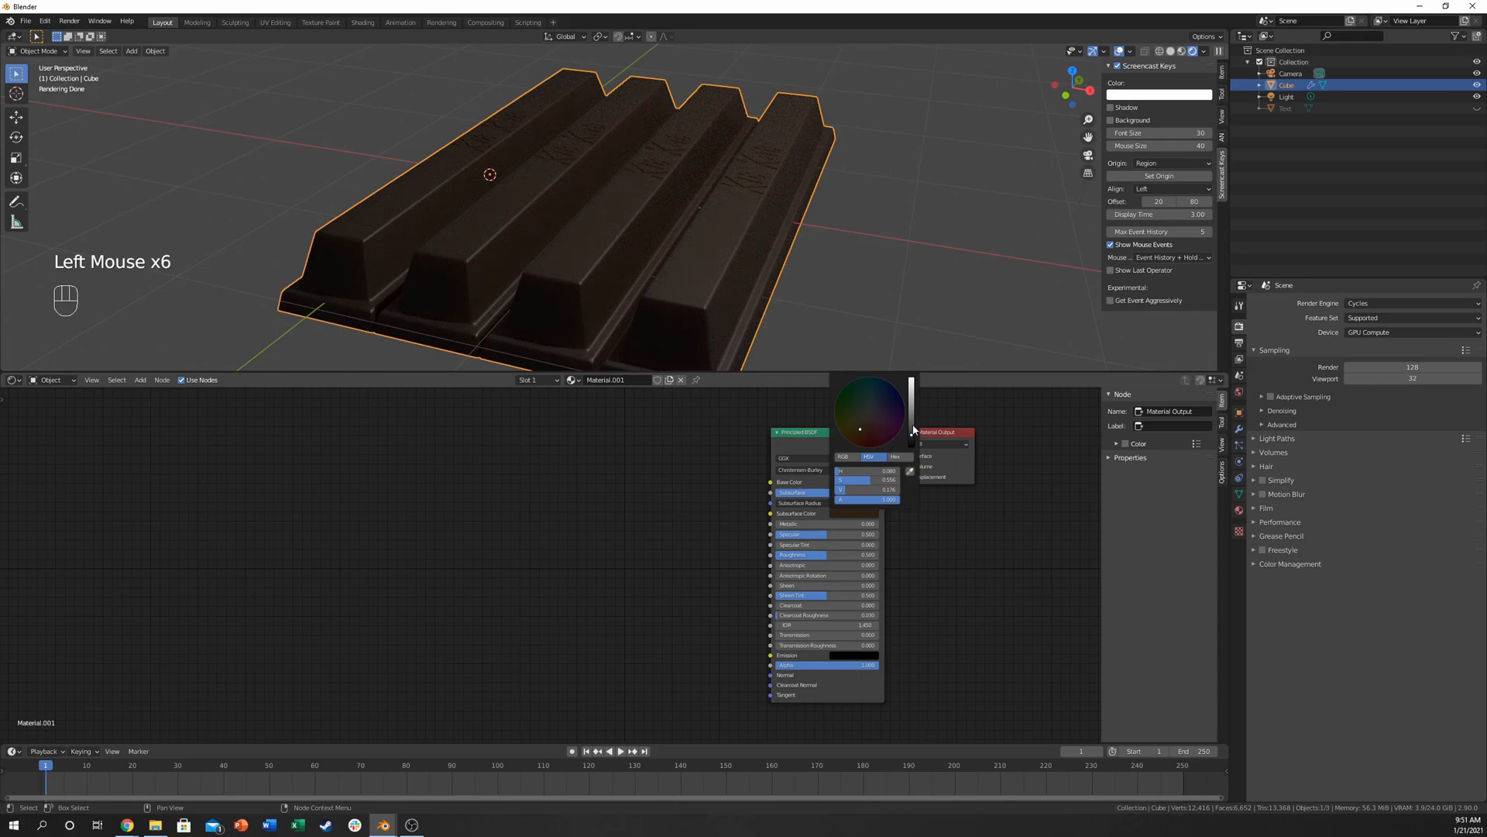
pyautogui.click(629, 504)
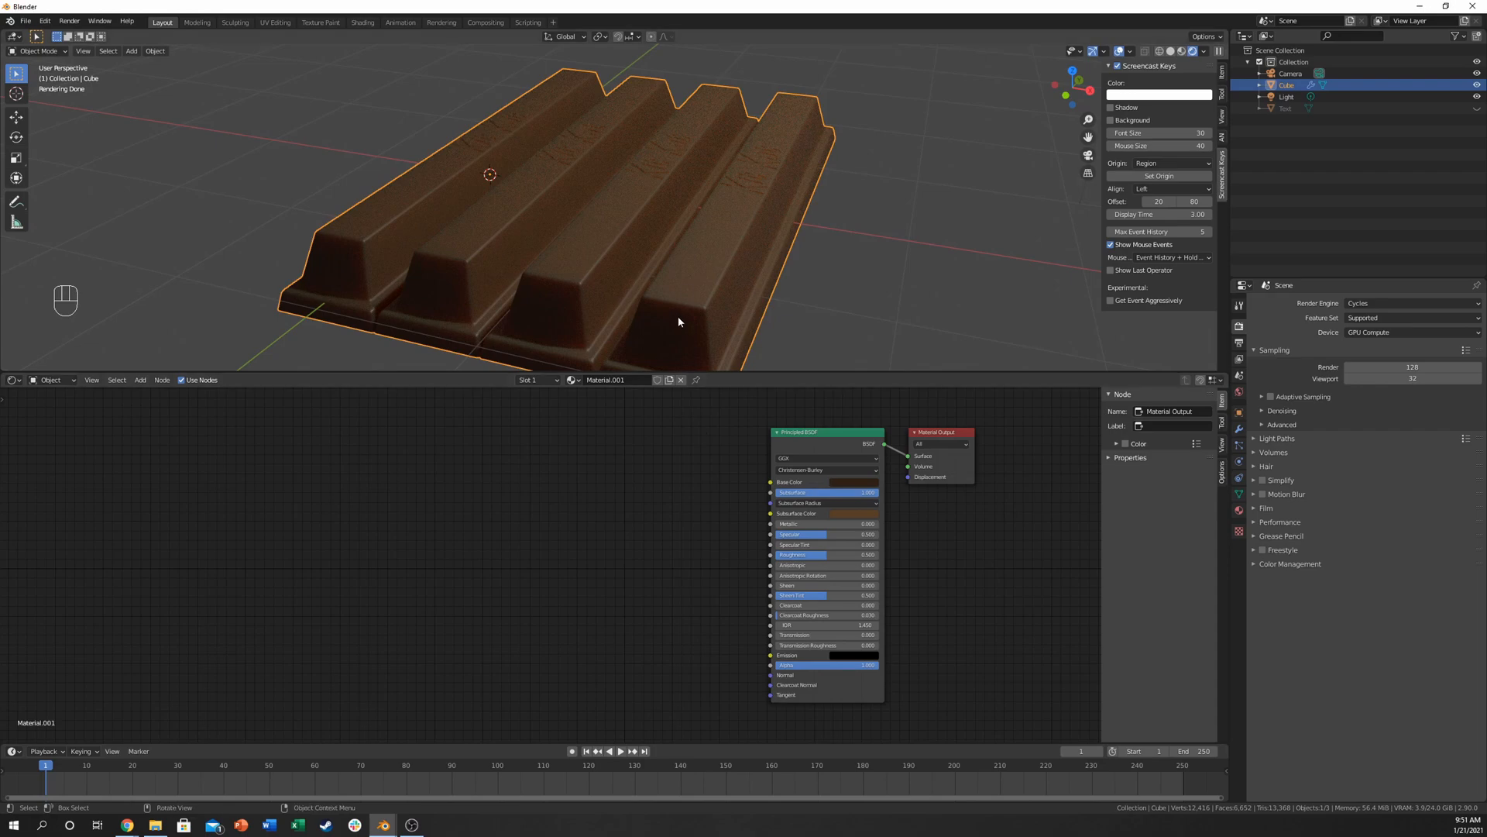
pyautogui.moveTo(612, 259)
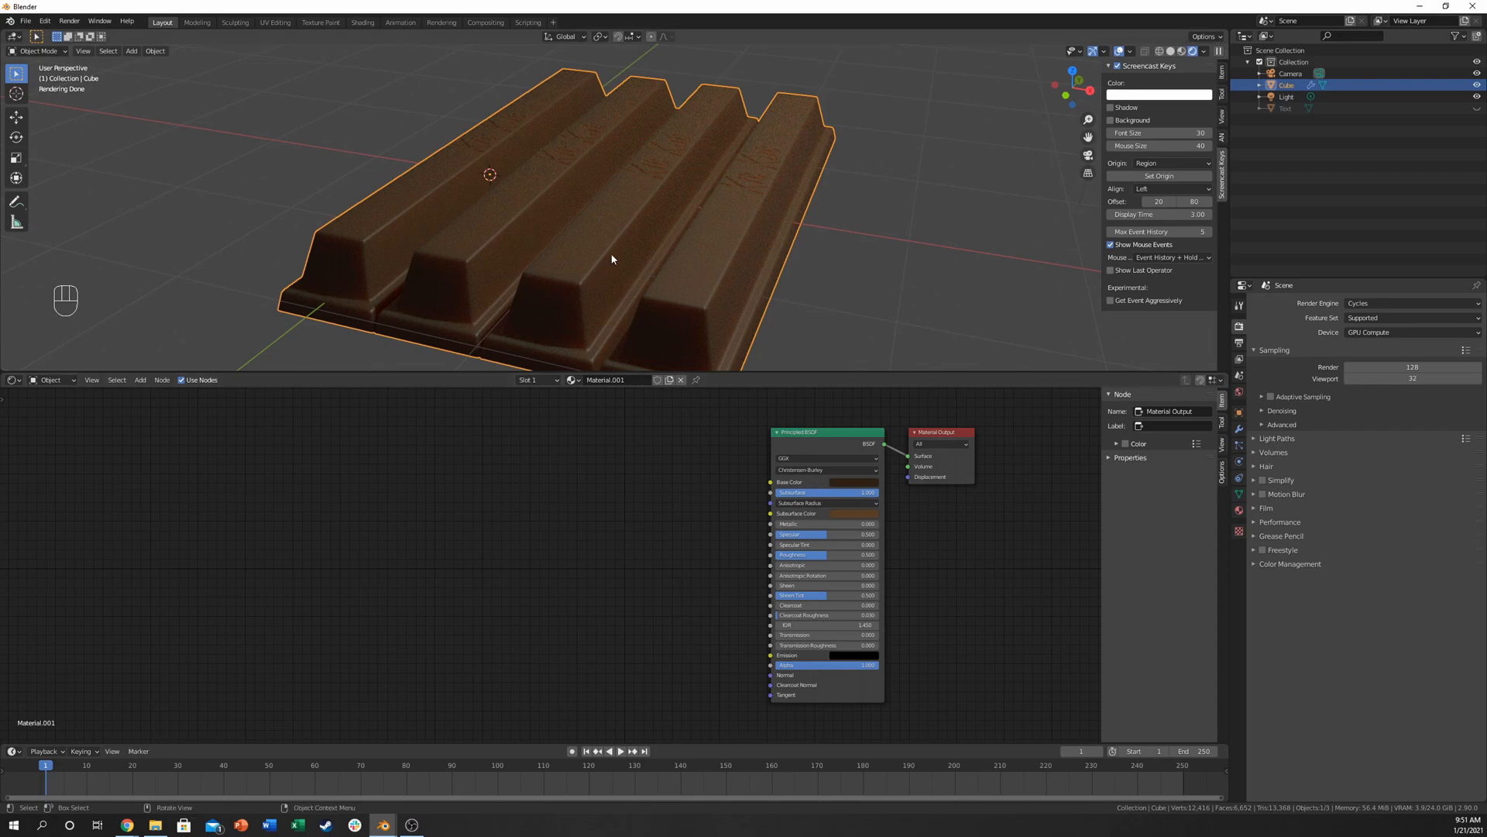
pyautogui.moveTo(617, 255)
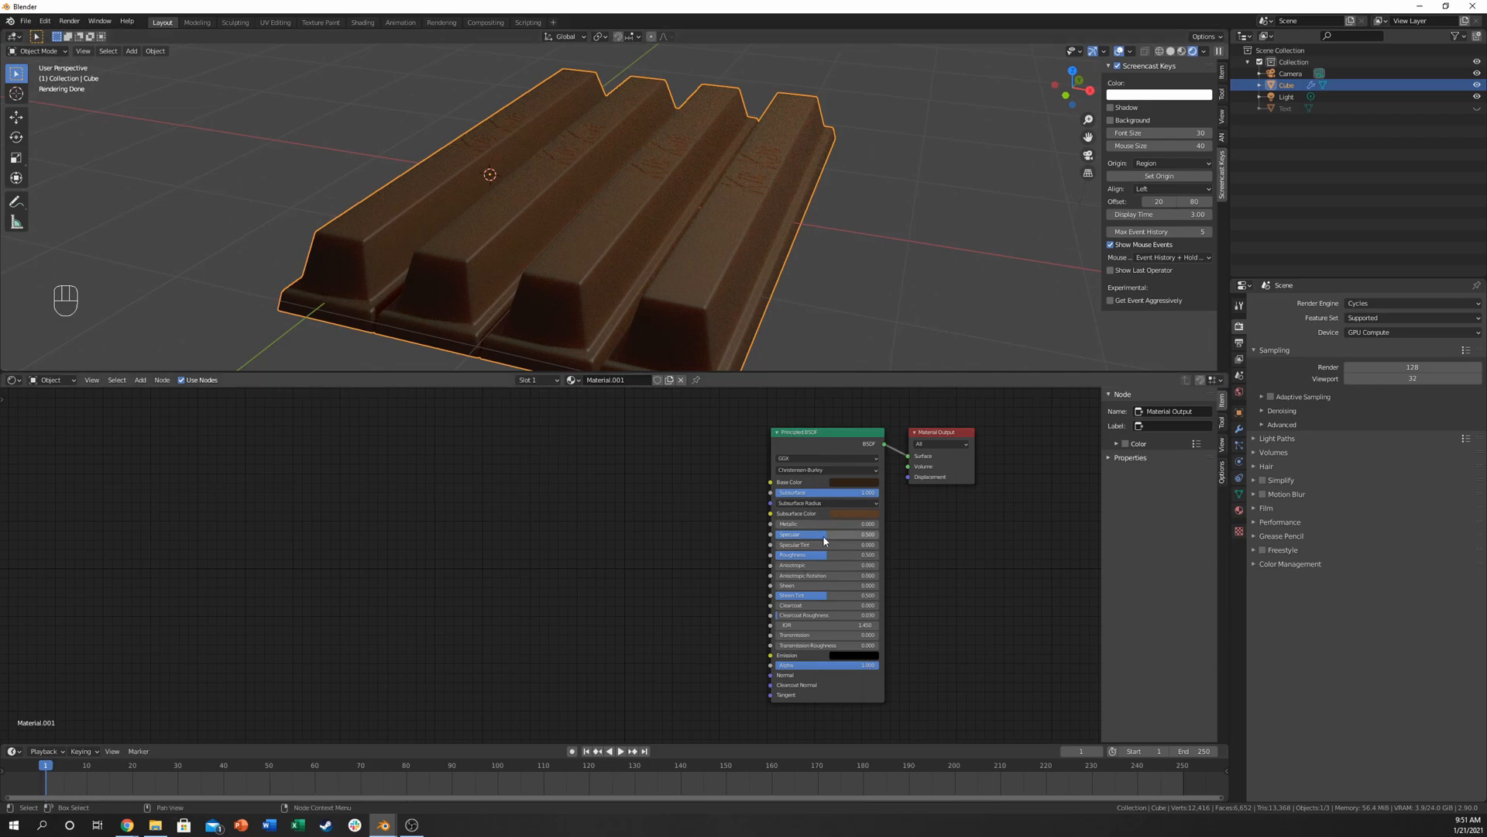
# Step: Drag Specular down and Roughness up on the Principled BSDF for a matte finish
pyautogui.moveTo(844, 533); pyautogui.dragTo(823, 534)
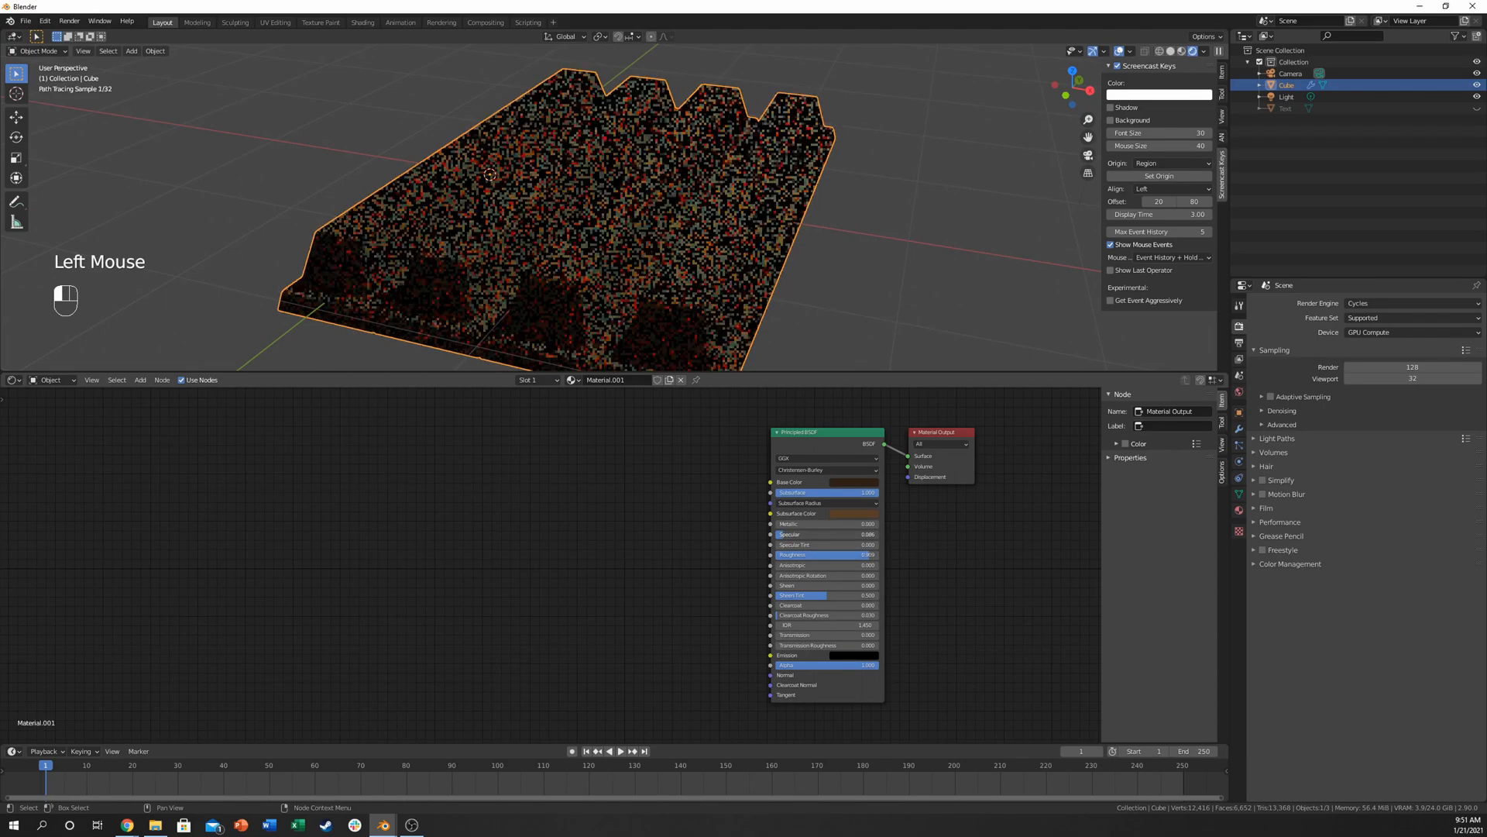
pyautogui.moveTo(825, 533); pyautogui.dragTo(854, 533)
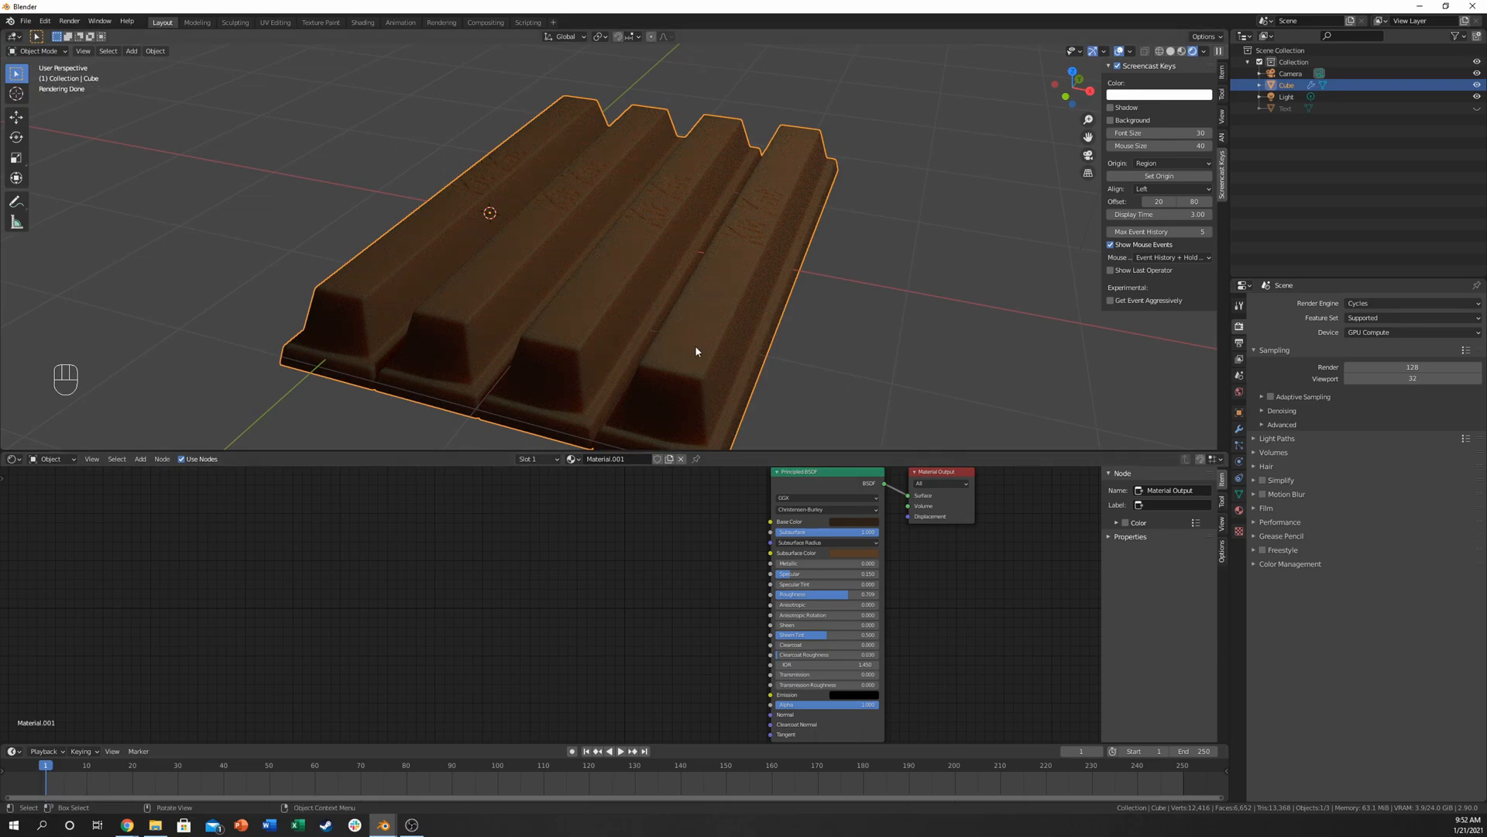
# Step: Add Noise Texture and Texture Coordinate nodes, linking Object to Vector and noise Color to Base Color
pyautogui.scroll(-3)
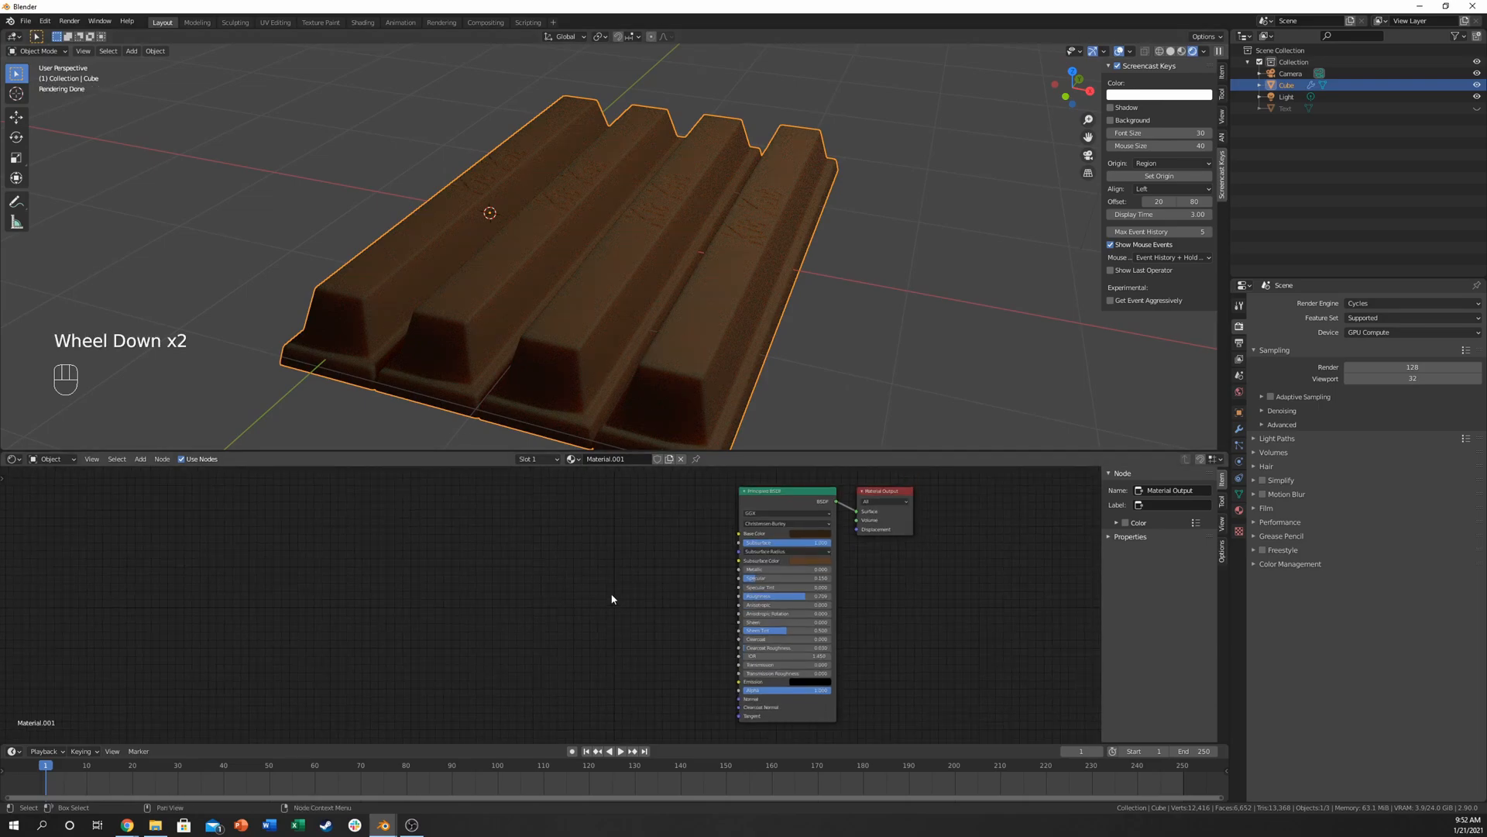
pyautogui.press('shift+a')
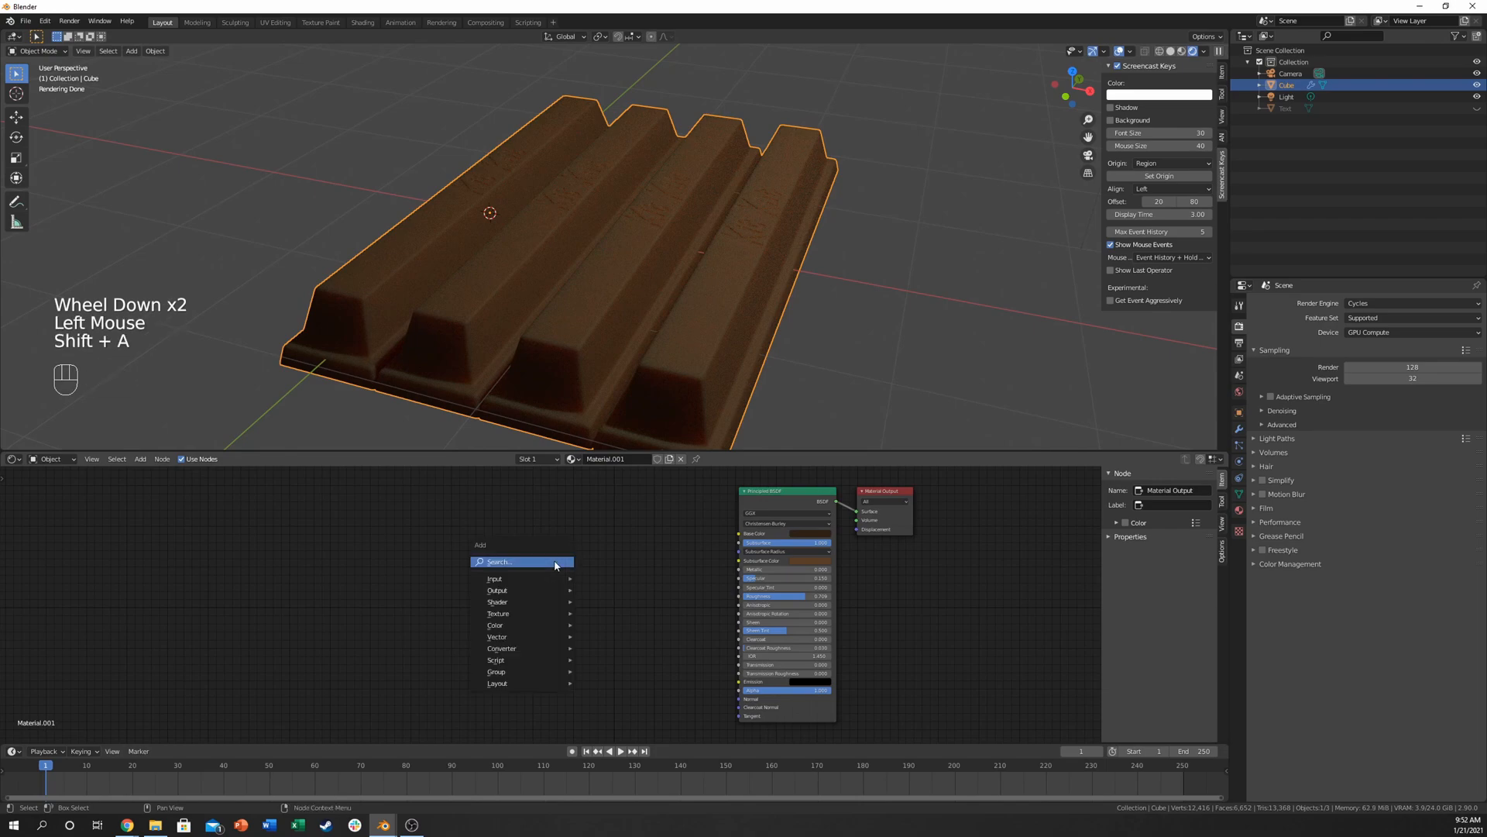
pyautogui.click(501, 561)
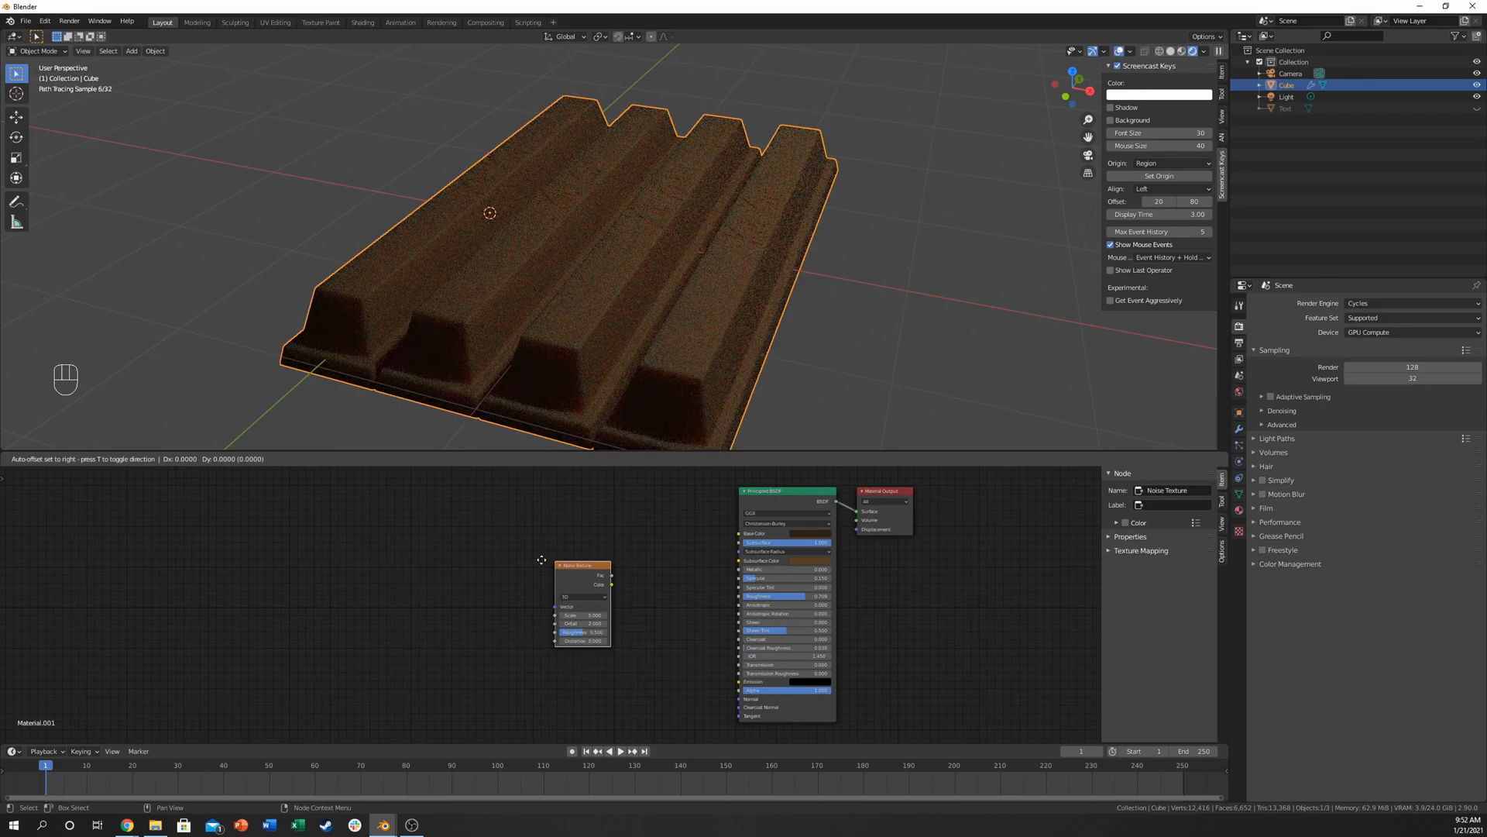
pyautogui.press('shift+a')
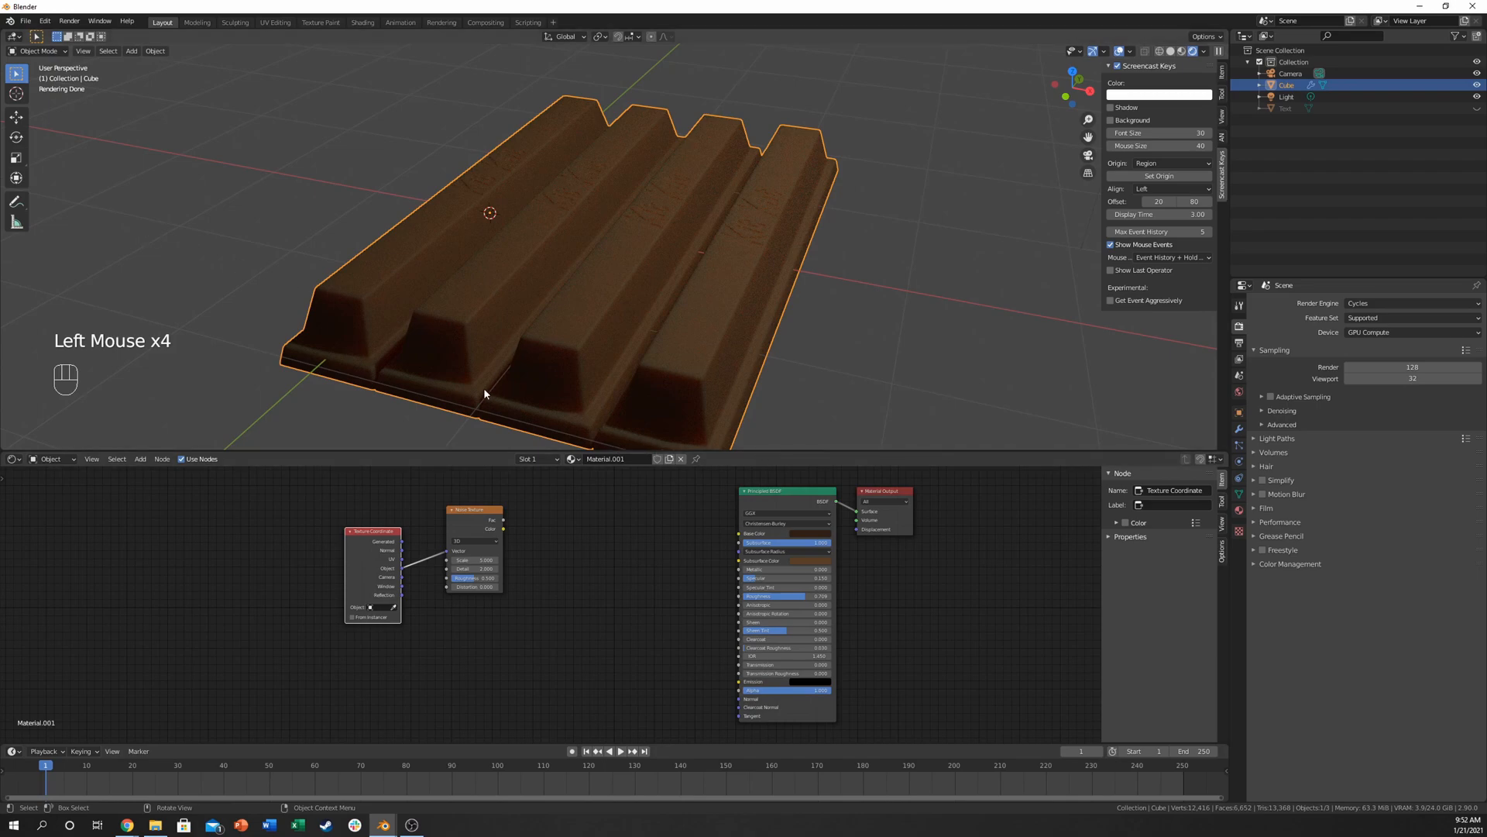
pyautogui.moveTo(692, 403)
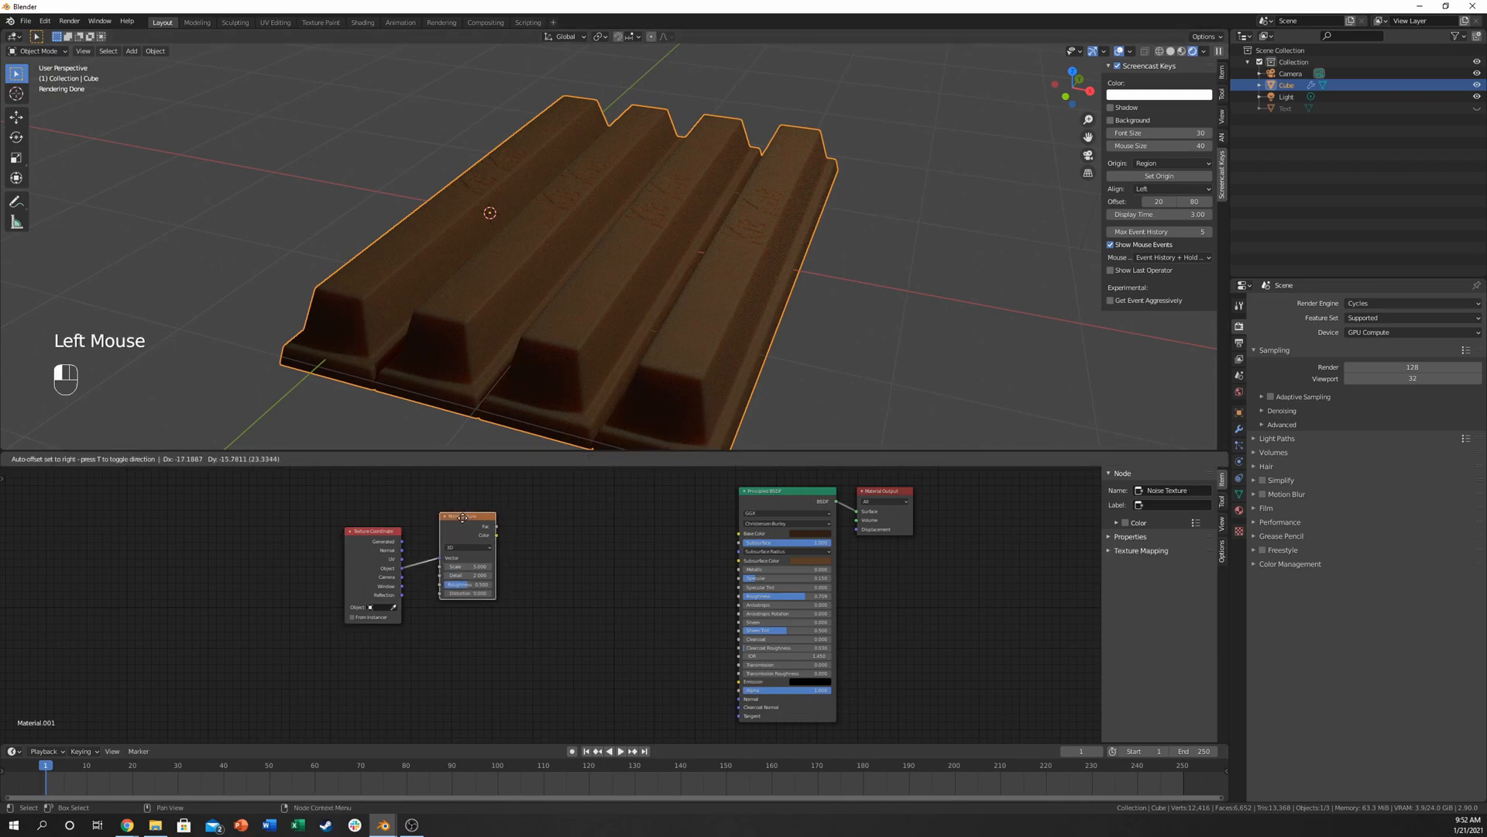
pyautogui.doubleClick(463, 513)
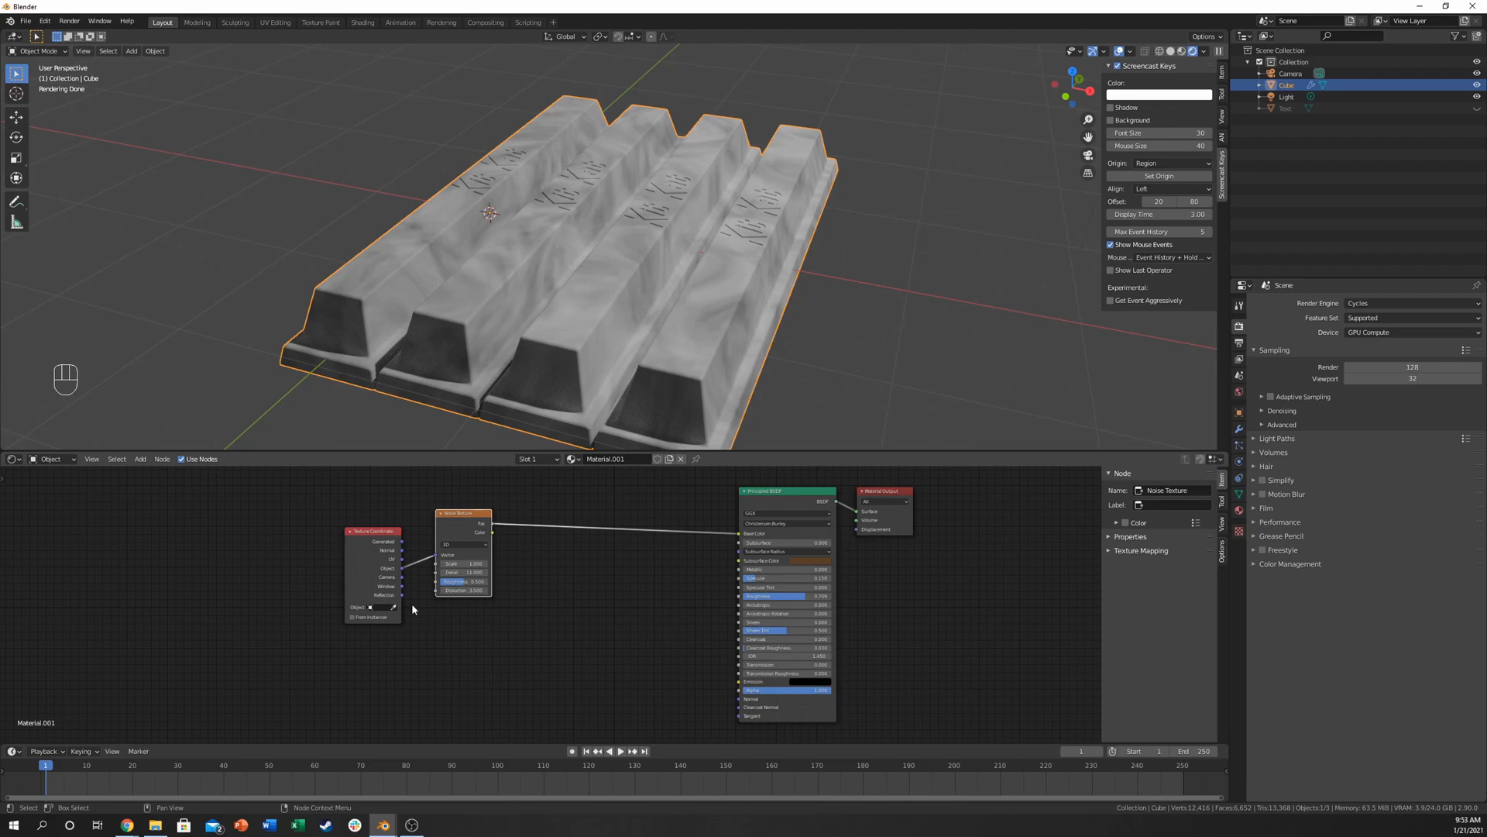
# Step: Add a ColorRamp feeding the noise into a bump on the normal, keeping a dark brown base colour
pyautogui.press('shift+a')
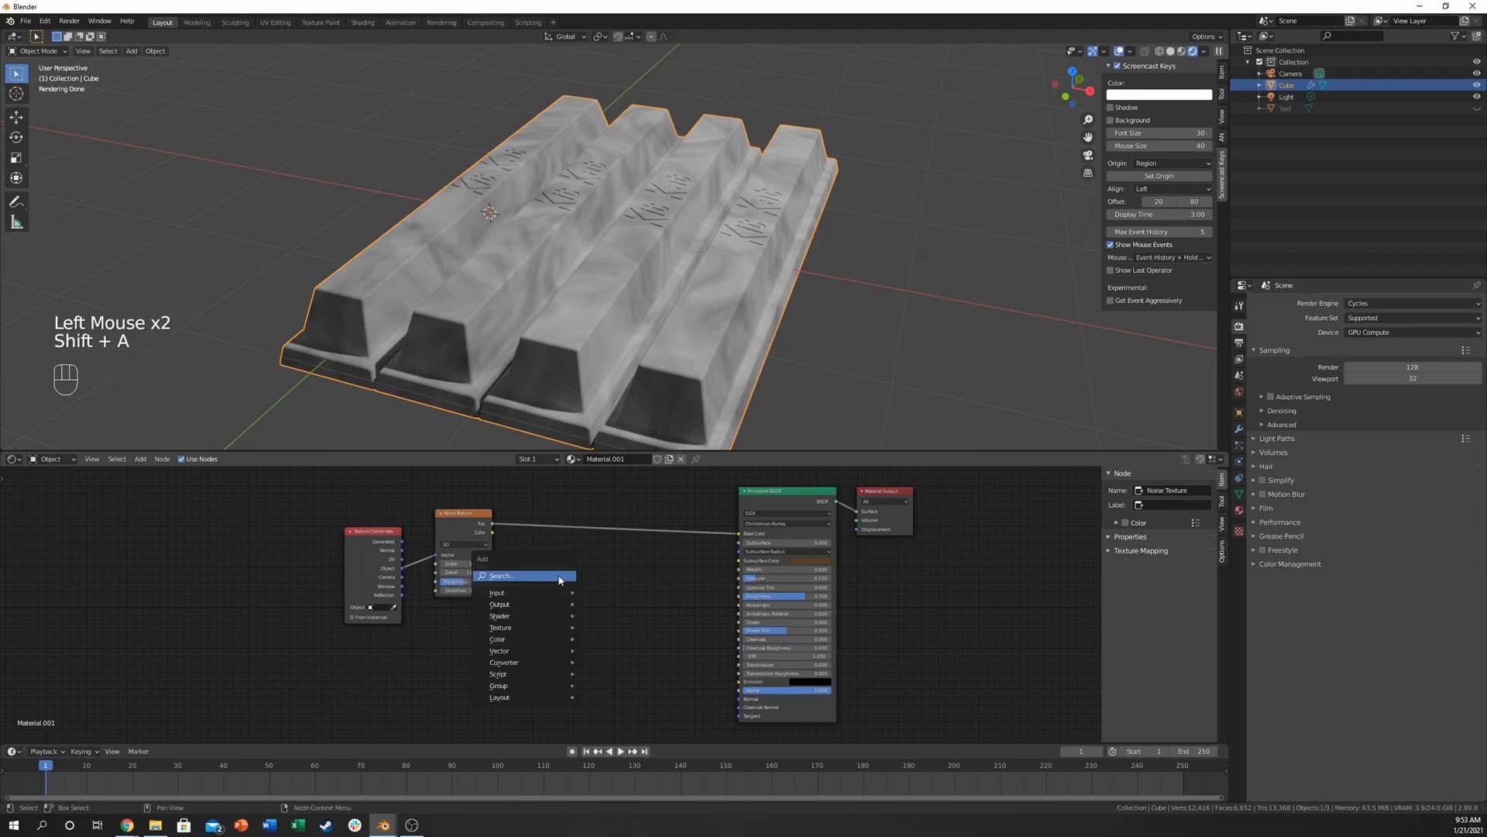
pyautogui.write('color')
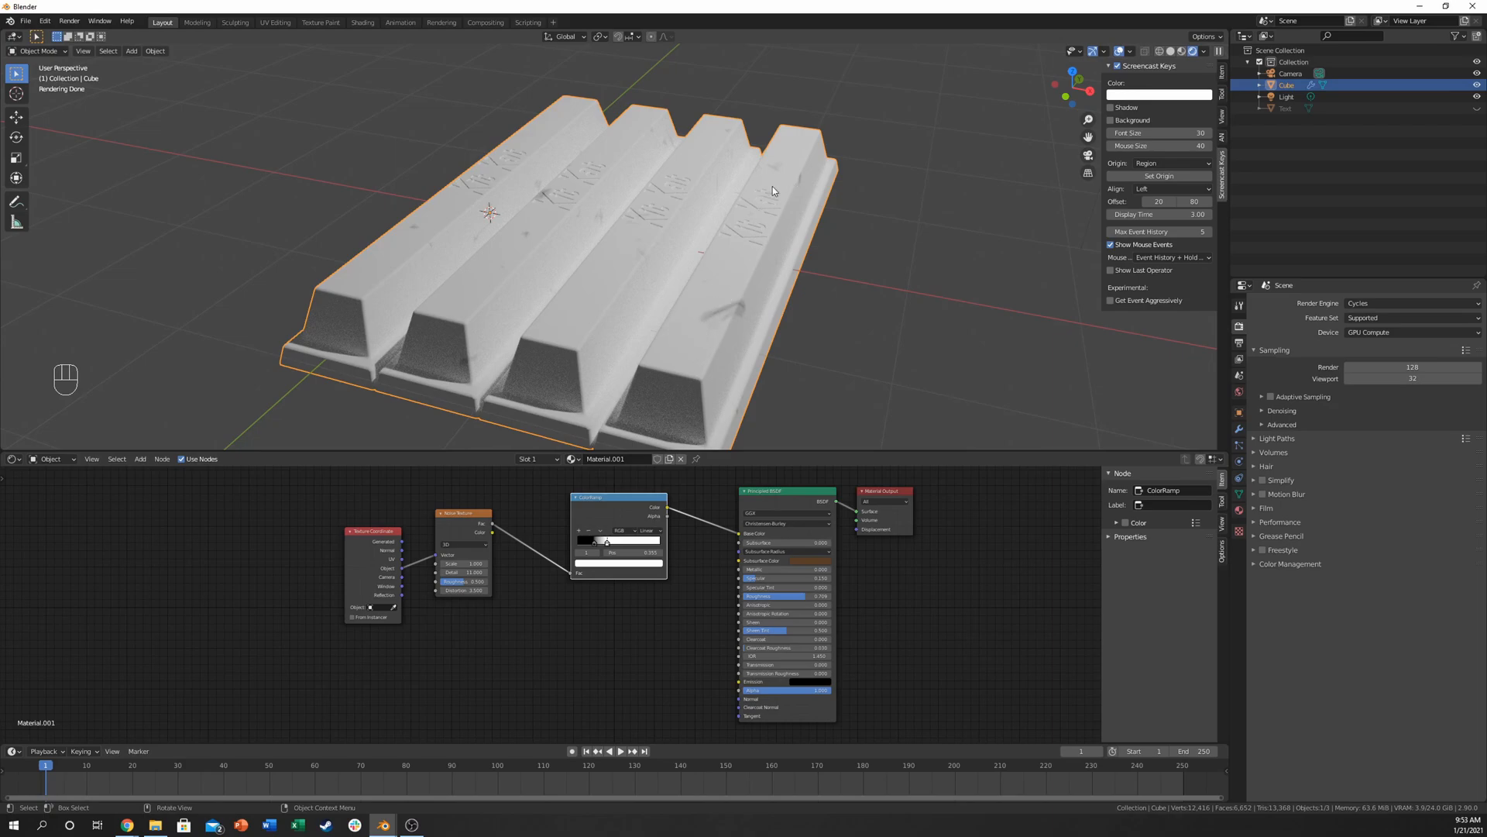
pyautogui.press('shift+a')
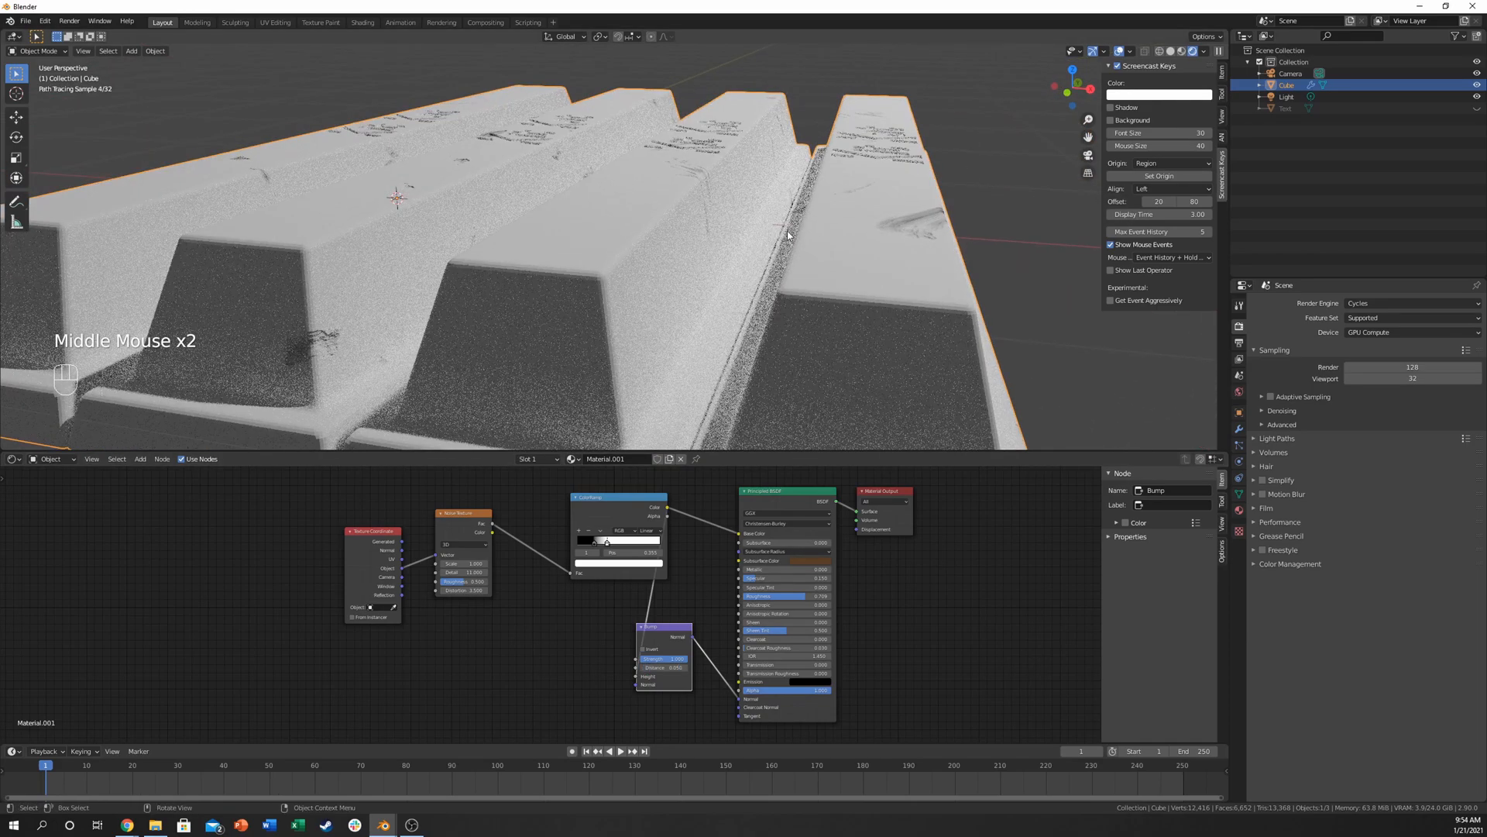
pyautogui.scroll(-3)
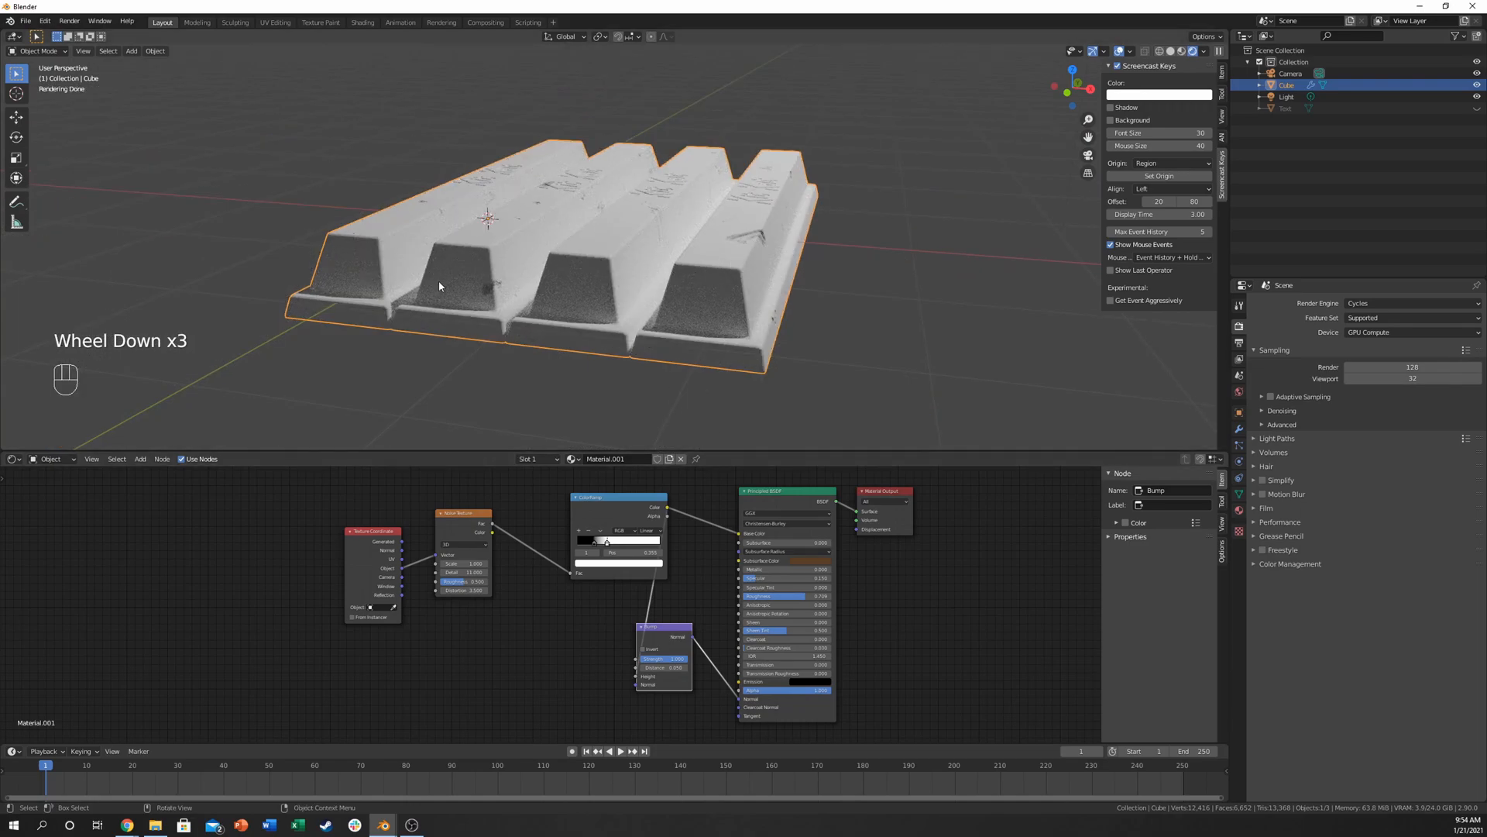
pyautogui.scroll(-3)
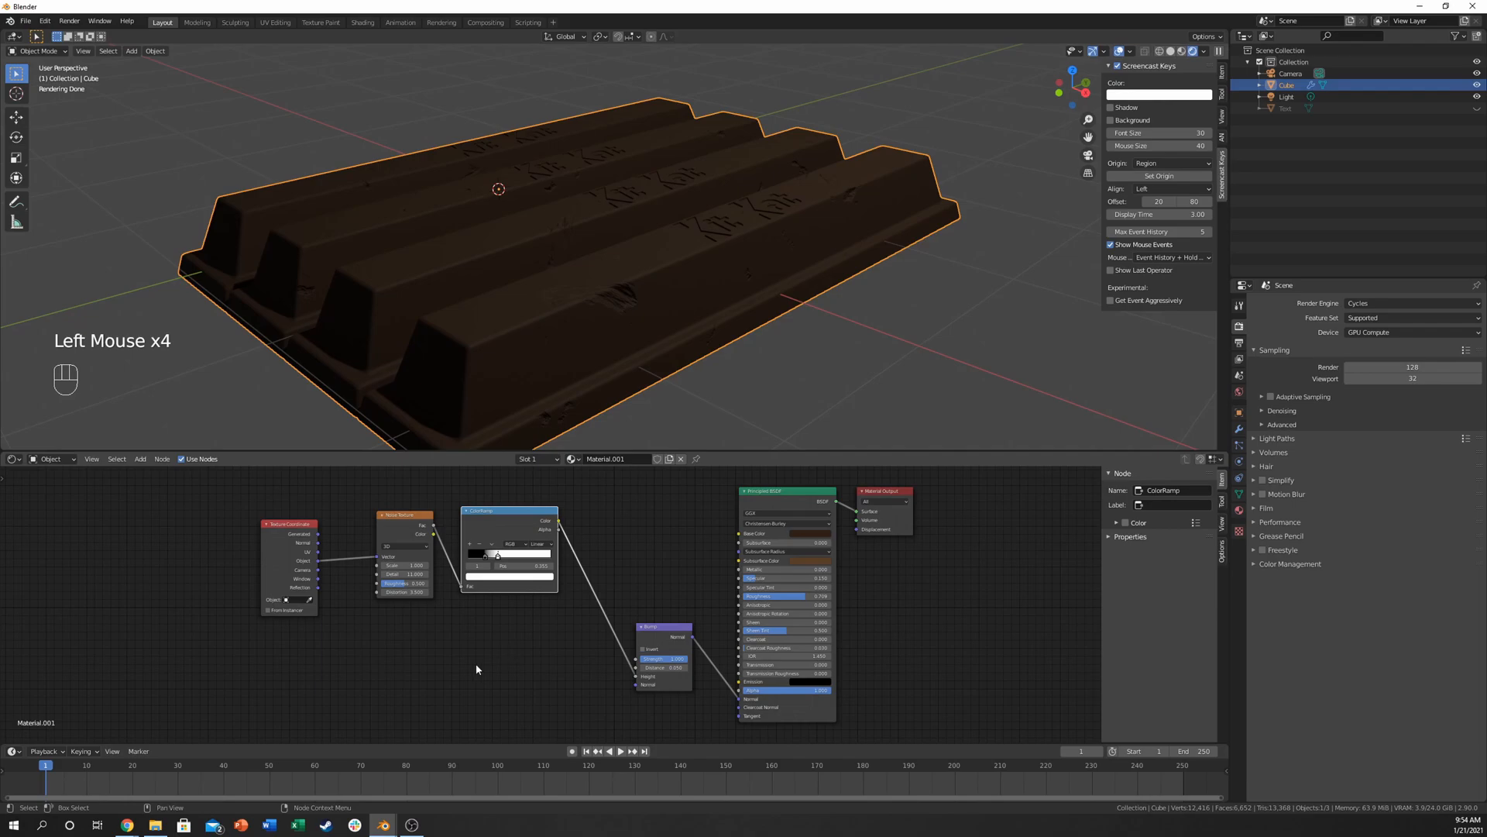
# Step: Add a MixRGB node and wire a second noise texture and colour ramp into Base Color
pyautogui.press('shift+a')
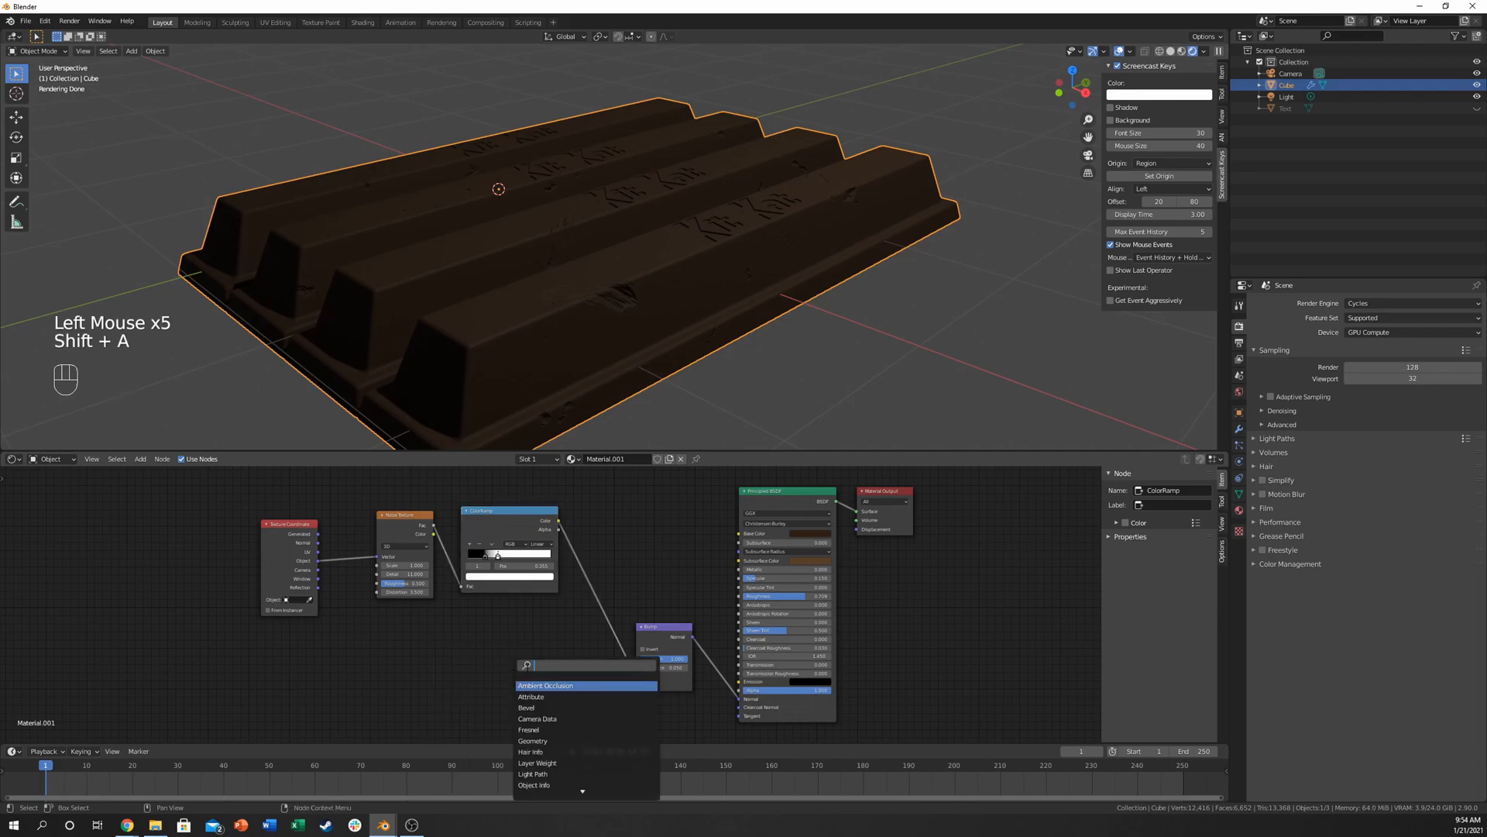
pyautogui.write('mix')
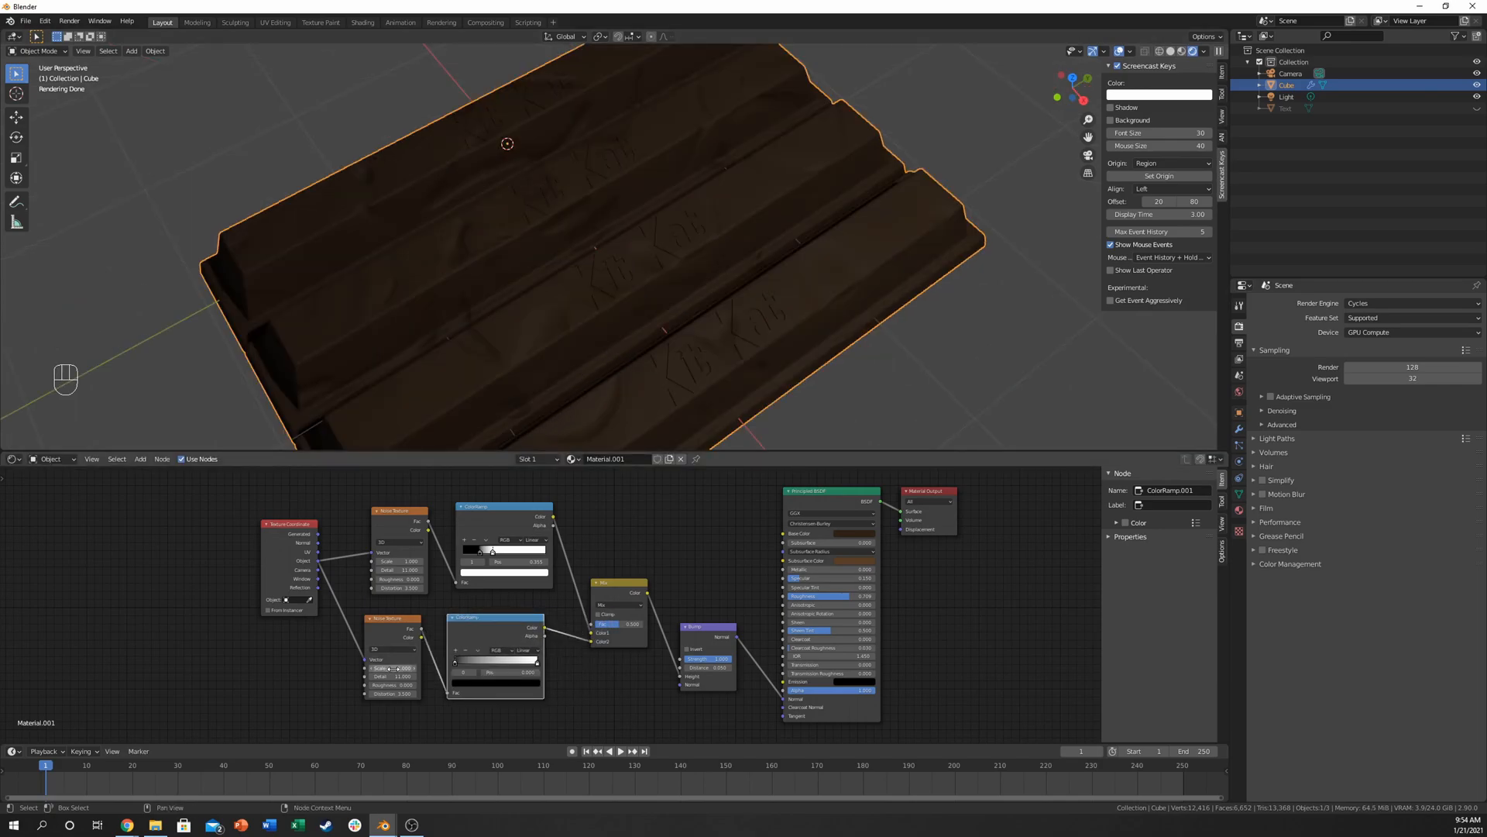
pyautogui.moveTo(405, 588)
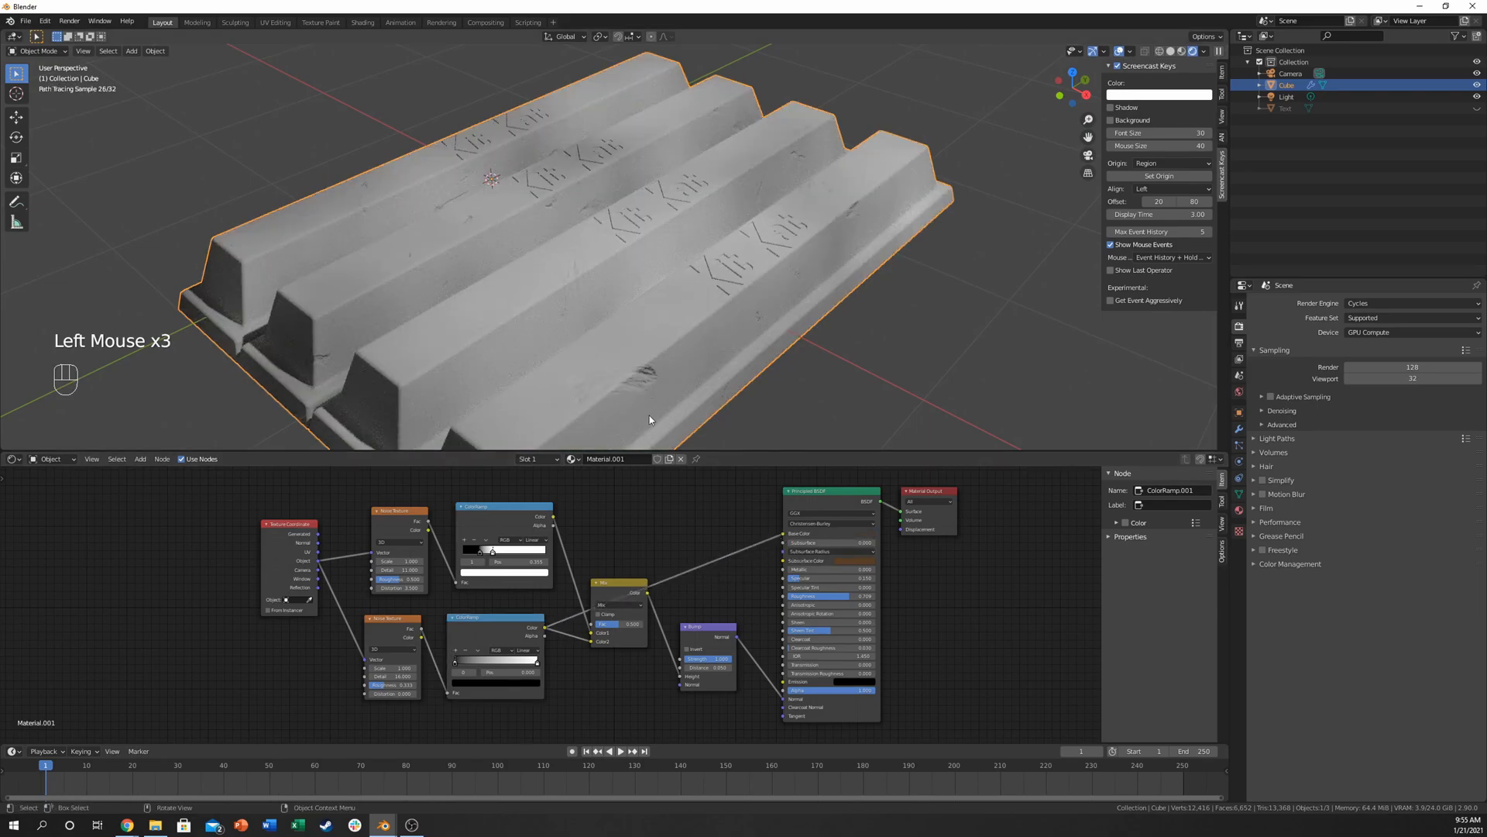
pyautogui.moveTo(650, 420); pyautogui.dragTo(672, 617)
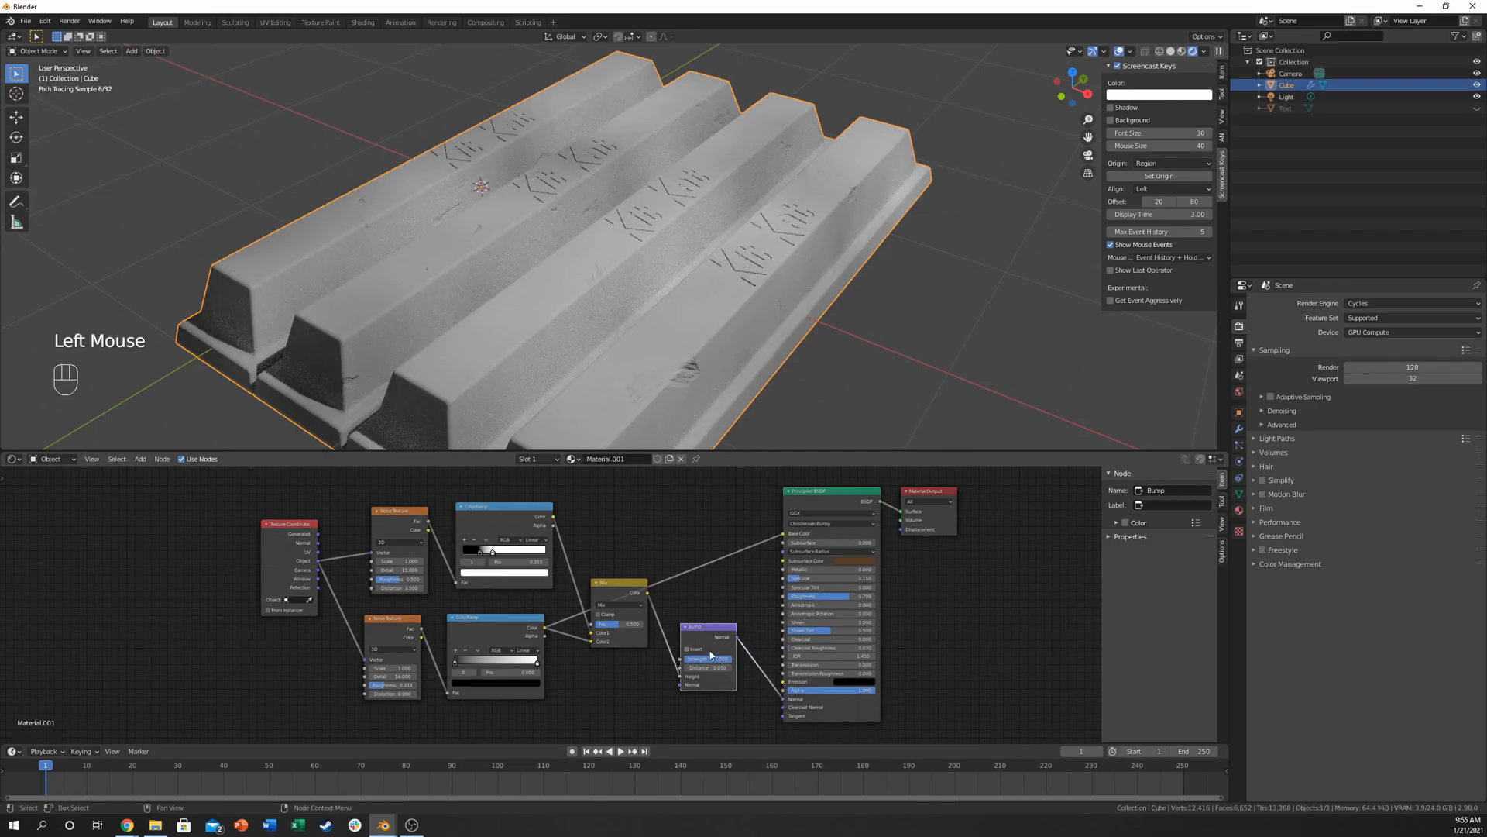
# Step: Set the MixRGB node's blend type to Add
pyautogui.click(621, 605)
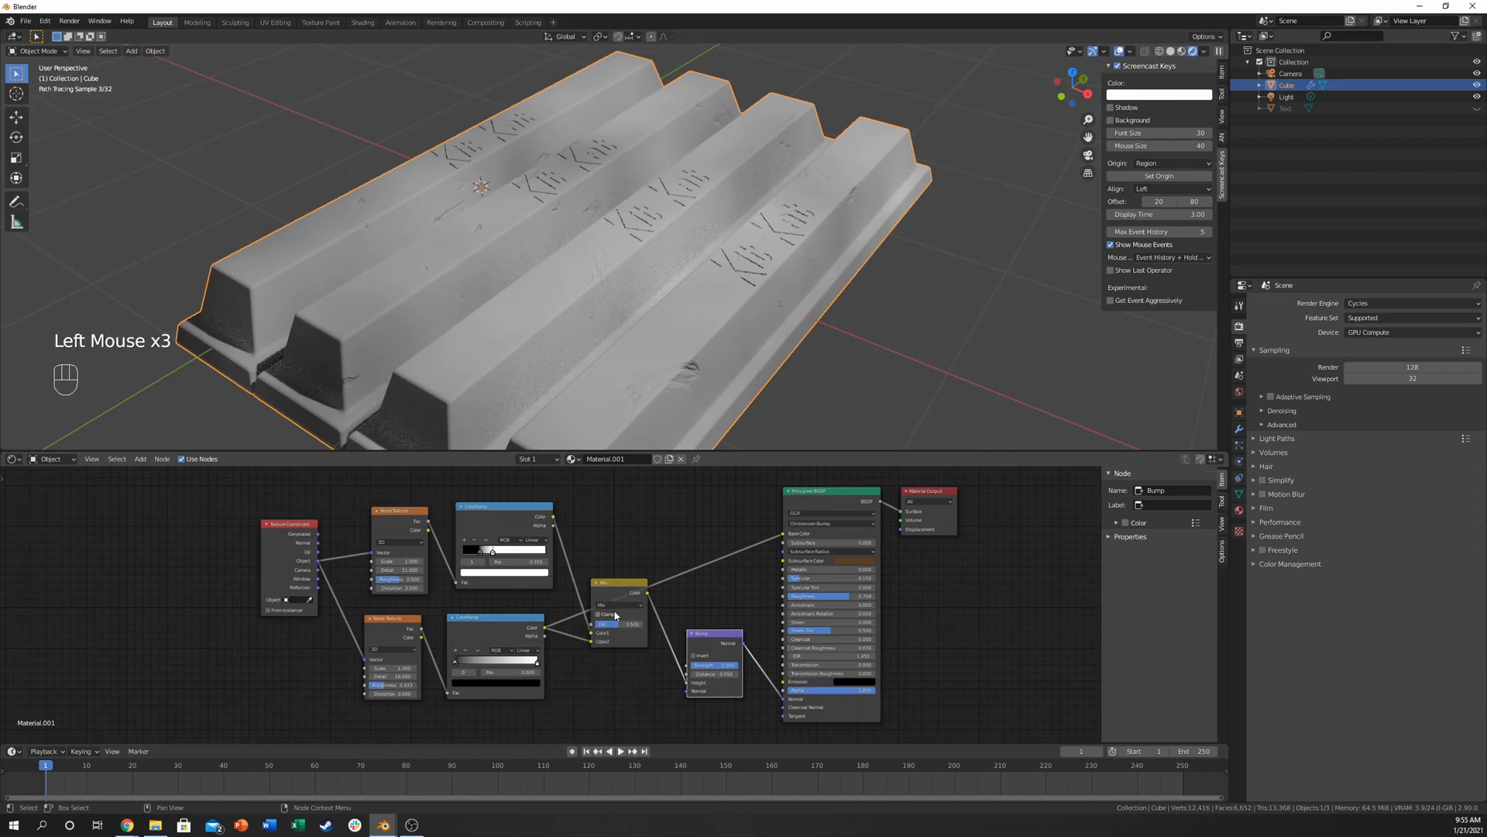
pyautogui.click(617, 592)
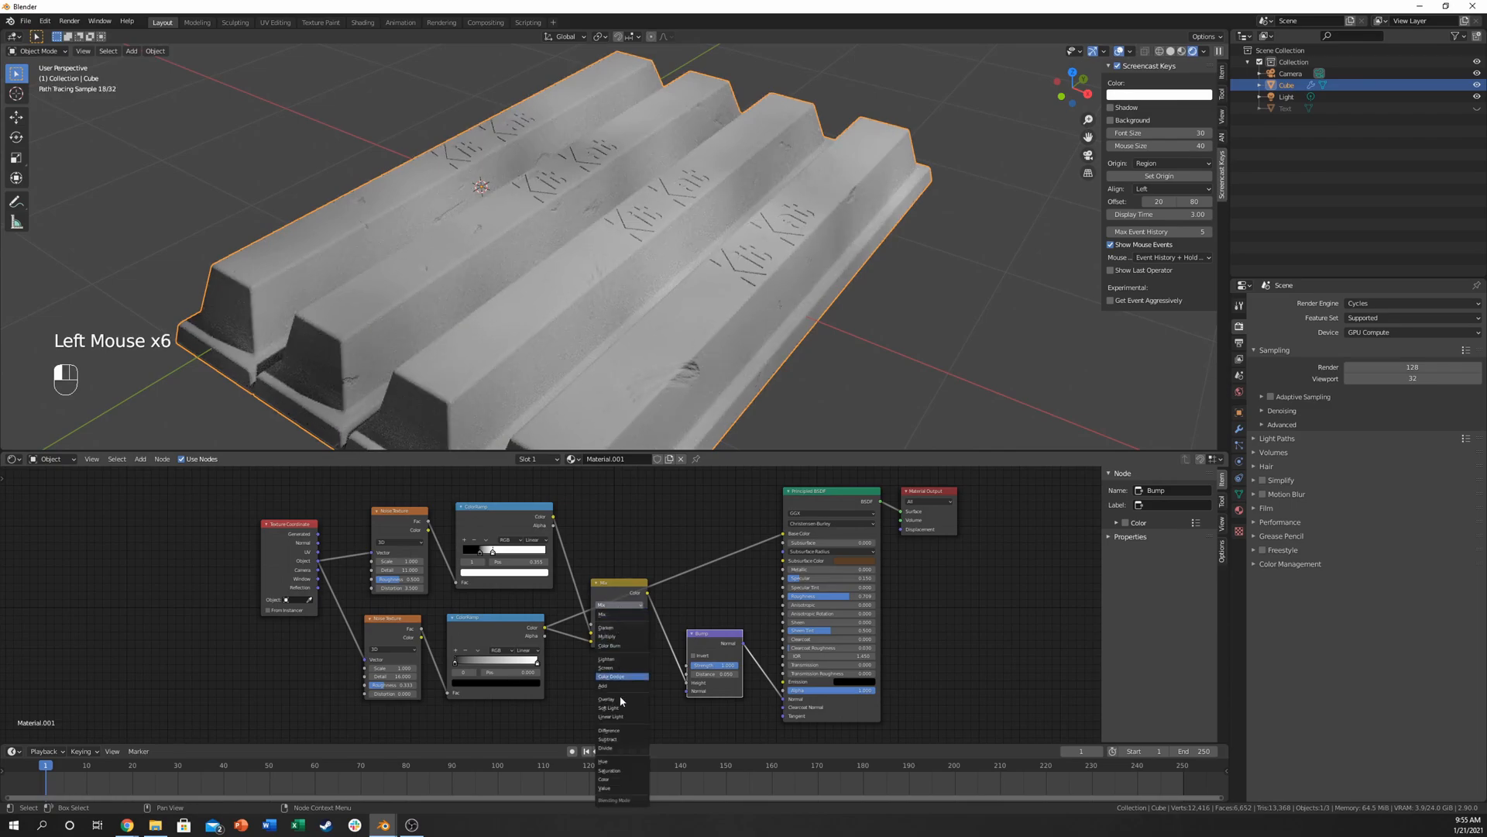
pyautogui.click(603, 685)
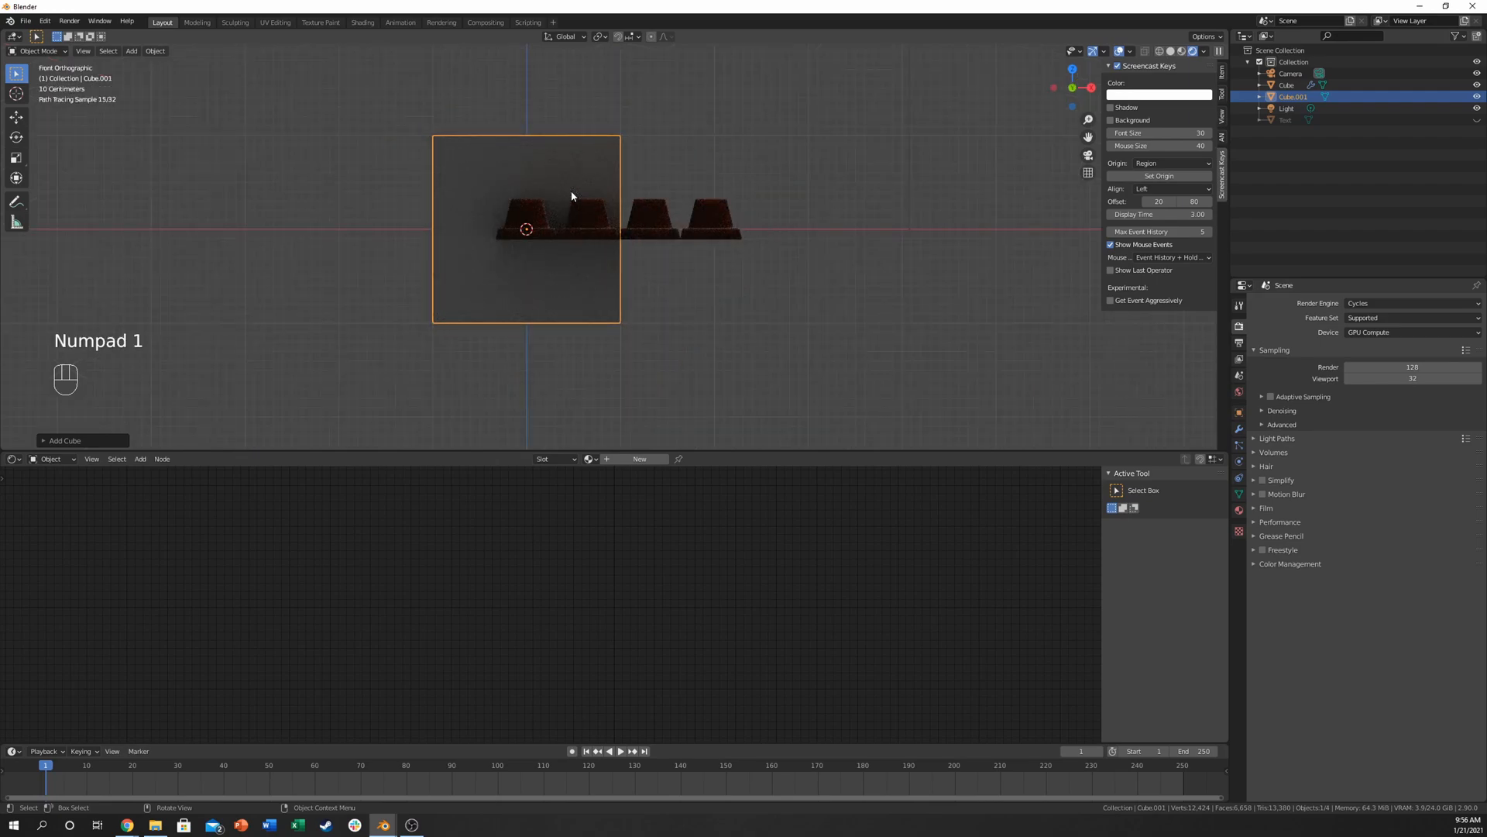
# Step: In front wireframe view, scale the new cube into a long thin strip, checking from above
pyautogui.press('s')
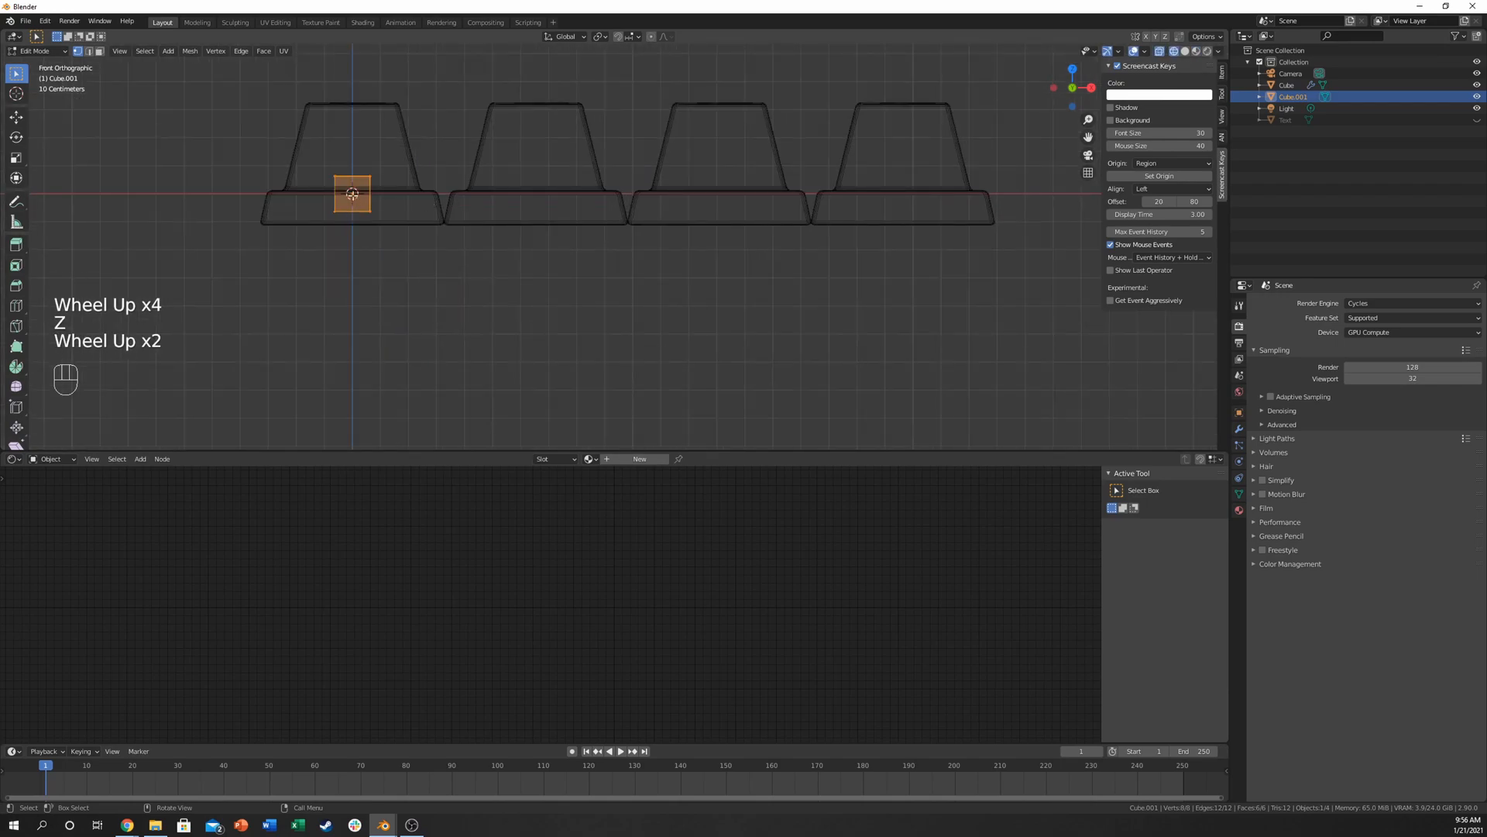
pyautogui.press('s')
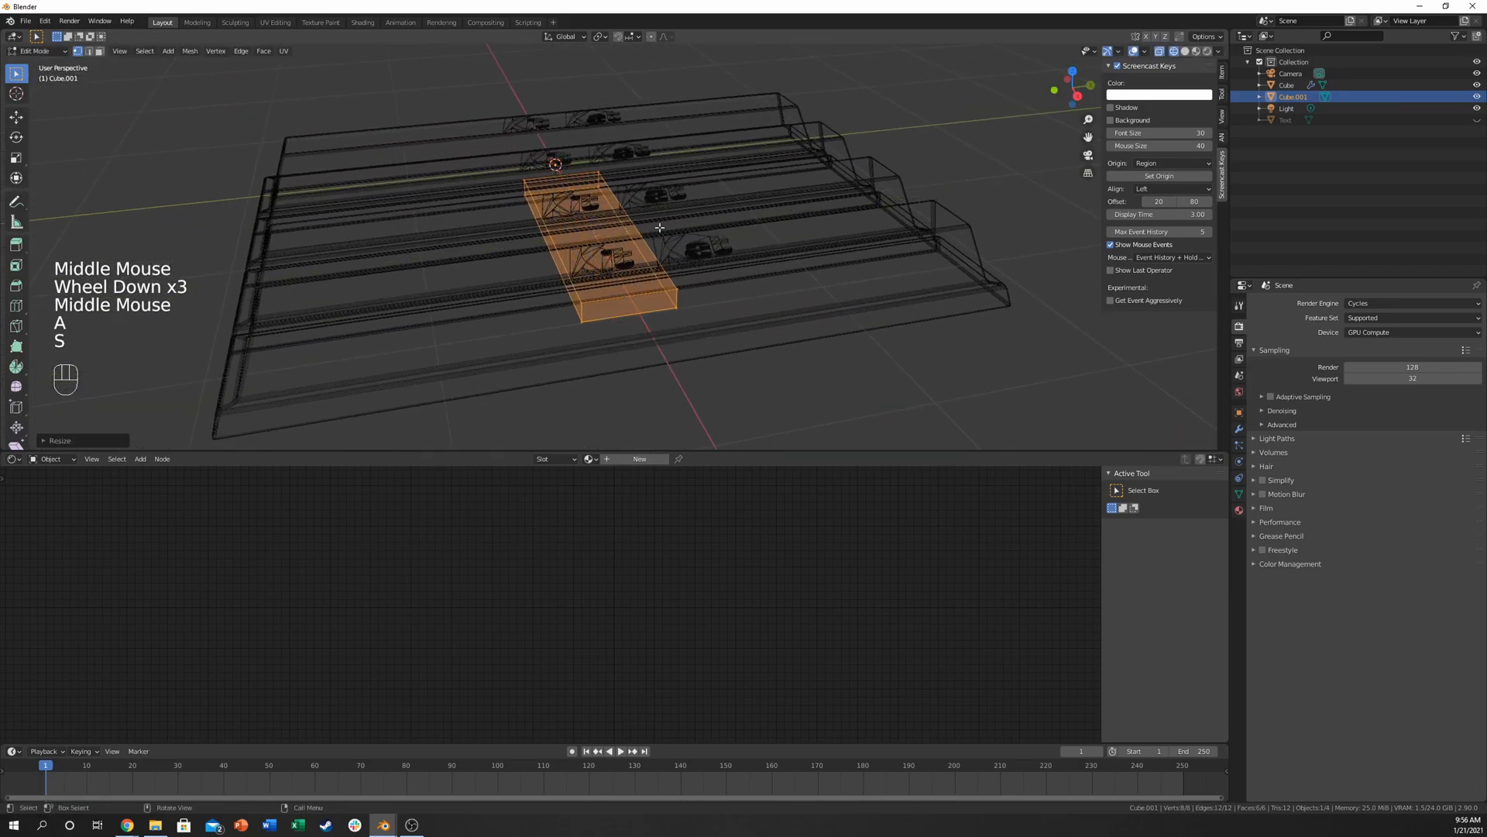
pyautogui.press('s')
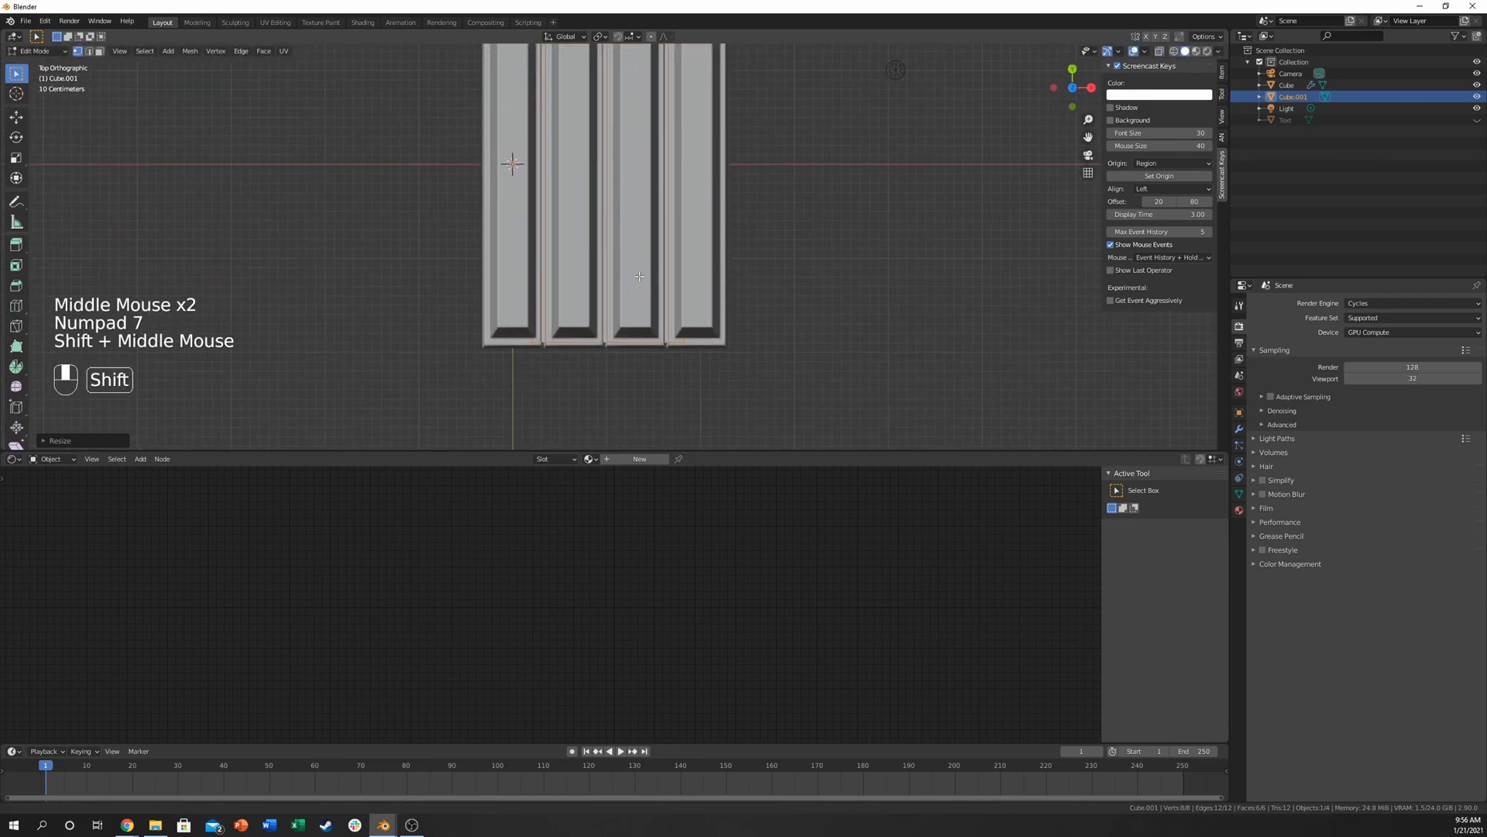
pyautogui.press('s')
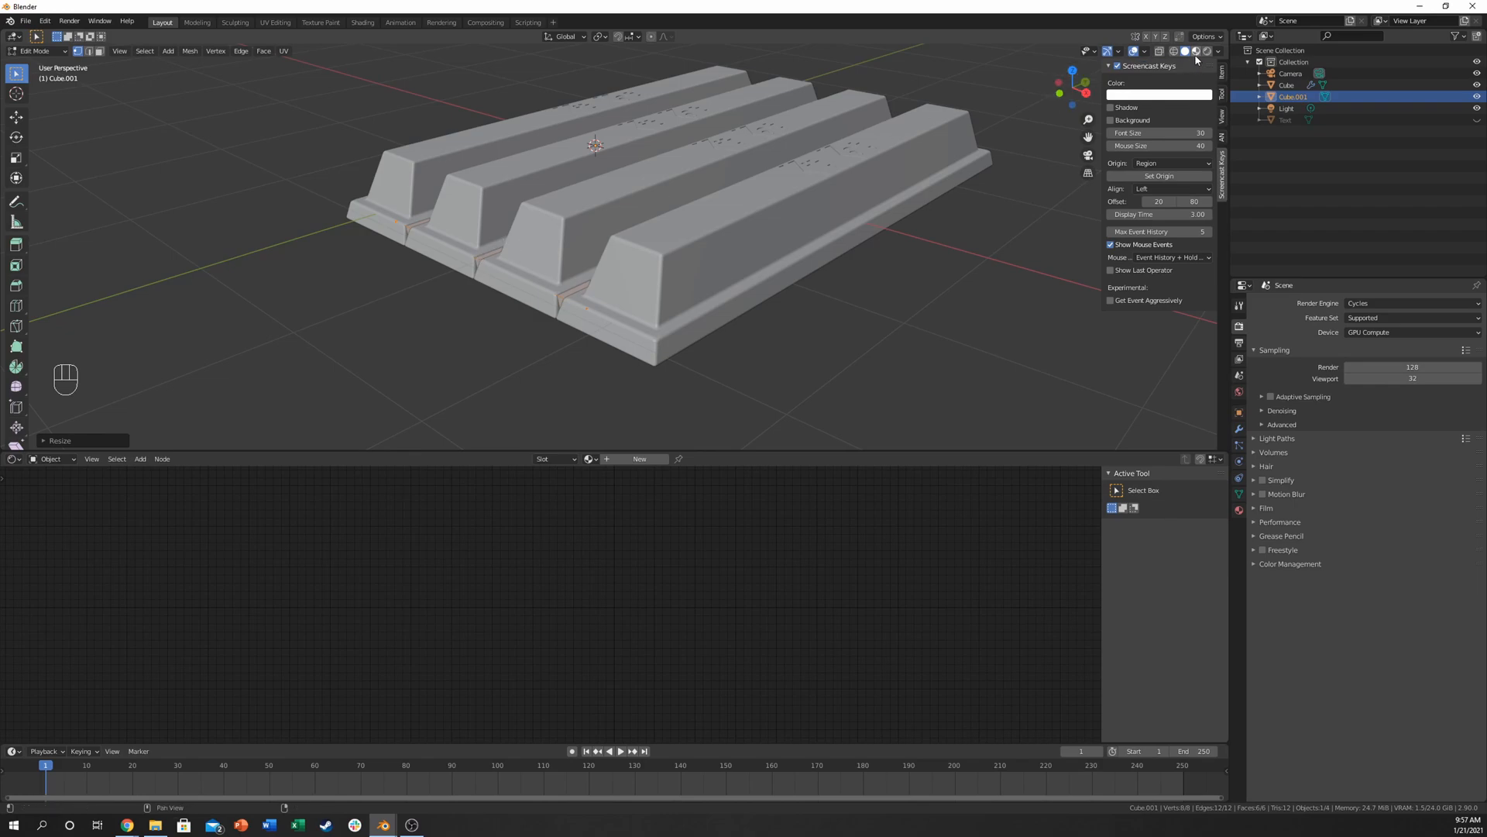
# Step: In rendered preview and Object Mode, select the bar and the strips together
pyautogui.click(1197, 51)
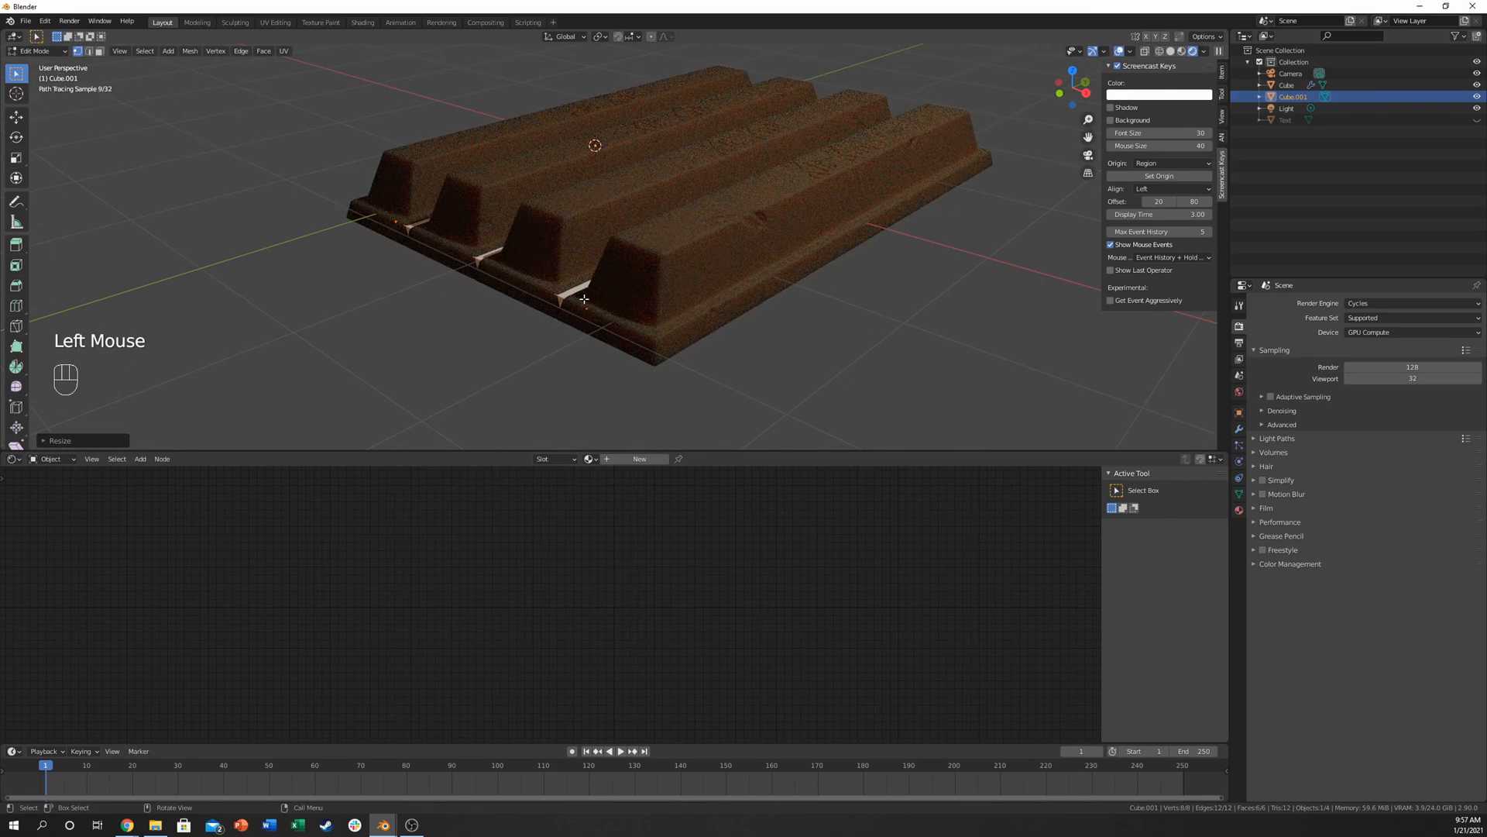
pyautogui.press('Tab')
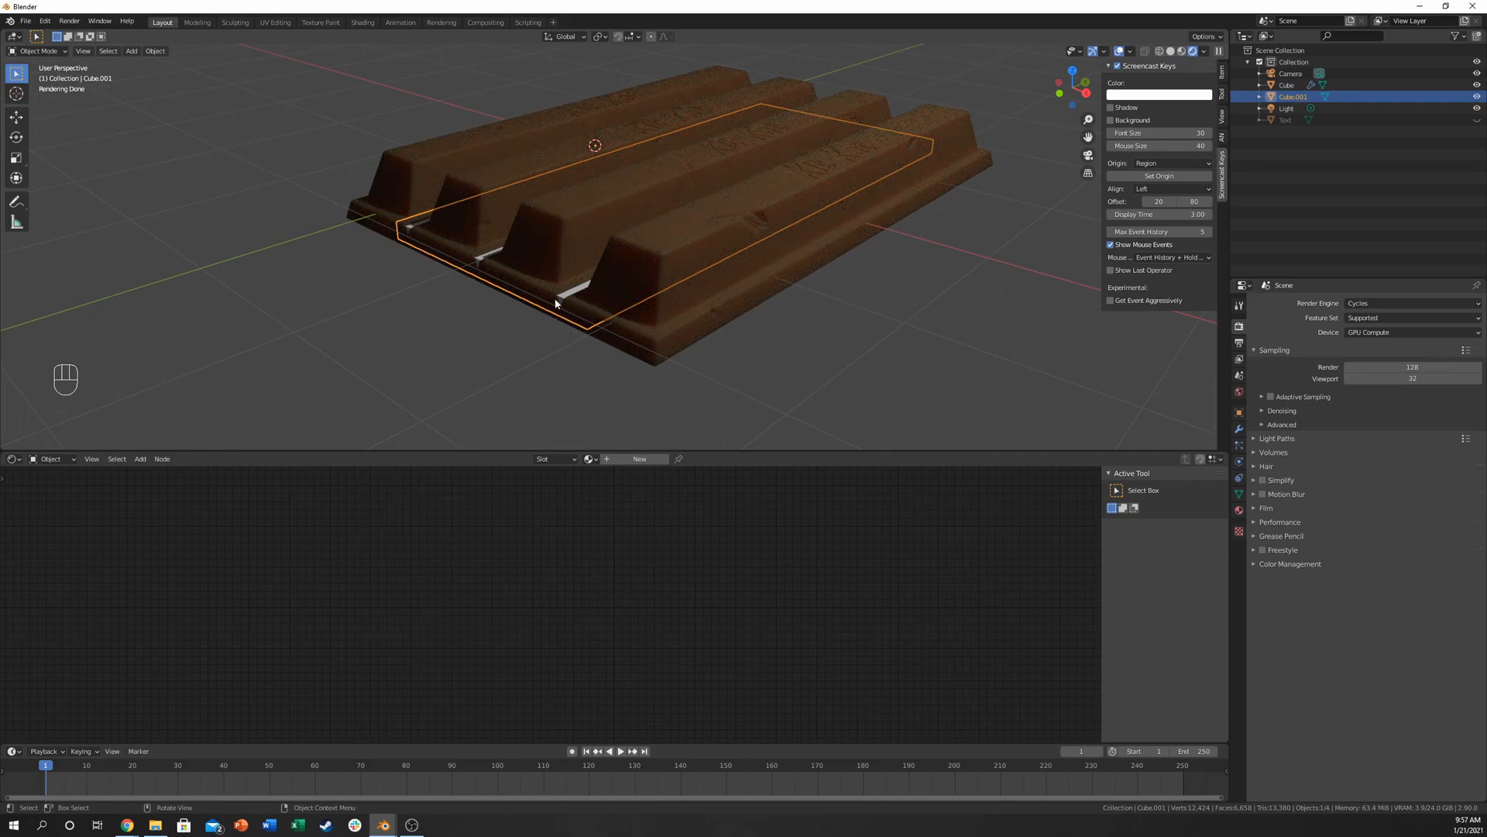
pyautogui.moveTo(579, 350)
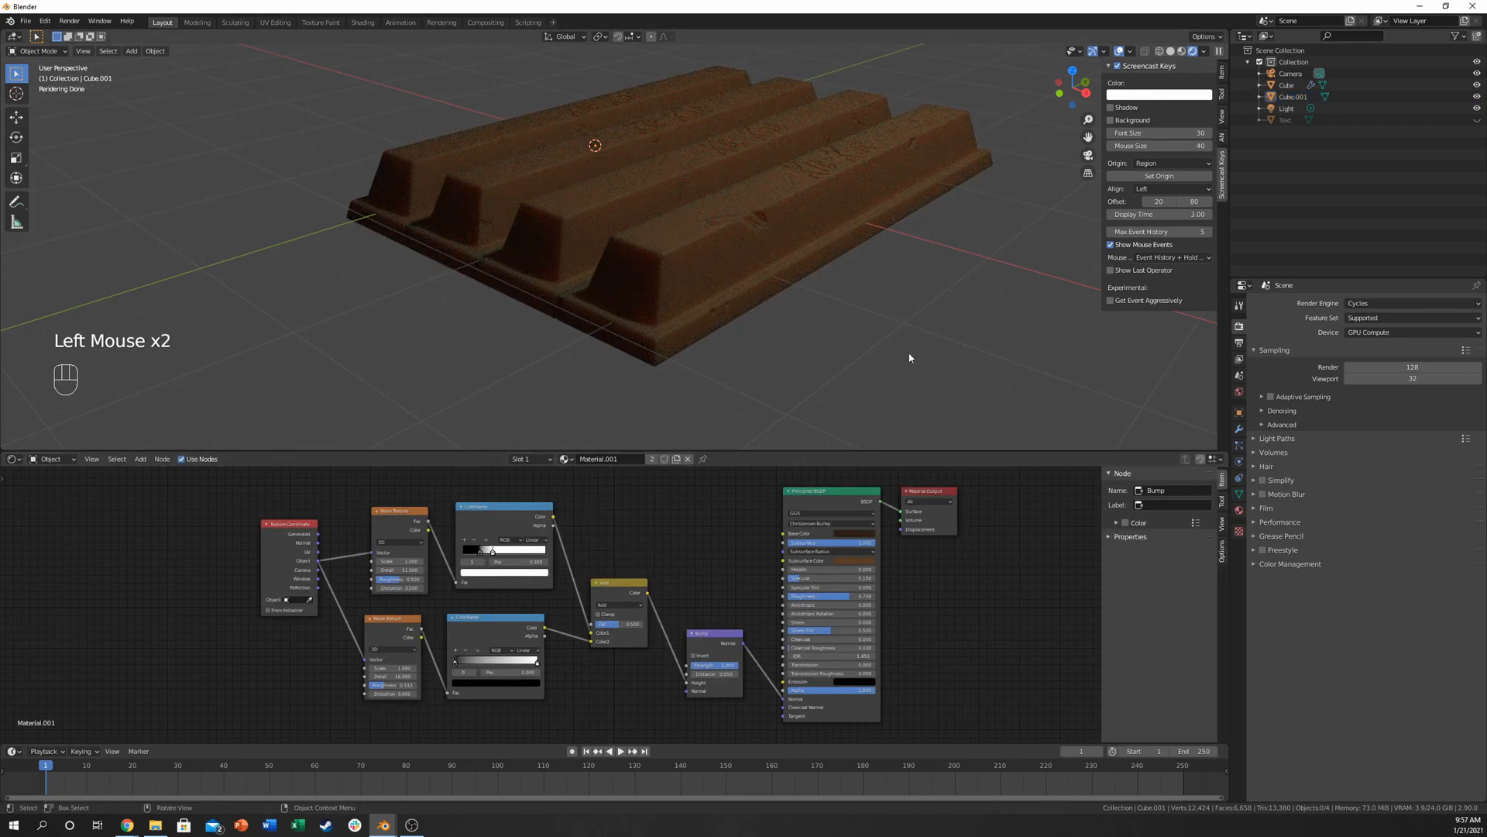
pyautogui.click(709, 257)
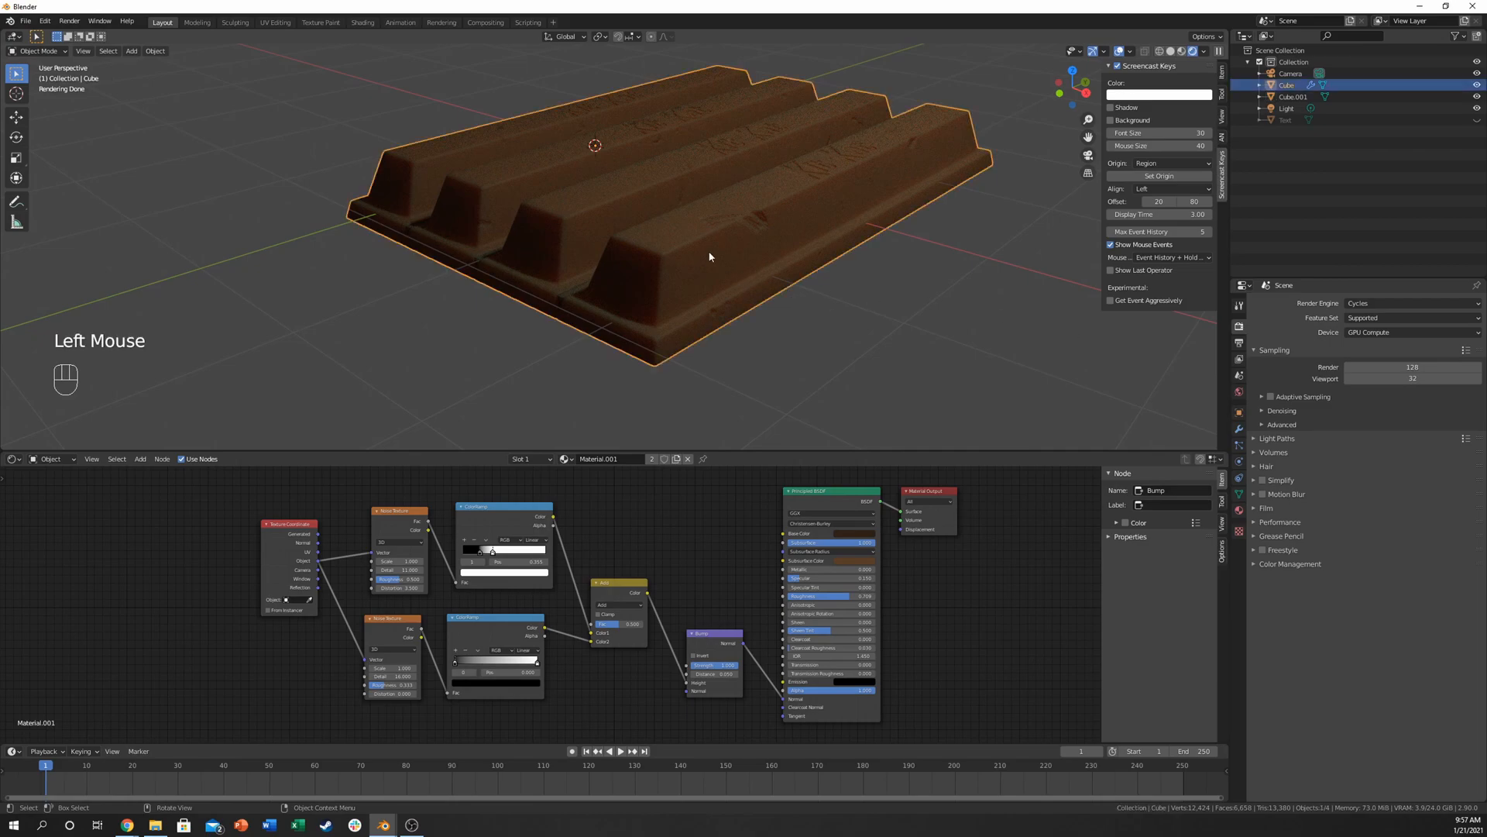
pyautogui.click(561, 300)
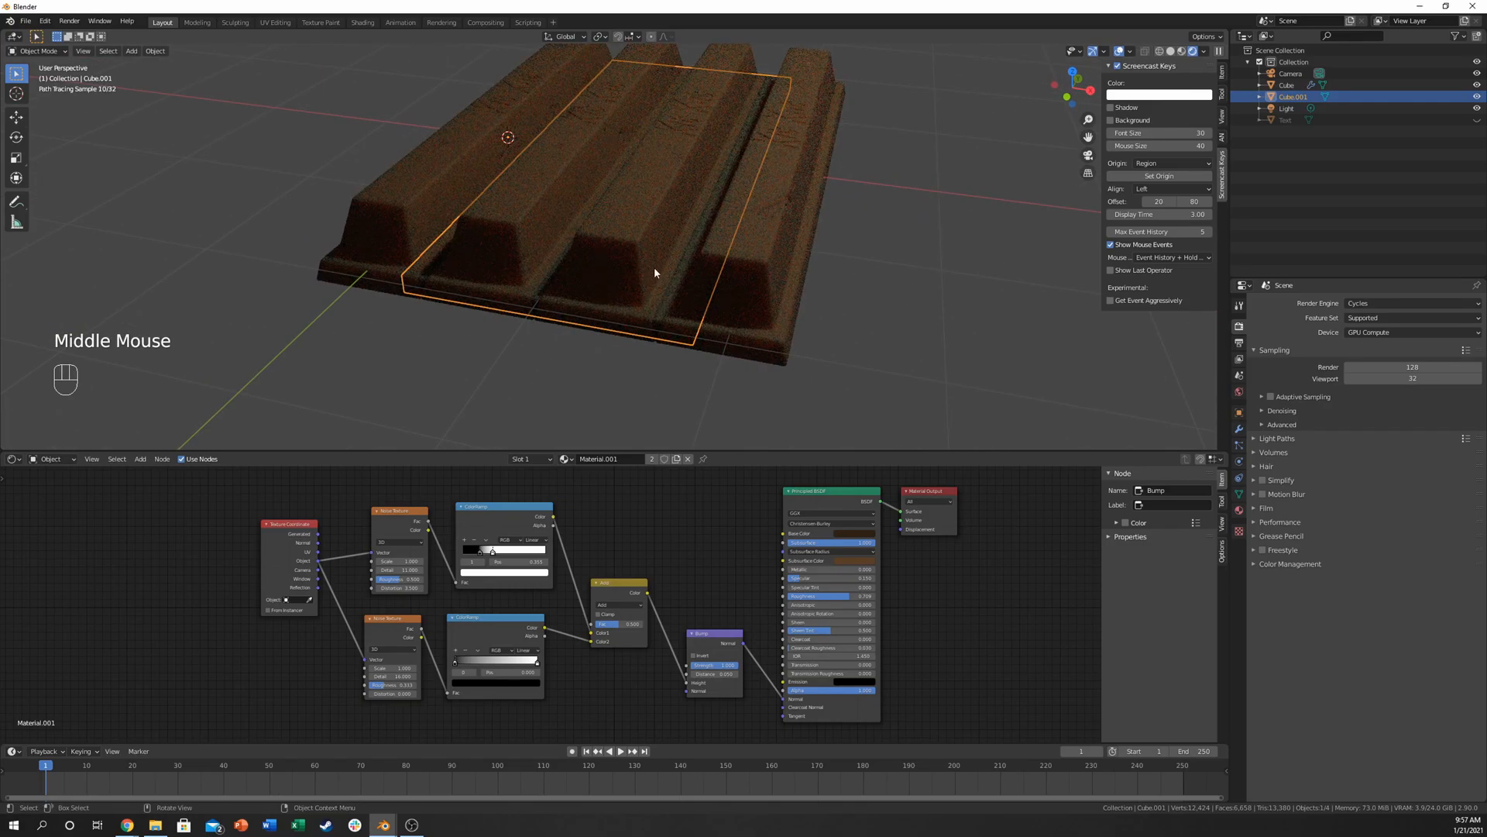
pyautogui.scroll(3)
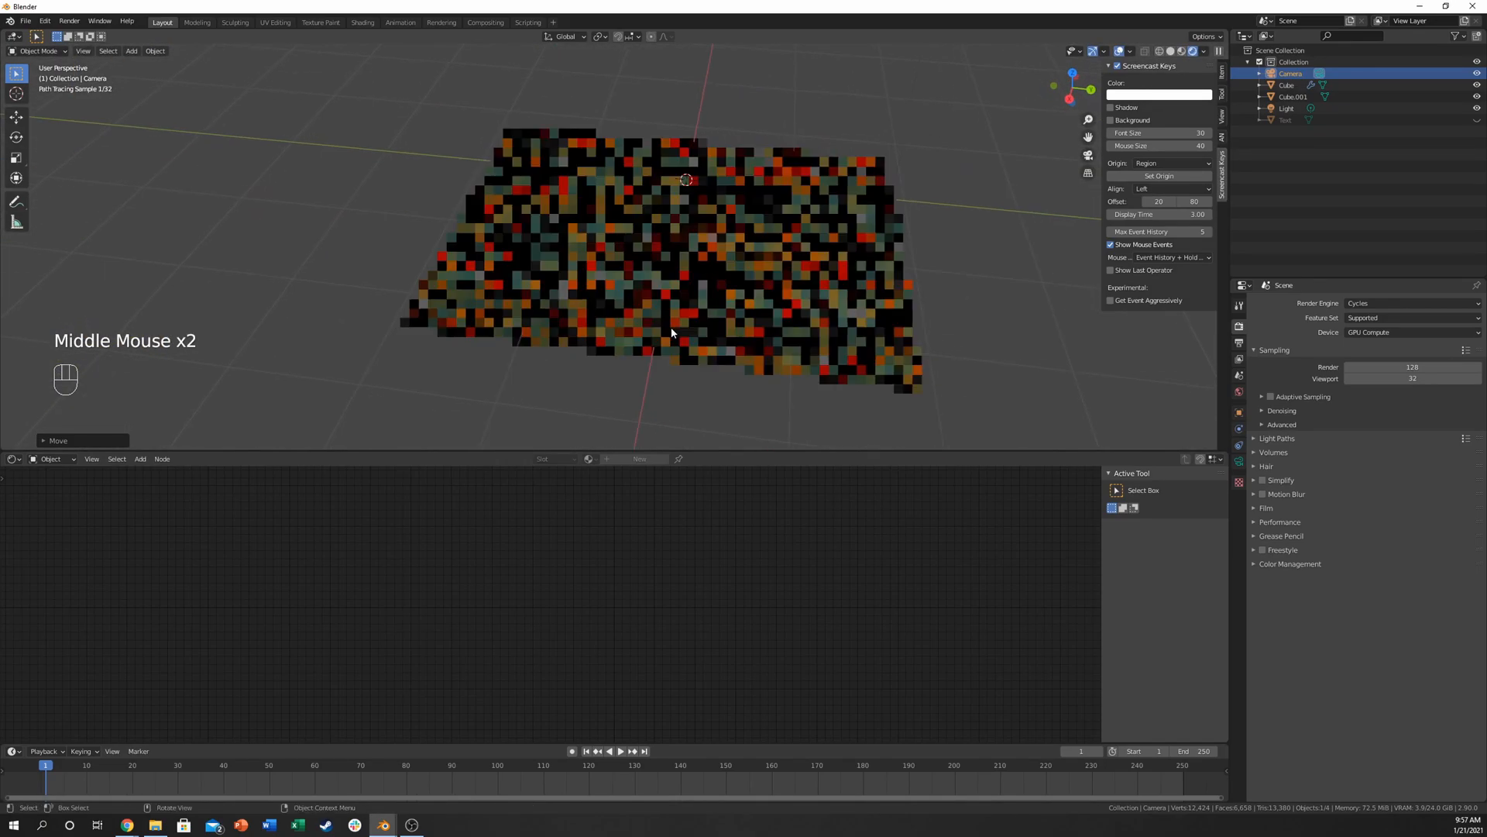
# Step: View the bar from above, pan across it, then view it from the front
pyautogui.press('KP_7')
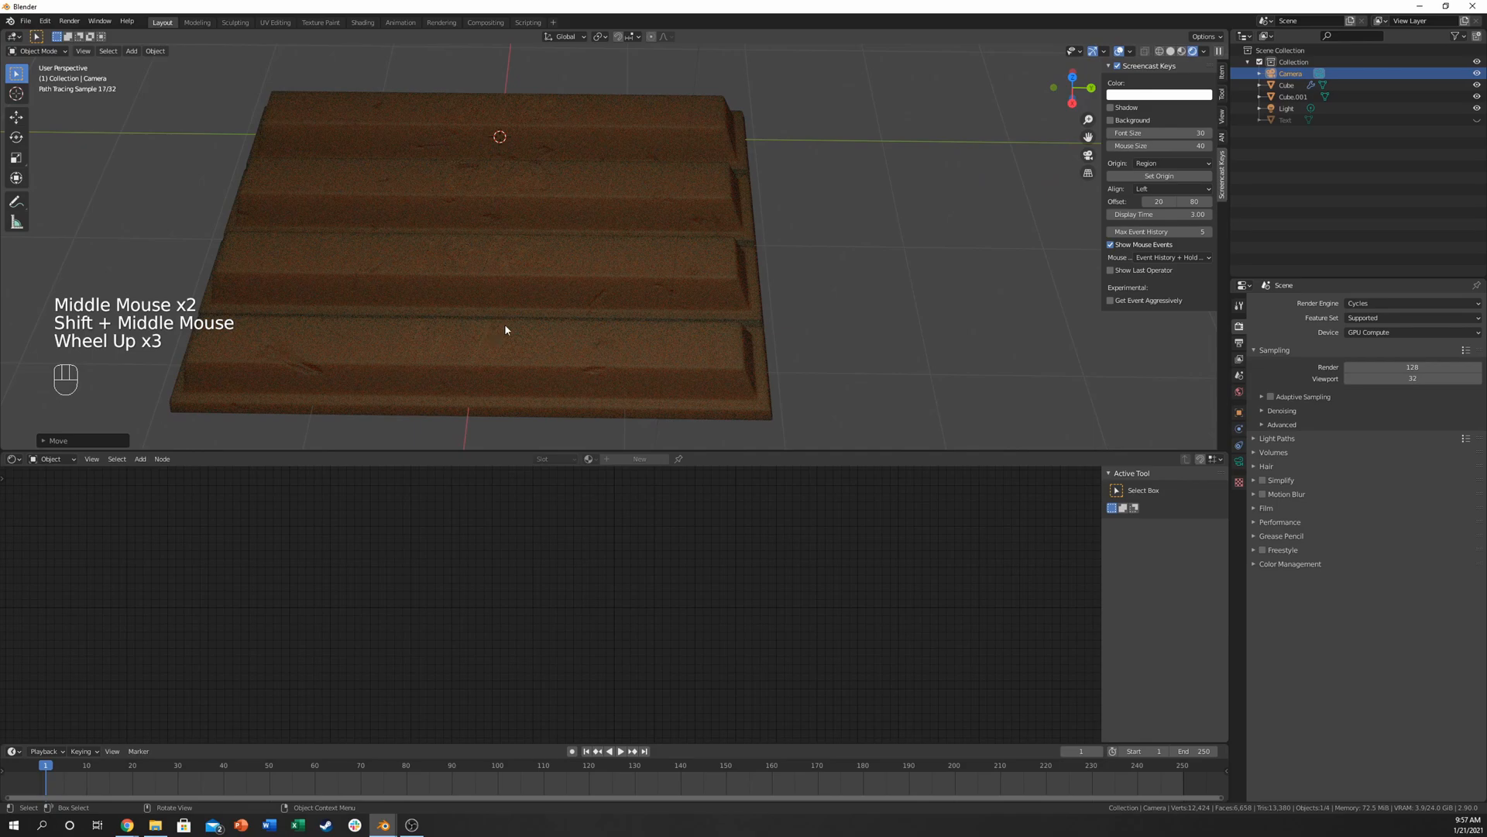
pyautogui.moveTo(506, 330); pyautogui.dragTo(503, 257)
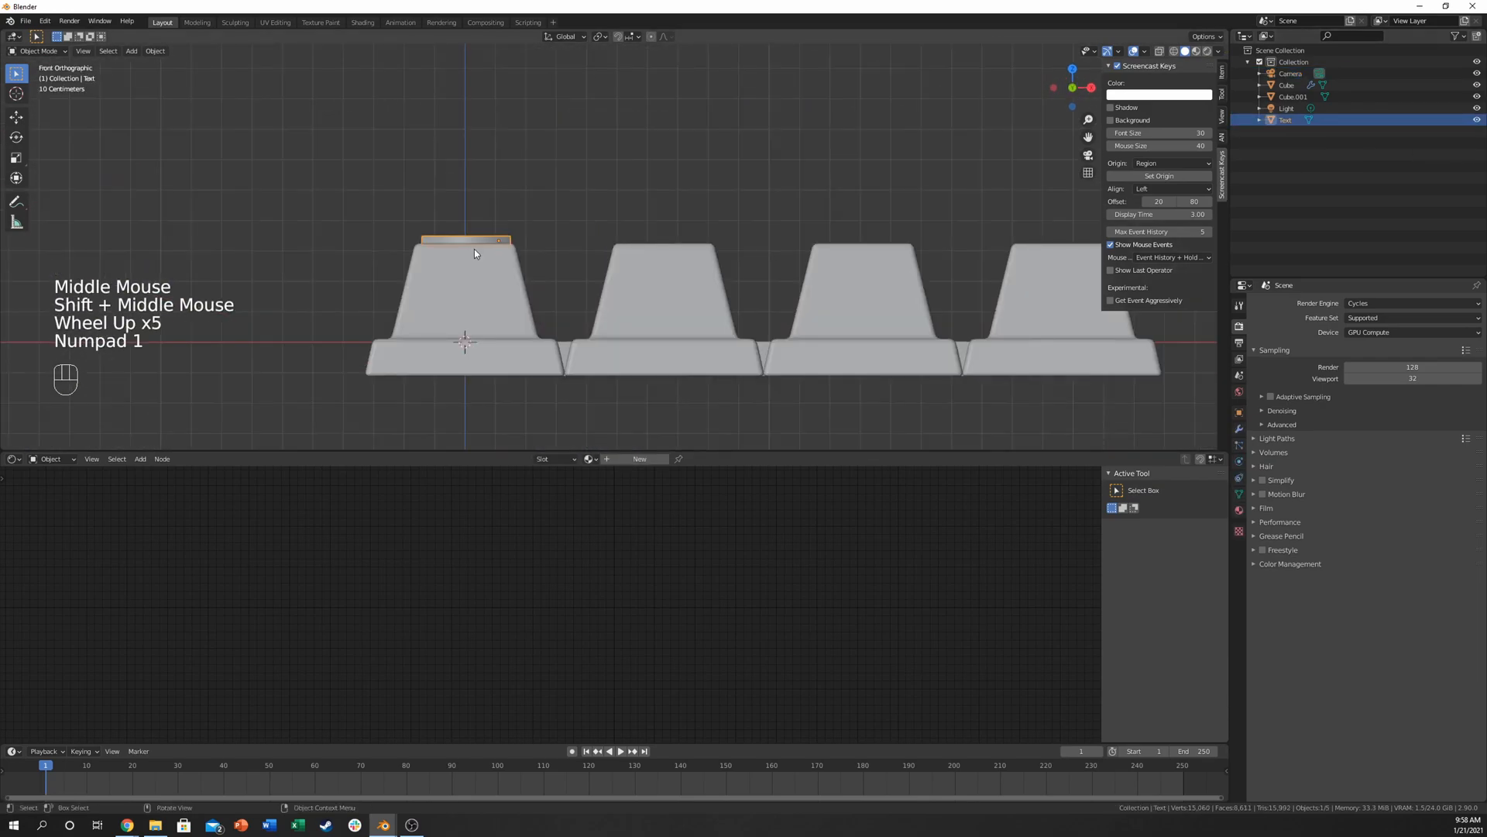
pyautogui.press('g')
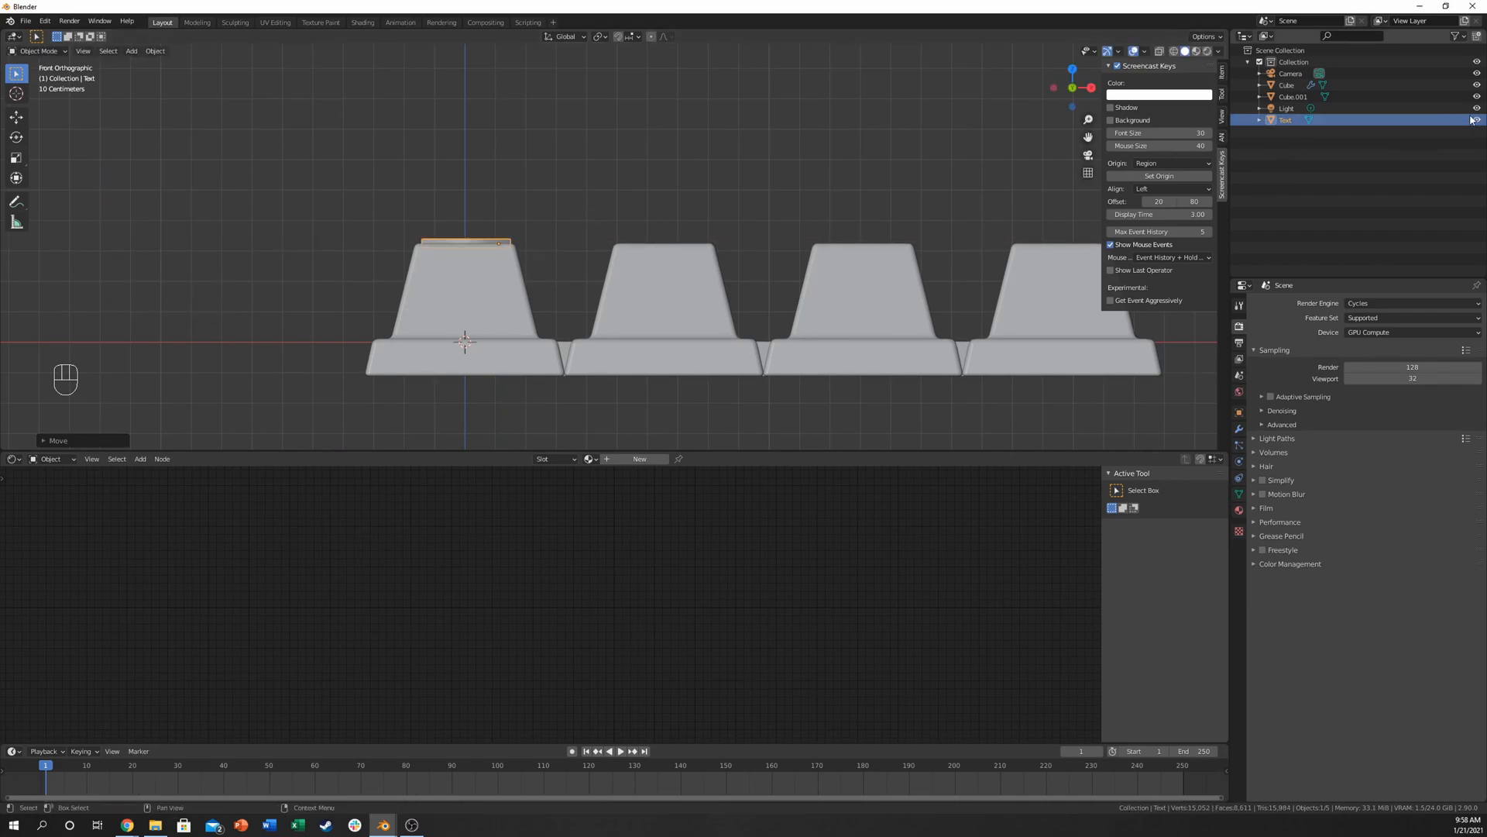
# Step: Hide the Text object in viewport and renders, then show the rendered preview
pyautogui.click(1459, 36)
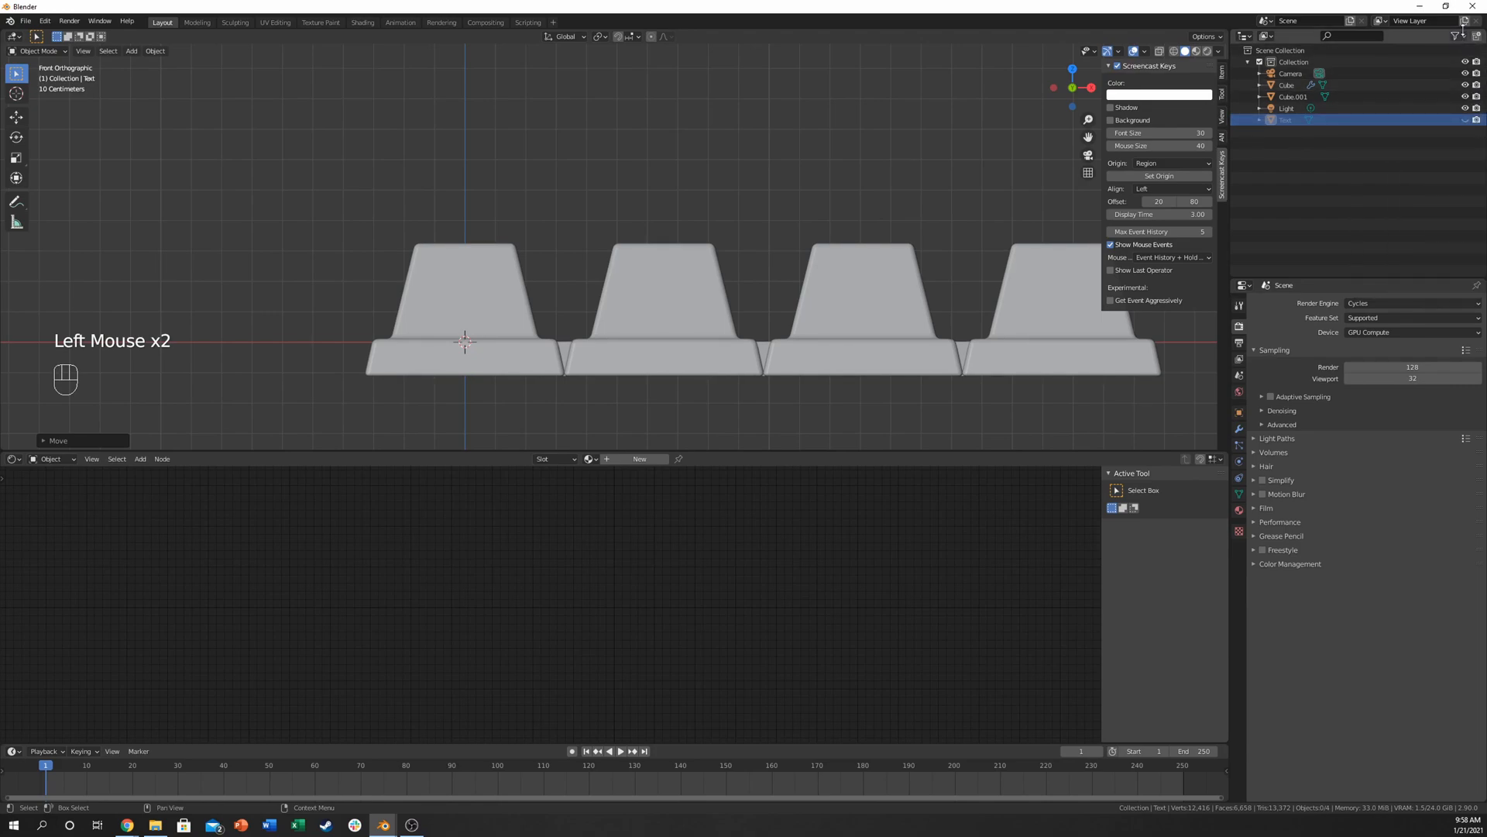
pyautogui.click(1463, 37)
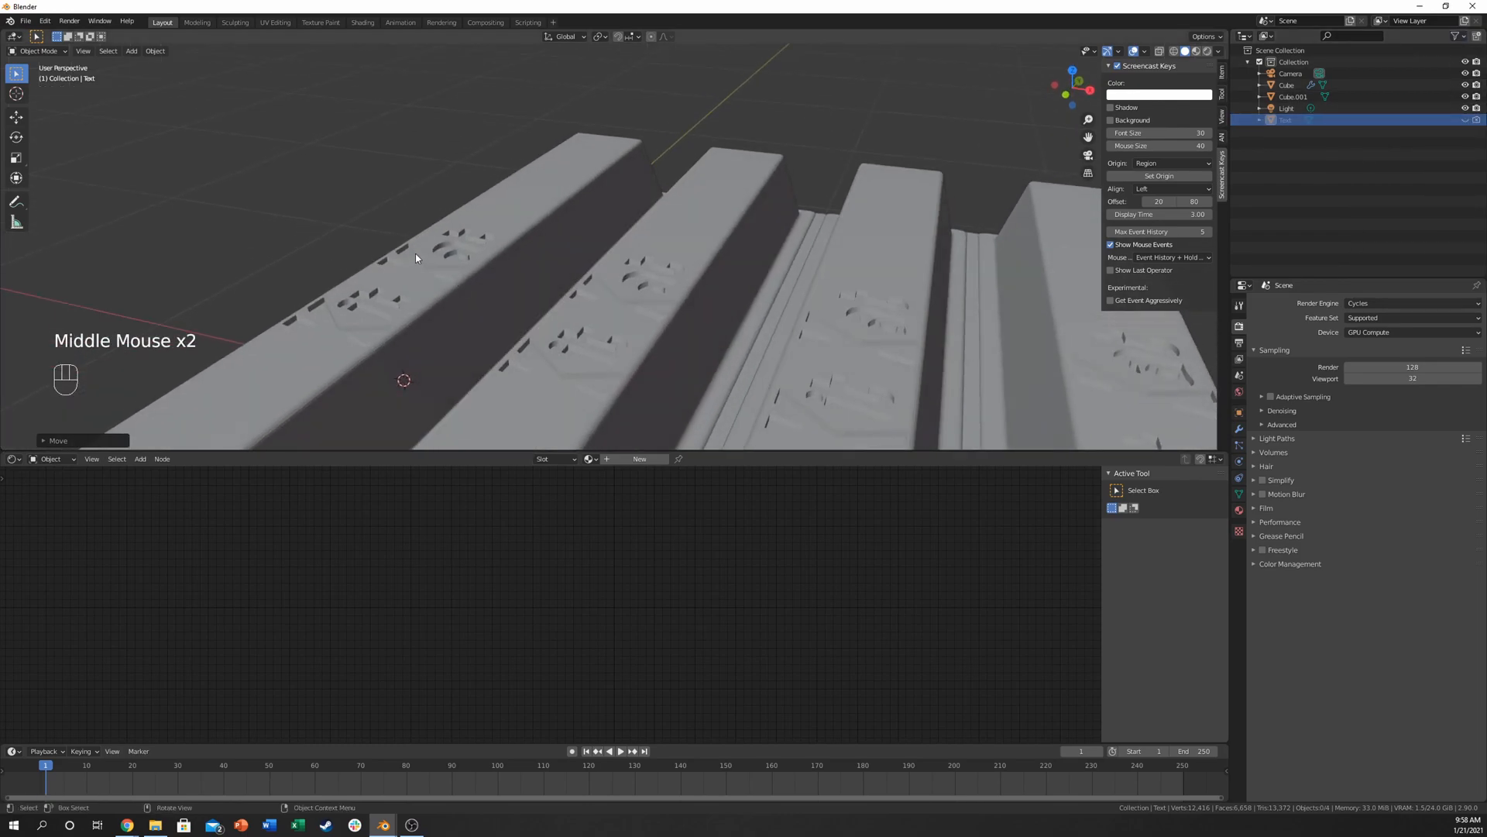
pyautogui.scroll(-3)
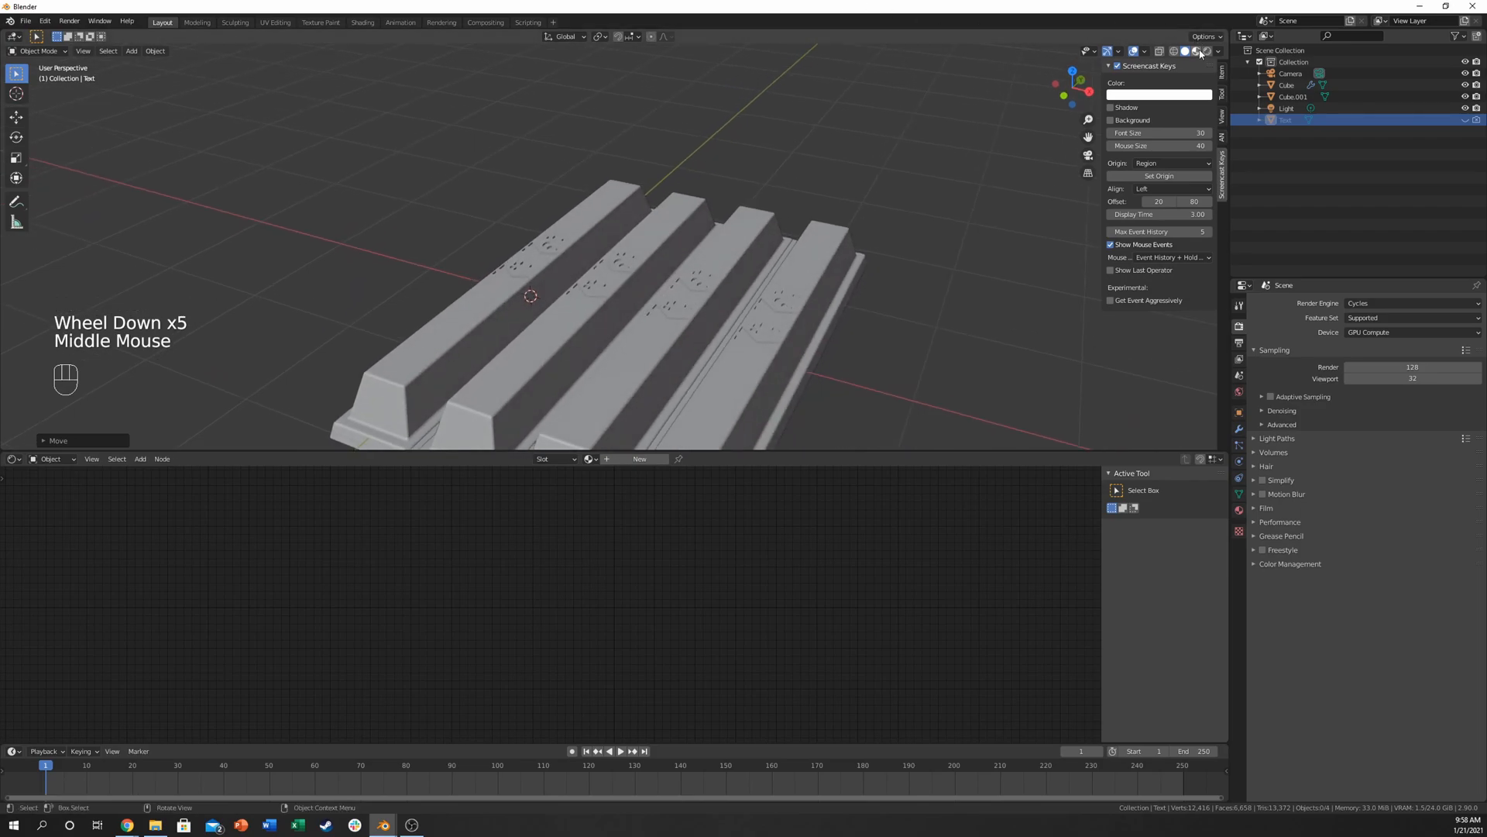
pyautogui.click(1193, 50)
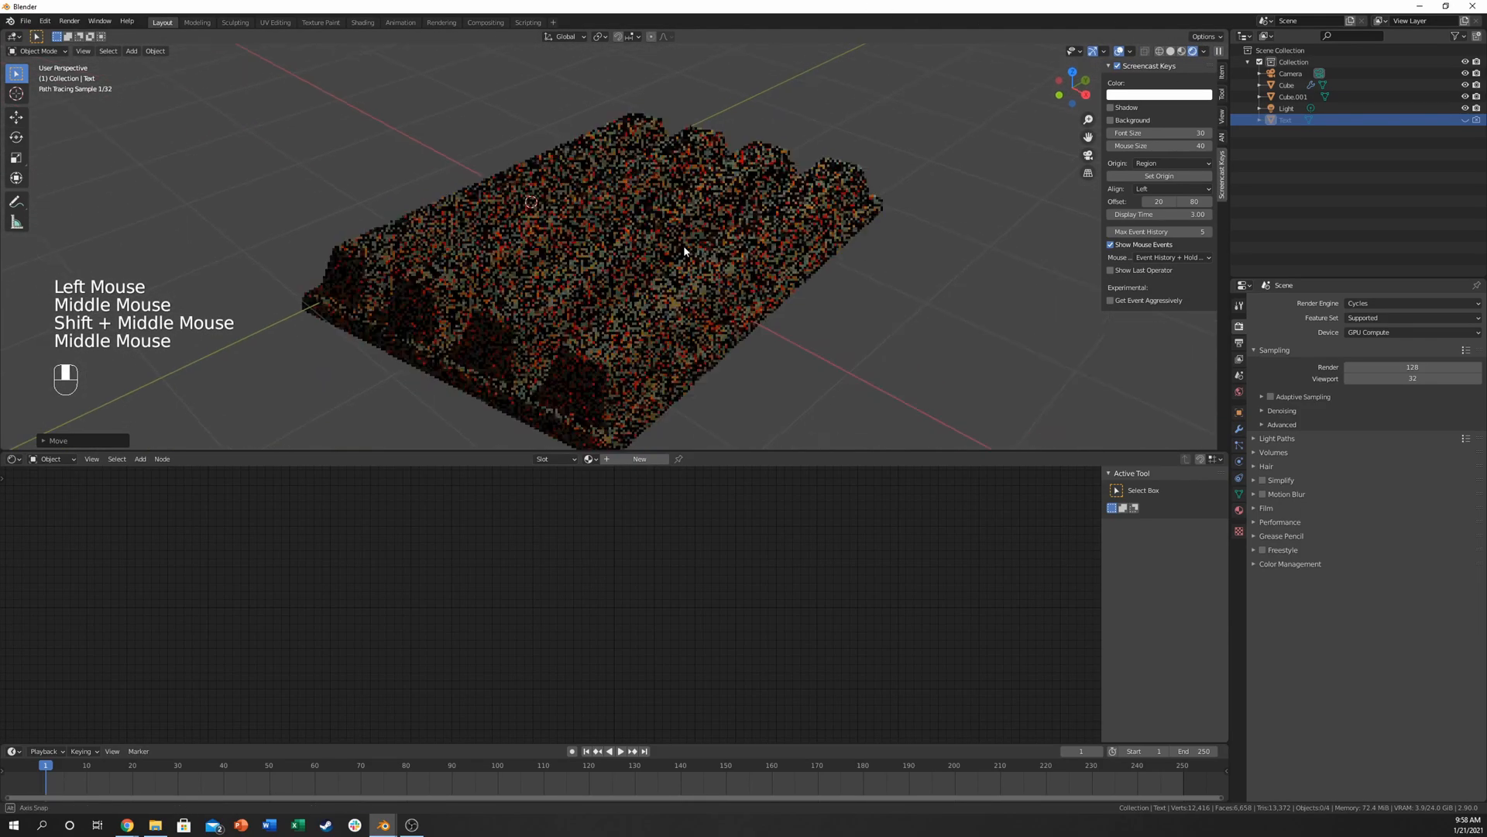